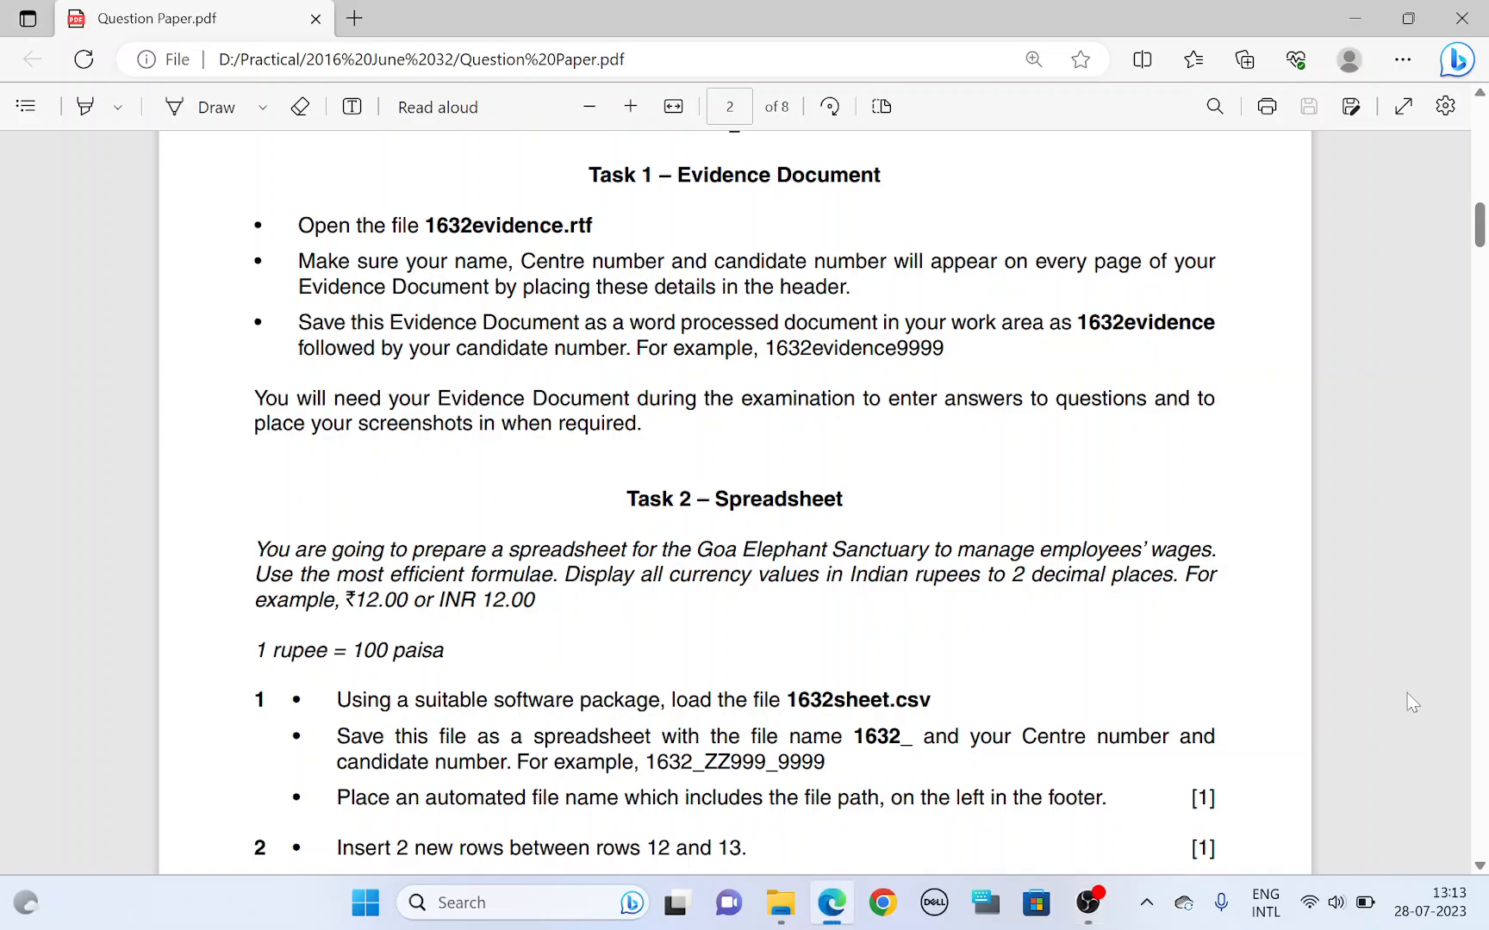
pyautogui.moveTo(74, 171)
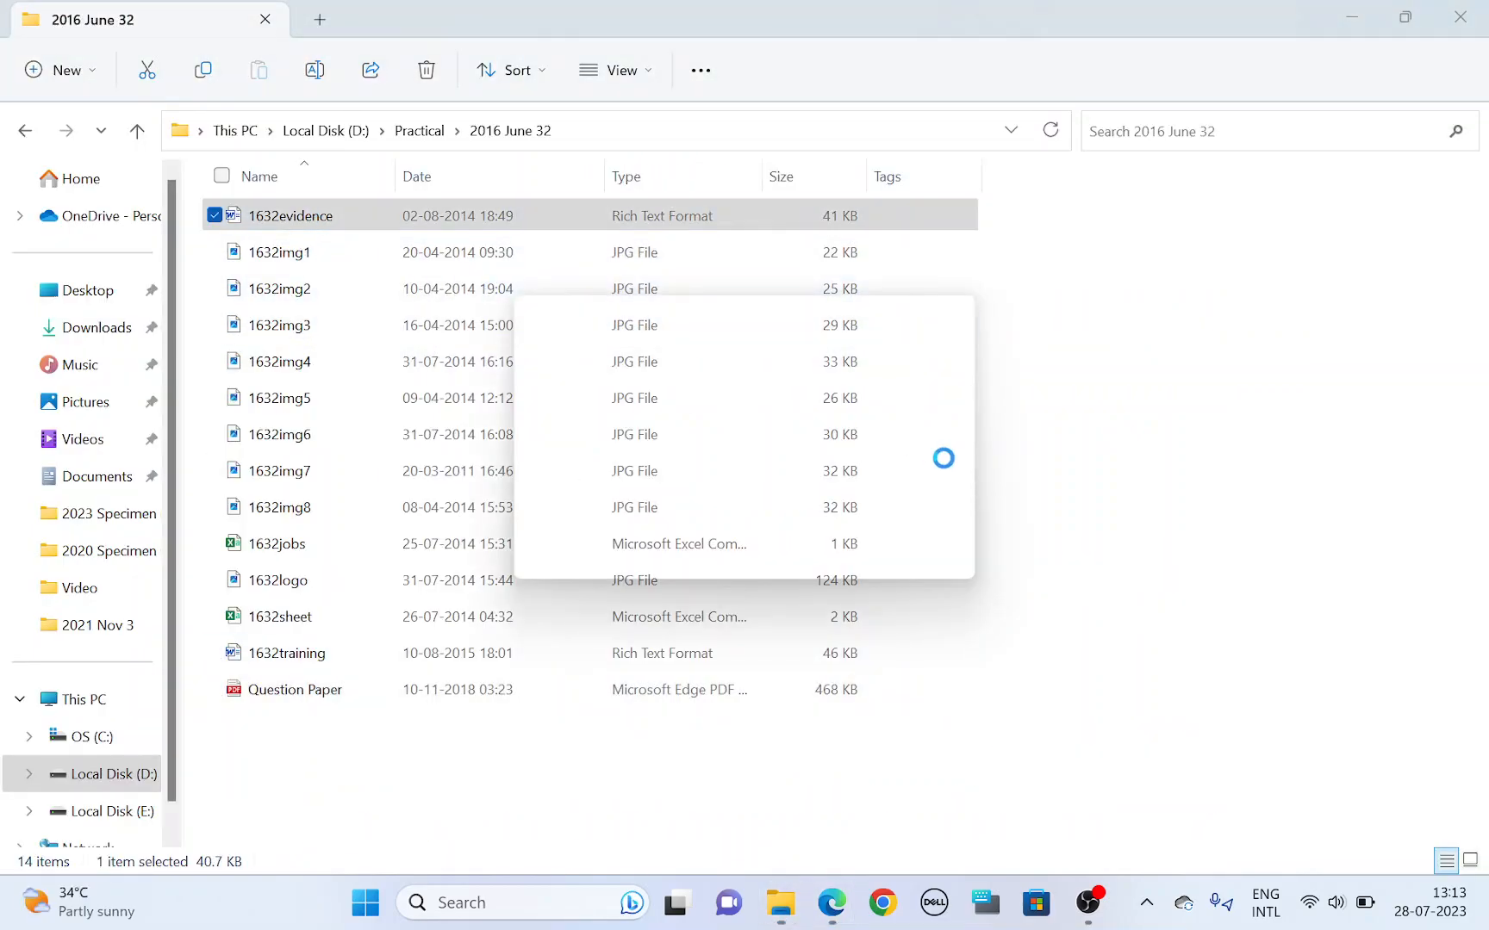
# Open the 1632evidence document in Word and close the unwanted Chrome window.
pyautogui.doubleClick(291, 215)
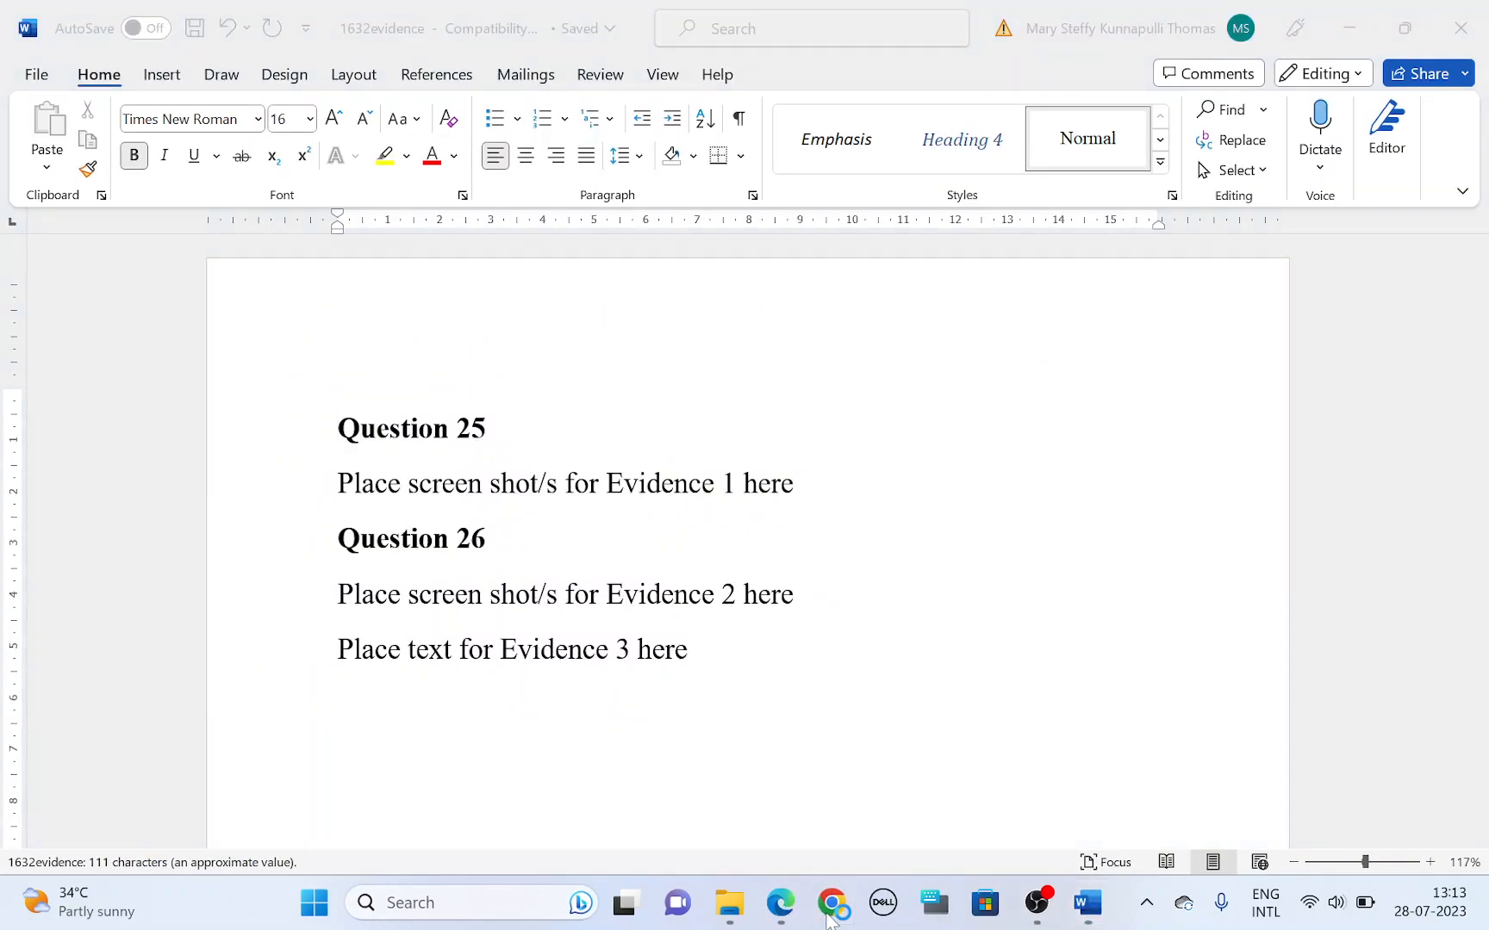
pyautogui.click(834, 901)
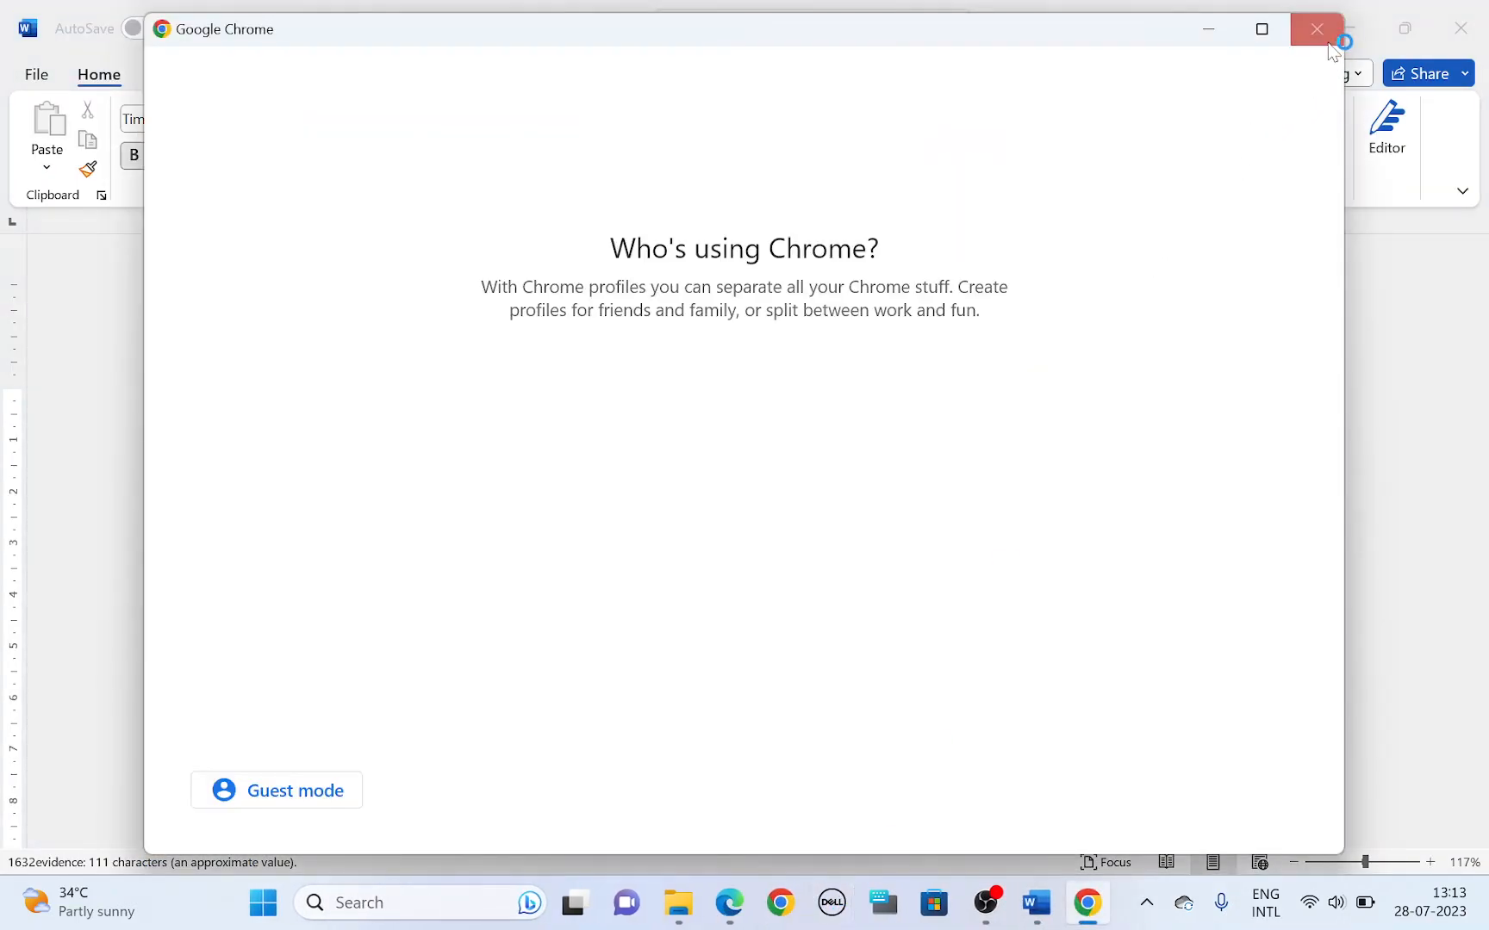
pyautogui.click(1318, 29)
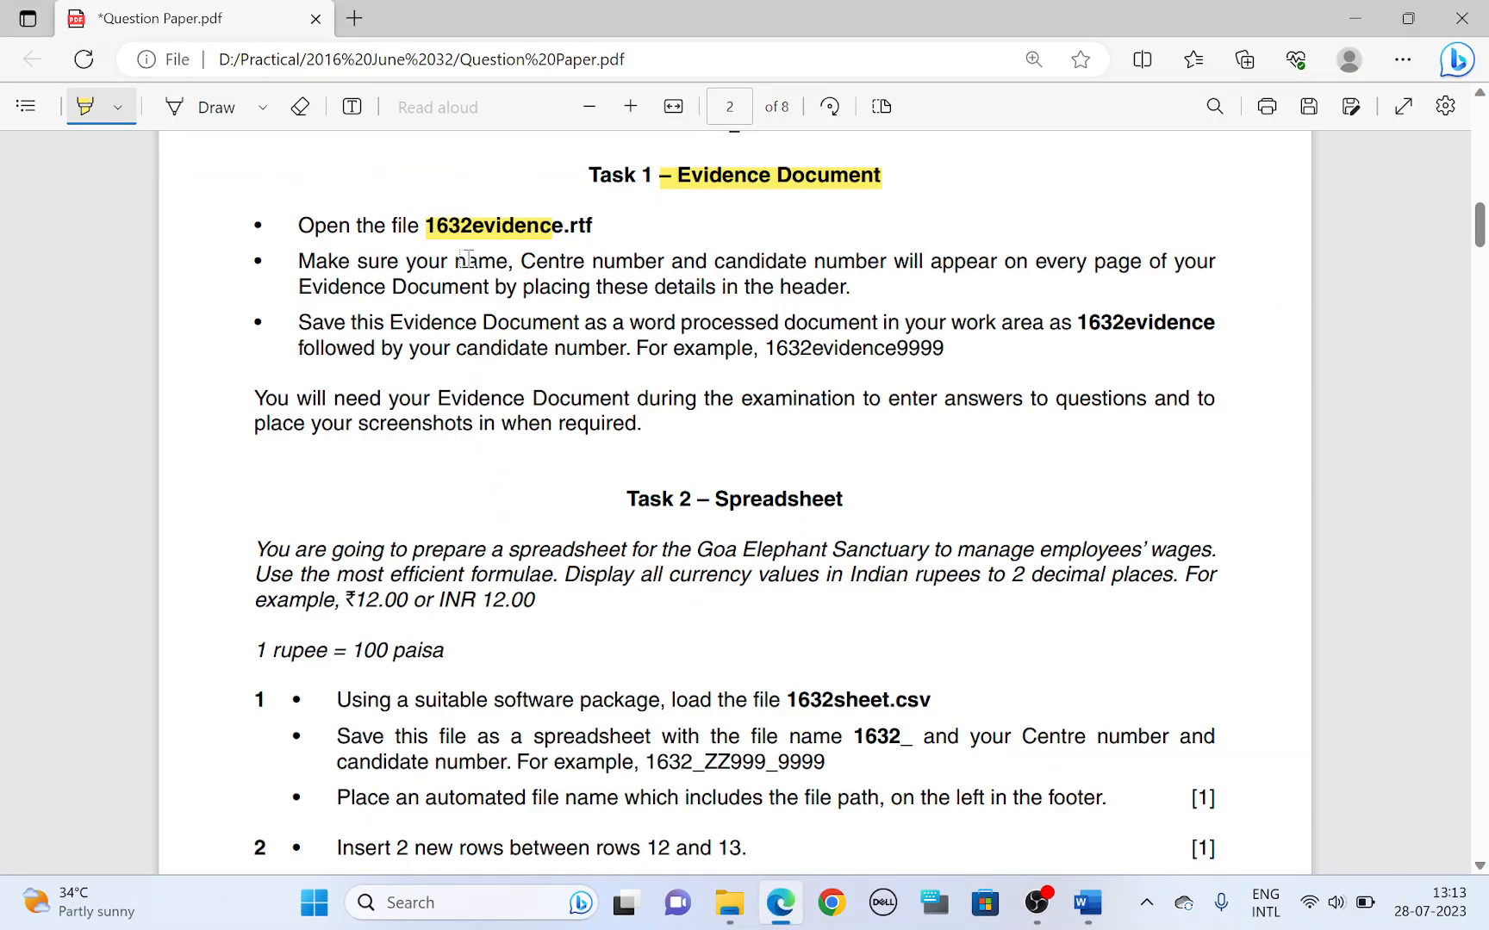
# Highlight the Task 1 name, Centre number and candidate number header requirement.
pyautogui.moveTo(460, 262); pyautogui.dragTo(1073, 262)
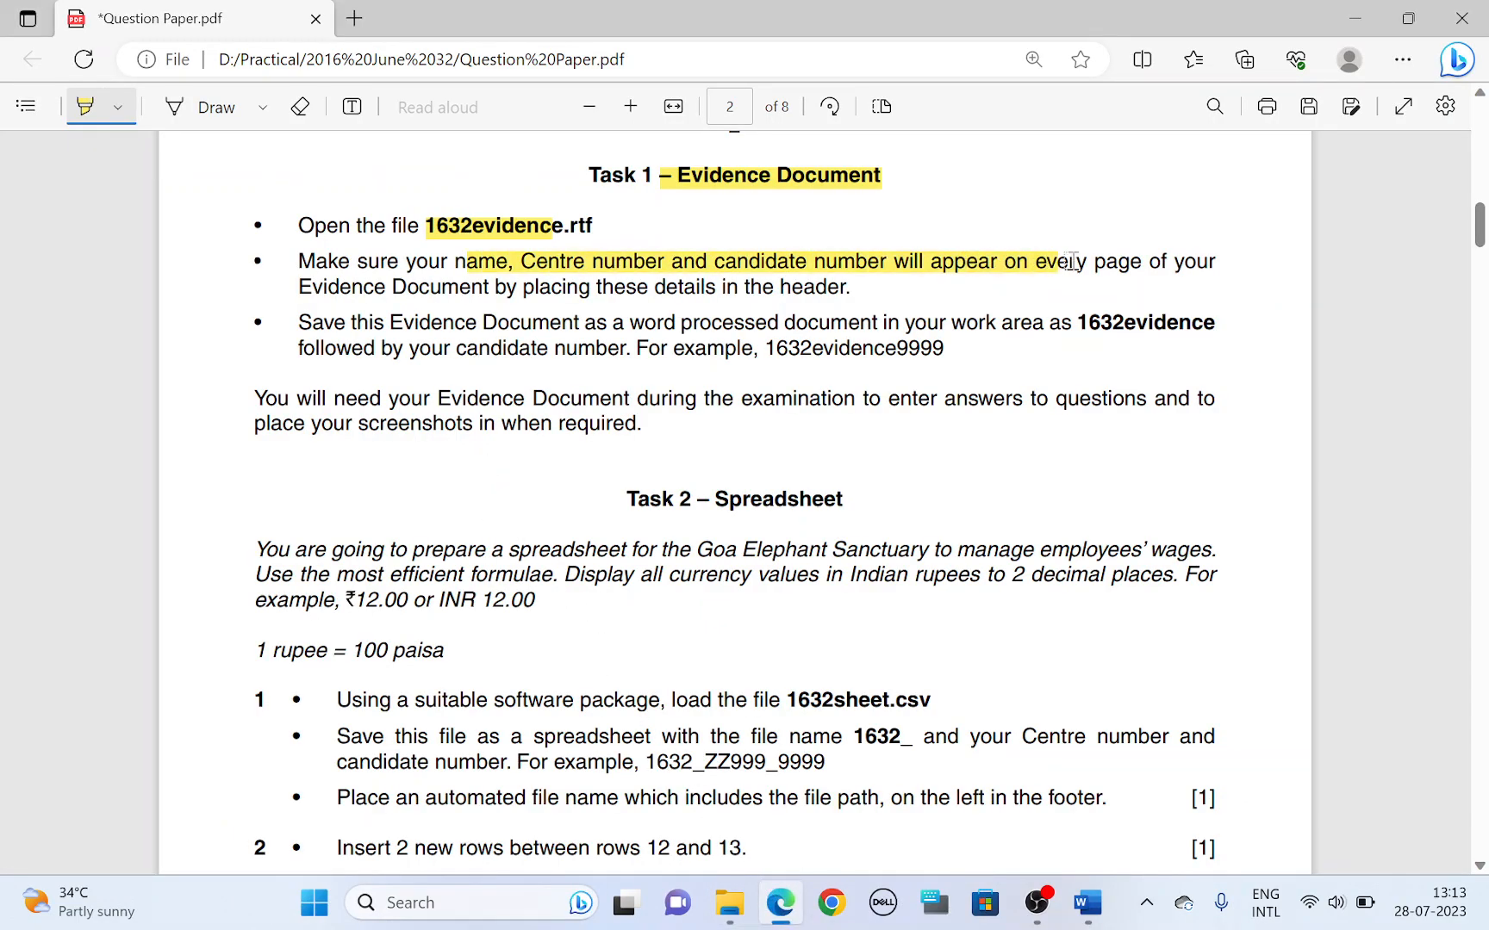
pyautogui.click(1084, 901)
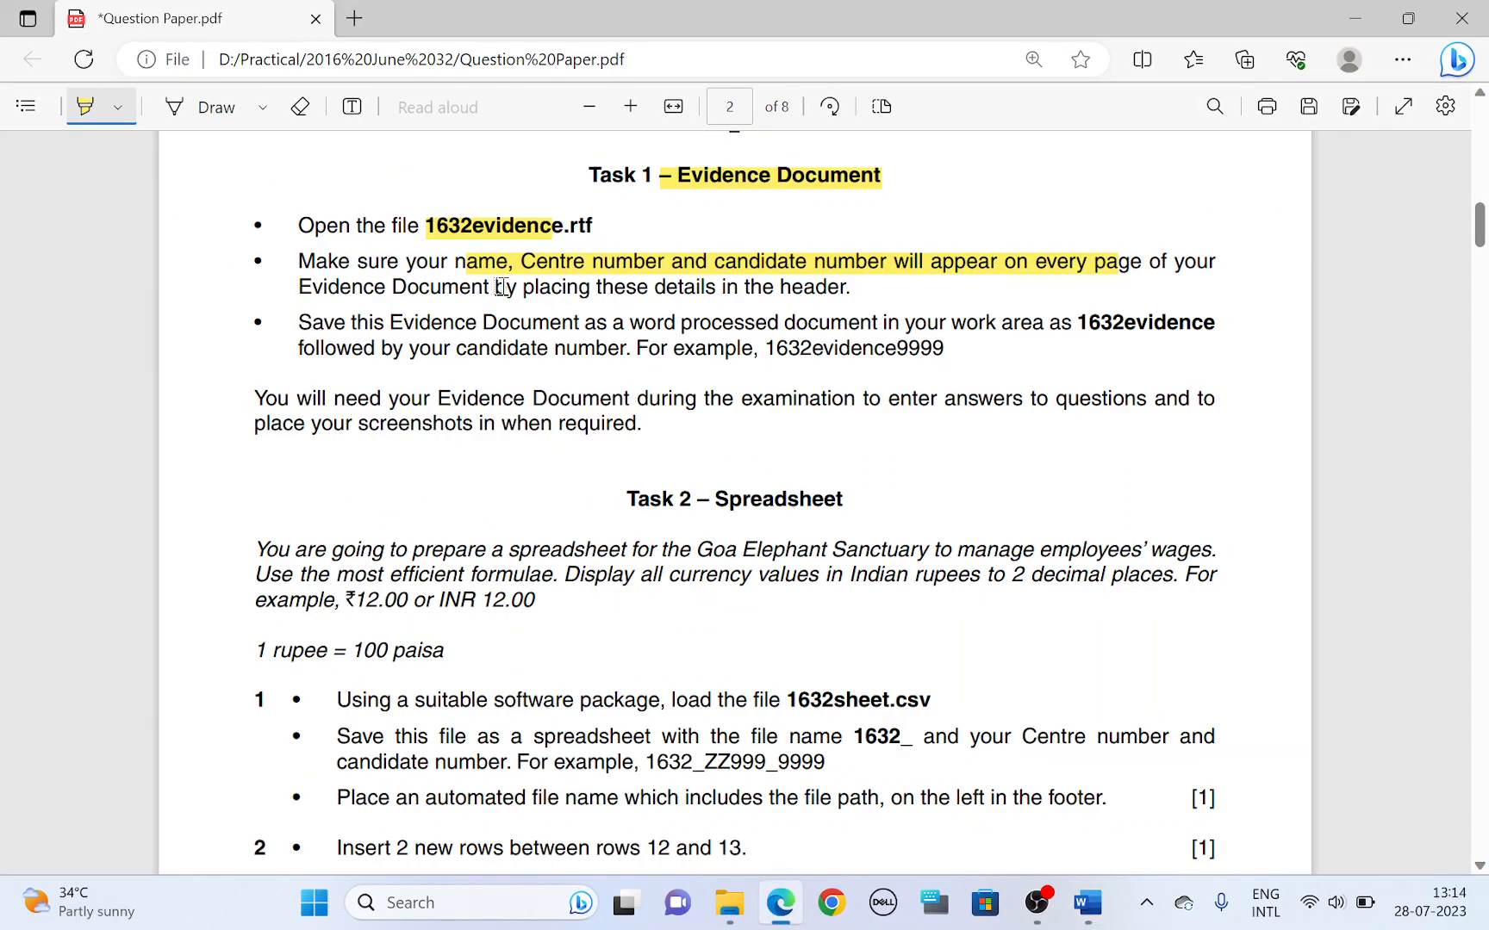
pyautogui.moveTo(494, 286); pyautogui.dragTo(847, 286)
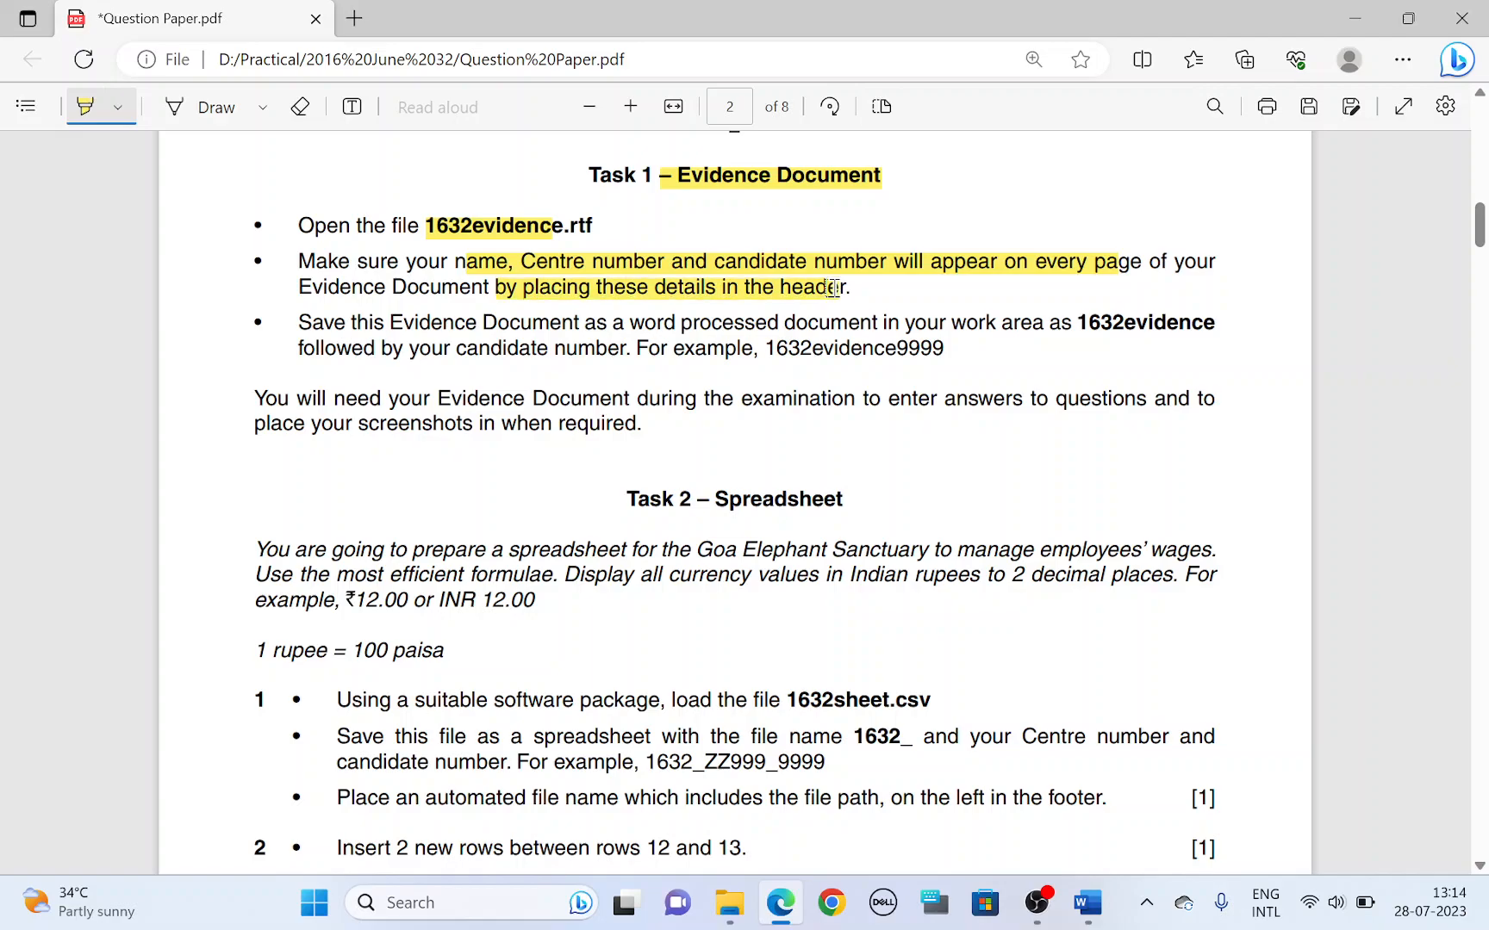
# Enter 'Name CenNumber CandNumber' into the evidence document's page header.
pyautogui.click(1085, 903)
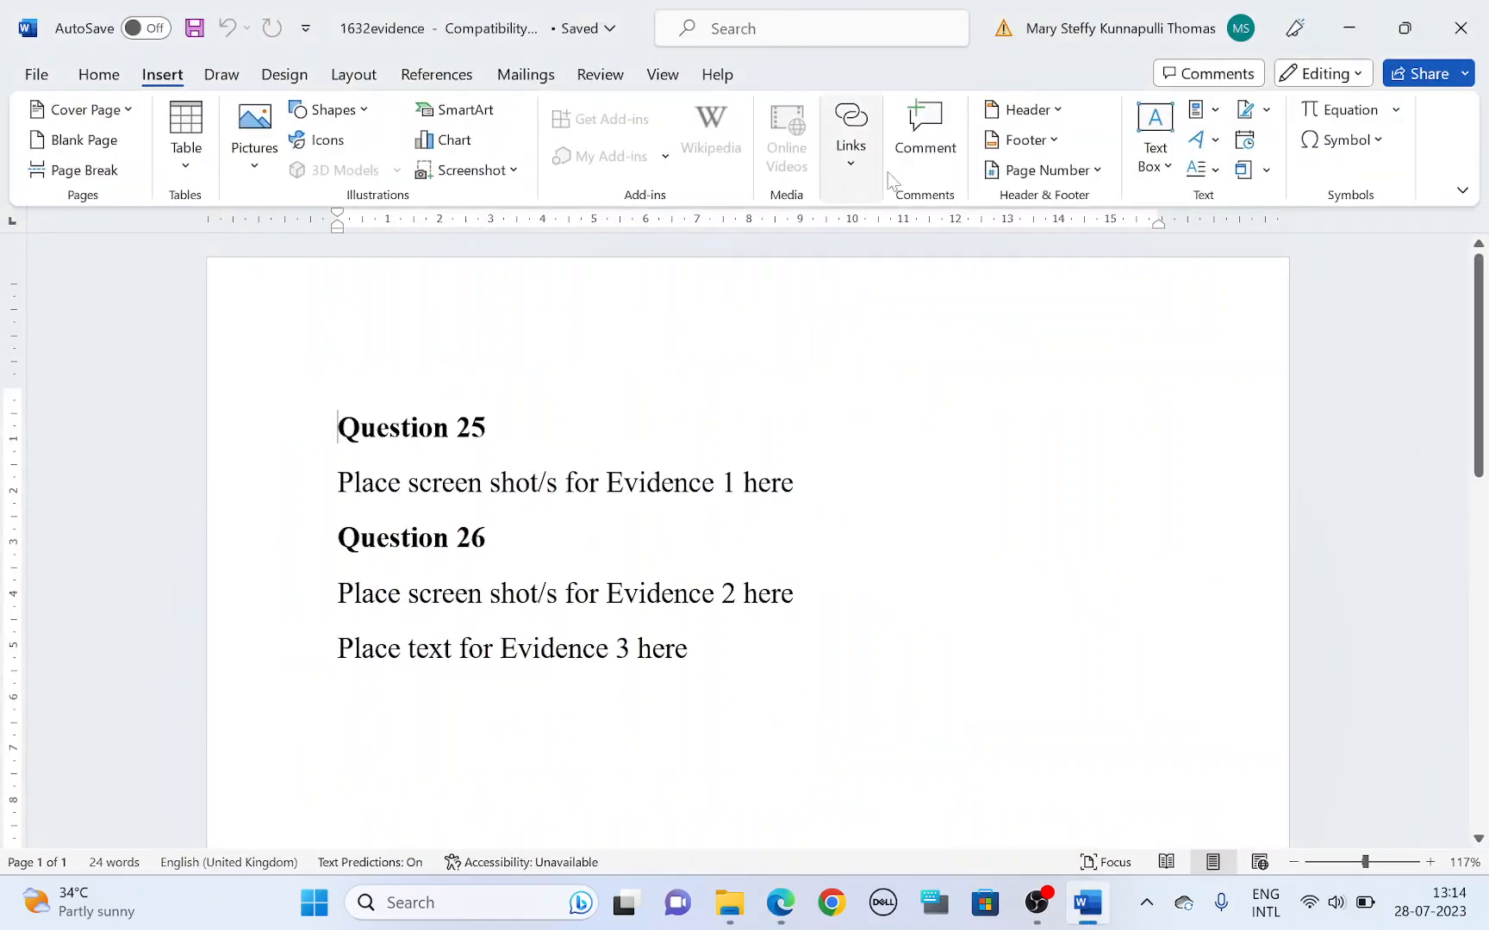
pyautogui.moveTo(1025, 109)
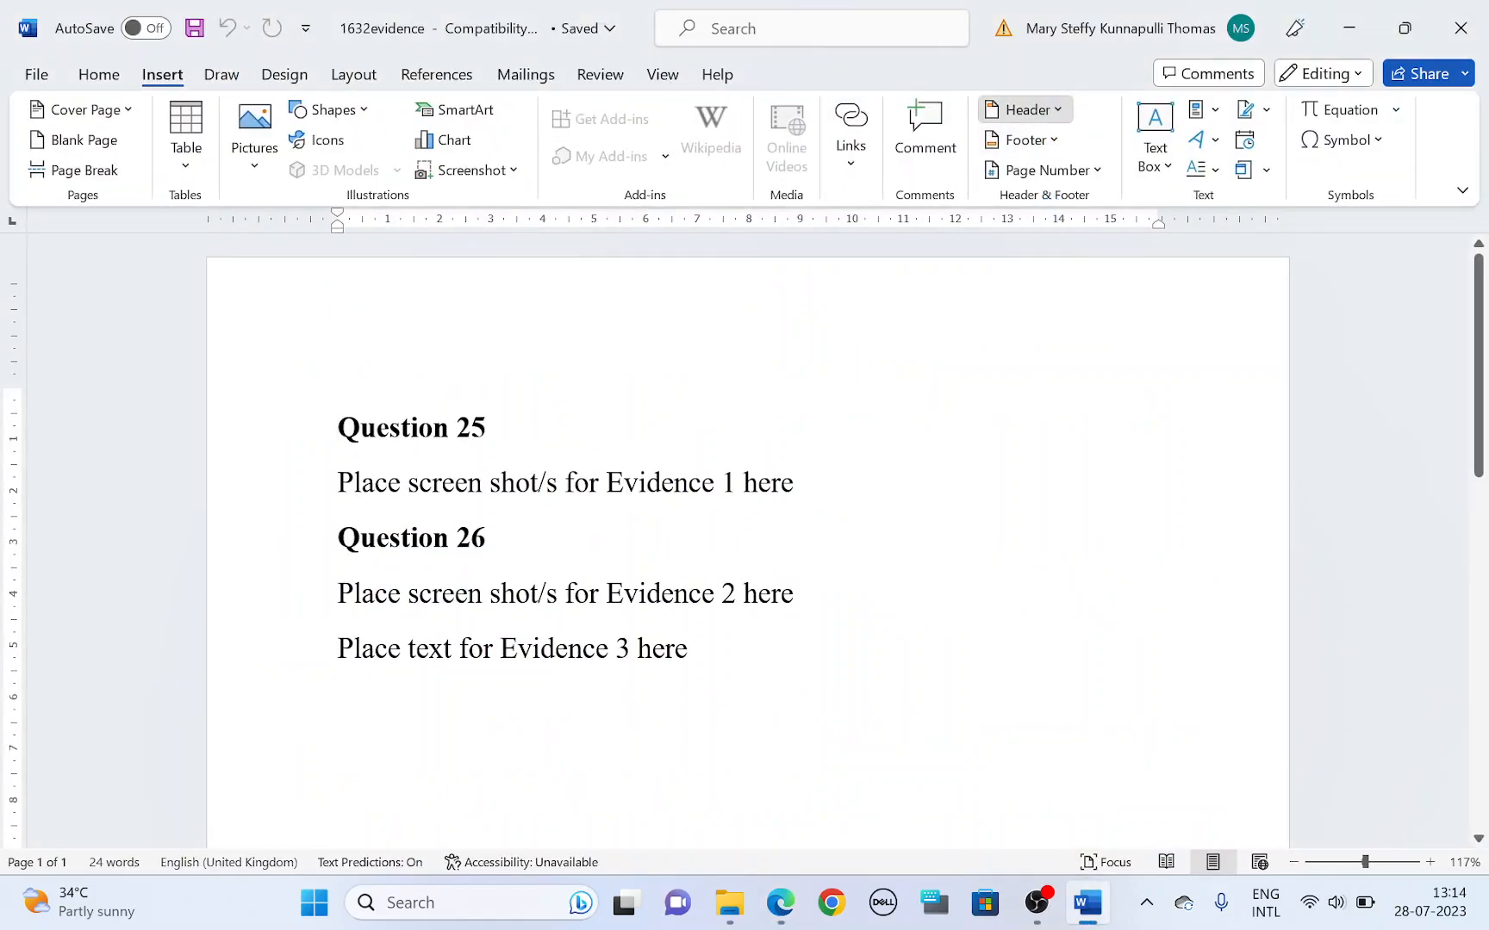
pyautogui.click(1018, 108)
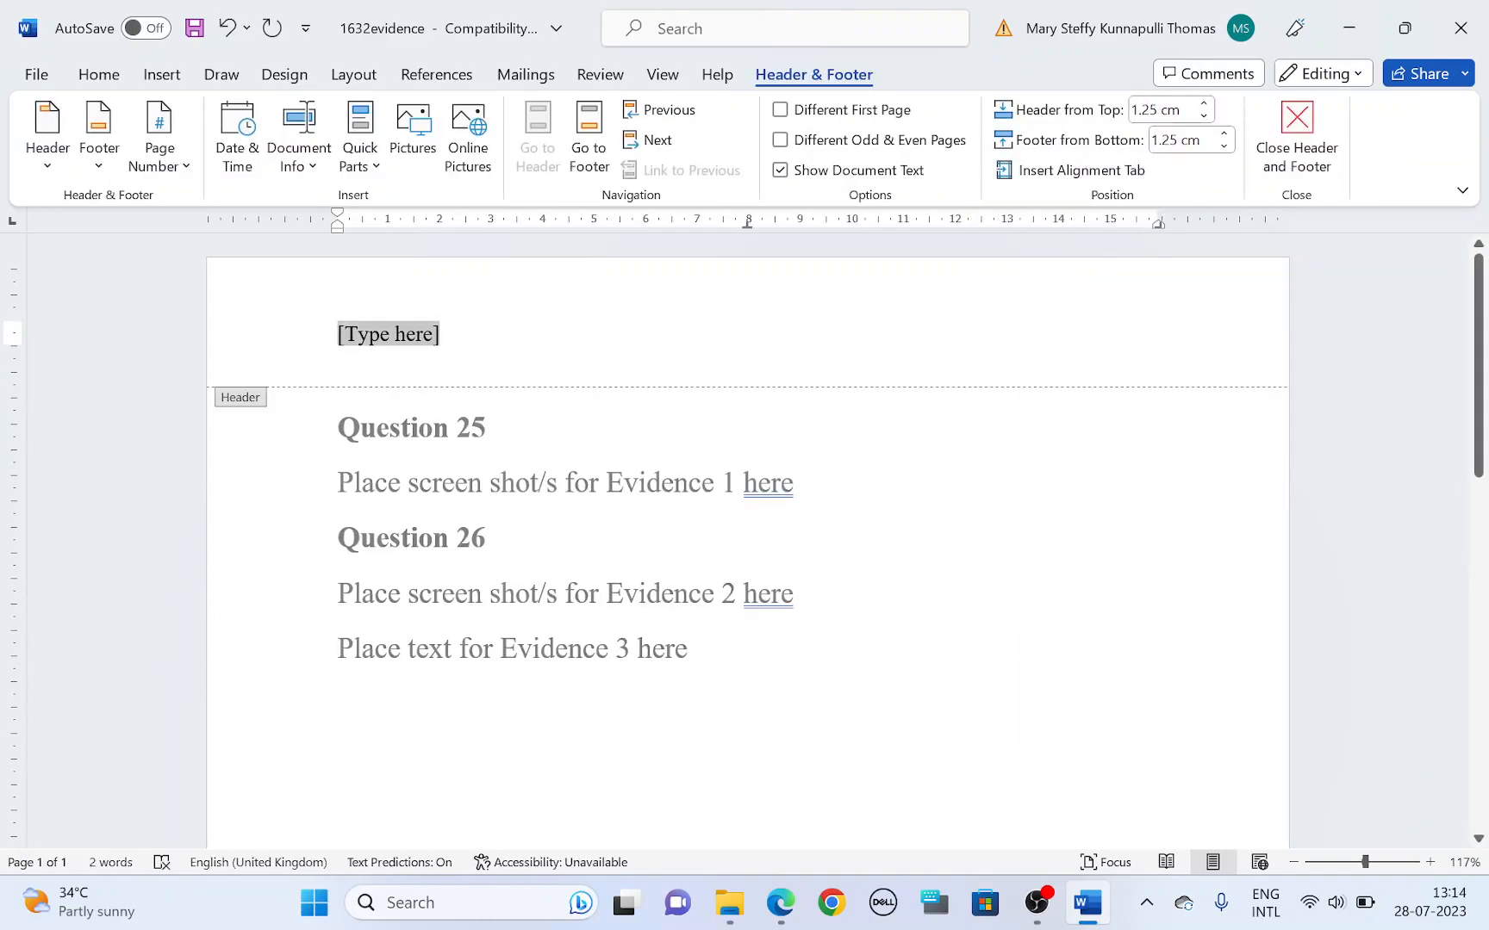
pyautogui.write('Name Cen')
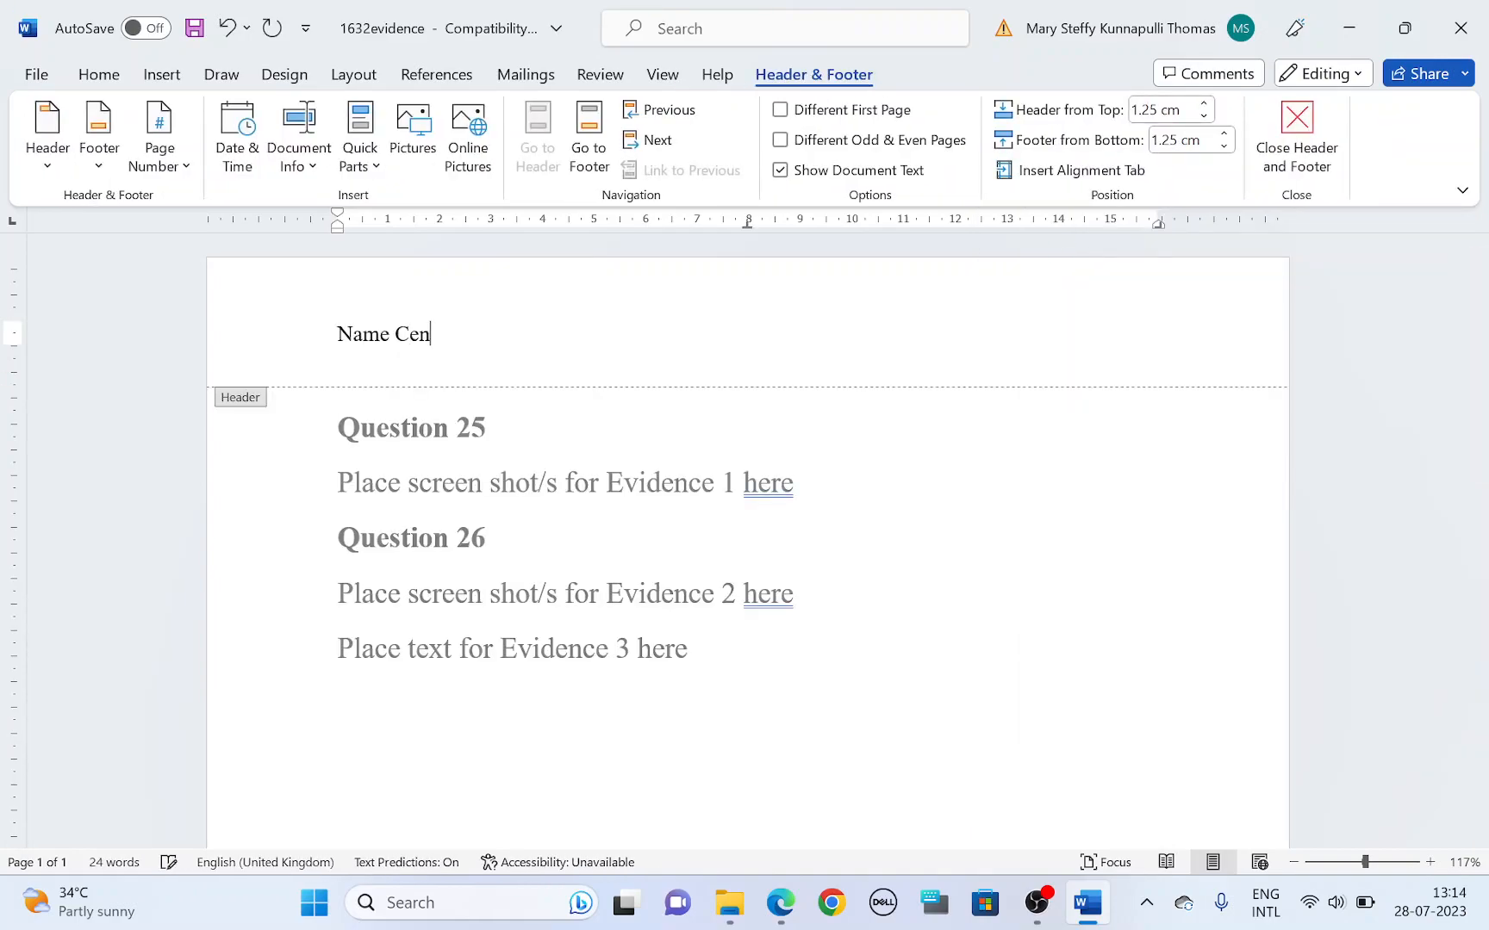
pyautogui.write('Number')
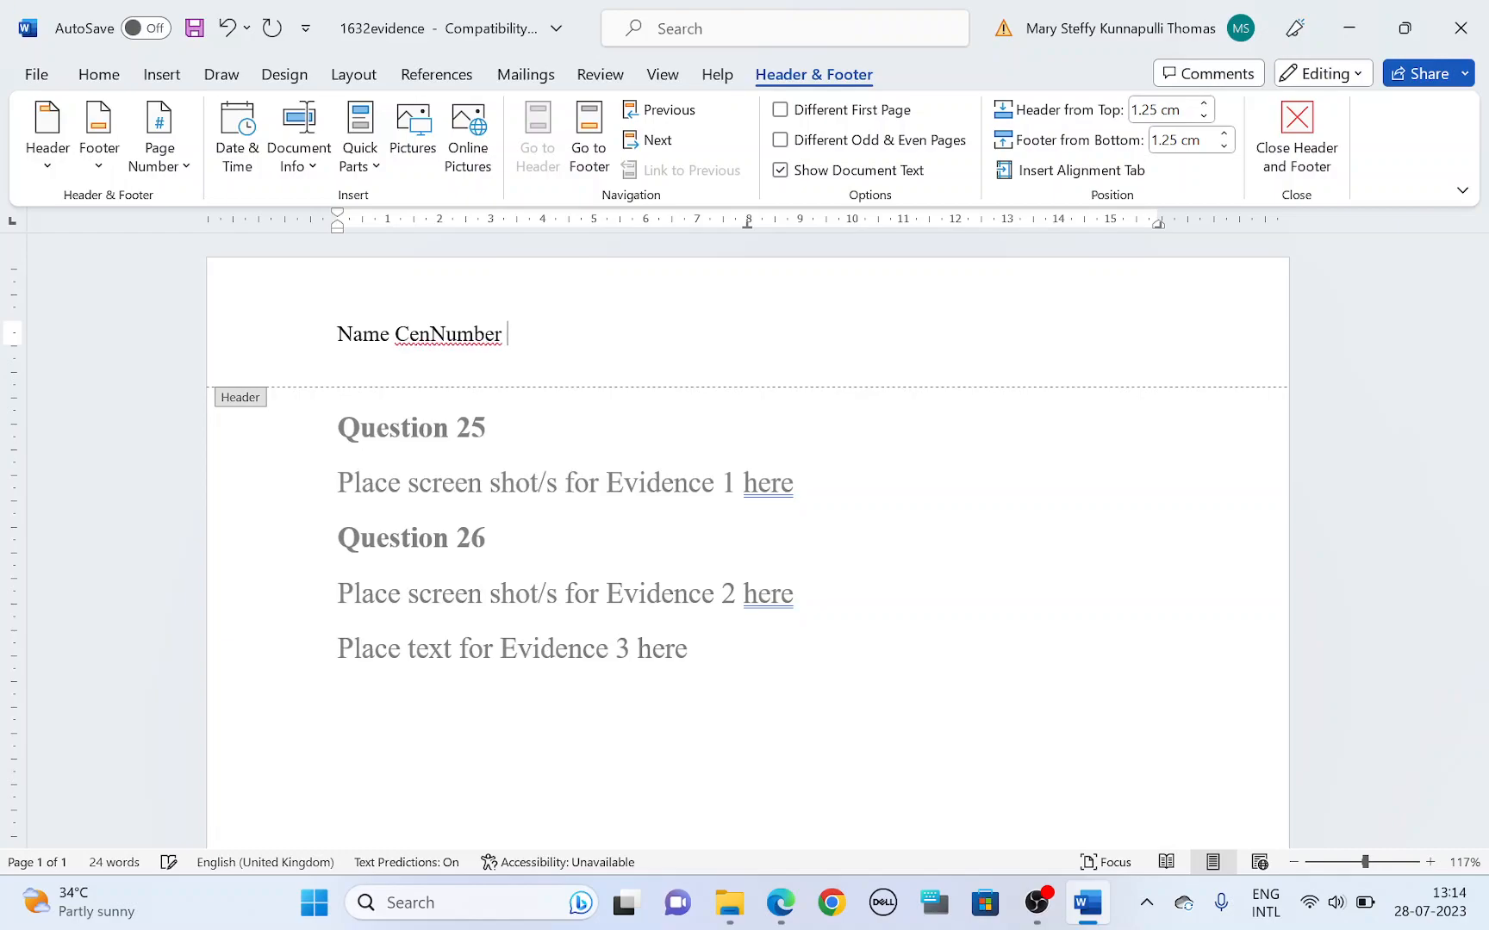
pyautogui.write('CandNum')
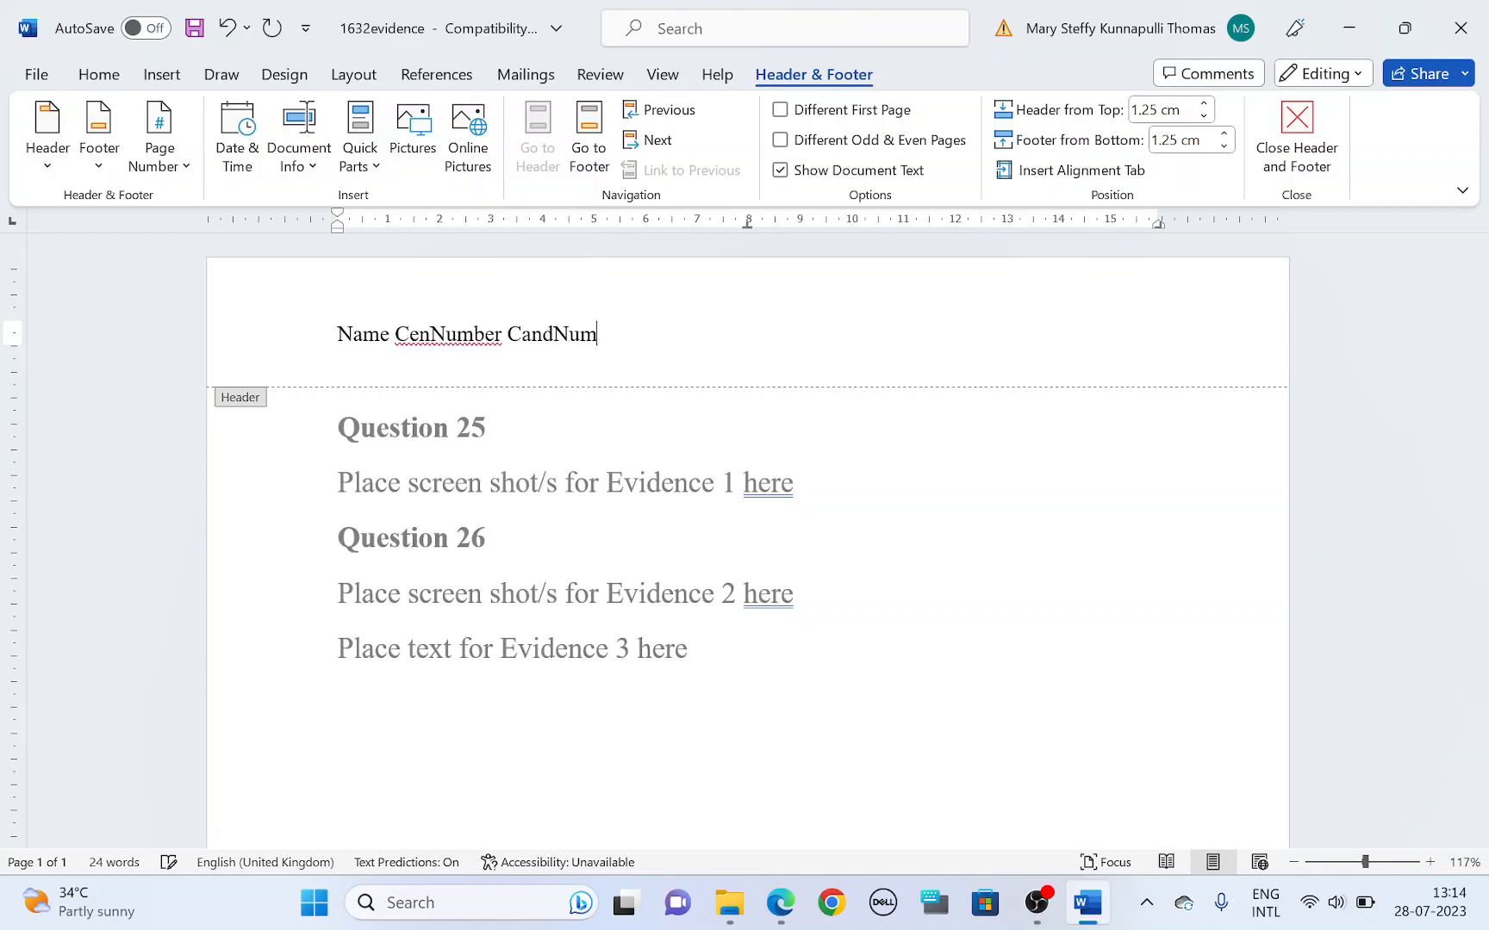
pyautogui.write('ber')
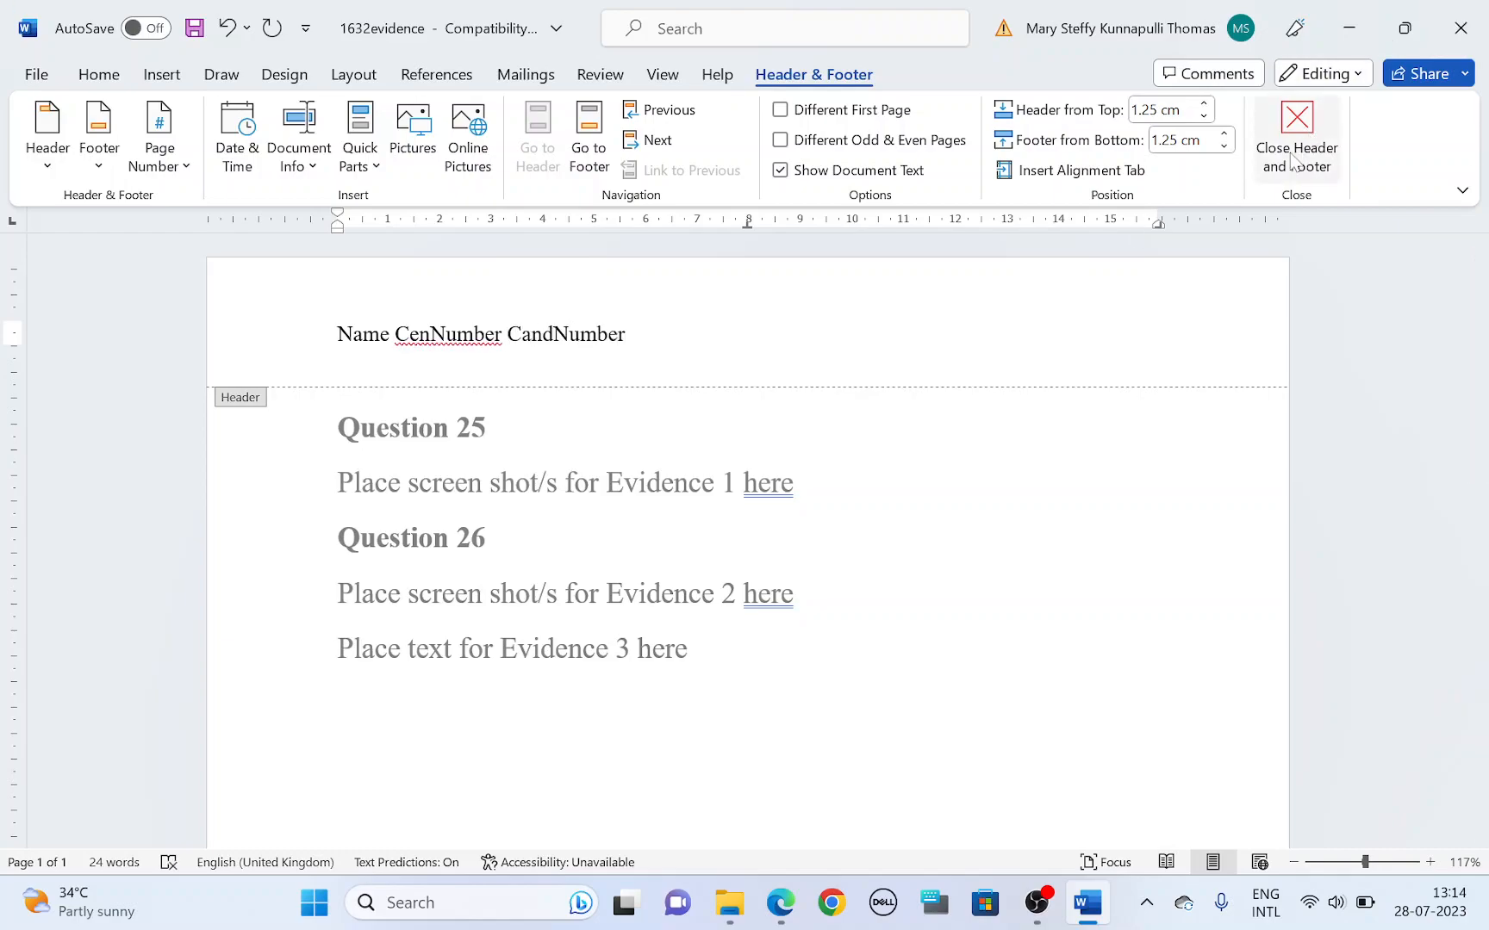
pyautogui.click(778, 901)
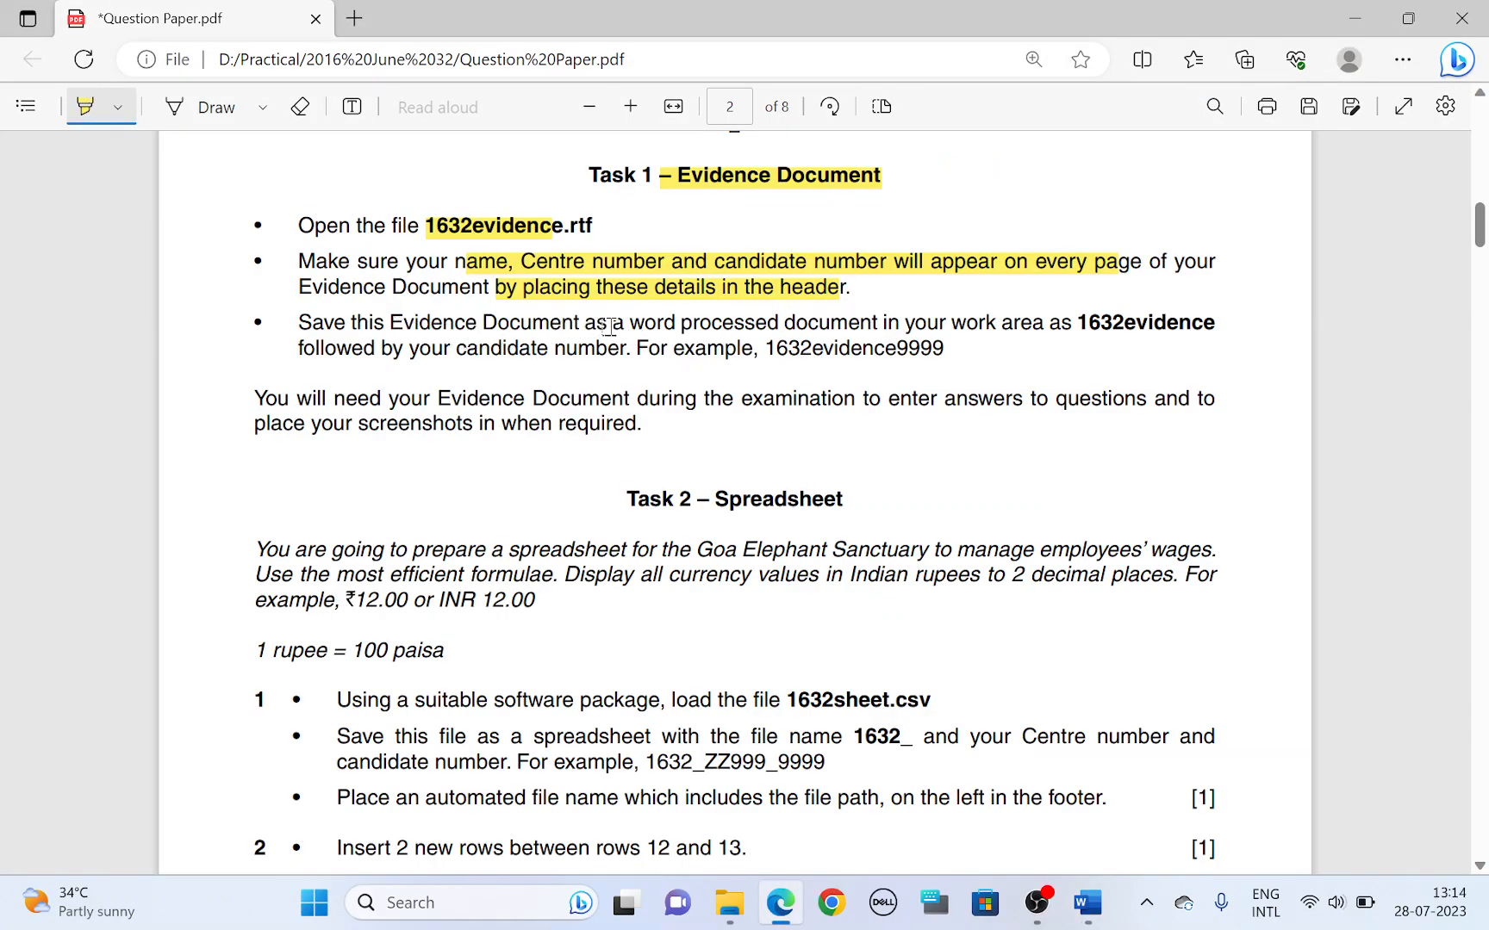
# Highlight the save-as-word-processed-document instruction and return to the evidence file.
pyautogui.moveTo(586, 323); pyautogui.dragTo(997, 322)
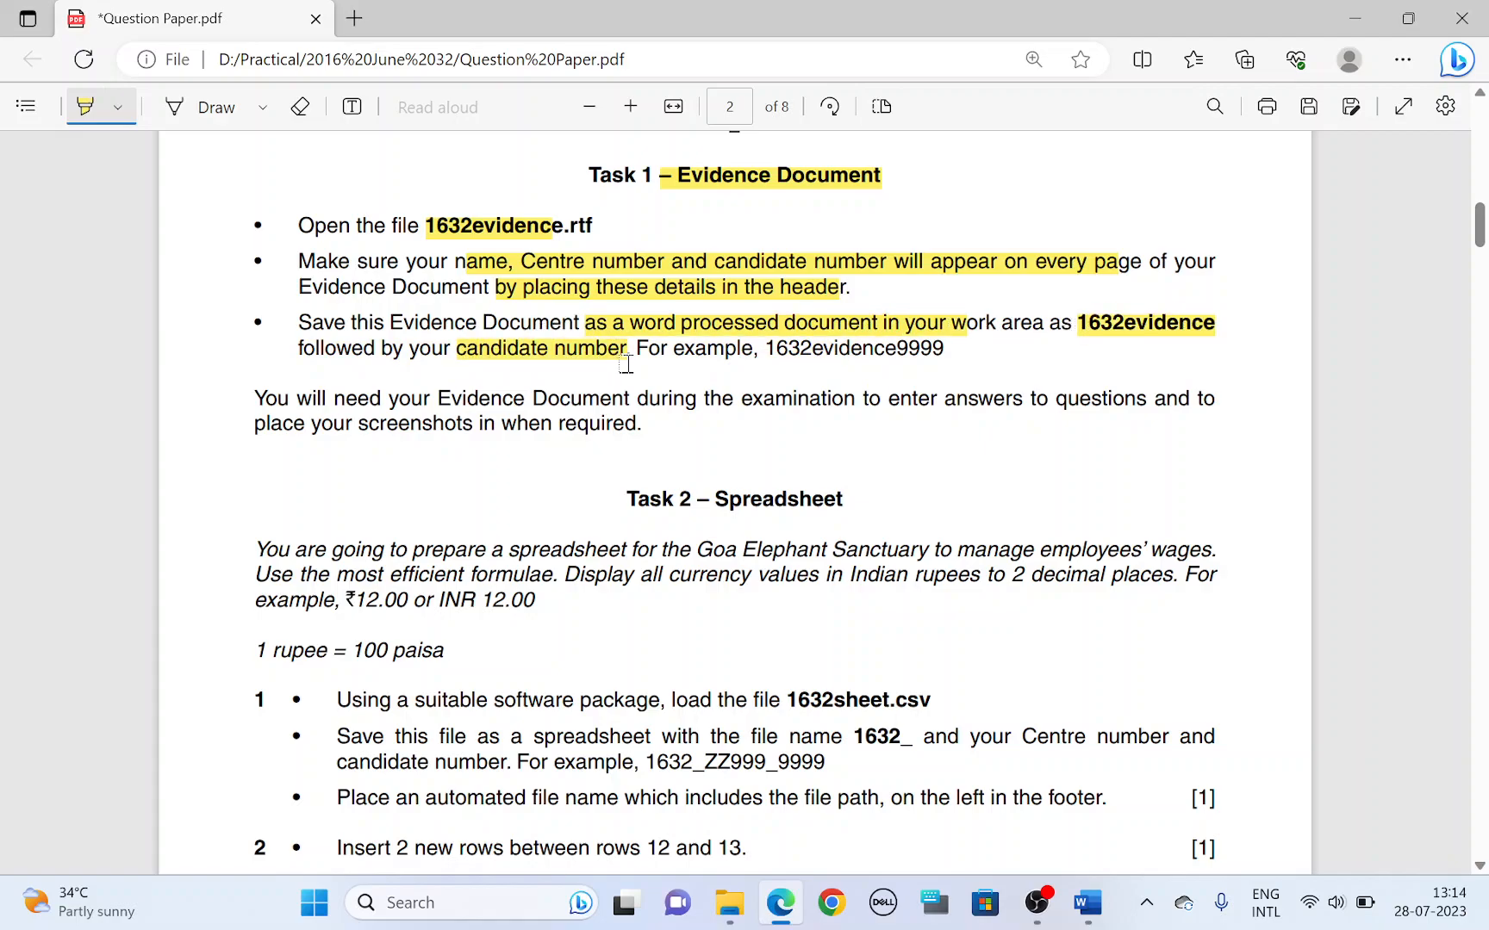
pyautogui.click(1085, 903)
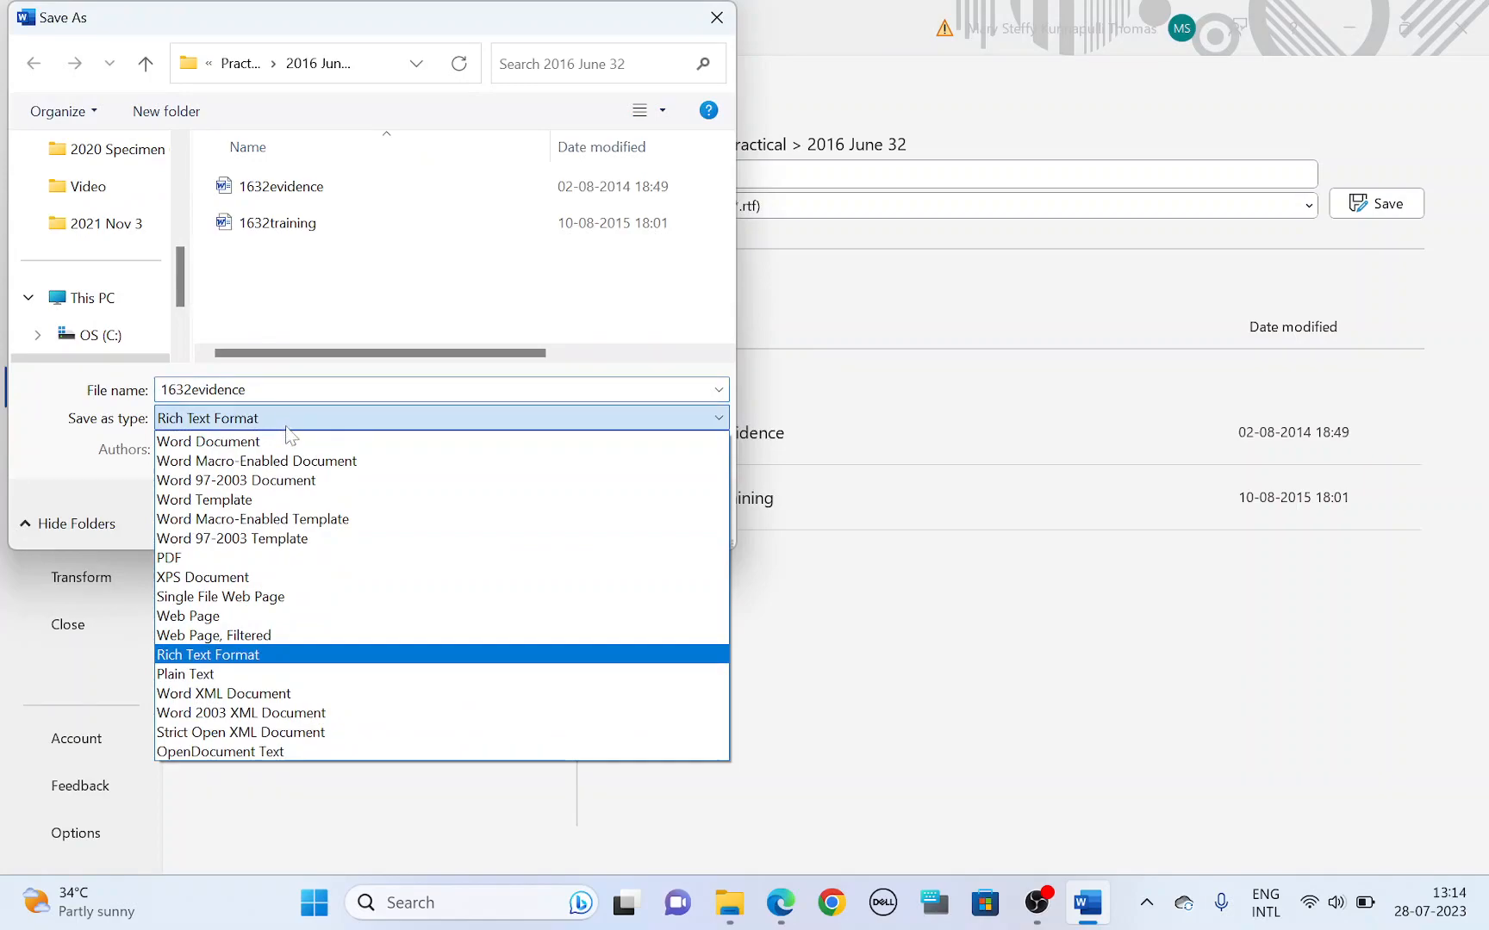
# Save the evidence file as Word Document 1632evidenceCandnumber.
pyautogui.click(209, 441)
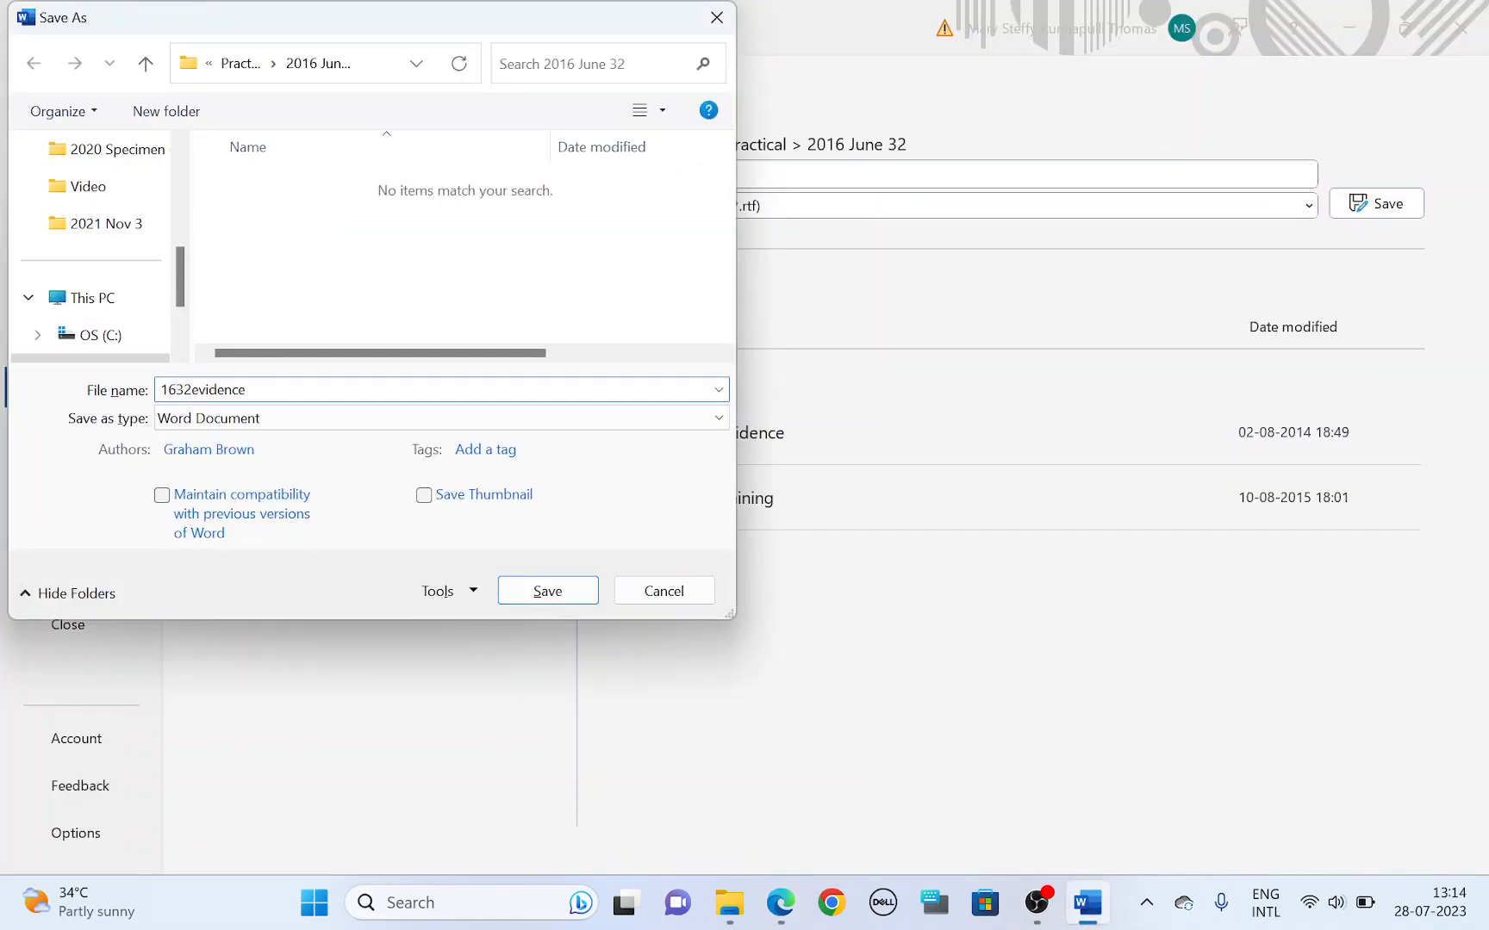
pyautogui.write('Candnum')
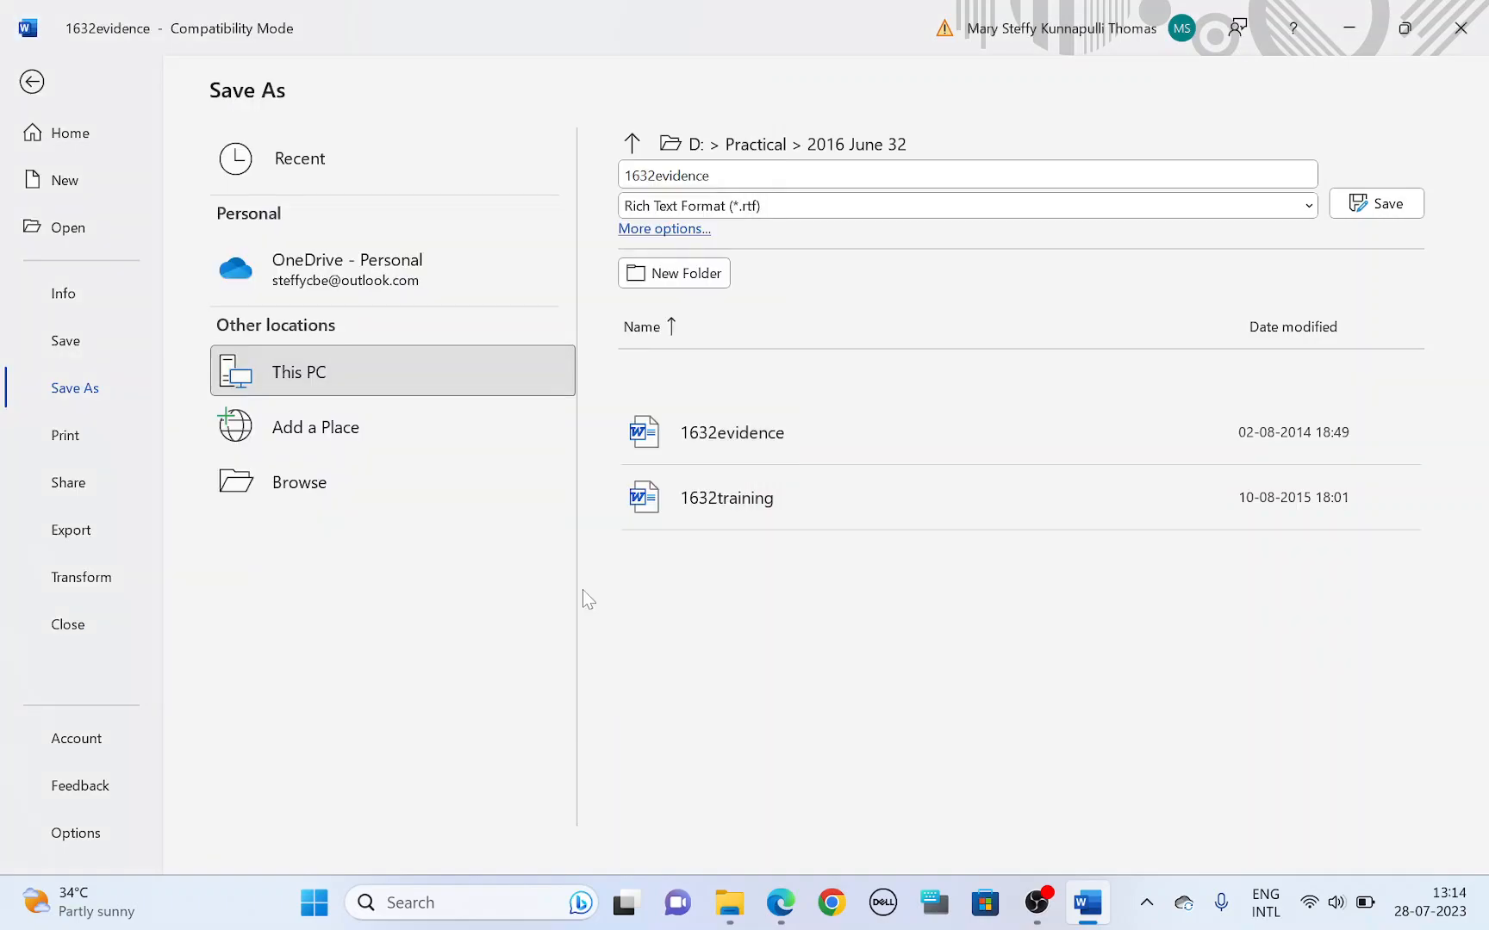
pyautogui.click(1374, 204)
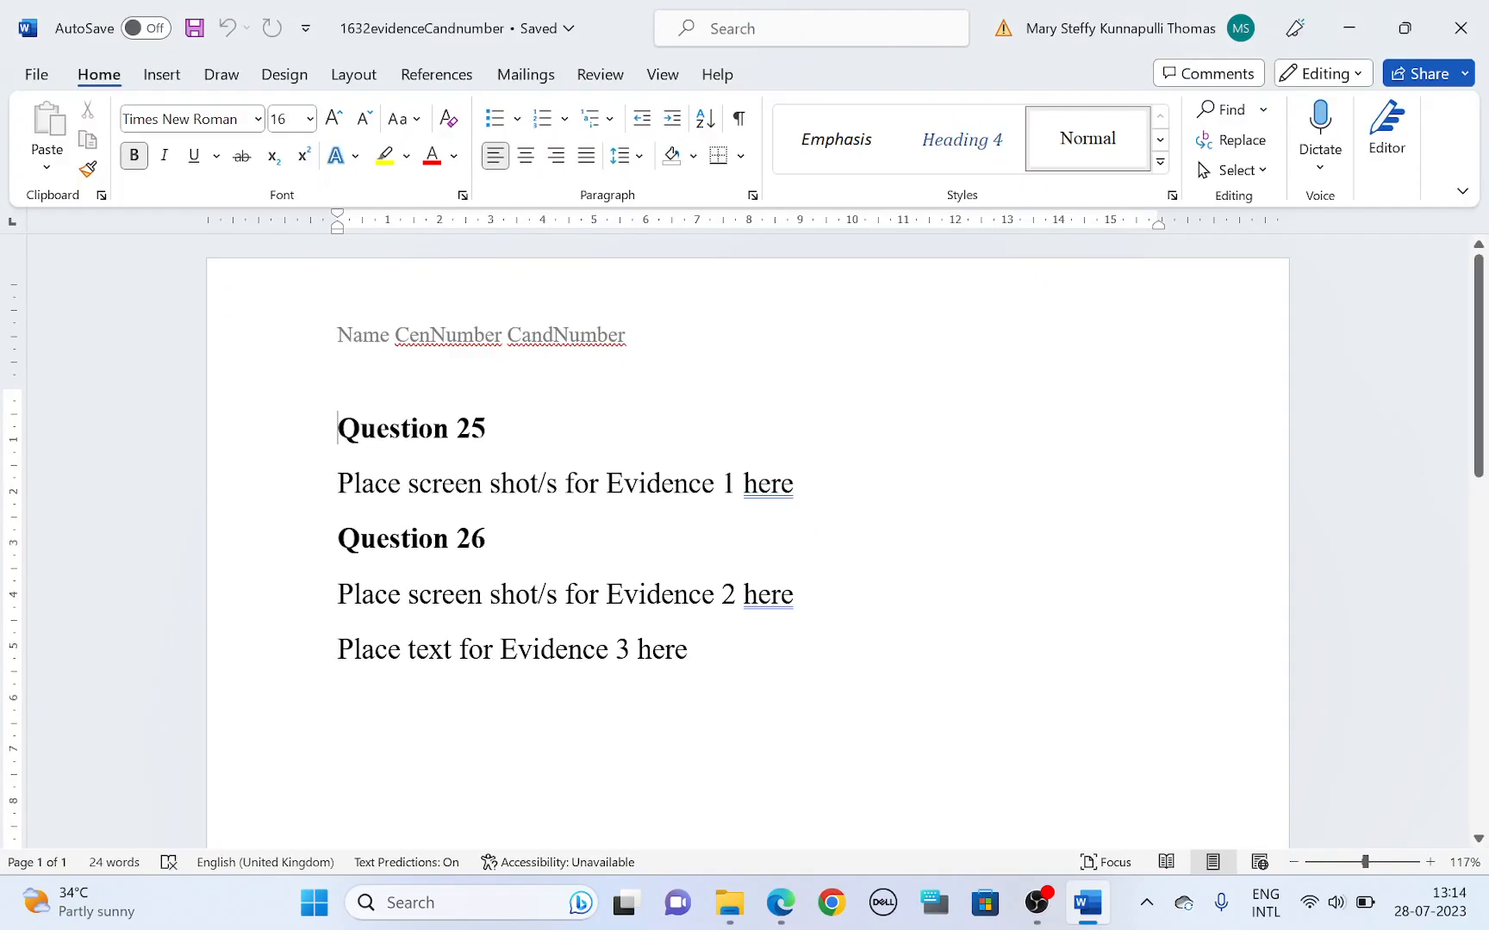
# Highlight Goa Elephant Sanctuary and the example currency values in Task 2's introduction.
pyautogui.click(779, 903)
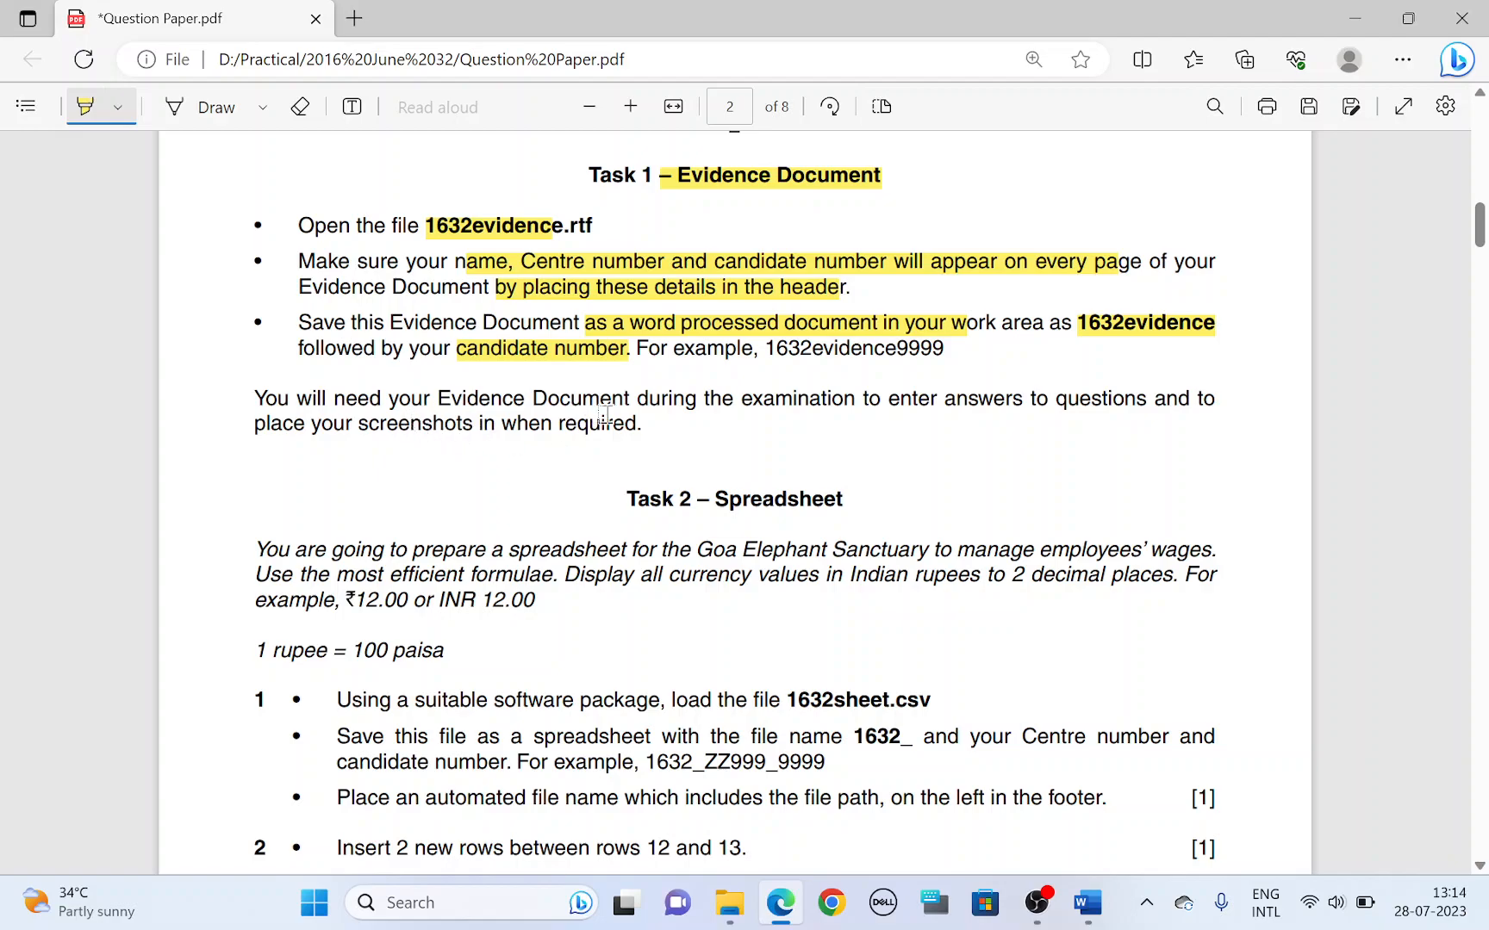
pyautogui.scroll(-3)
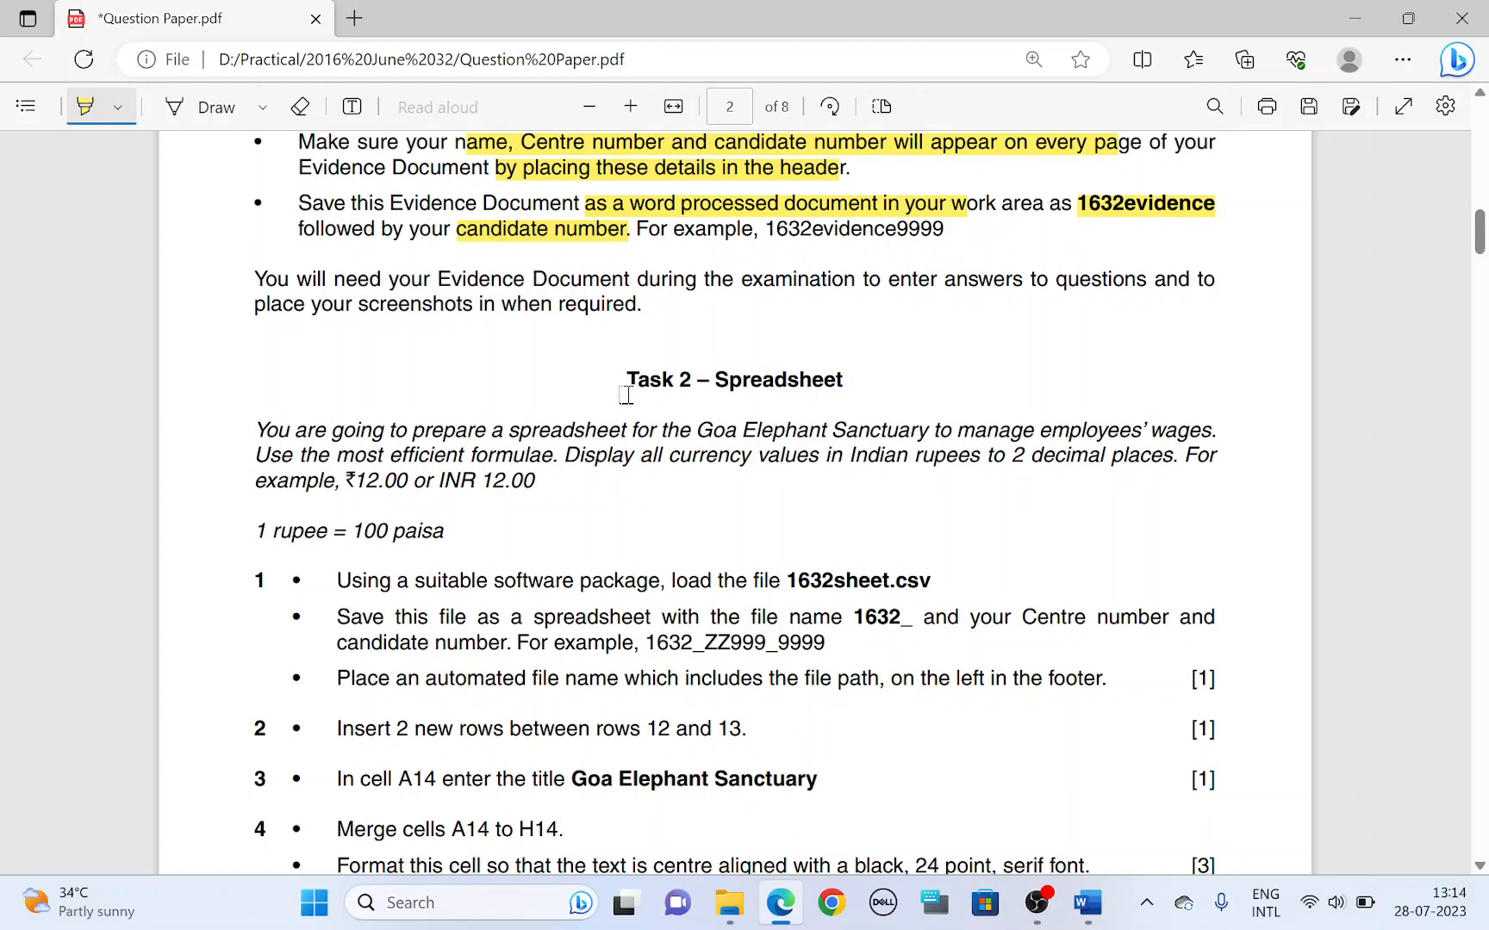
pyautogui.moveTo(625, 393)
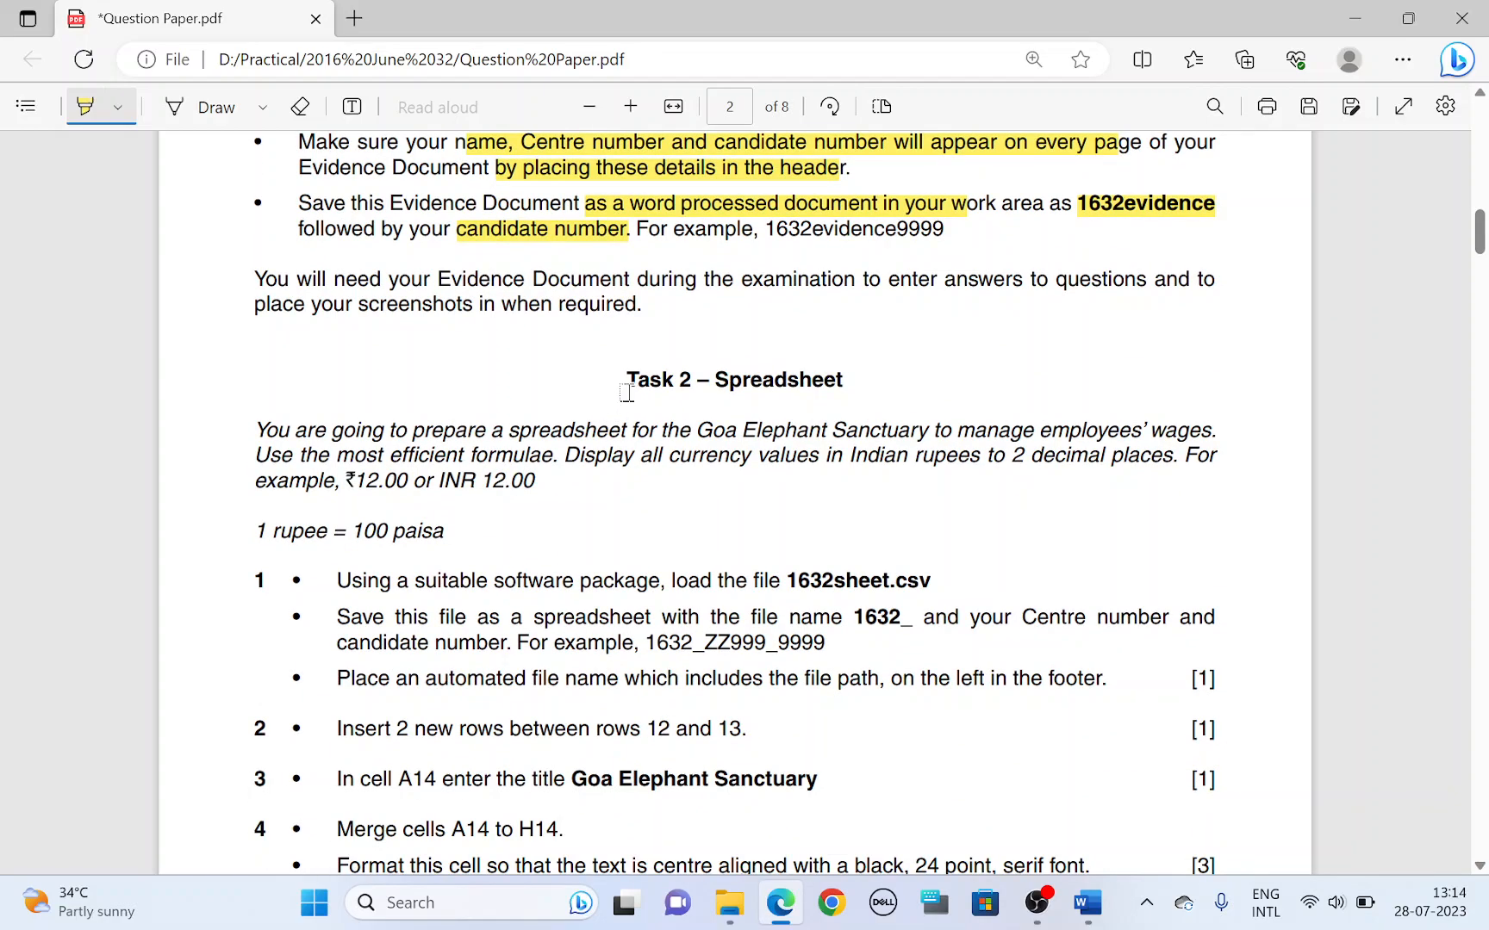
pyautogui.scroll(-3)
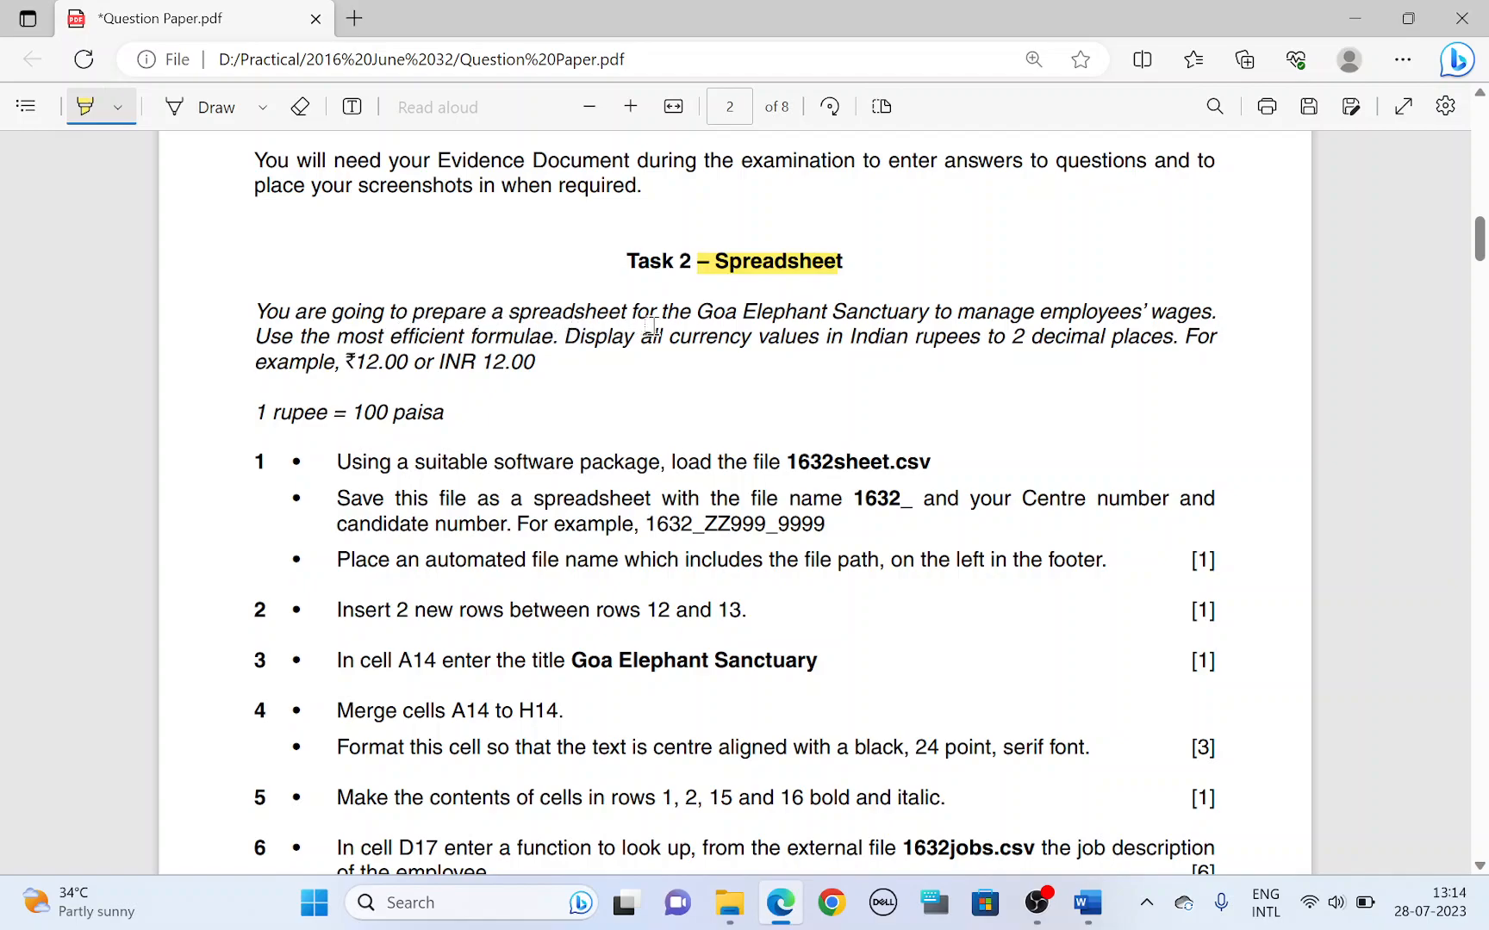
pyautogui.moveTo(696, 310); pyautogui.dragTo(932, 310)
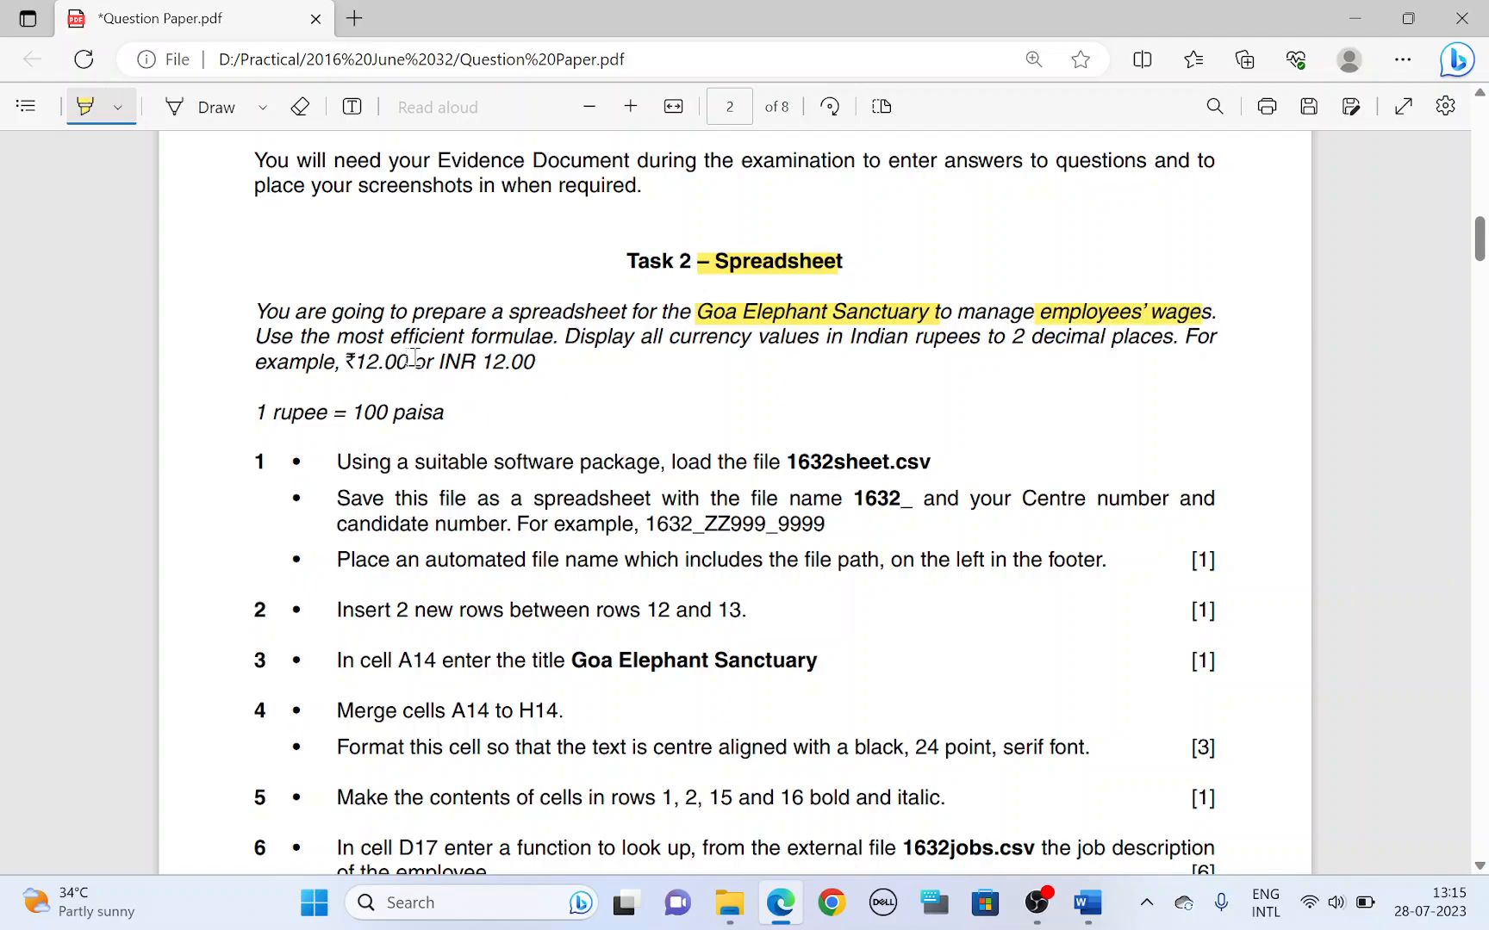
pyautogui.moveTo(653, 354)
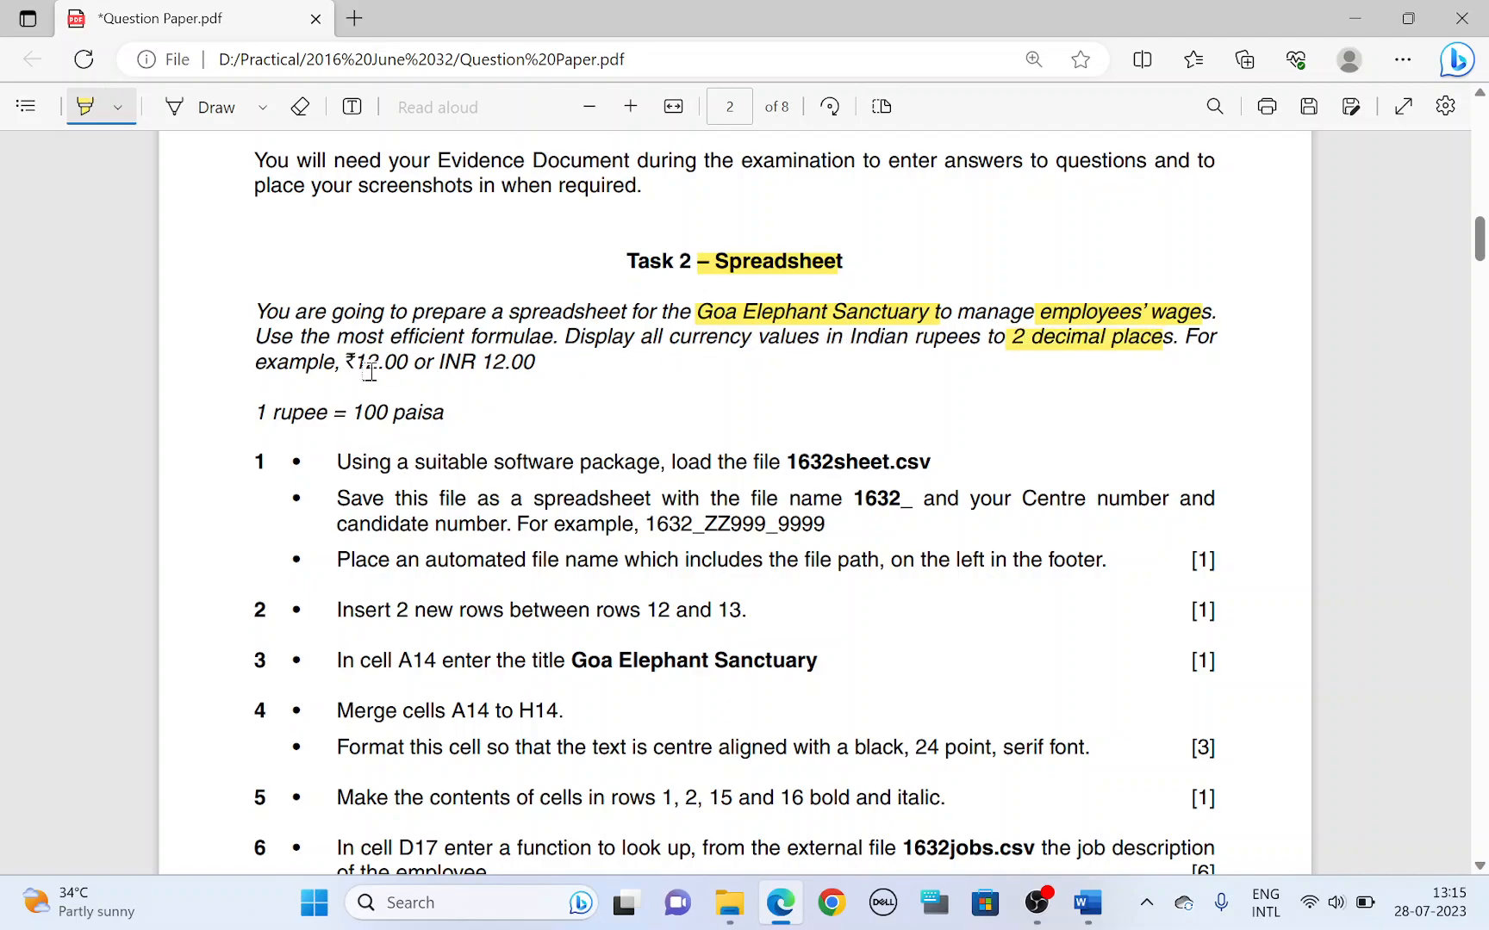
pyautogui.moveTo(347, 362); pyautogui.dragTo(535, 362)
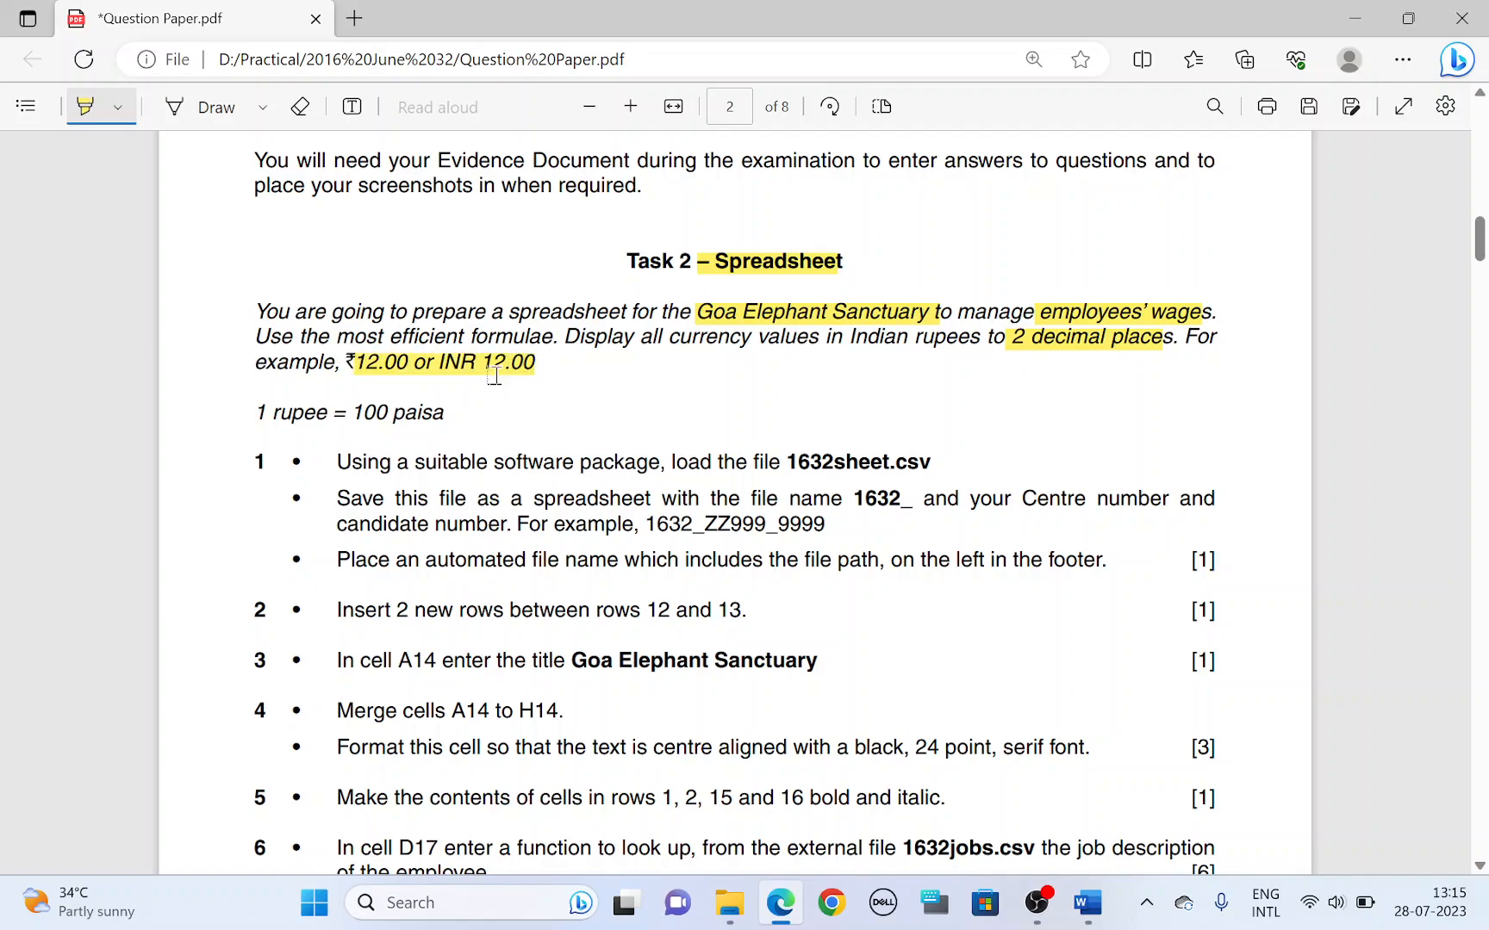
# Highlight the '1 rupee = 100 paisa' note and switch to the practical files folder.
pyautogui.scroll(-3)
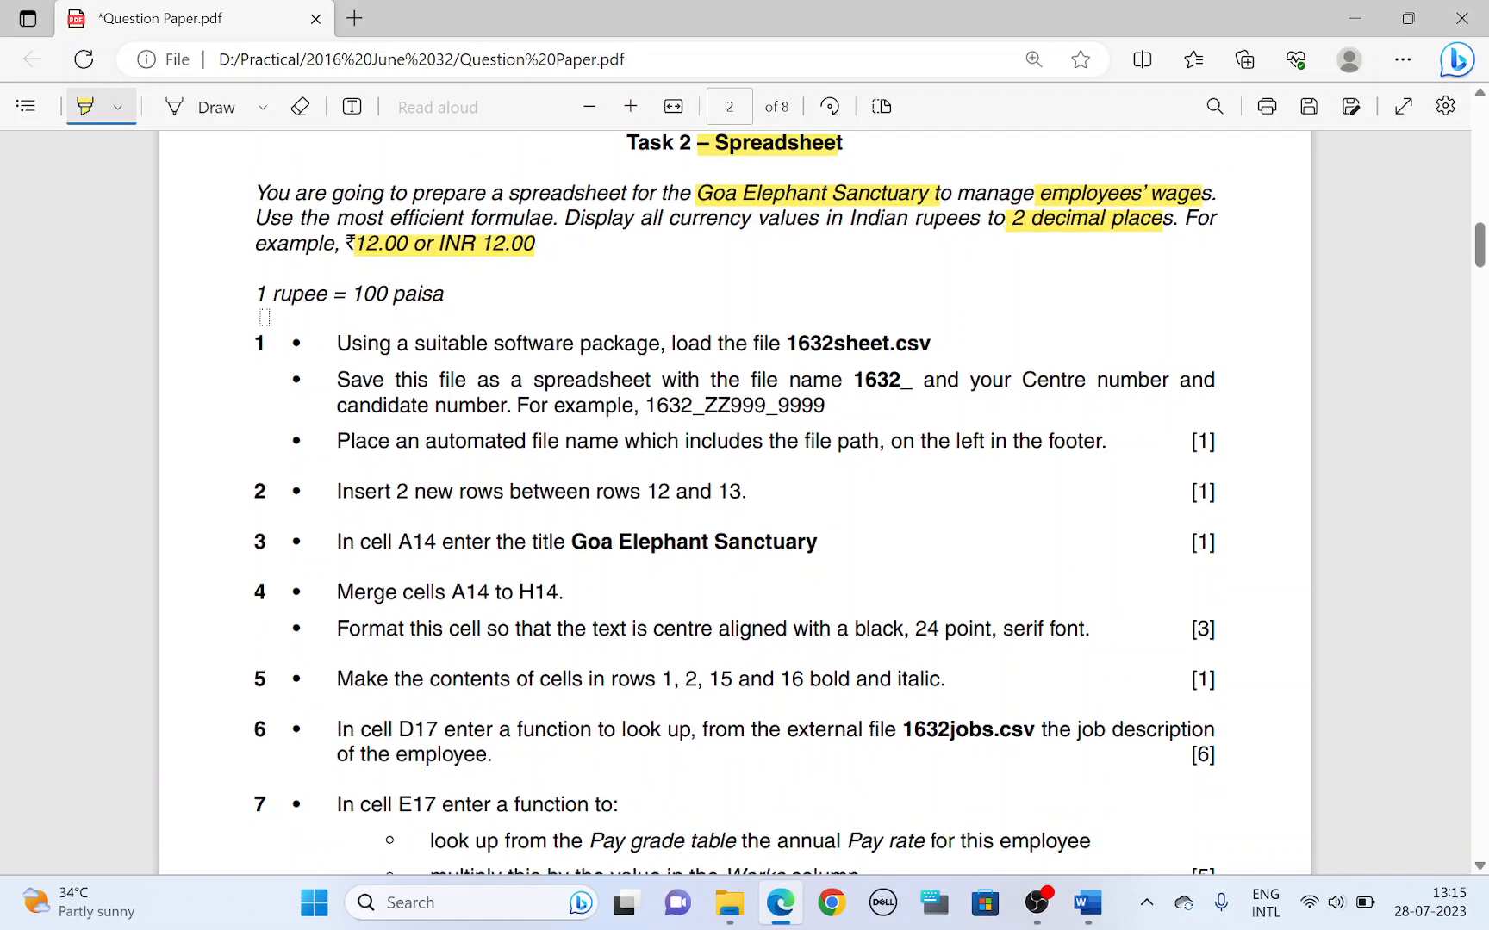
pyautogui.moveTo(255, 294); pyautogui.dragTo(443, 295)
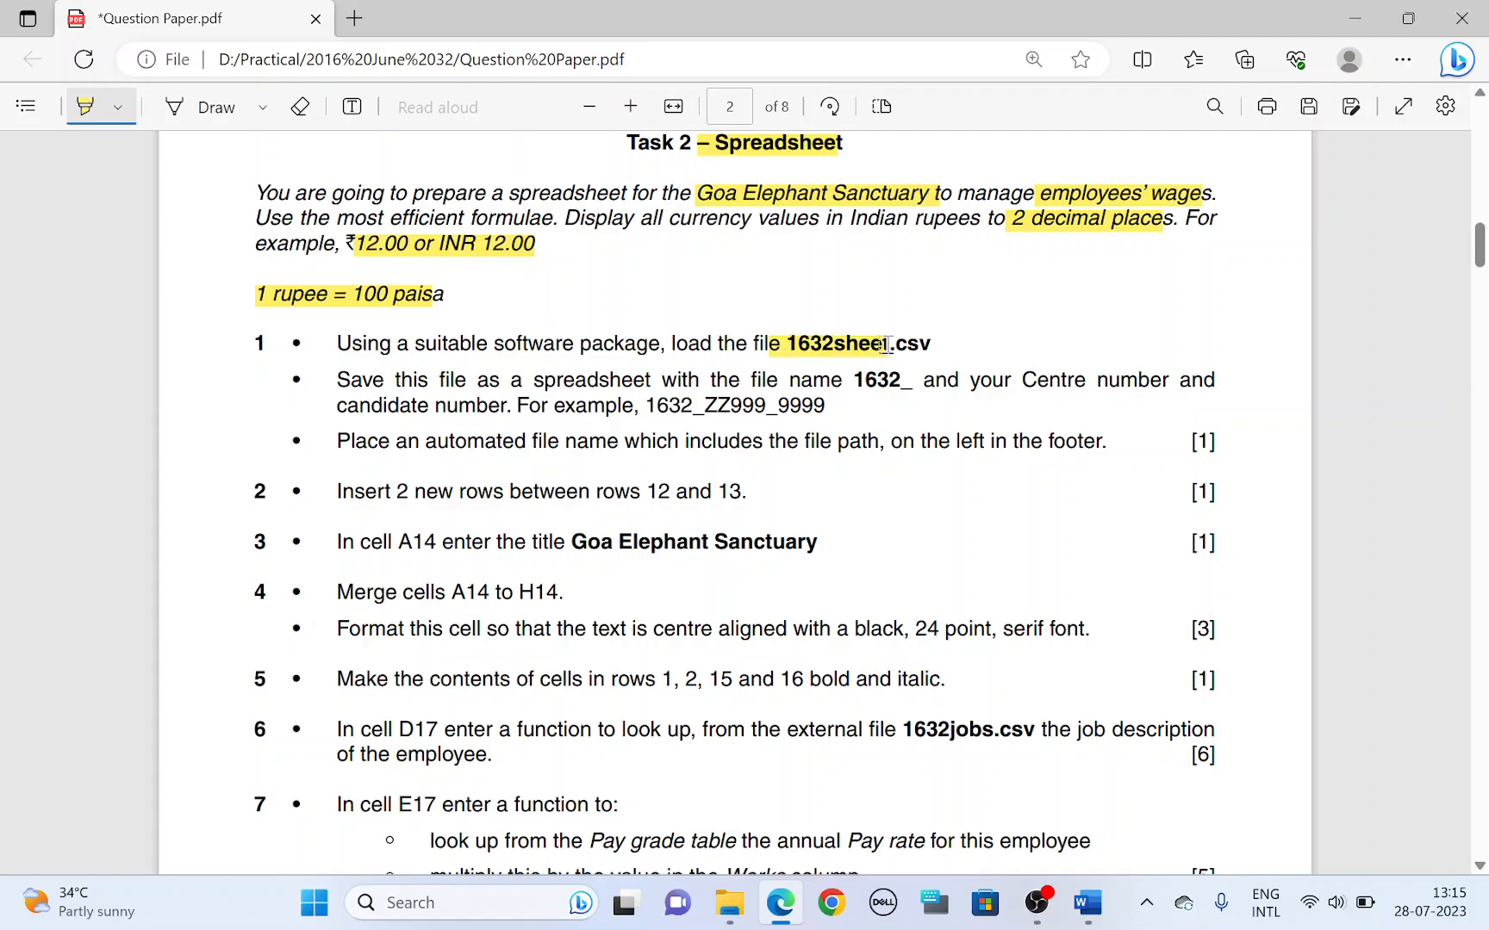
pyautogui.press('alt+tab')
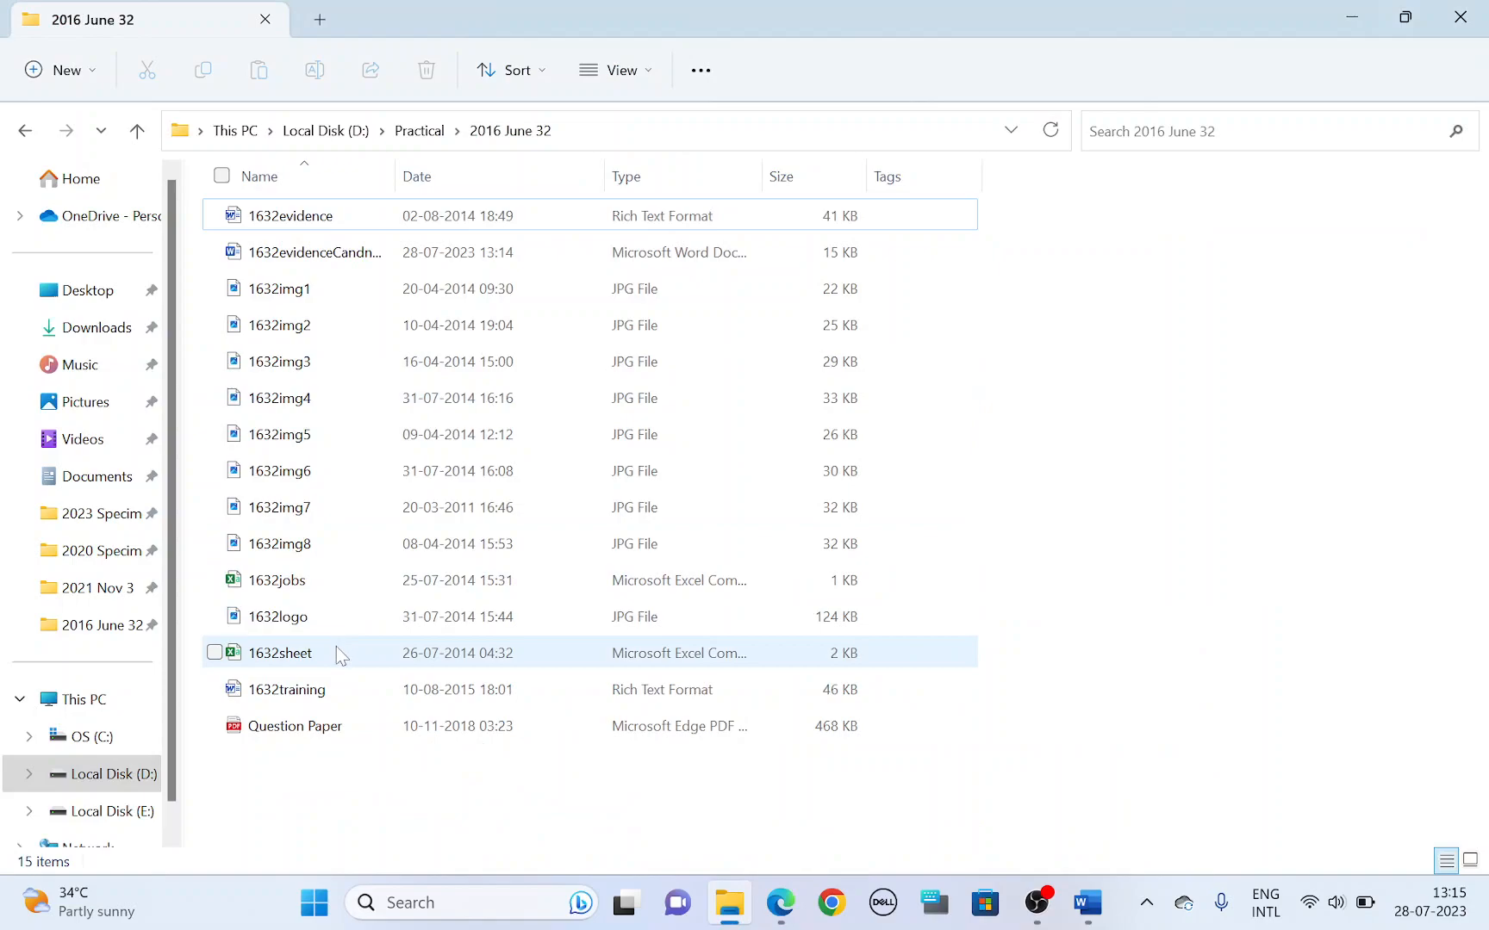
# Open 1632sheet.csv in Excel and dismiss the possible data loss warning.
pyautogui.click(279, 653)
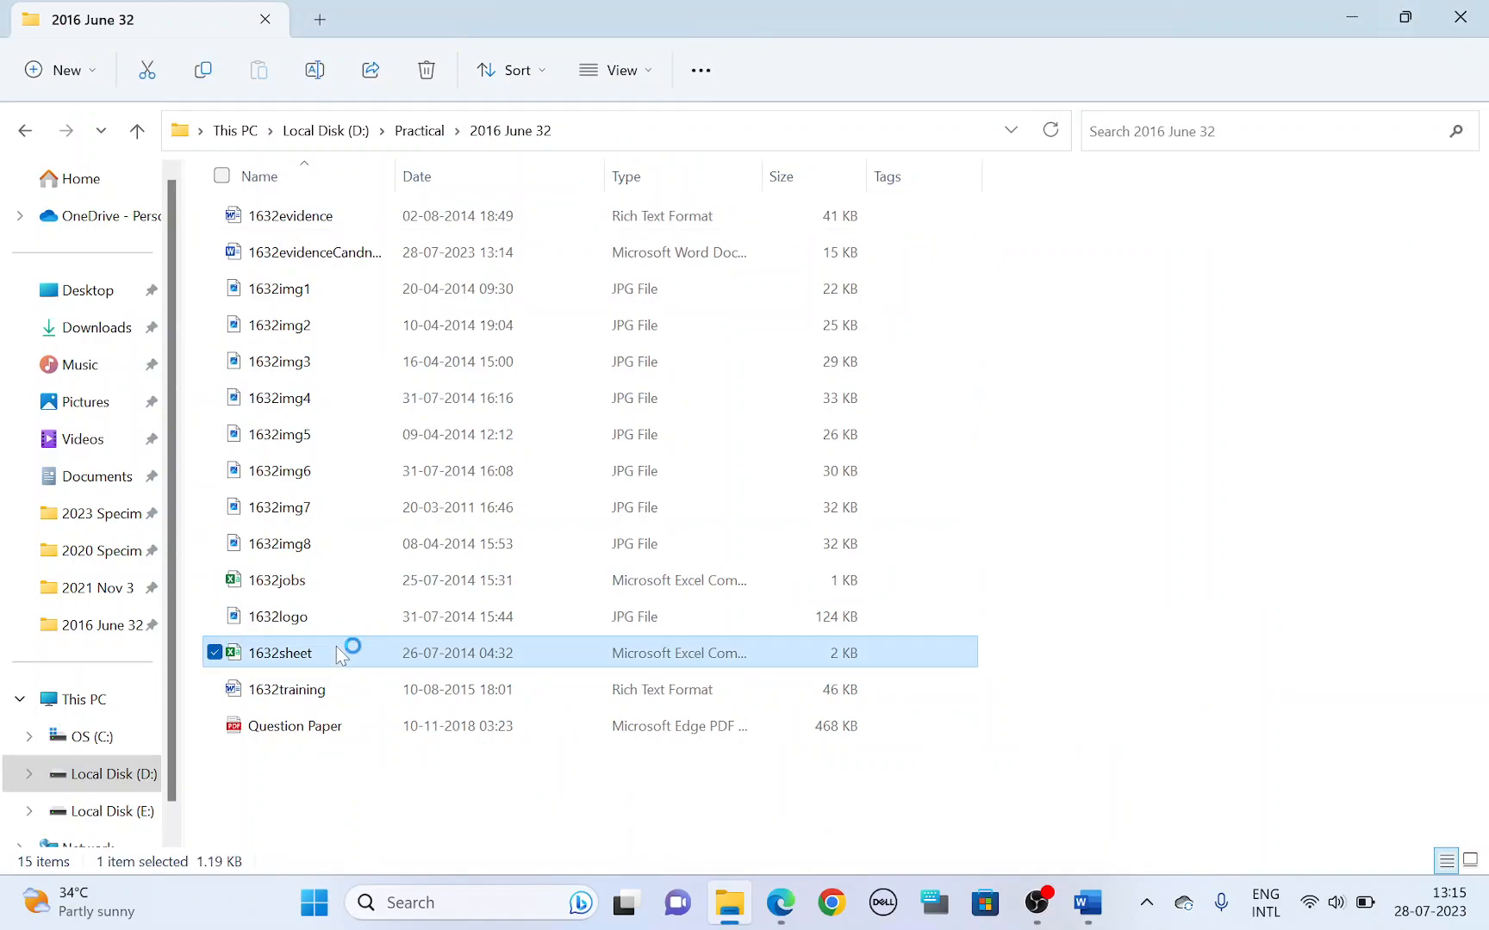
pyautogui.doubleClick(279, 653)
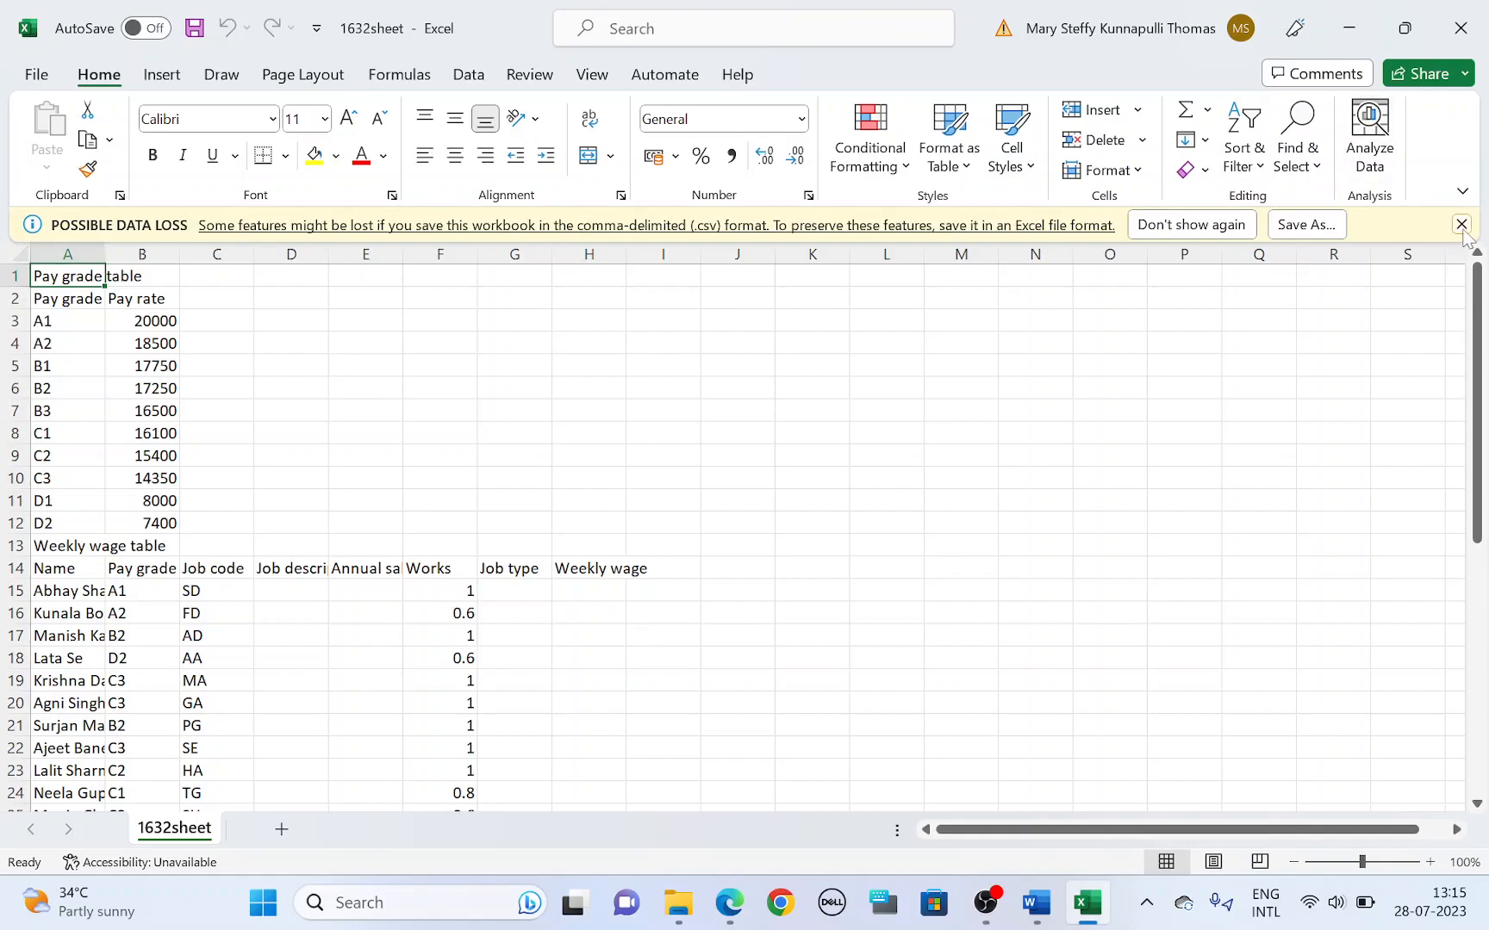
pyautogui.click(1459, 226)
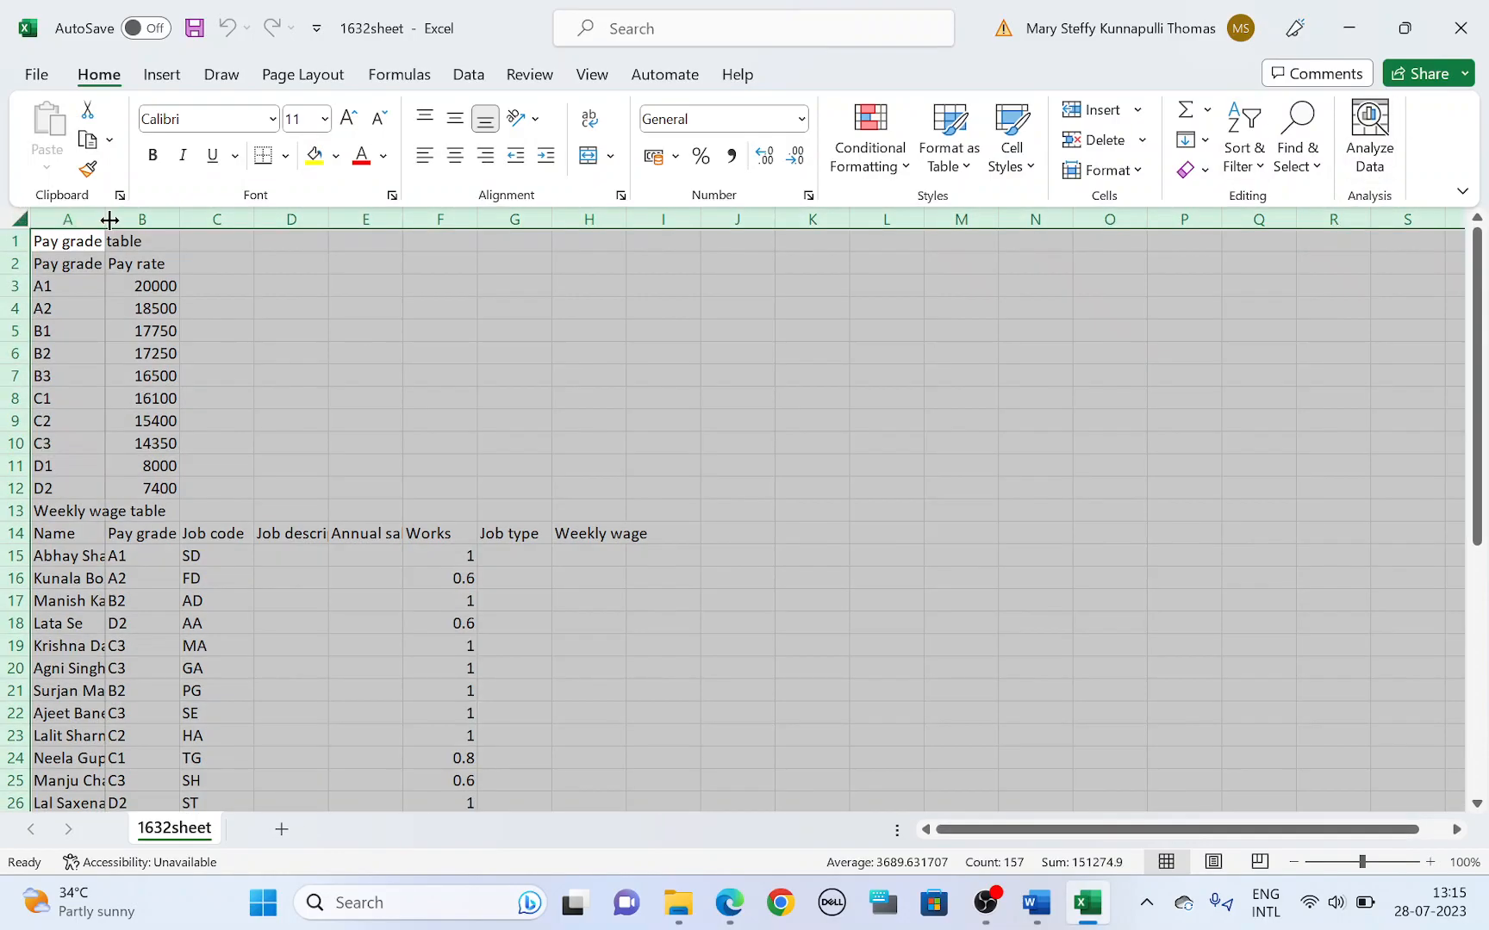
# AutoFit all column widths and highlight the save-as-spreadsheet instruction.
pyautogui.click(677, 901)
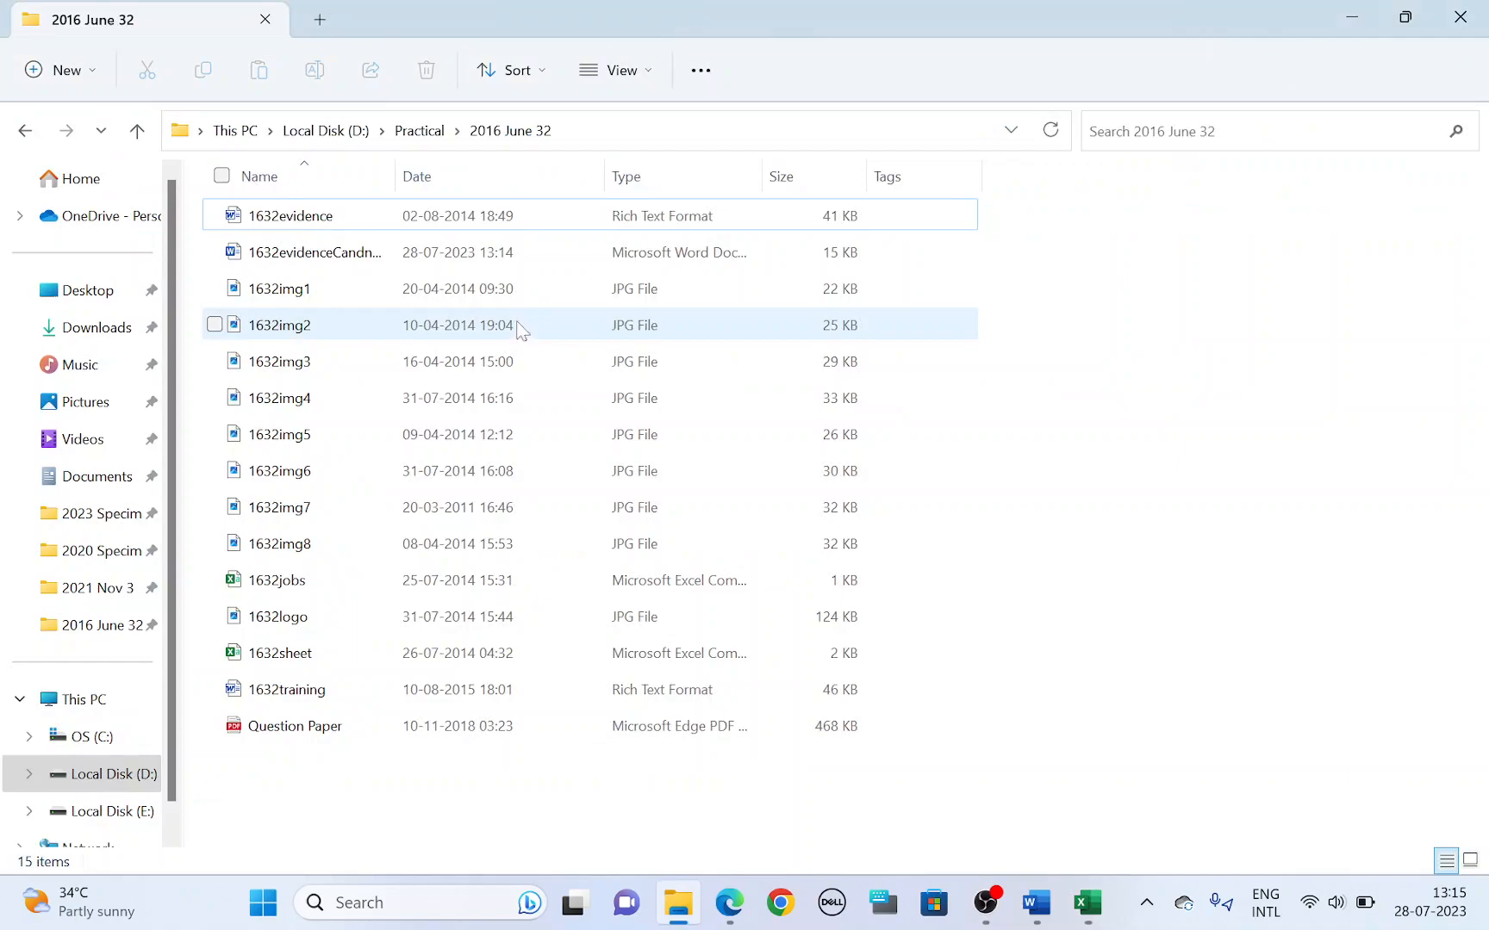
pyautogui.doubleClick(295, 727)
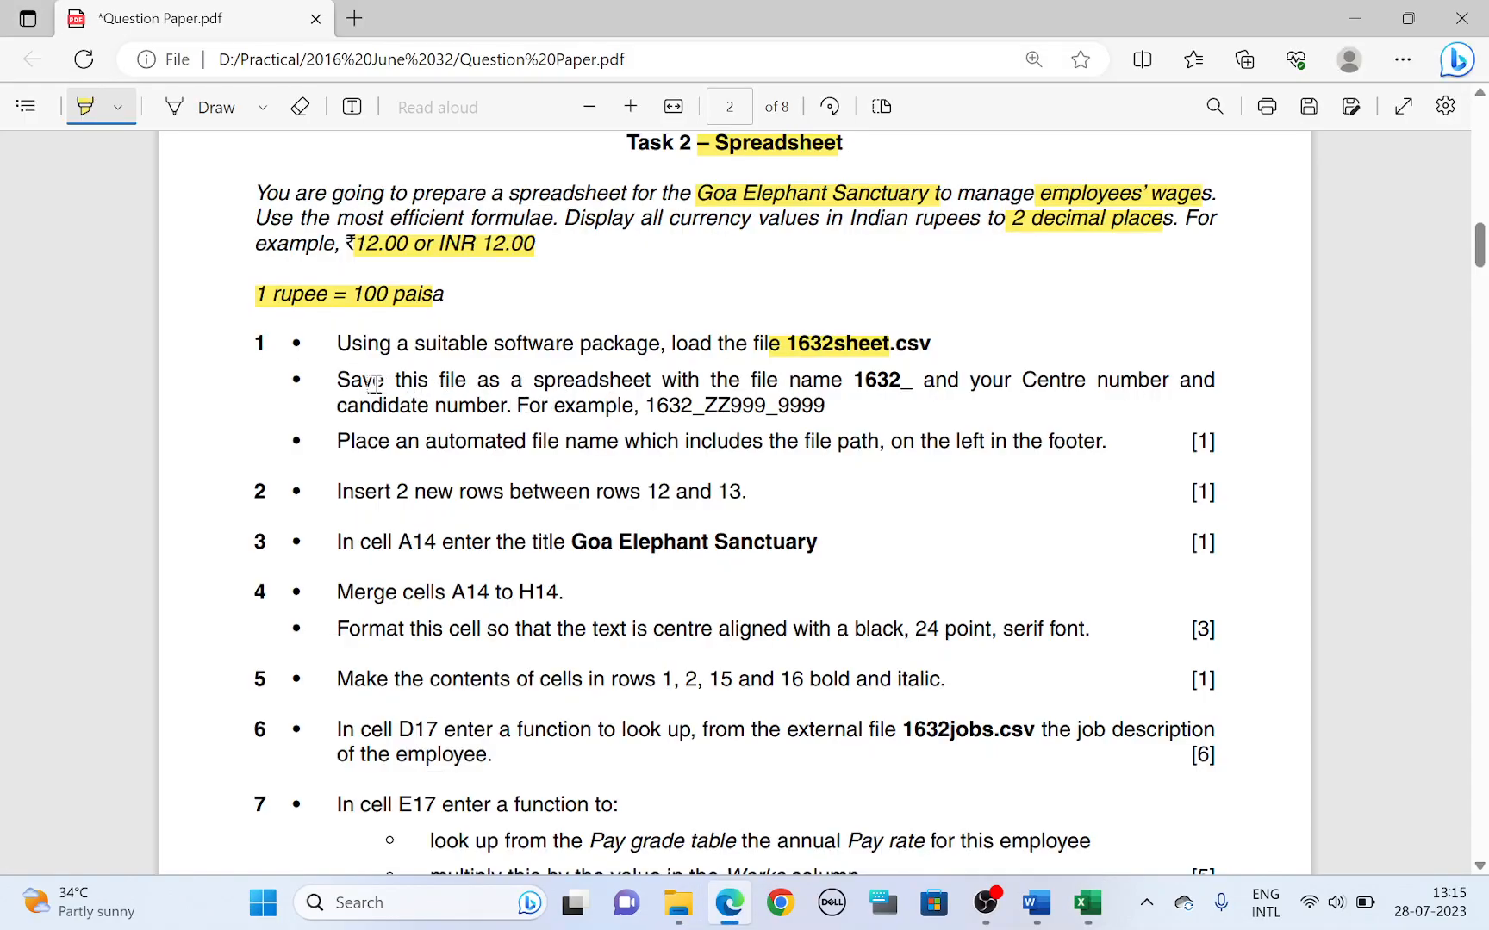
pyautogui.moveTo(336, 379); pyautogui.dragTo(648, 379)
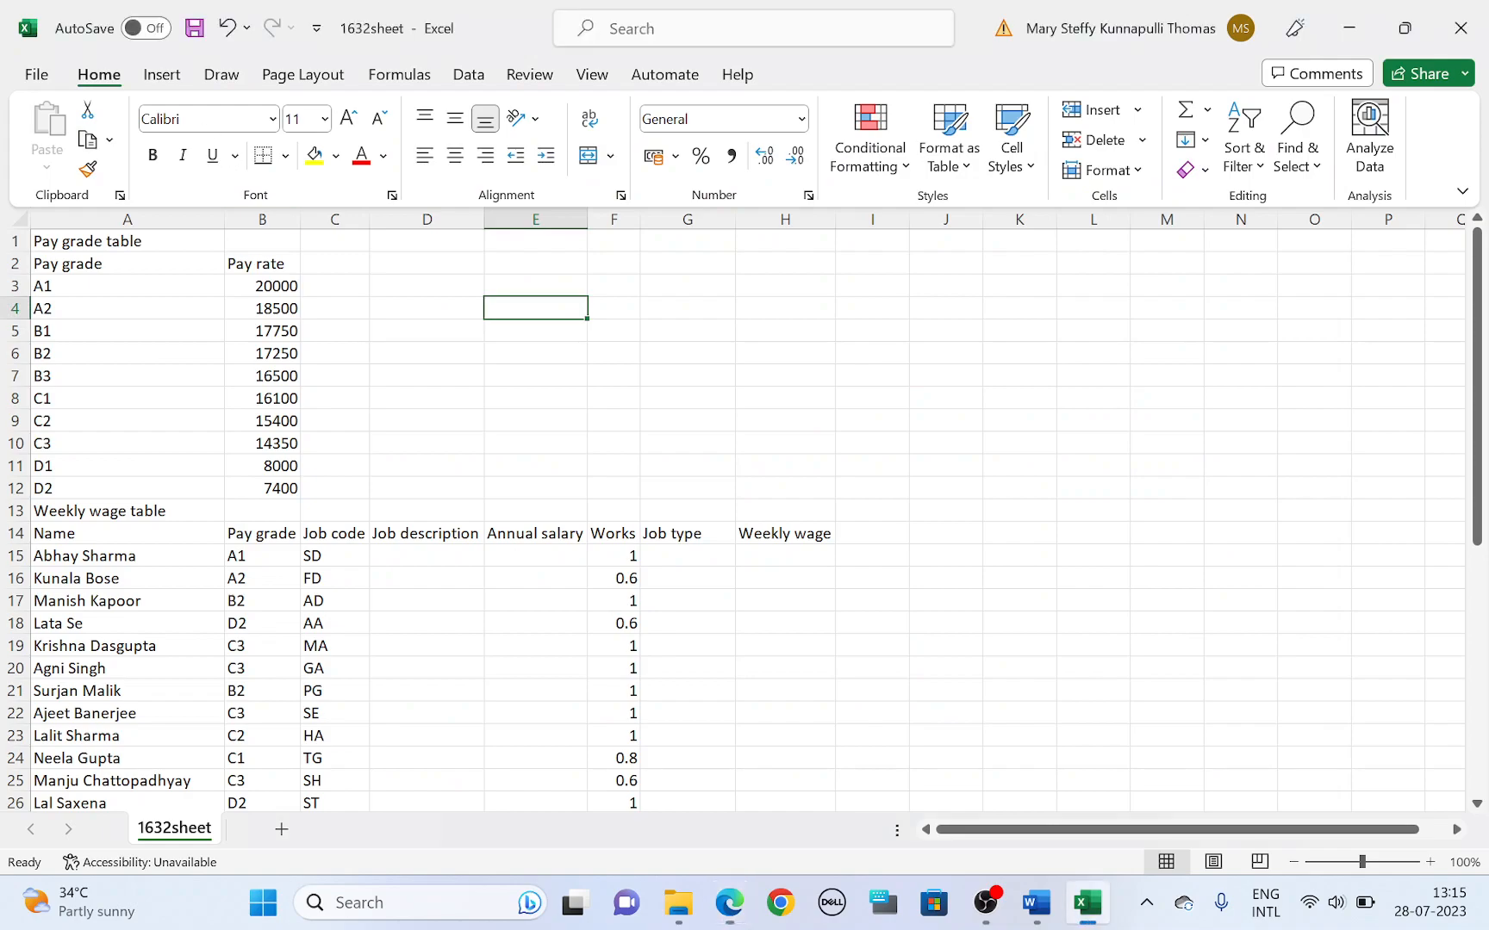
# Save the wage data as Excel Workbook 1632_CenNumber_CandNumber.
pyautogui.click(34, 74)
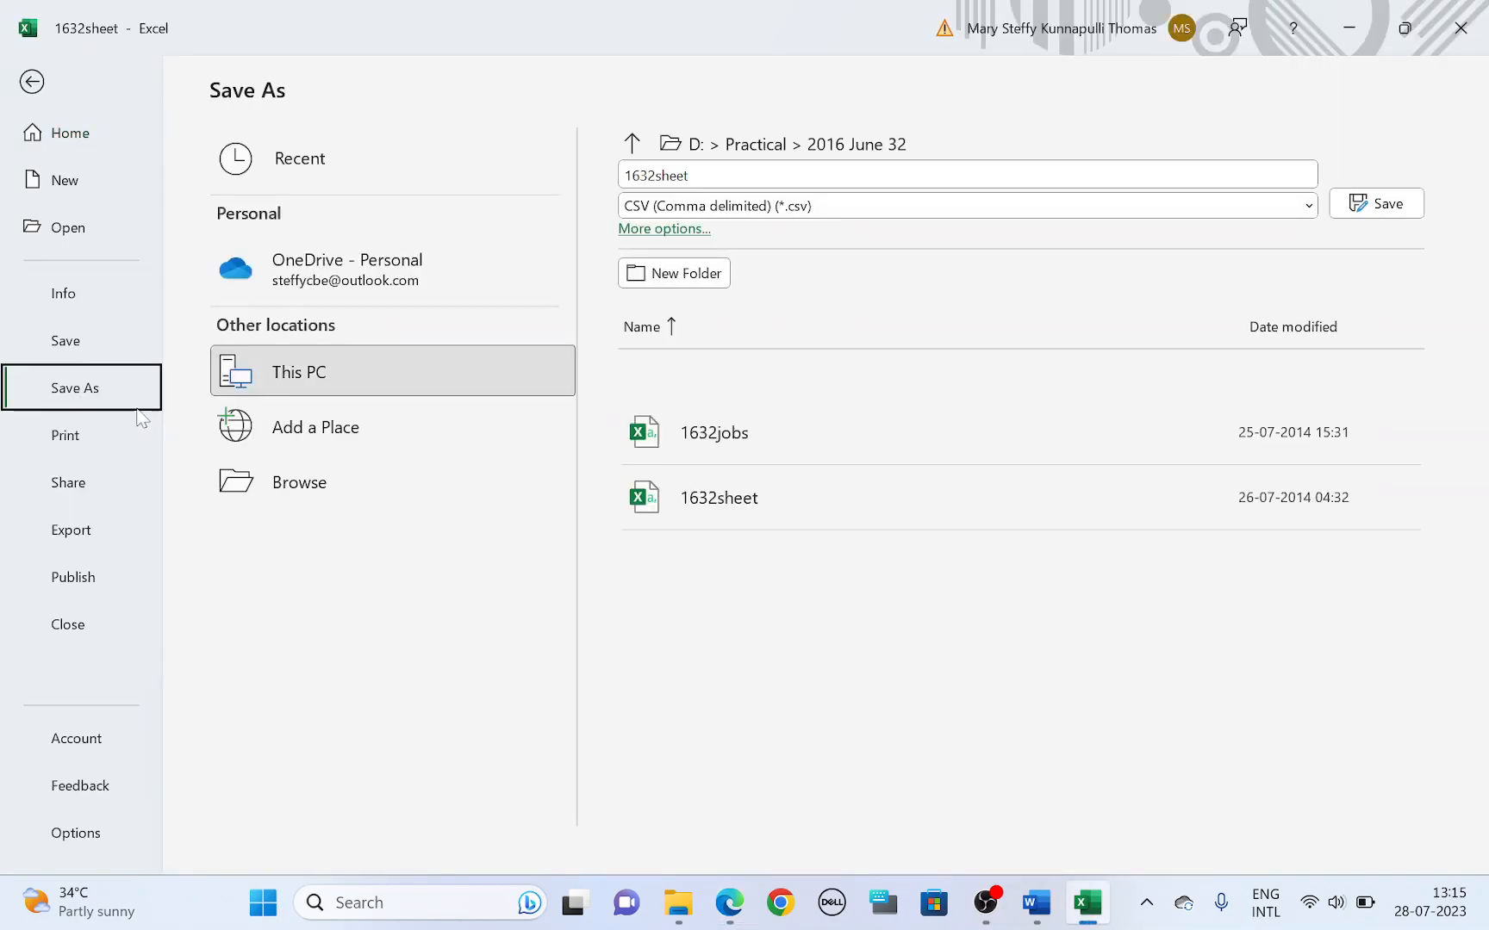
pyautogui.click(300, 482)
pyautogui.write('1632_Cent')
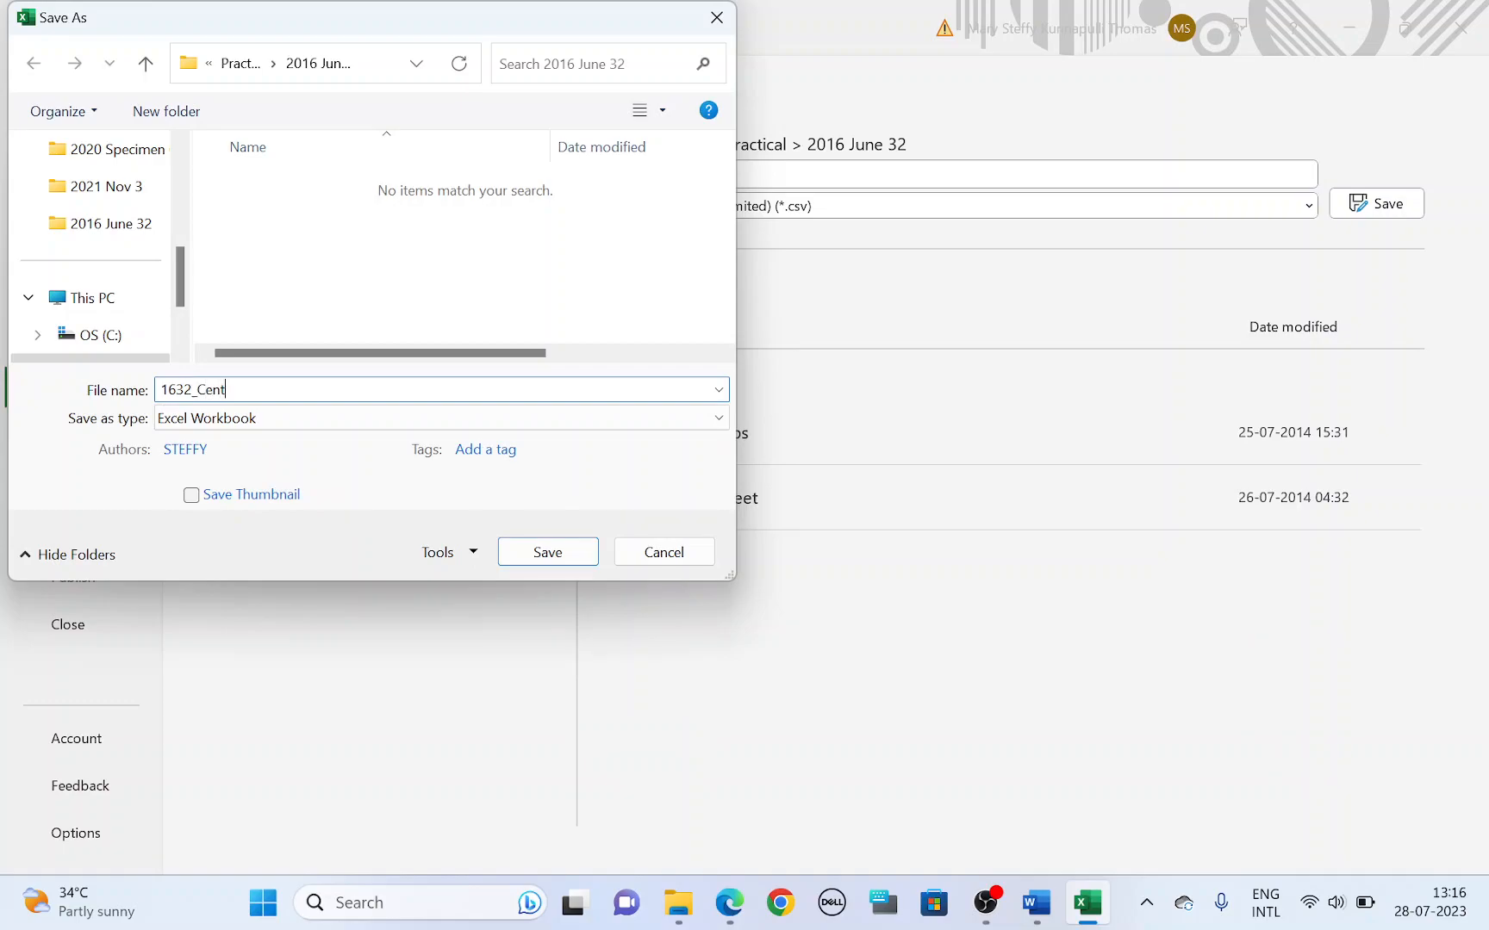
pyautogui.write('Number')
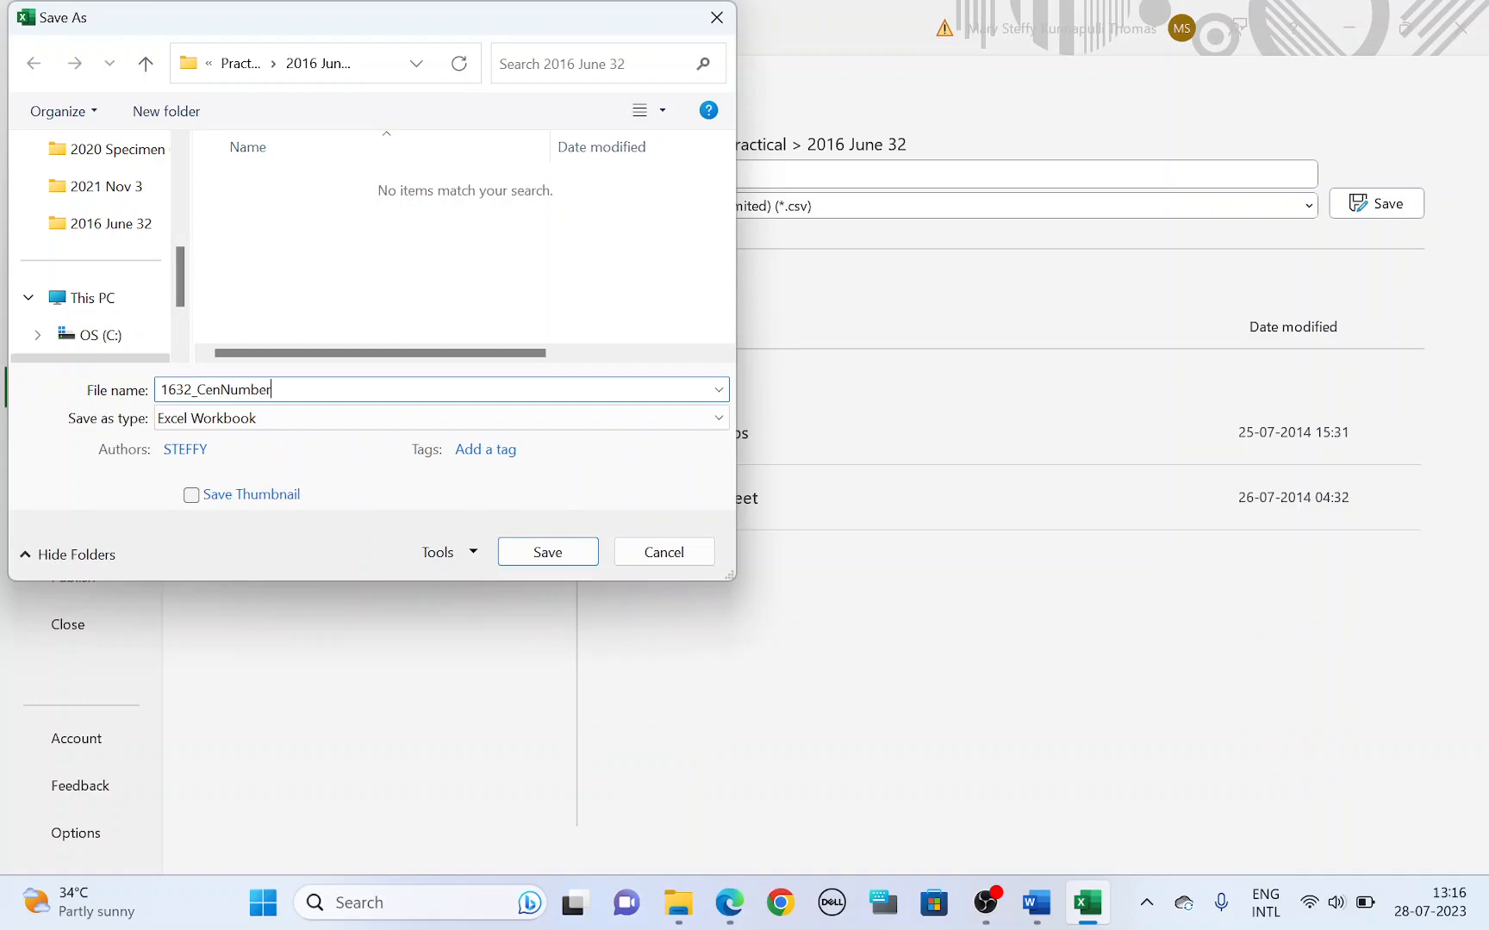
pyautogui.write('_Cand')
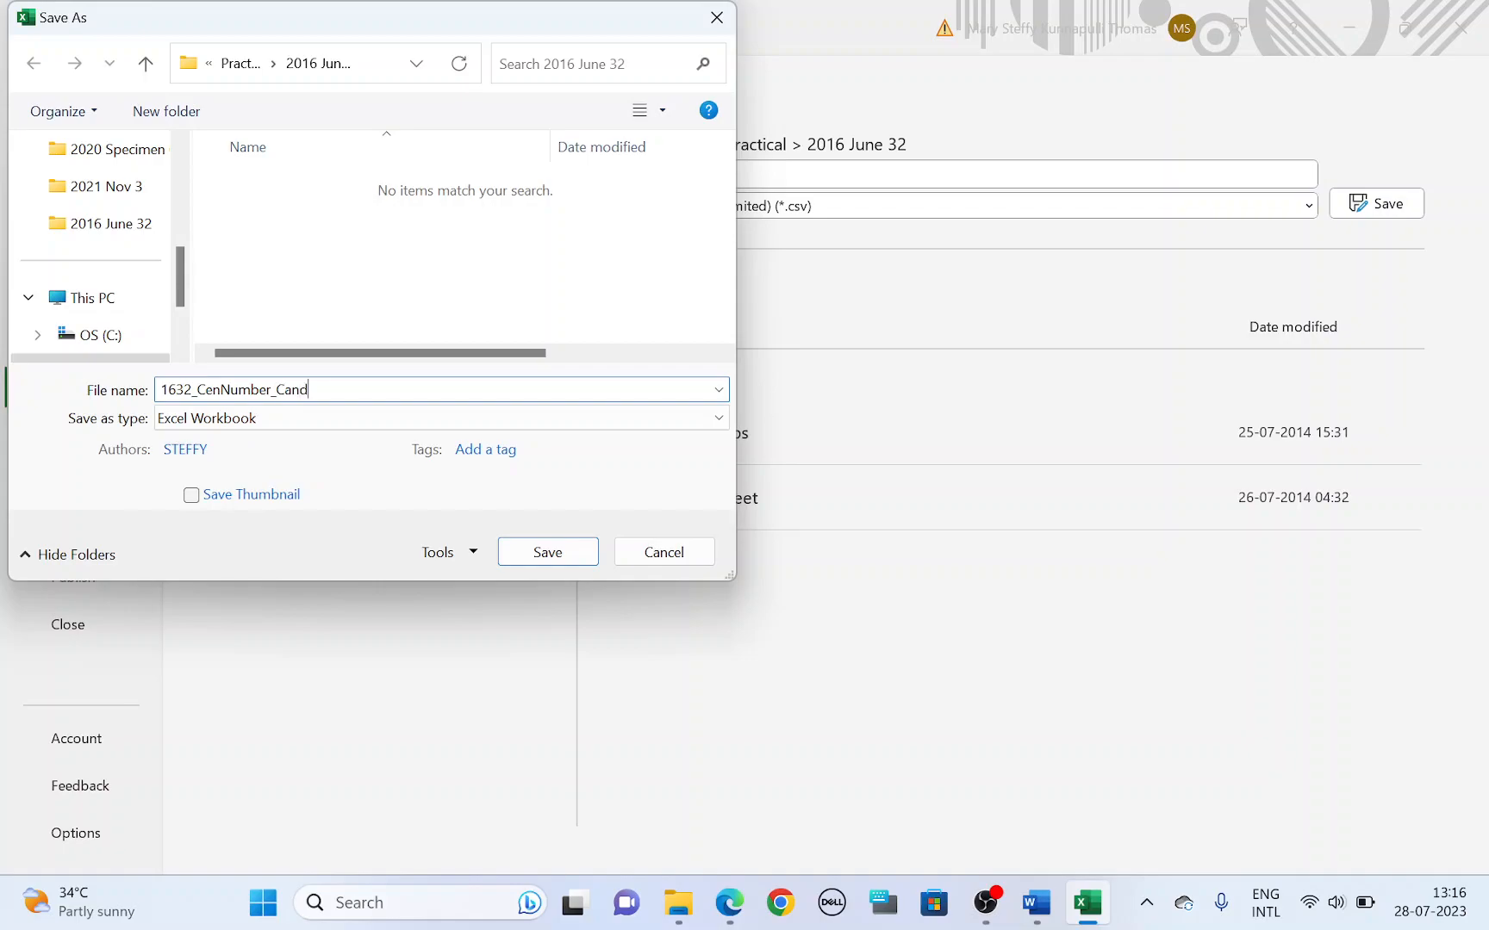
pyautogui.write('Number')
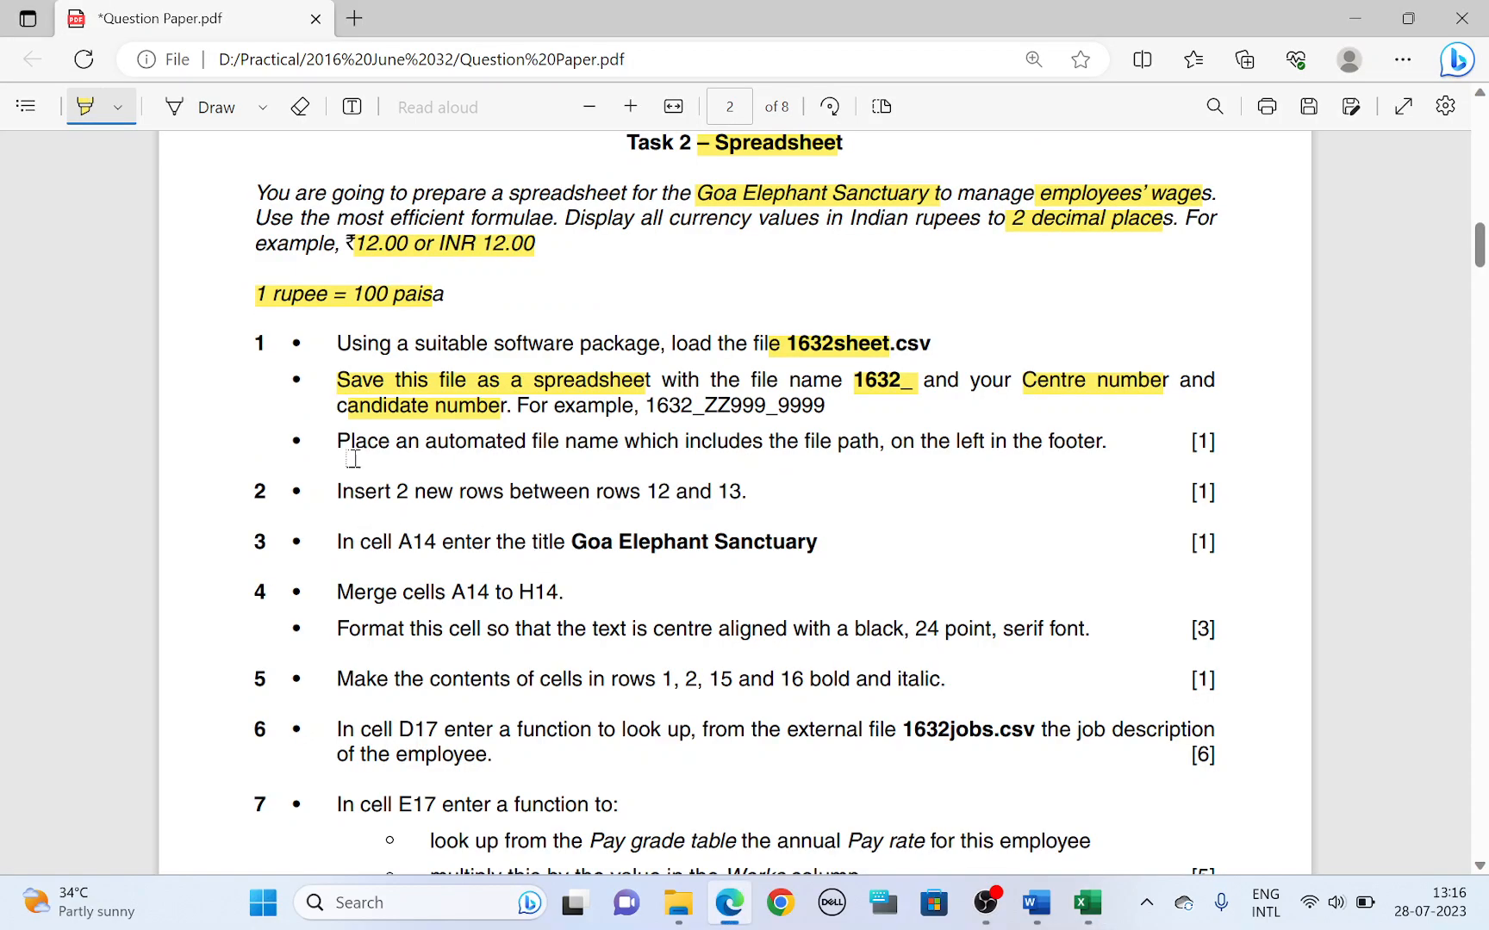
# Highlight the automated file name and path in left footer instruction.
pyautogui.moveTo(346, 441); pyautogui.dragTo(646, 441)
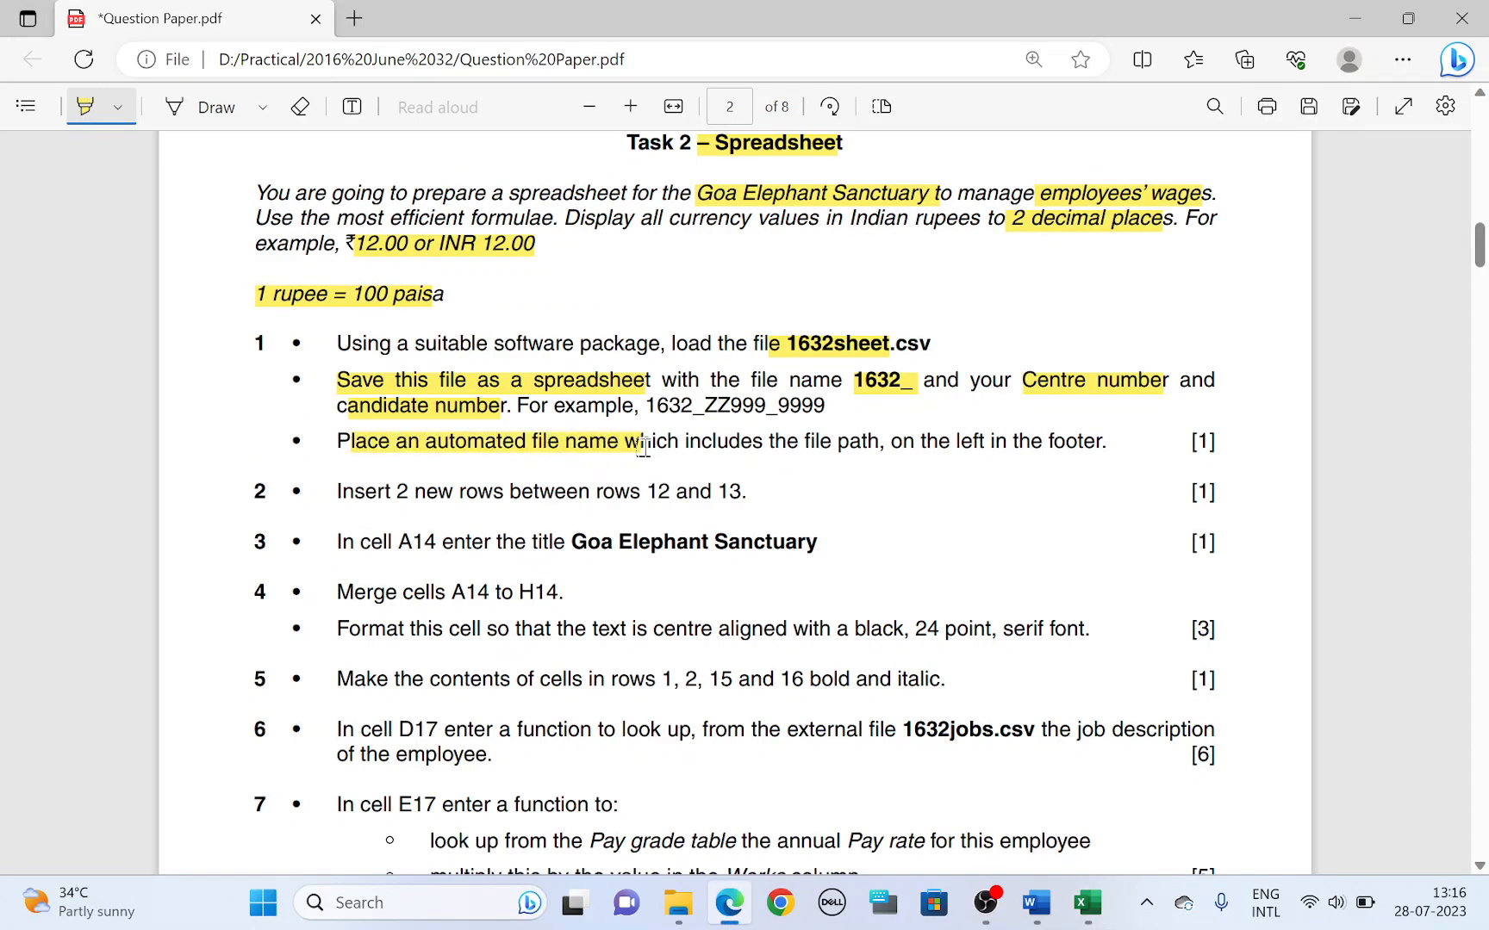
pyautogui.moveTo(624, 441); pyautogui.dragTo(880, 441)
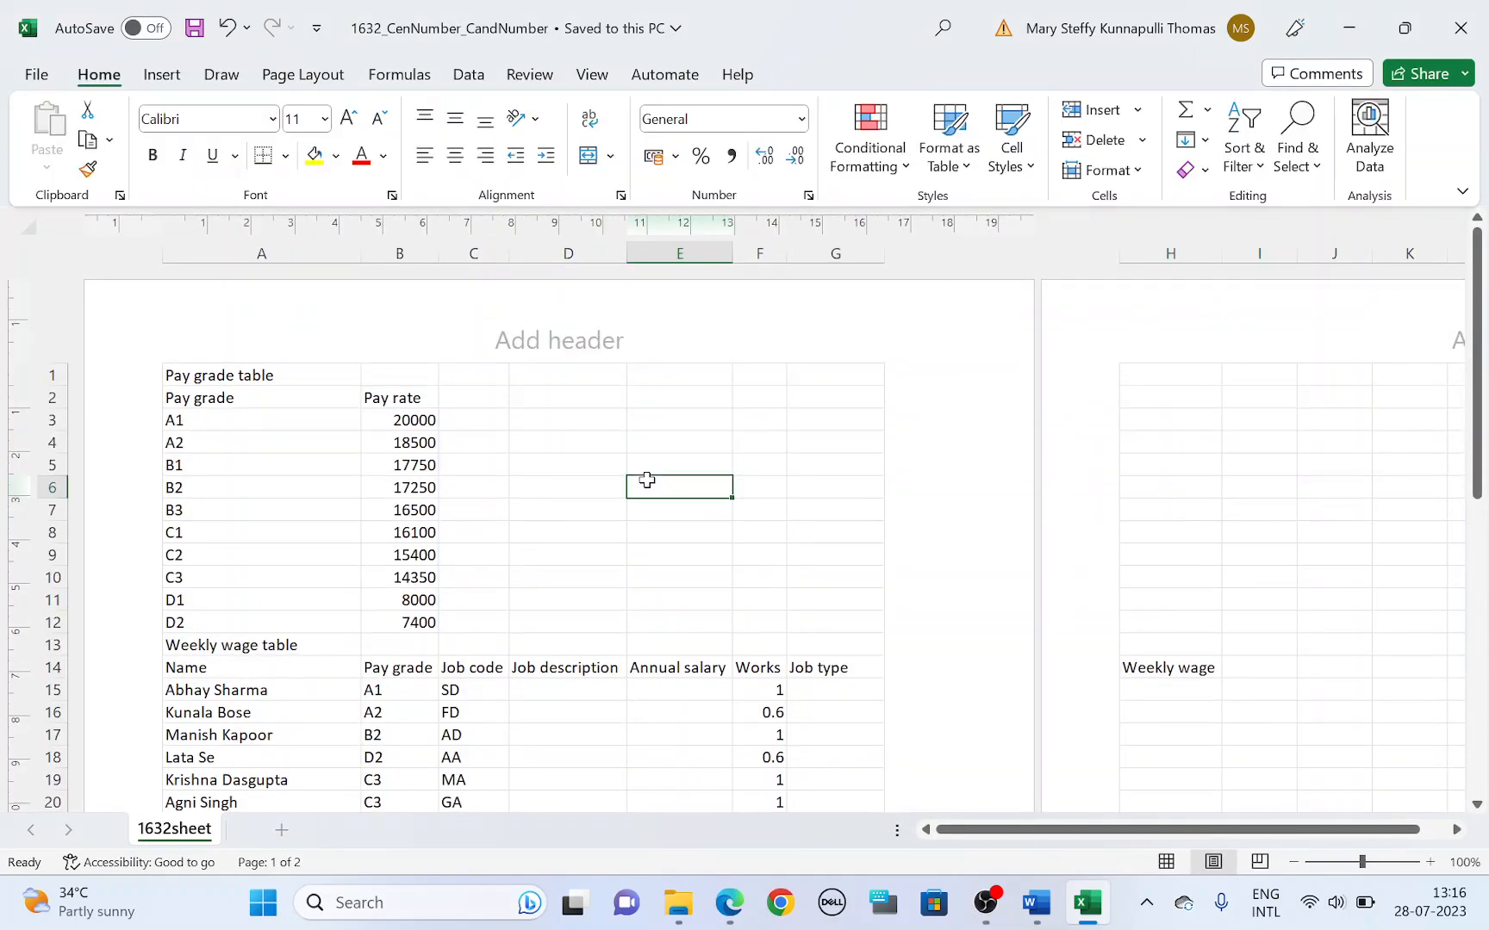
pyautogui.scroll(-3)
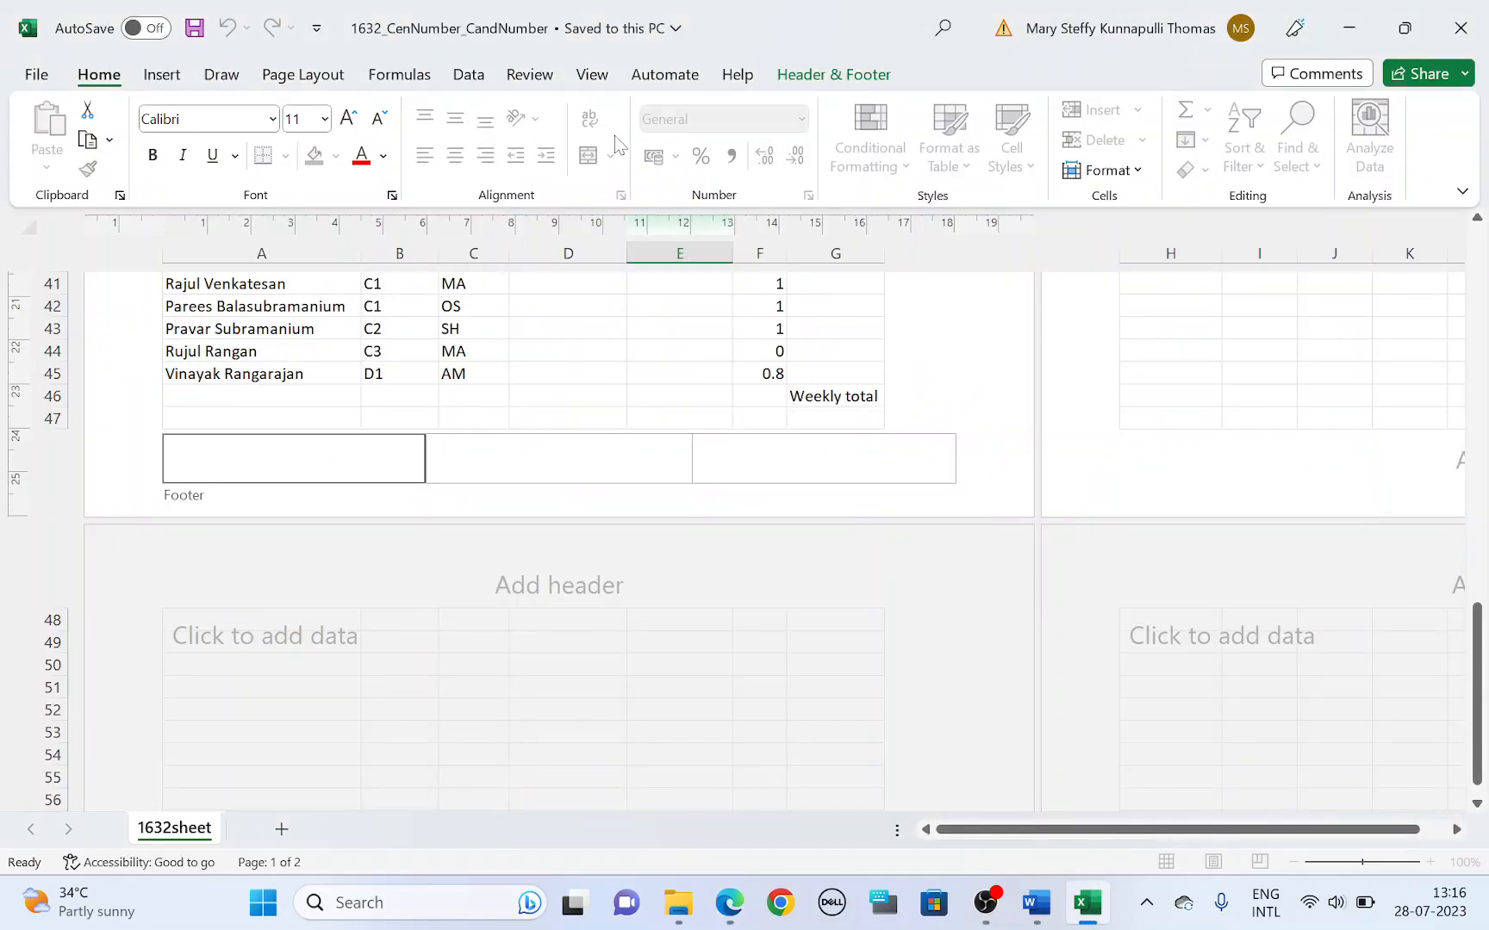
# Insert the file path and name in the left footer and return to Normal view.
pyautogui.click(832, 76)
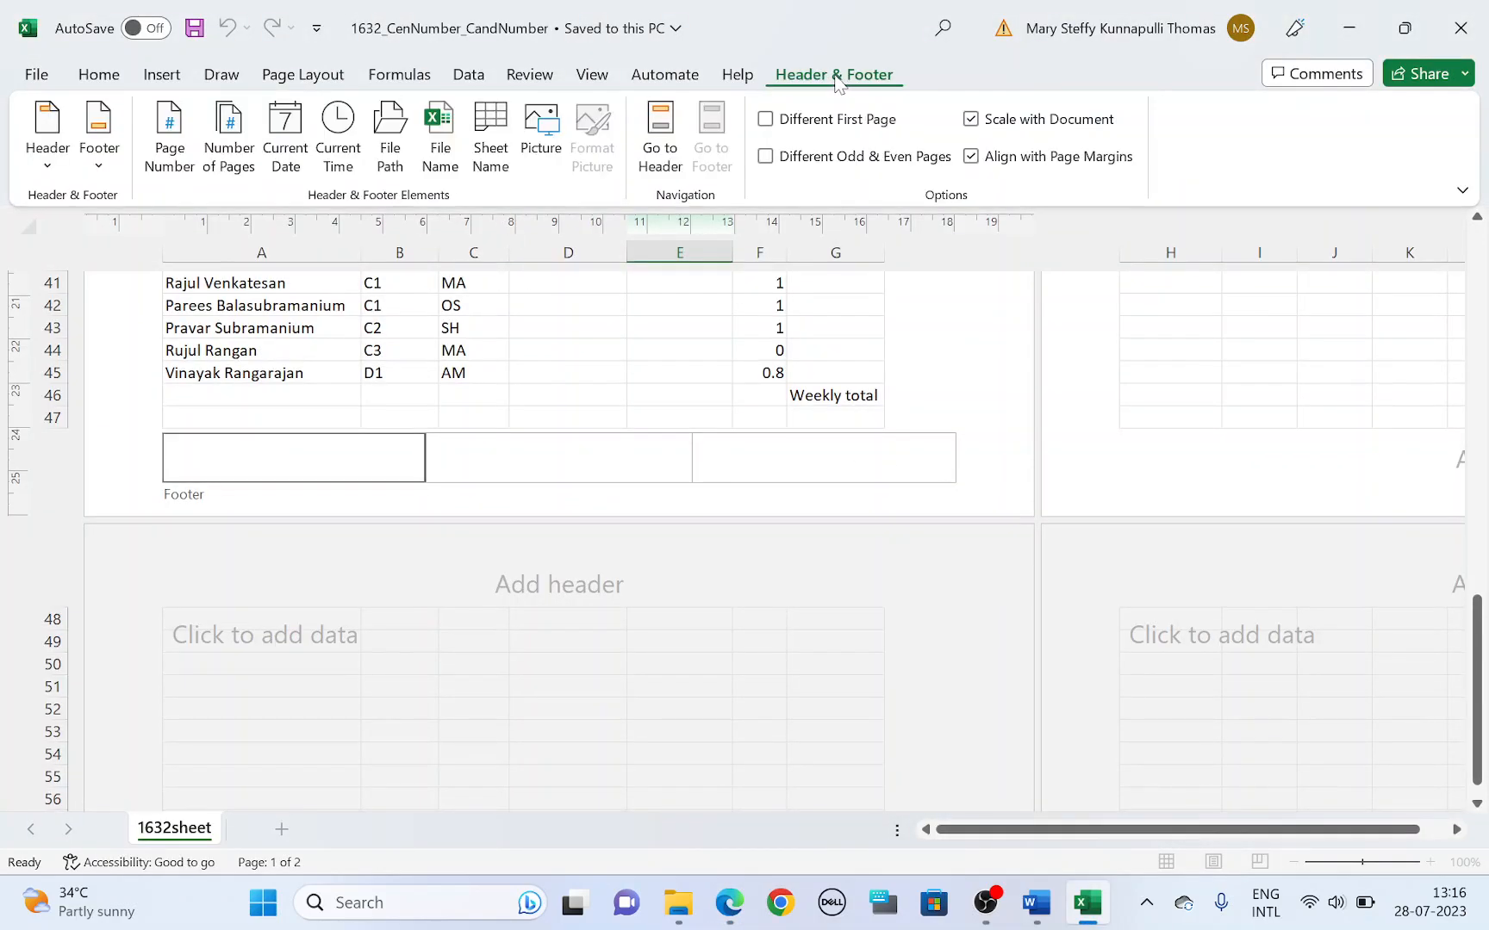
pyautogui.moveTo(390, 134)
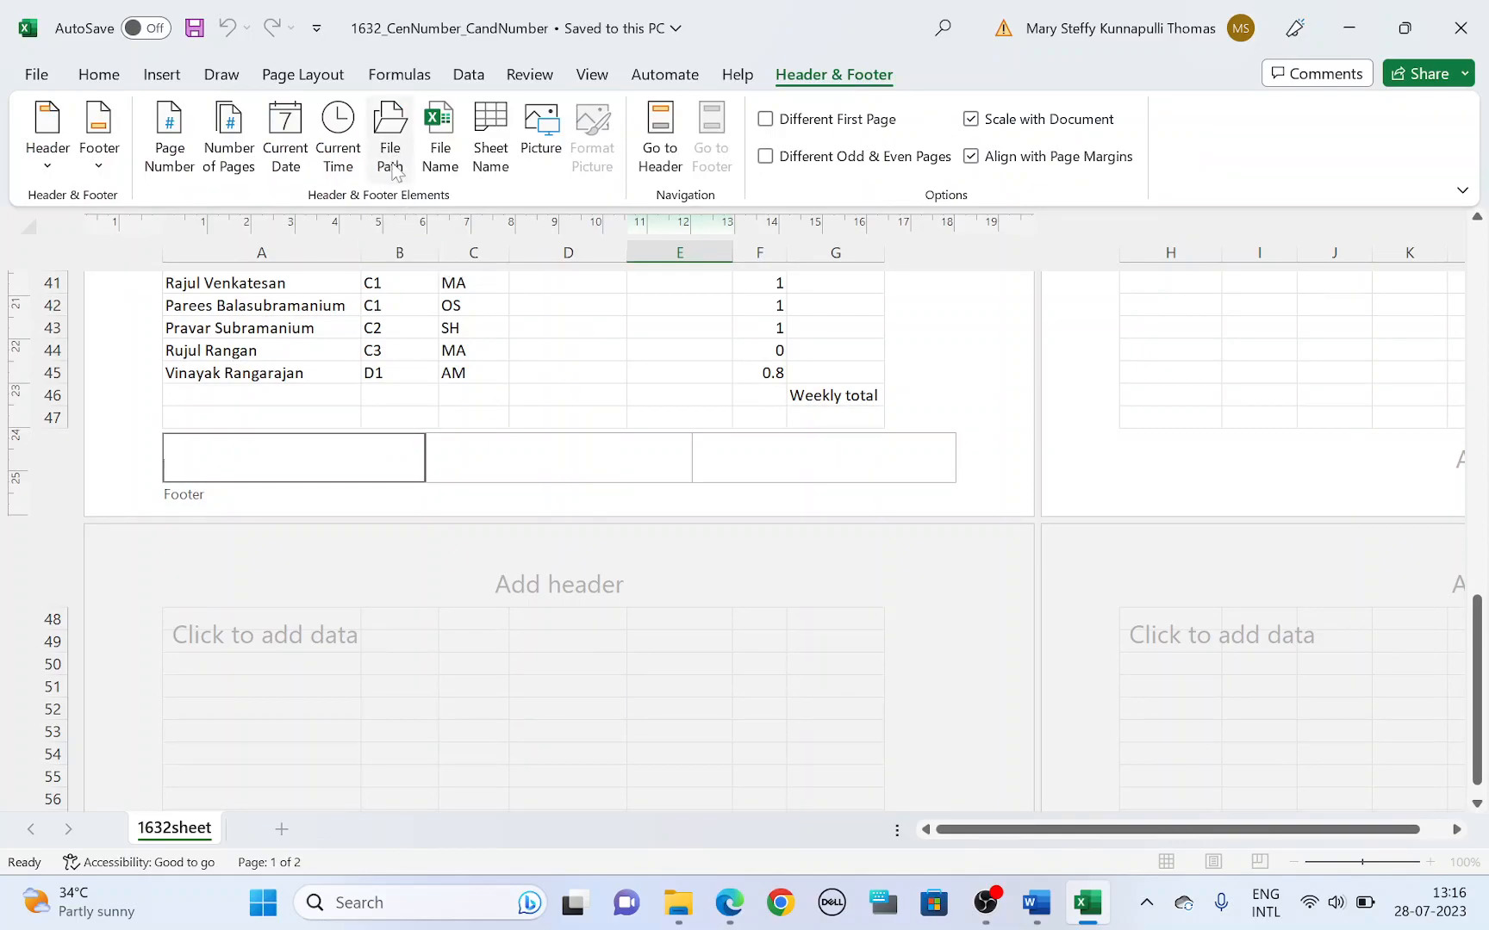
pyautogui.moveTo(389, 132)
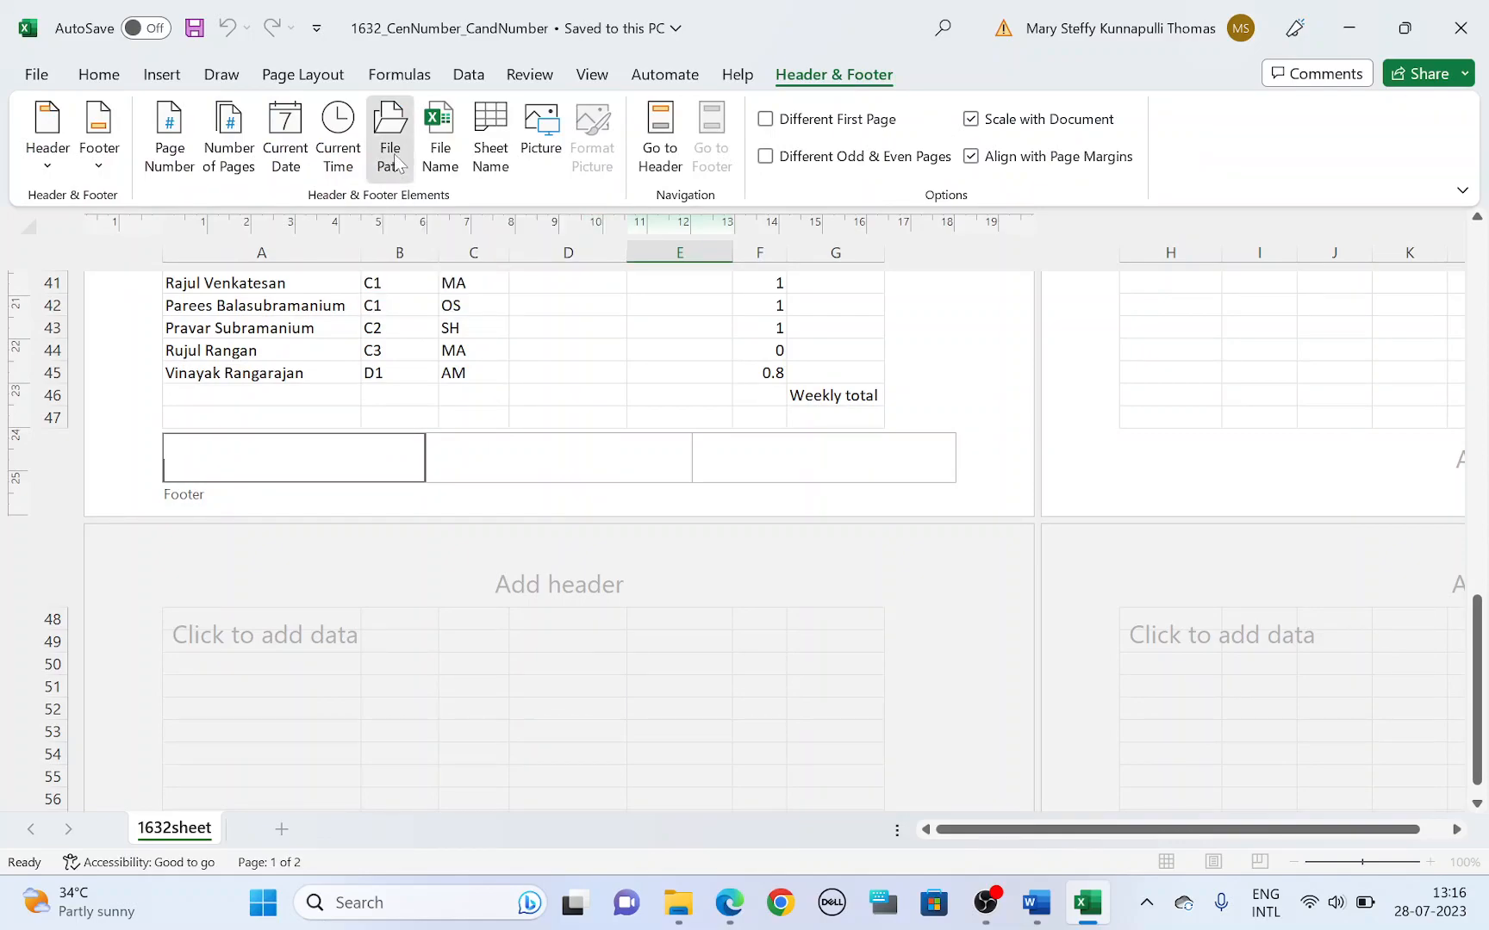
pyautogui.click(390, 132)
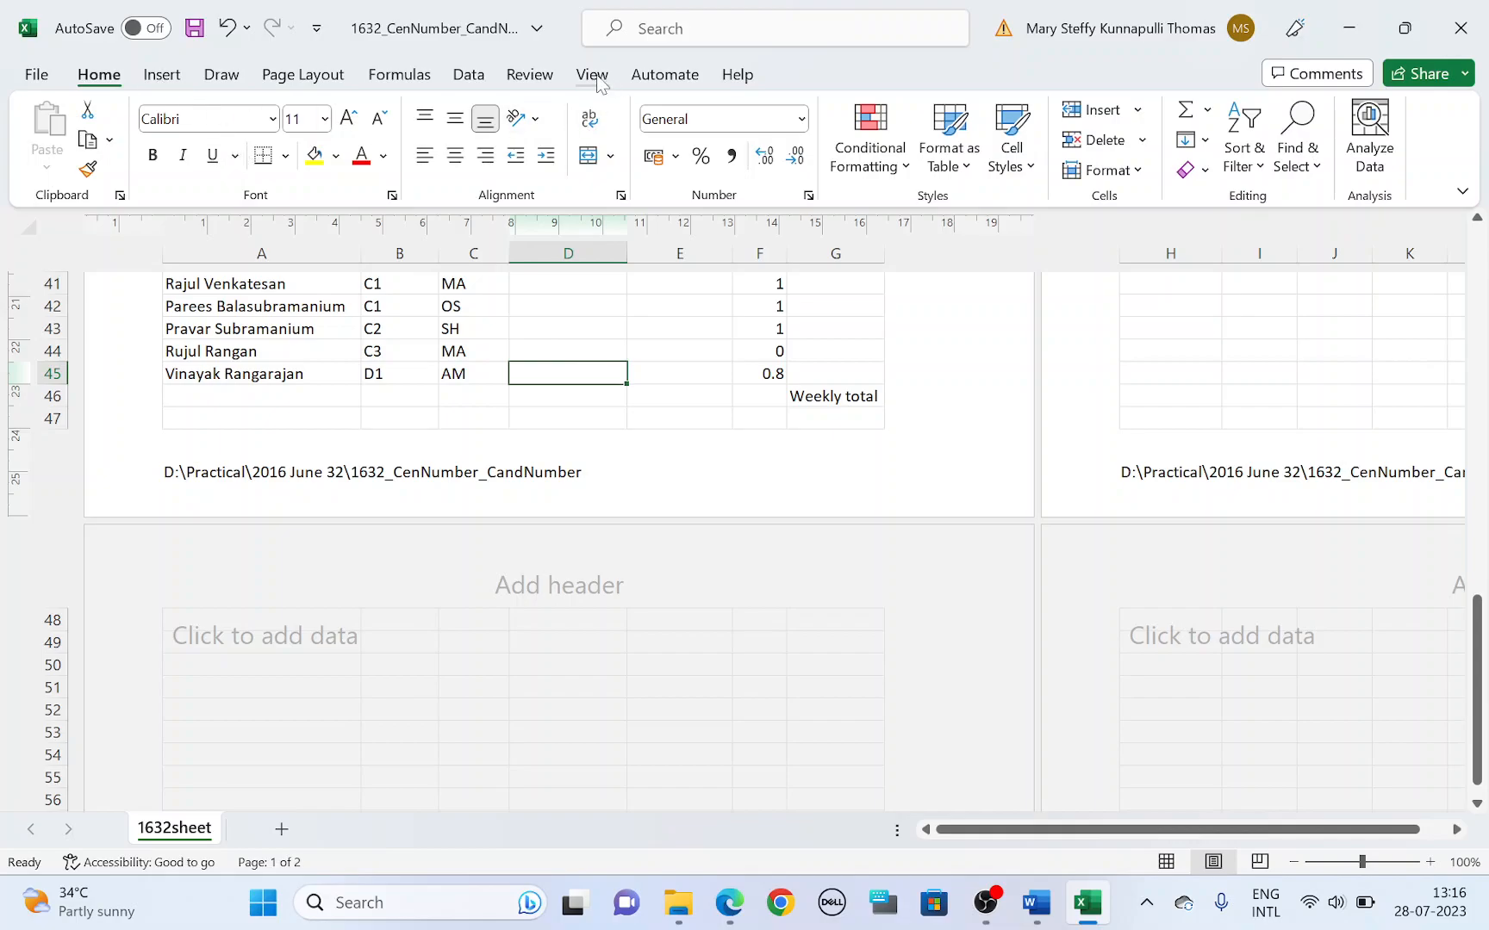
pyautogui.click(589, 74)
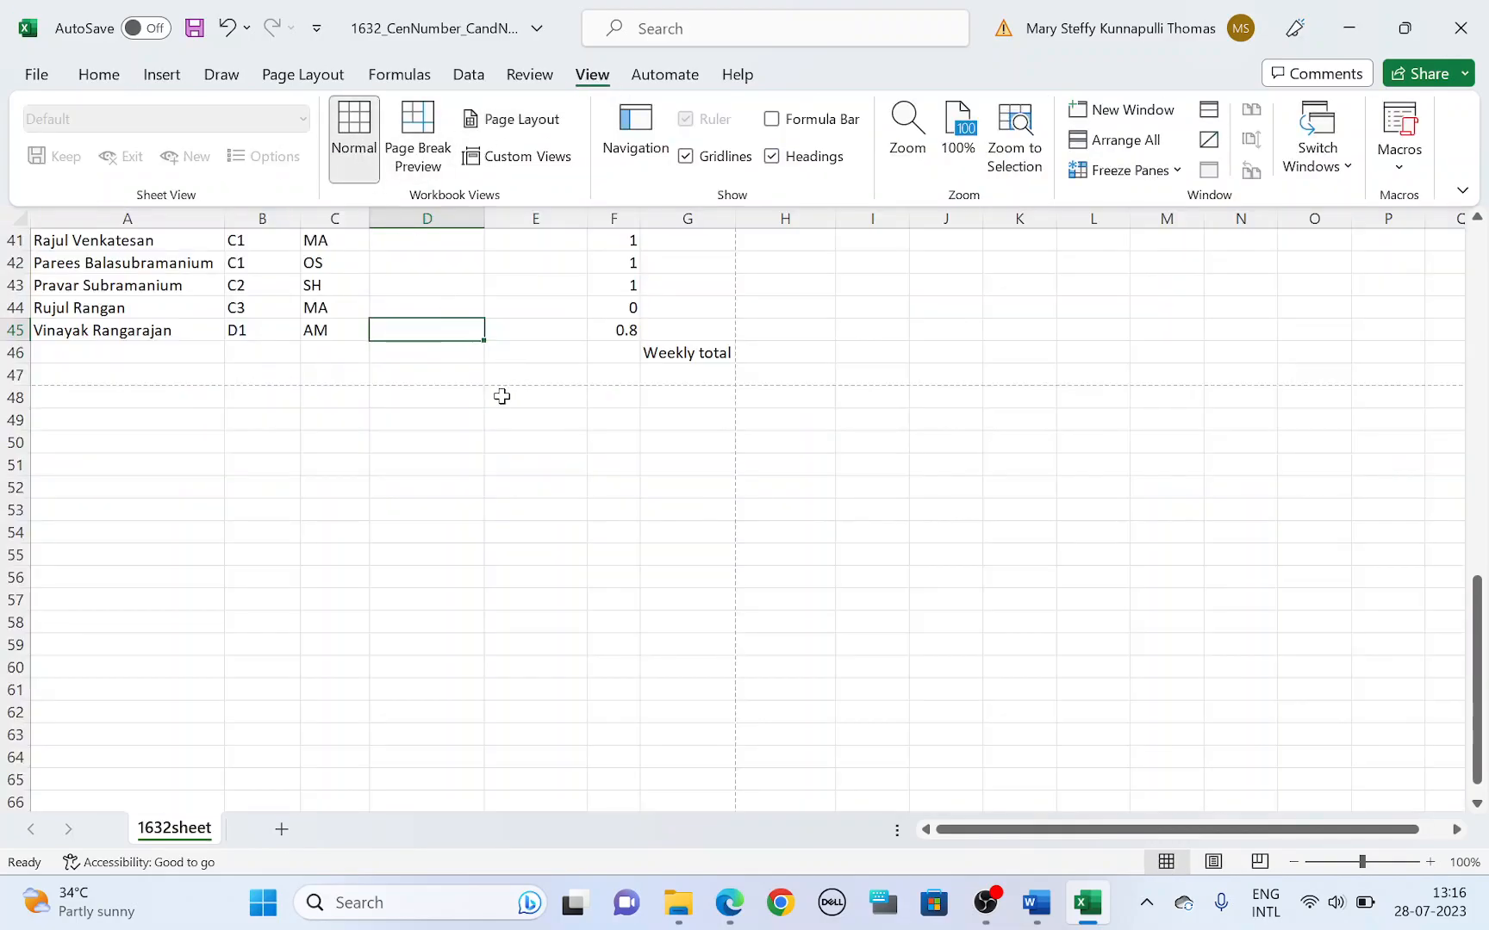
pyautogui.click(727, 903)
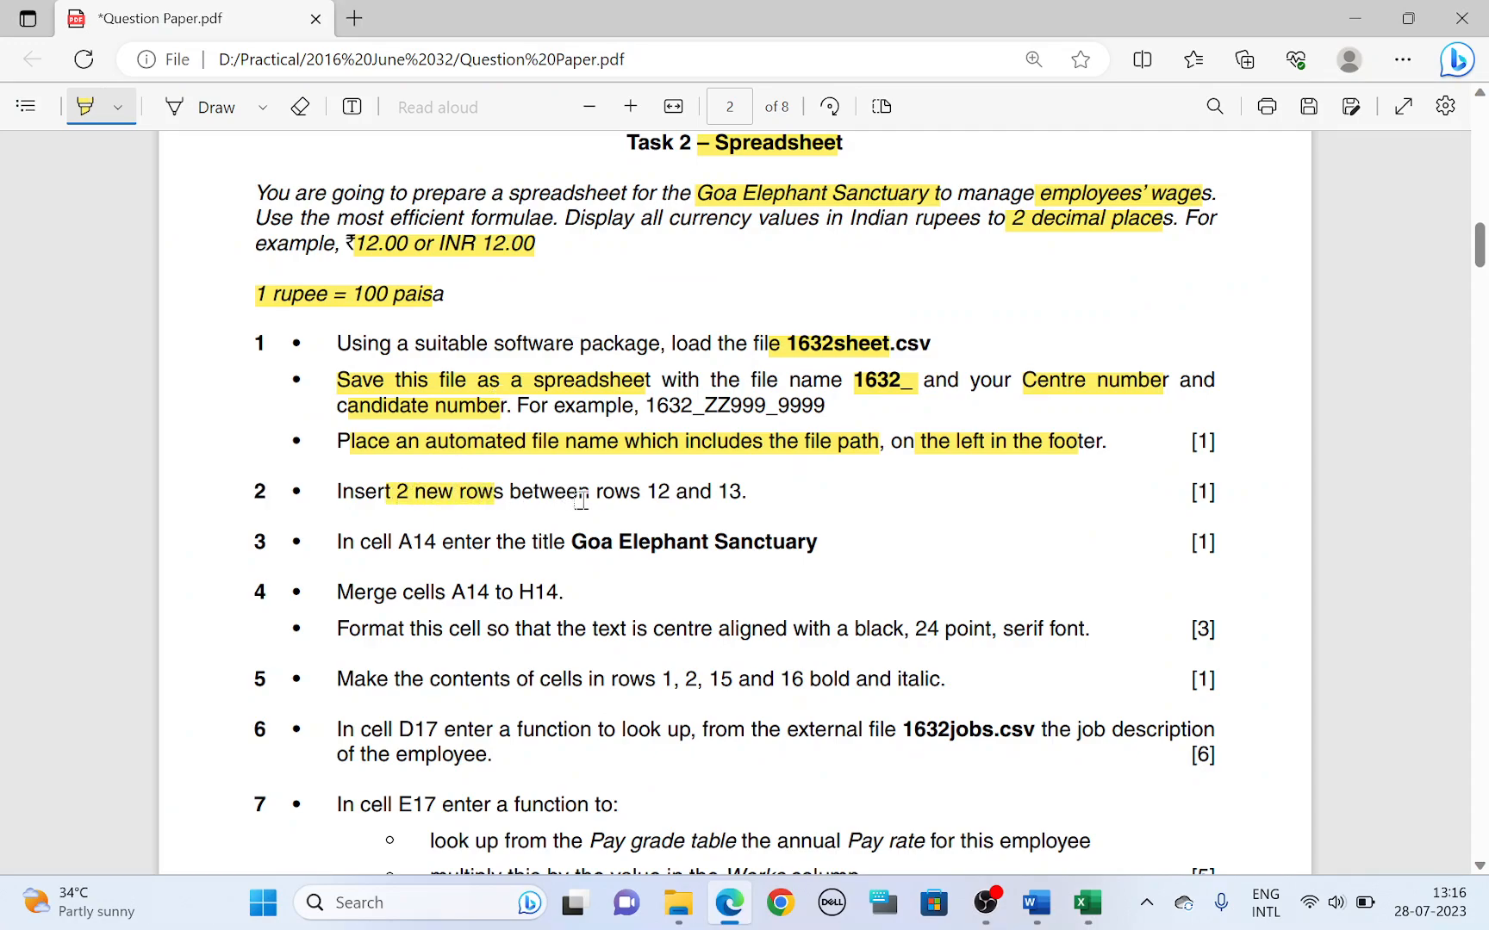
# Highlight the insert-2-rows instruction and insert rows at 13 and 14.
pyautogui.moveTo(594, 491); pyautogui.dragTo(739, 491)
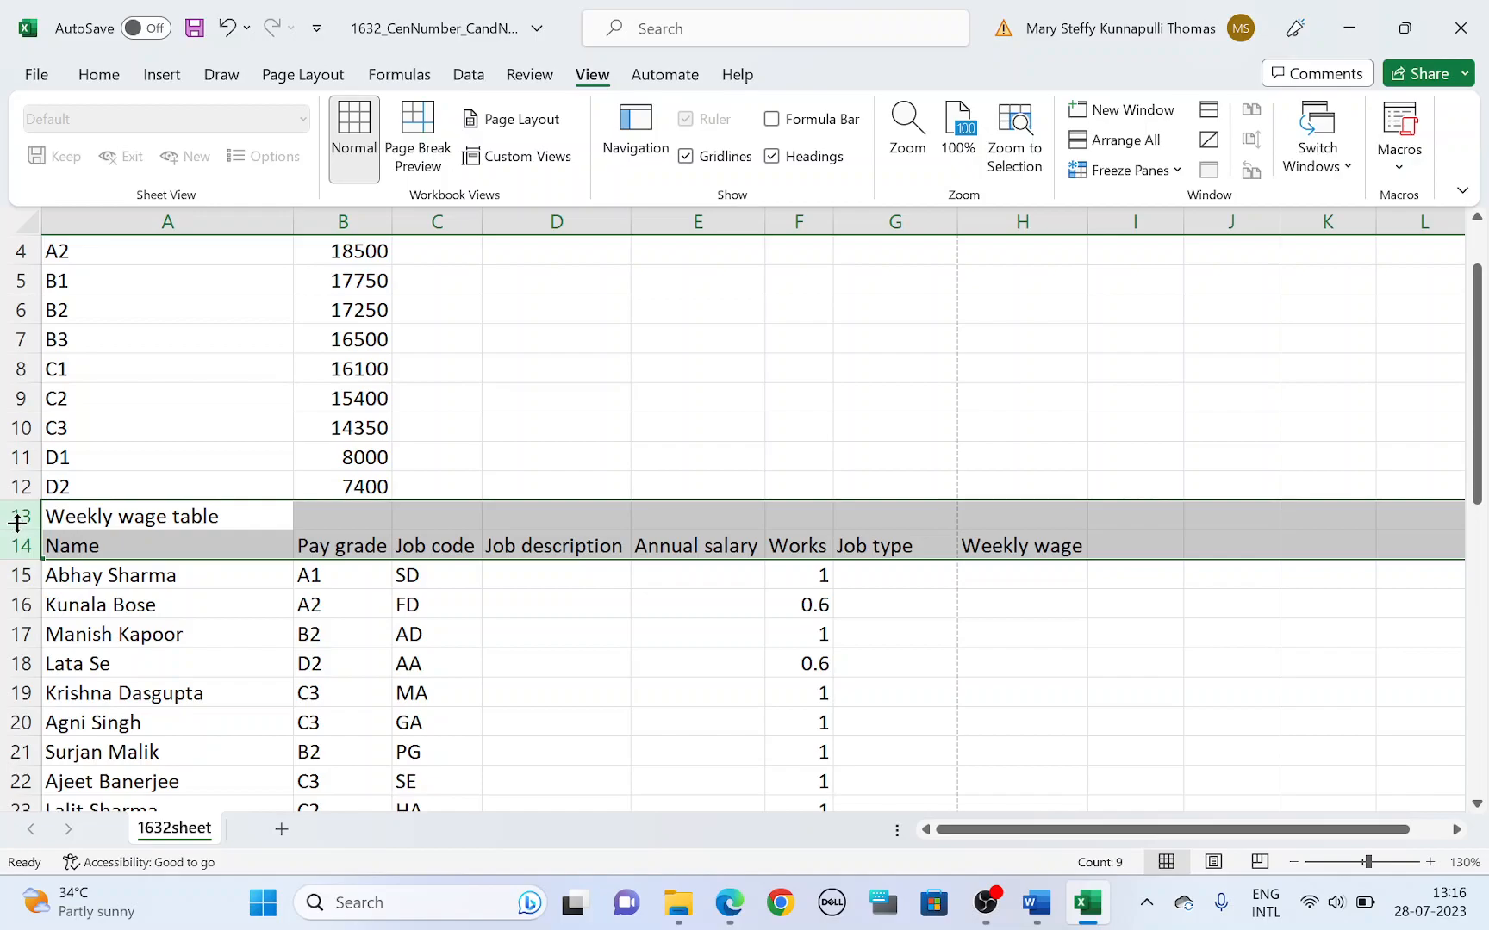
pyautogui.rightClick(21, 516)
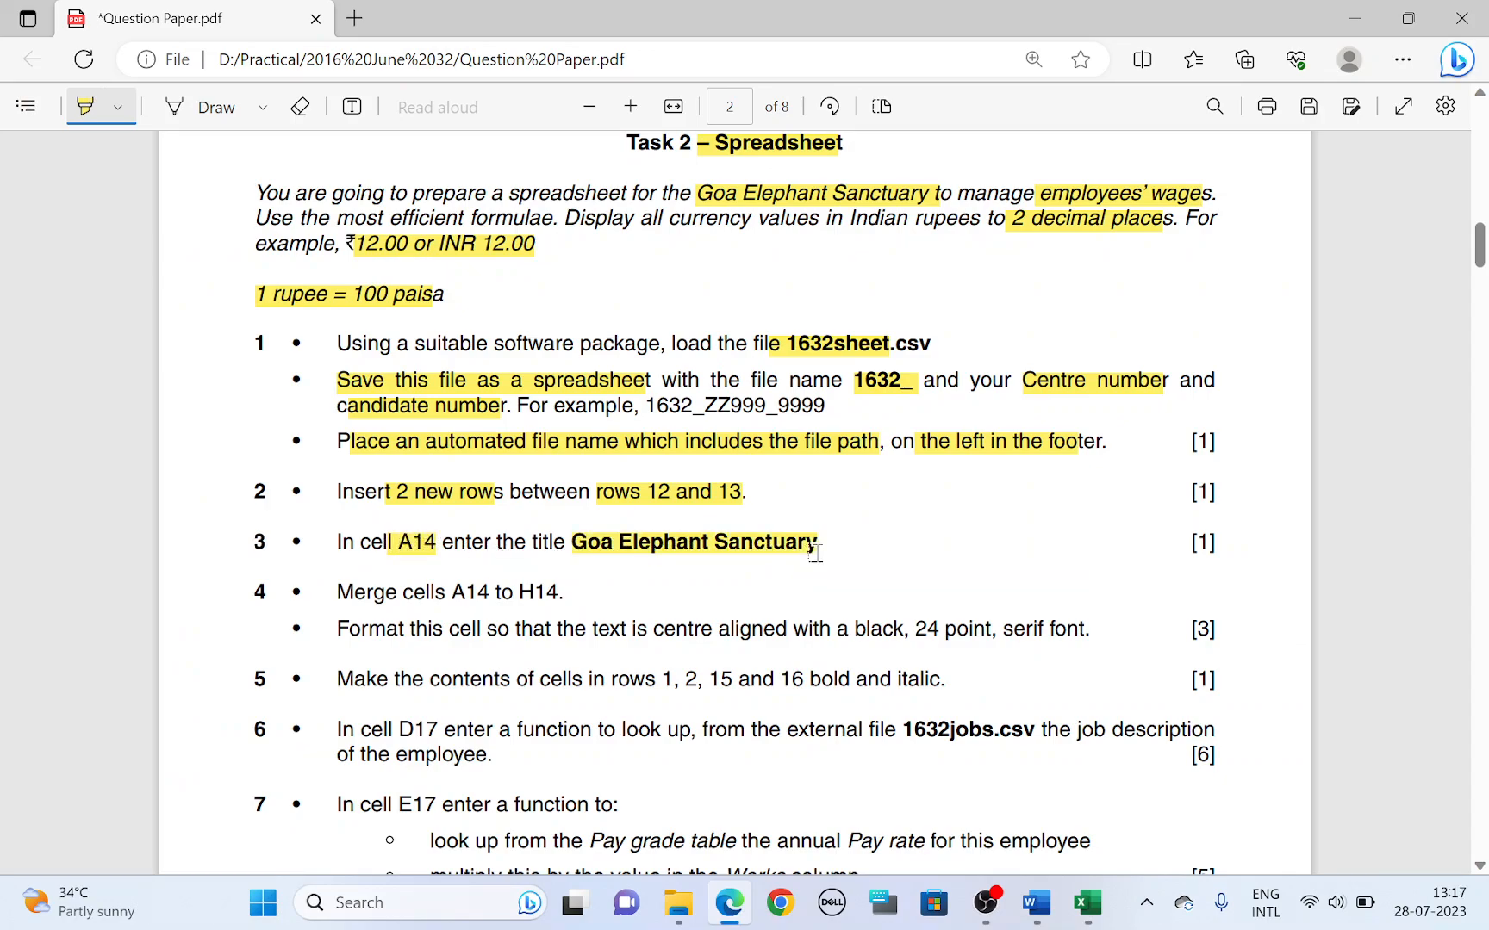
# Enter the title Goa Elephant Sanctuary and add a blank row above it.
pyautogui.click(1085, 902)
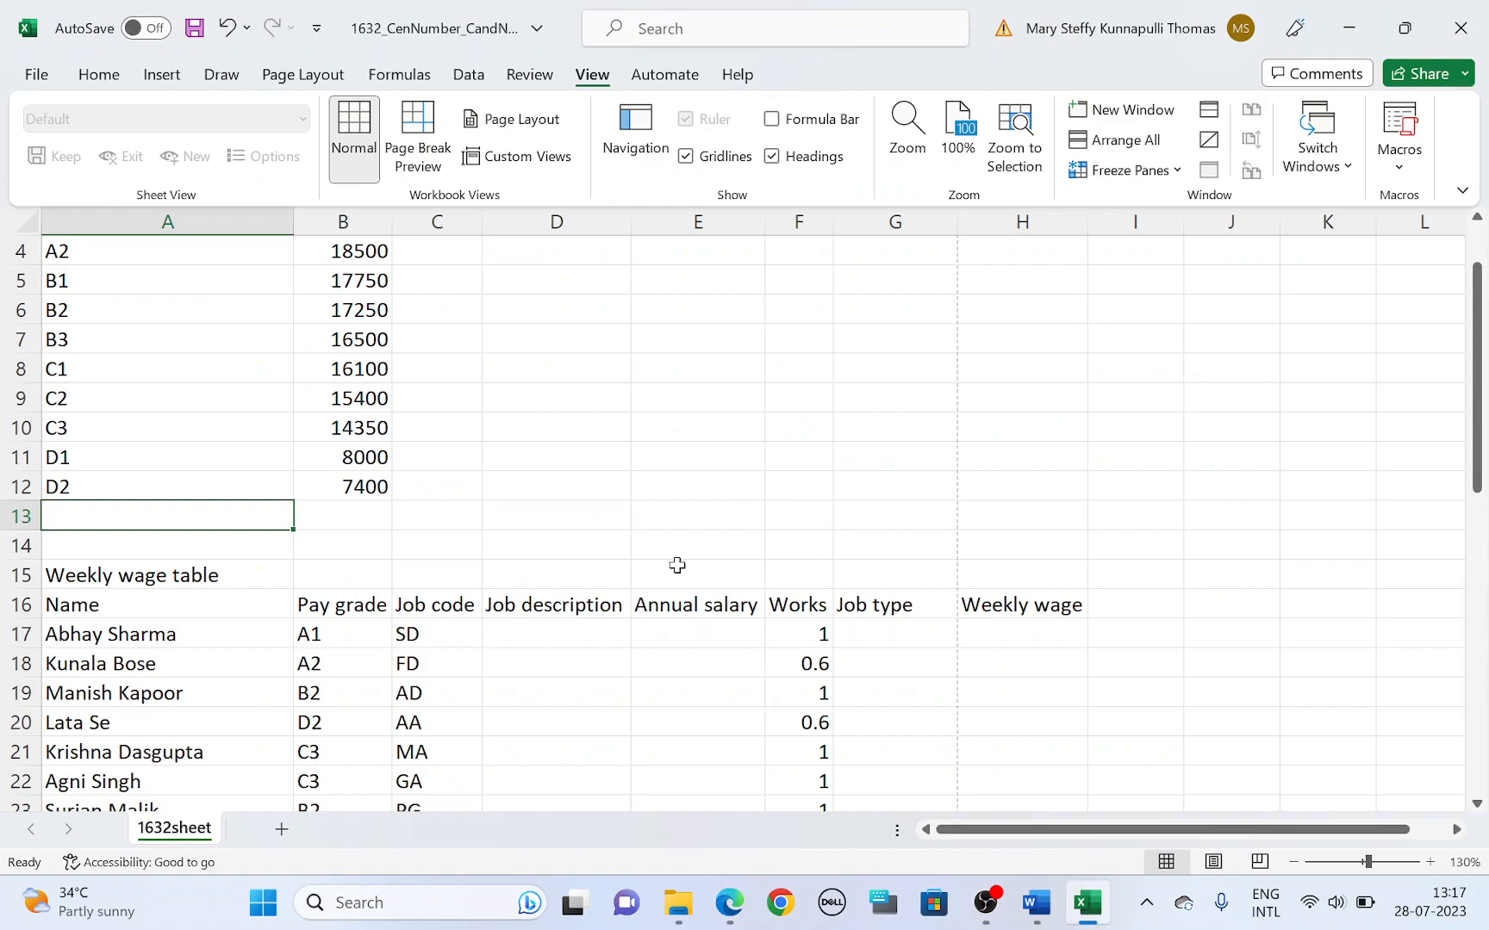
pyautogui.write('Goa E')
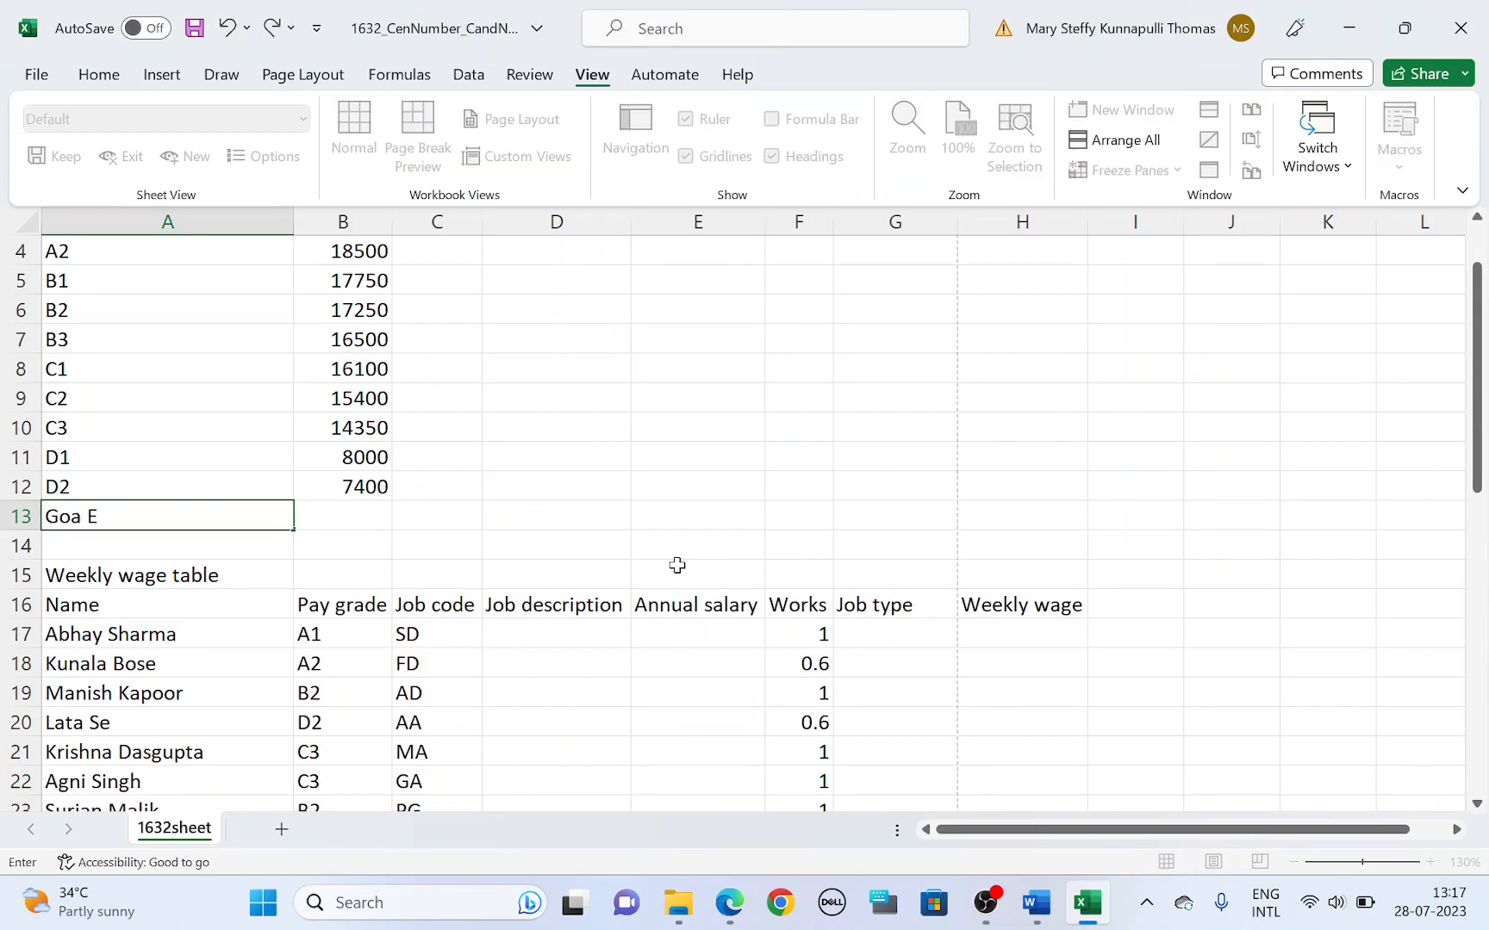
pyautogui.write('lephant')
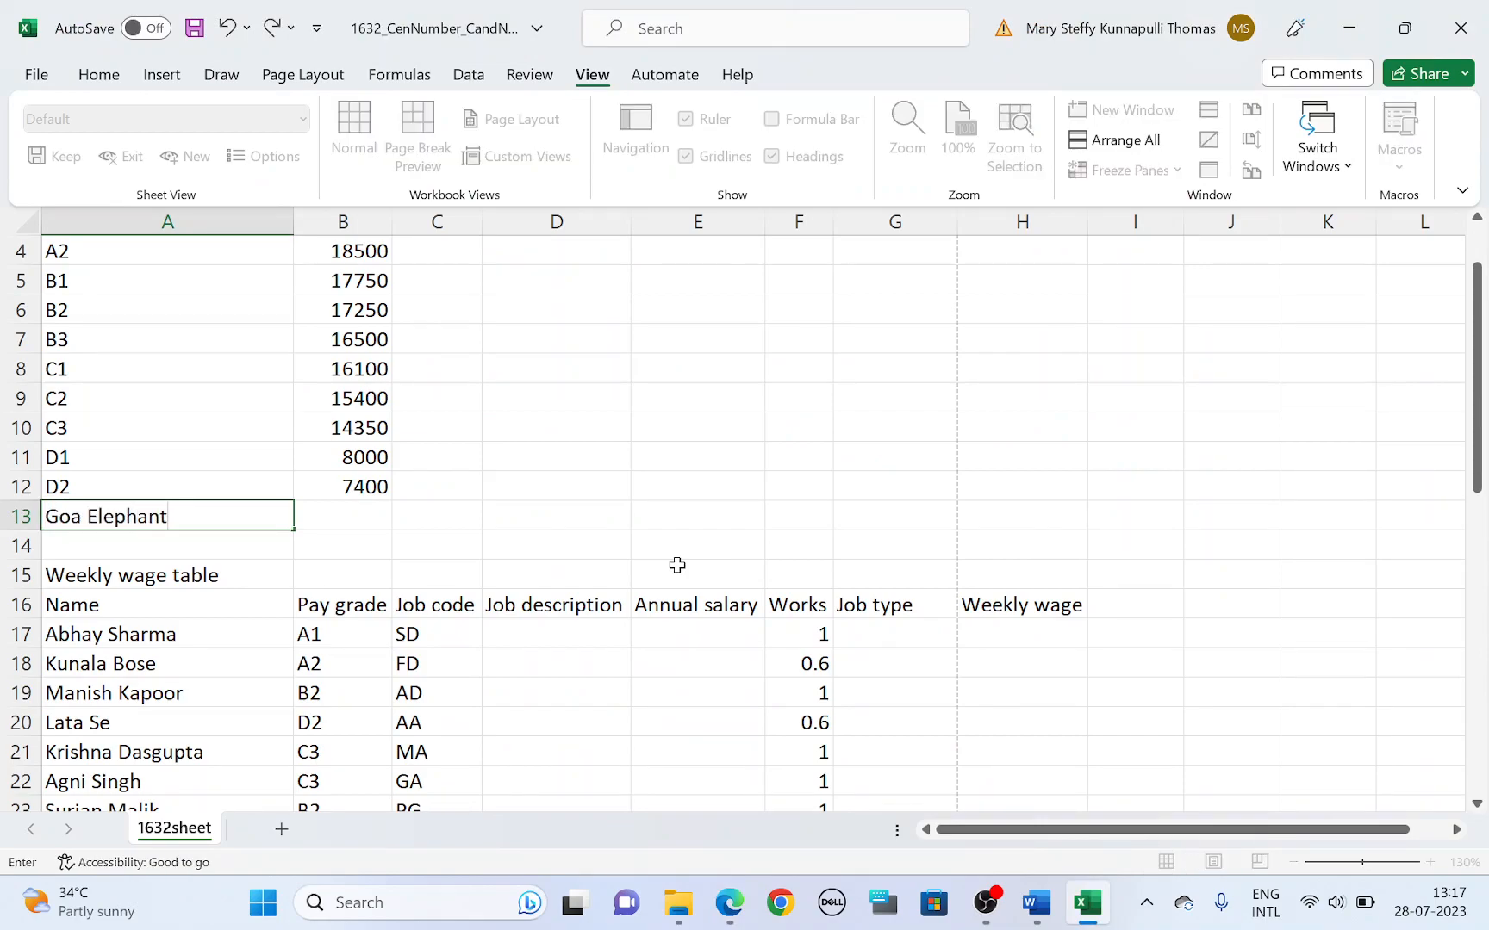
pyautogui.write('Sanctuary')
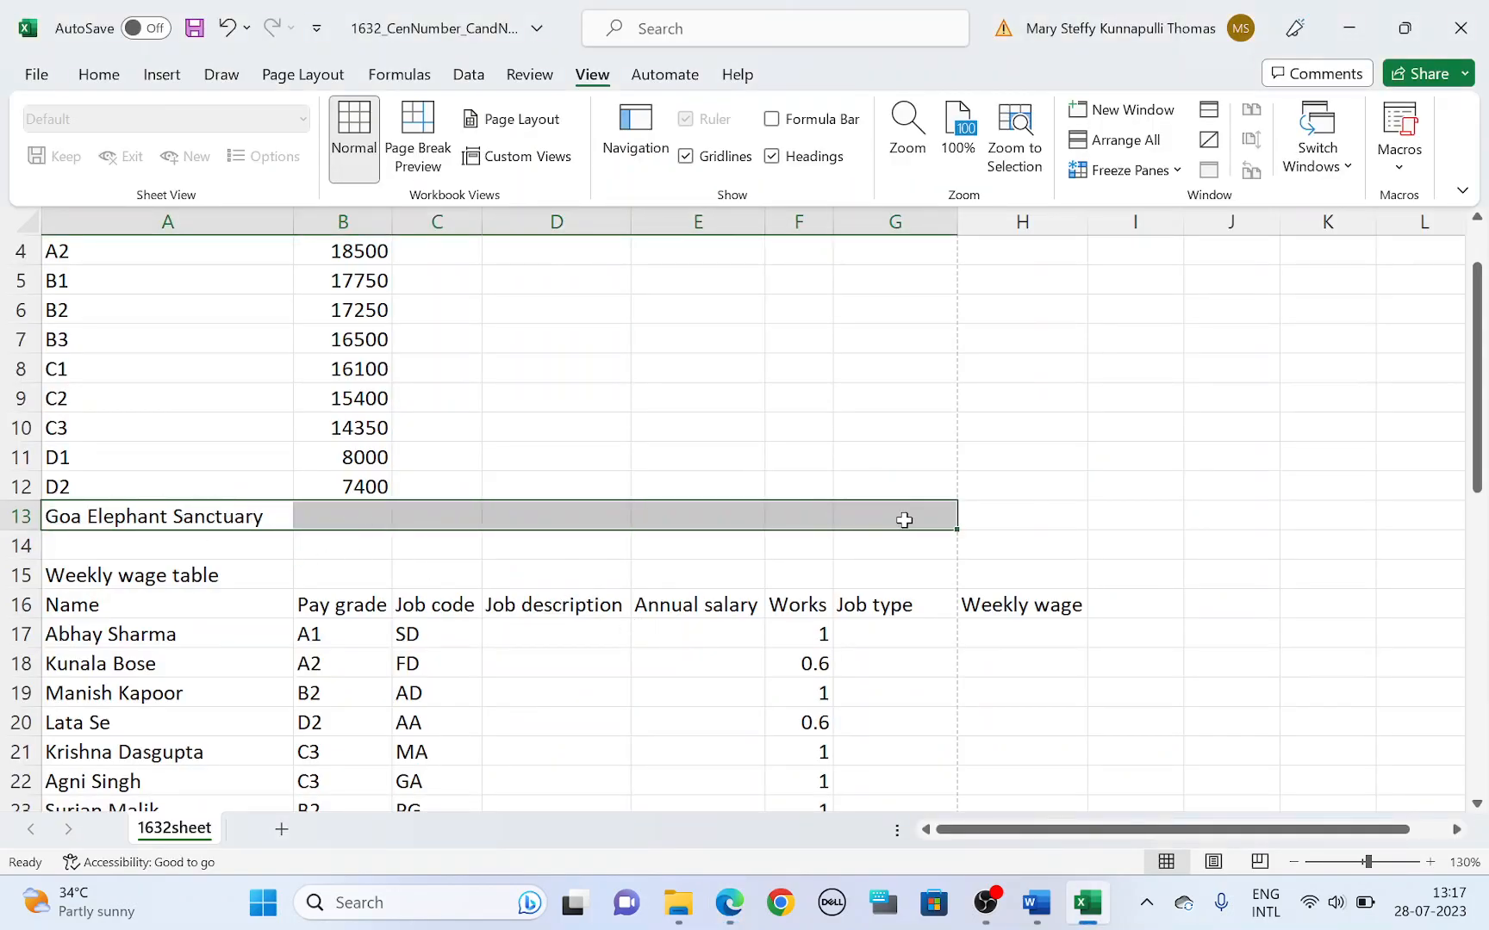
pyautogui.click(167, 545)
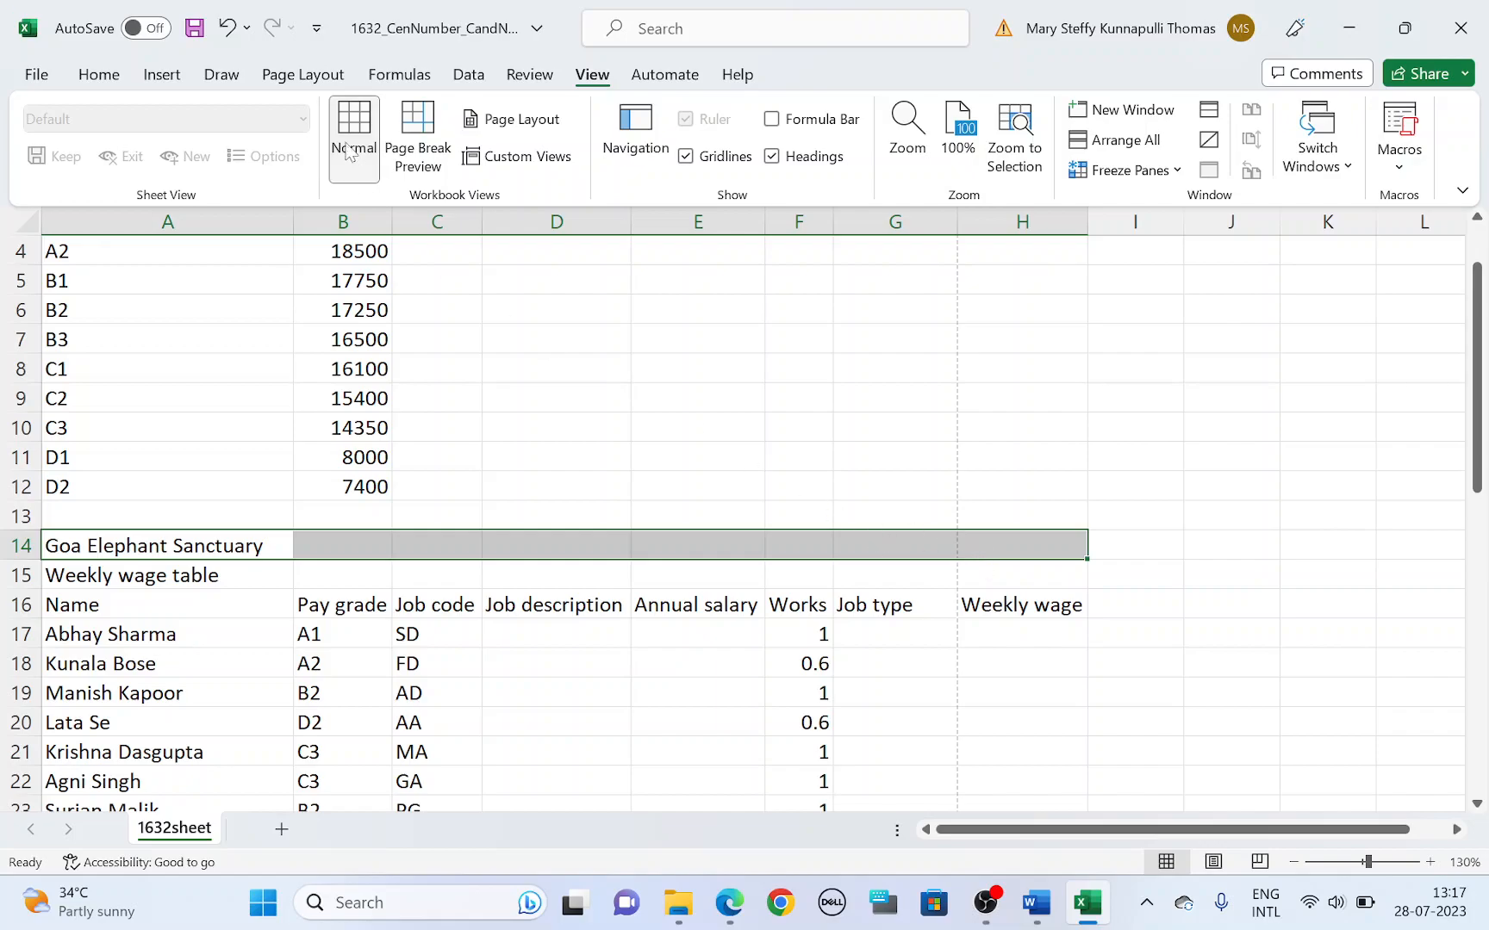
# Enlarge the title to size 24 and set it in Times New Roman.
pyautogui.click(98, 74)
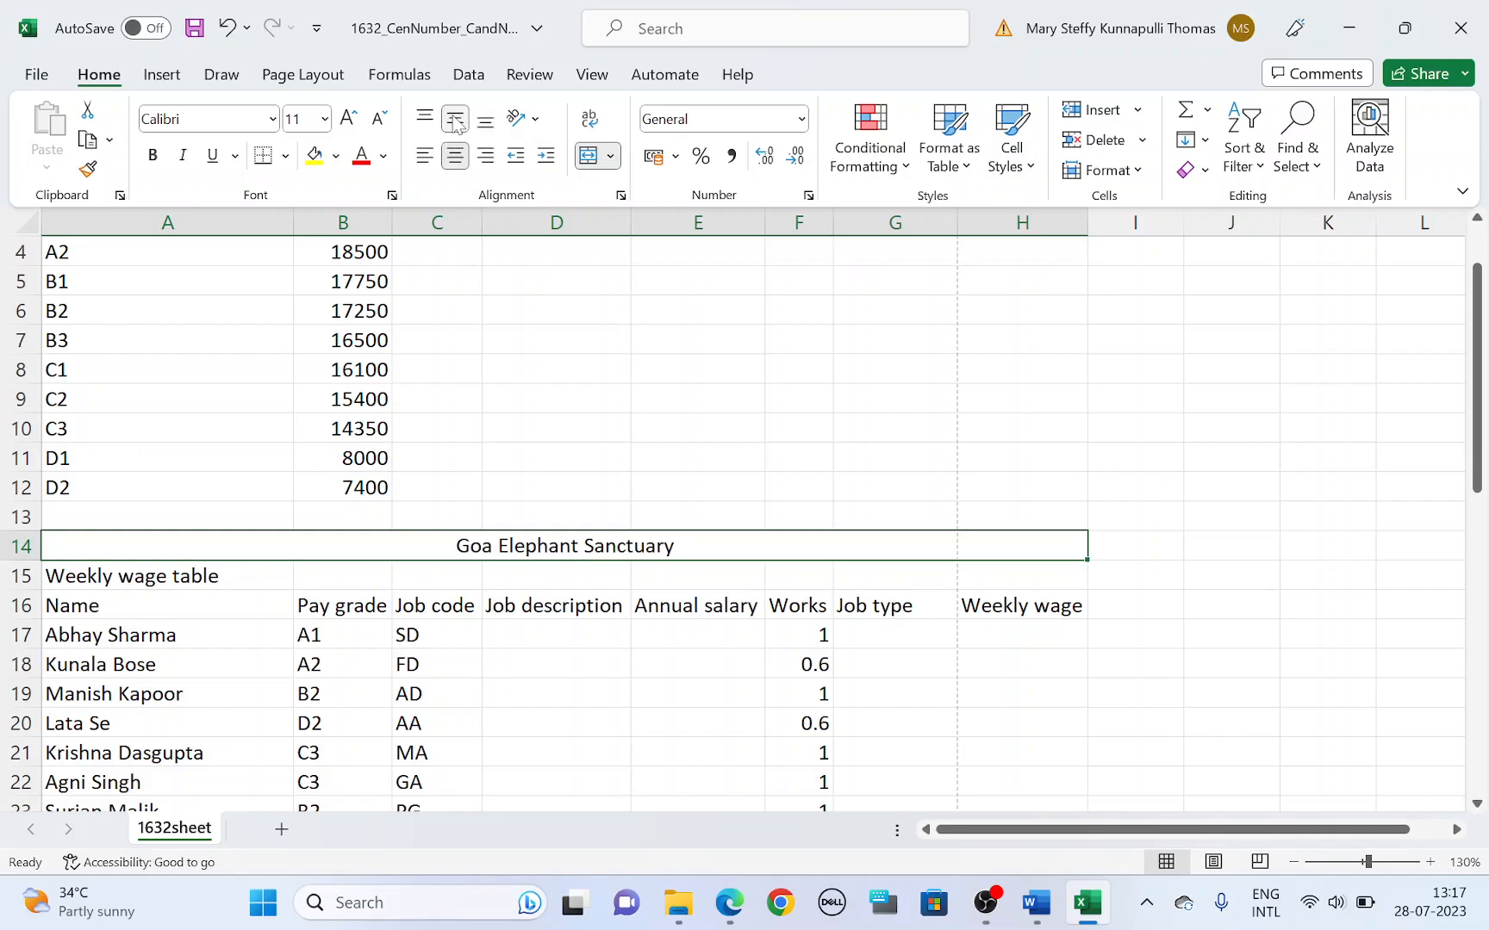
pyautogui.click(454, 119)
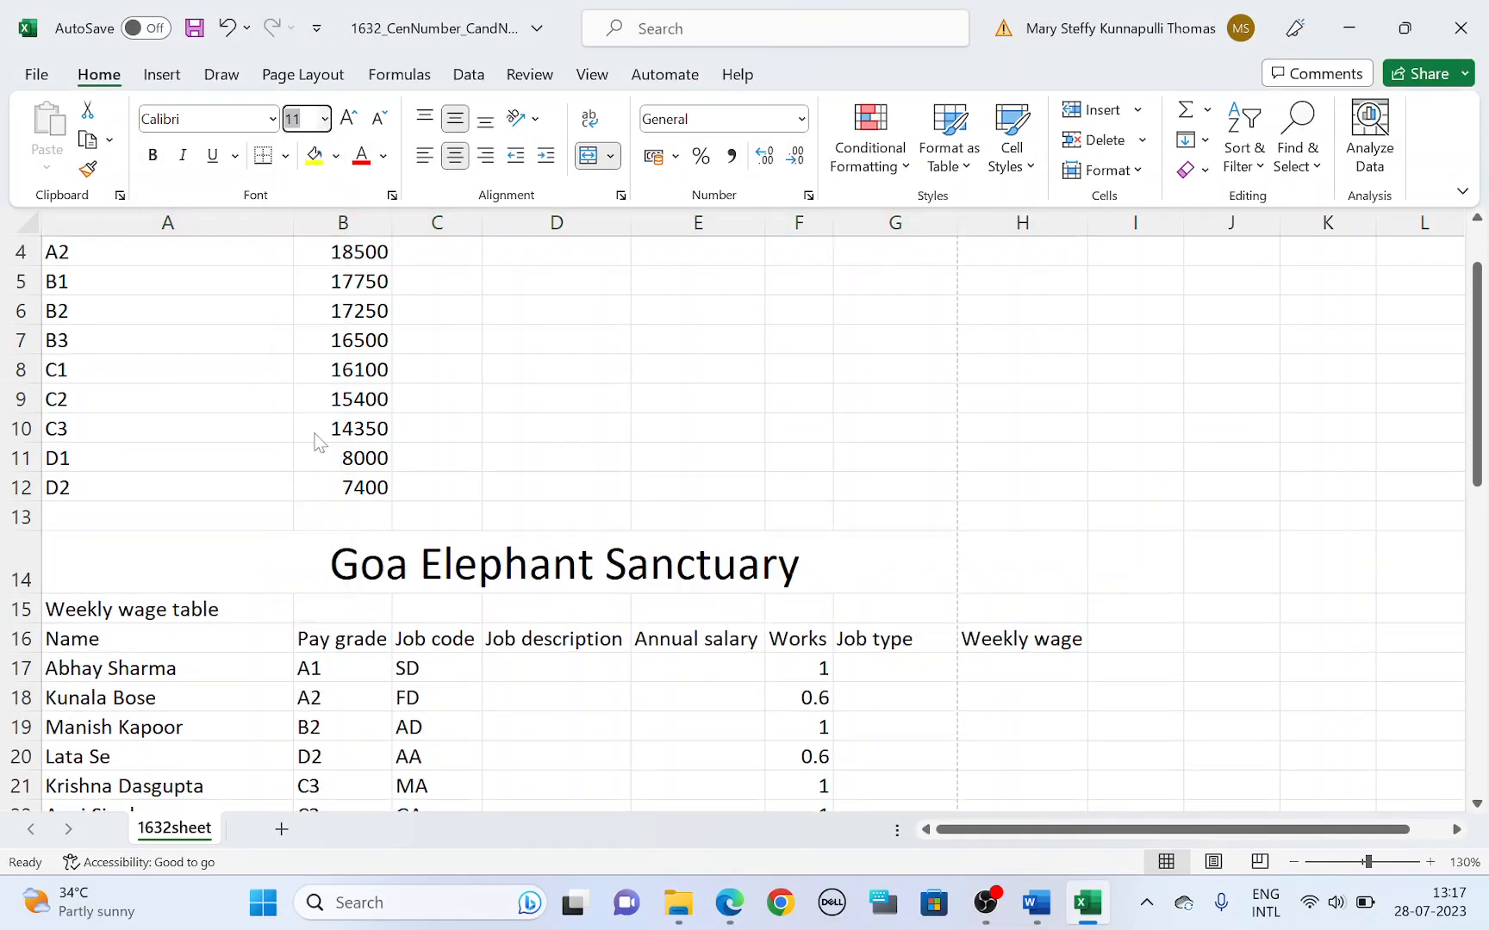
pyautogui.click(727, 903)
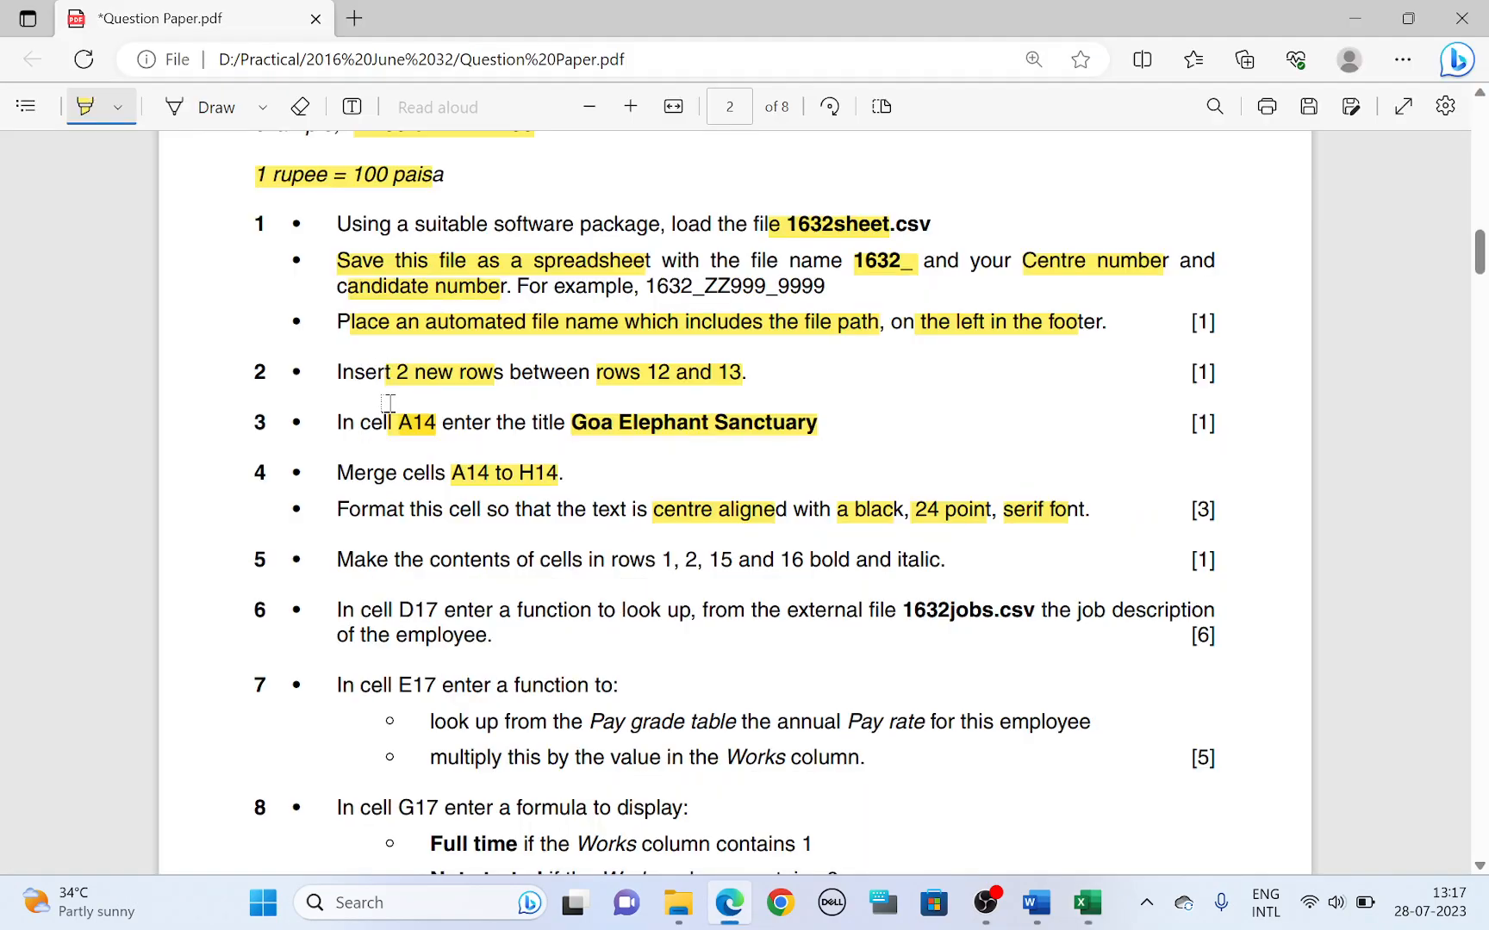
# Apply bold and italic to rows 1, 2, 15 and 16 of the wage spreadsheet.
pyautogui.scroll(-3)
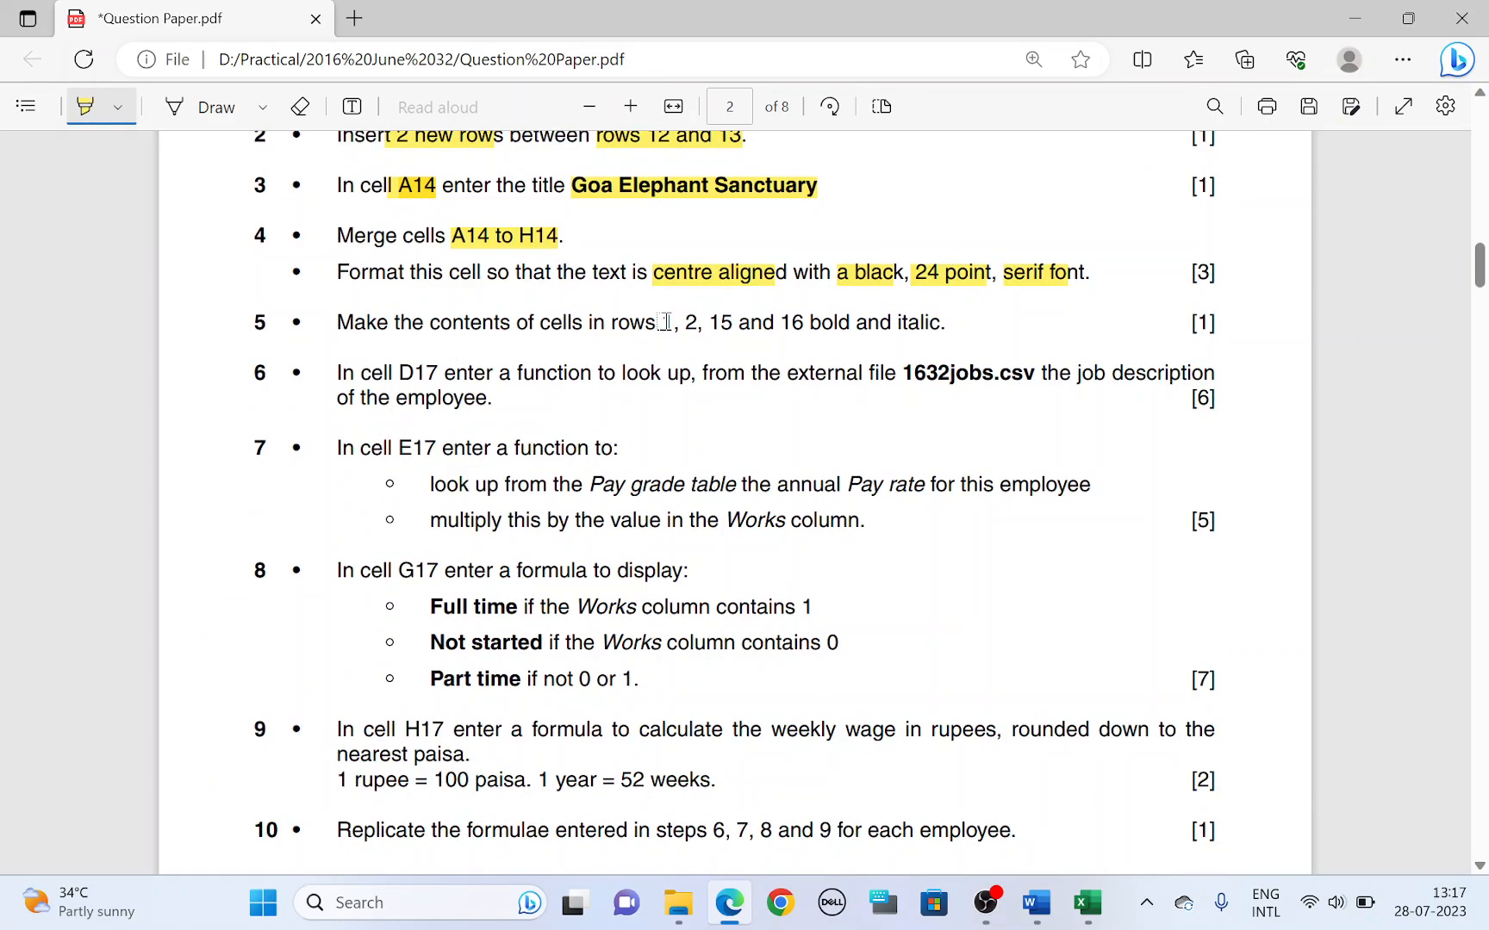
pyautogui.moveTo(656, 323); pyautogui.dragTo(801, 322)
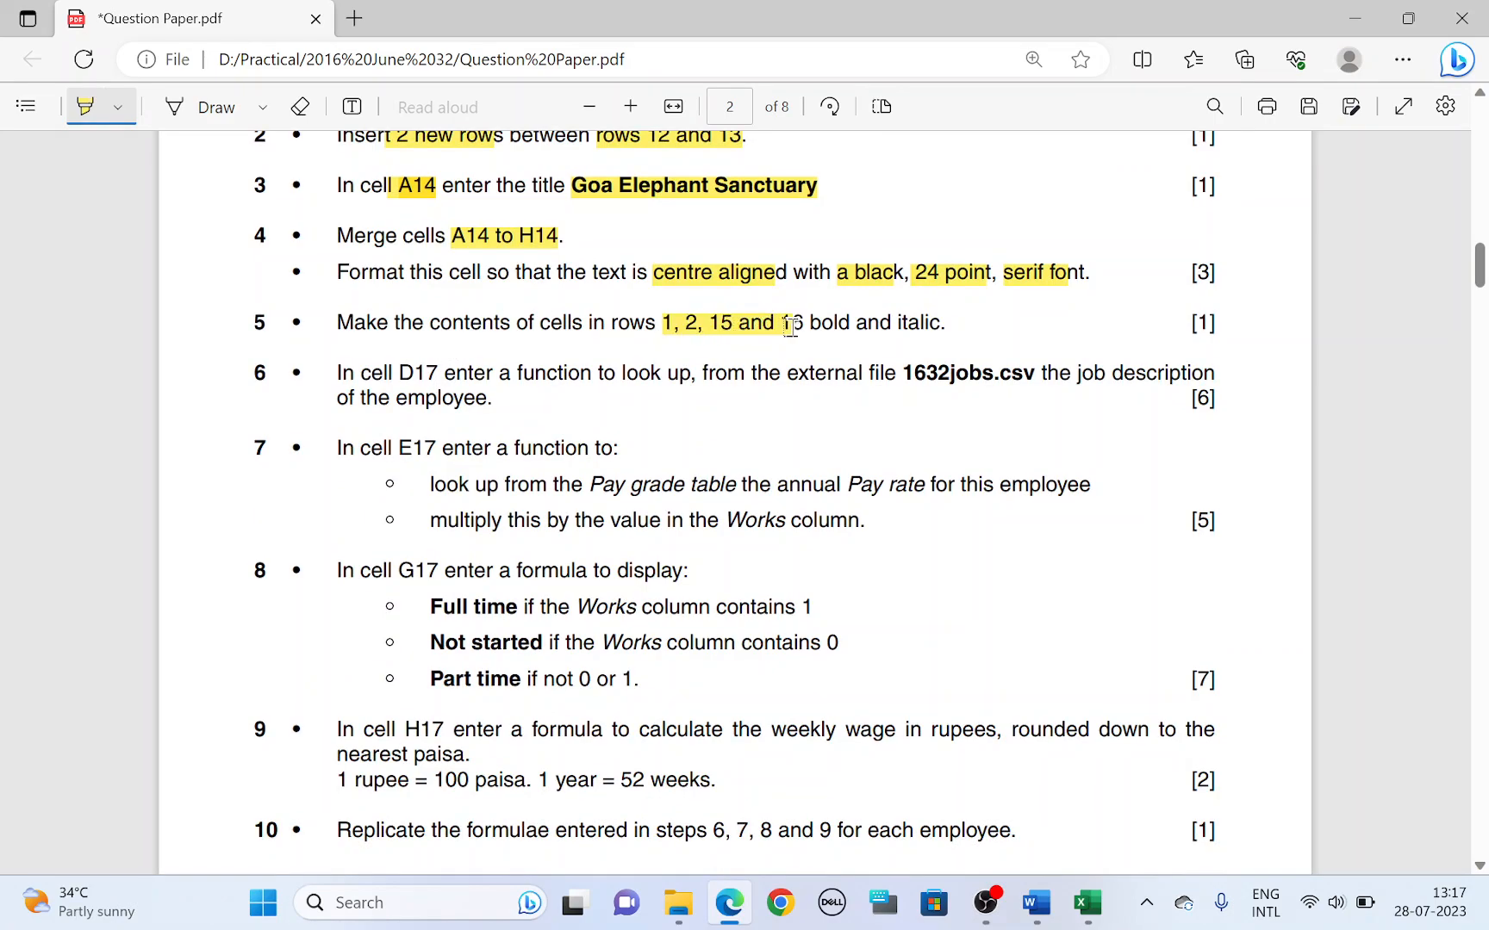
pyautogui.click(1085, 903)
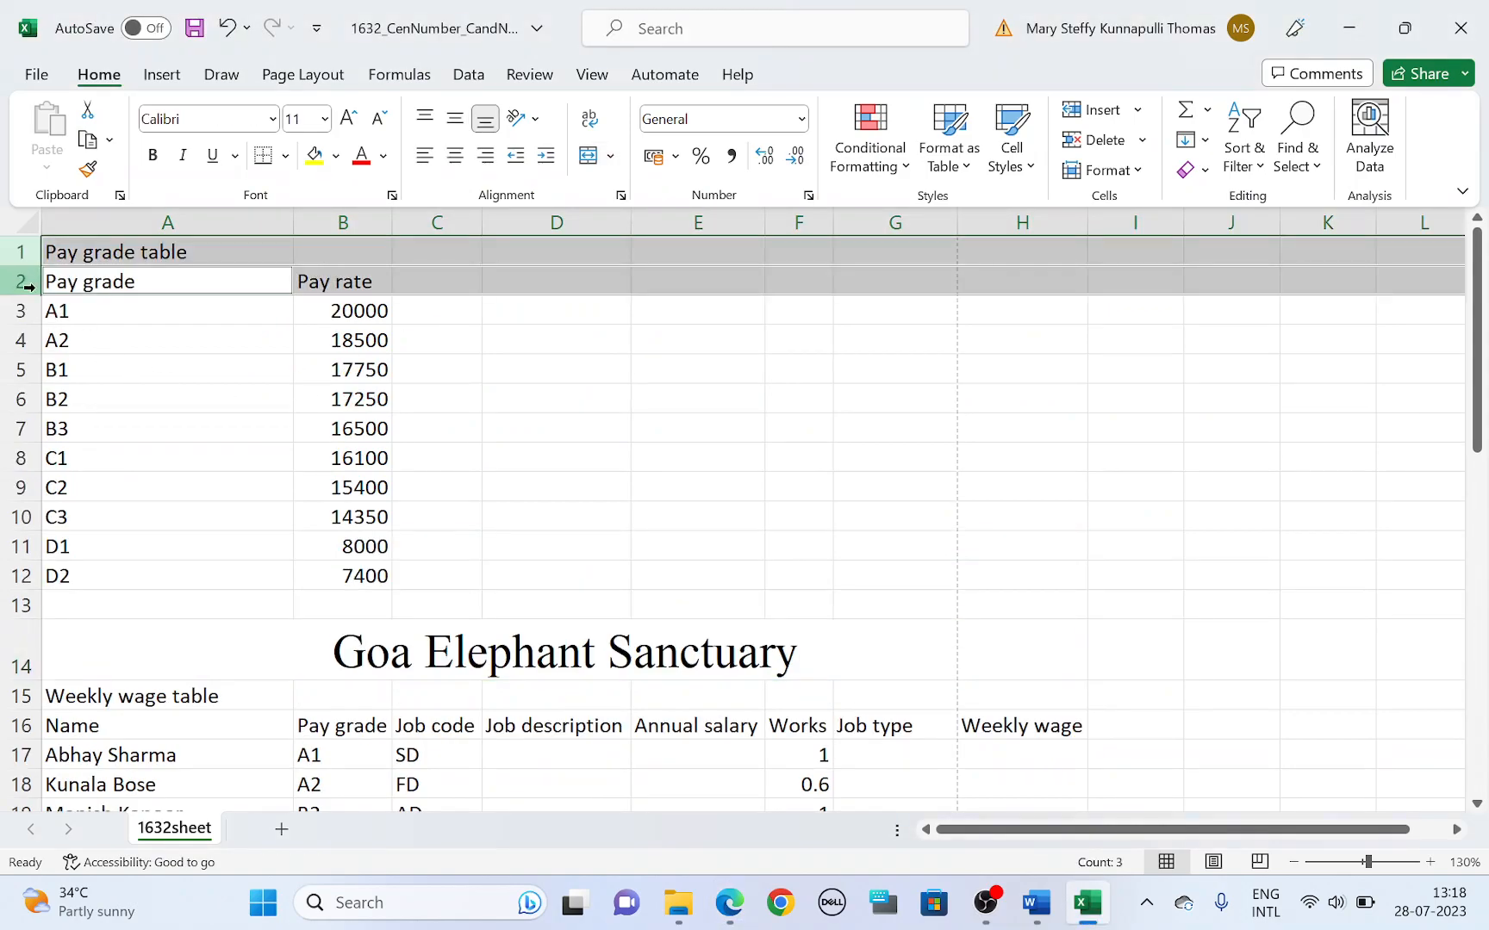
pyautogui.scroll(-3)
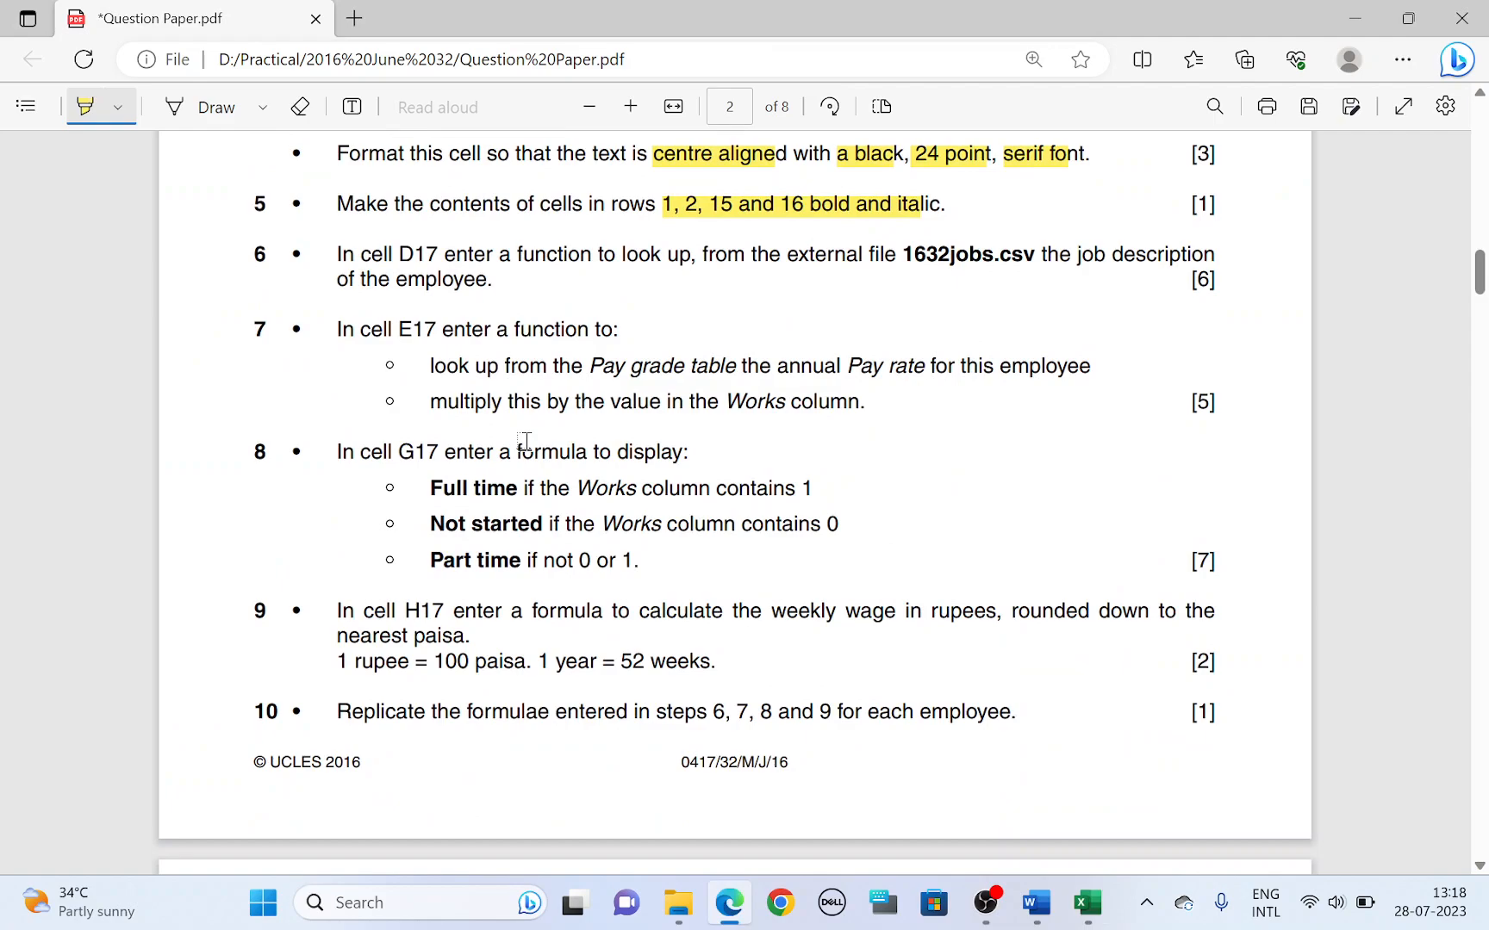
pyautogui.moveTo(403, 252)
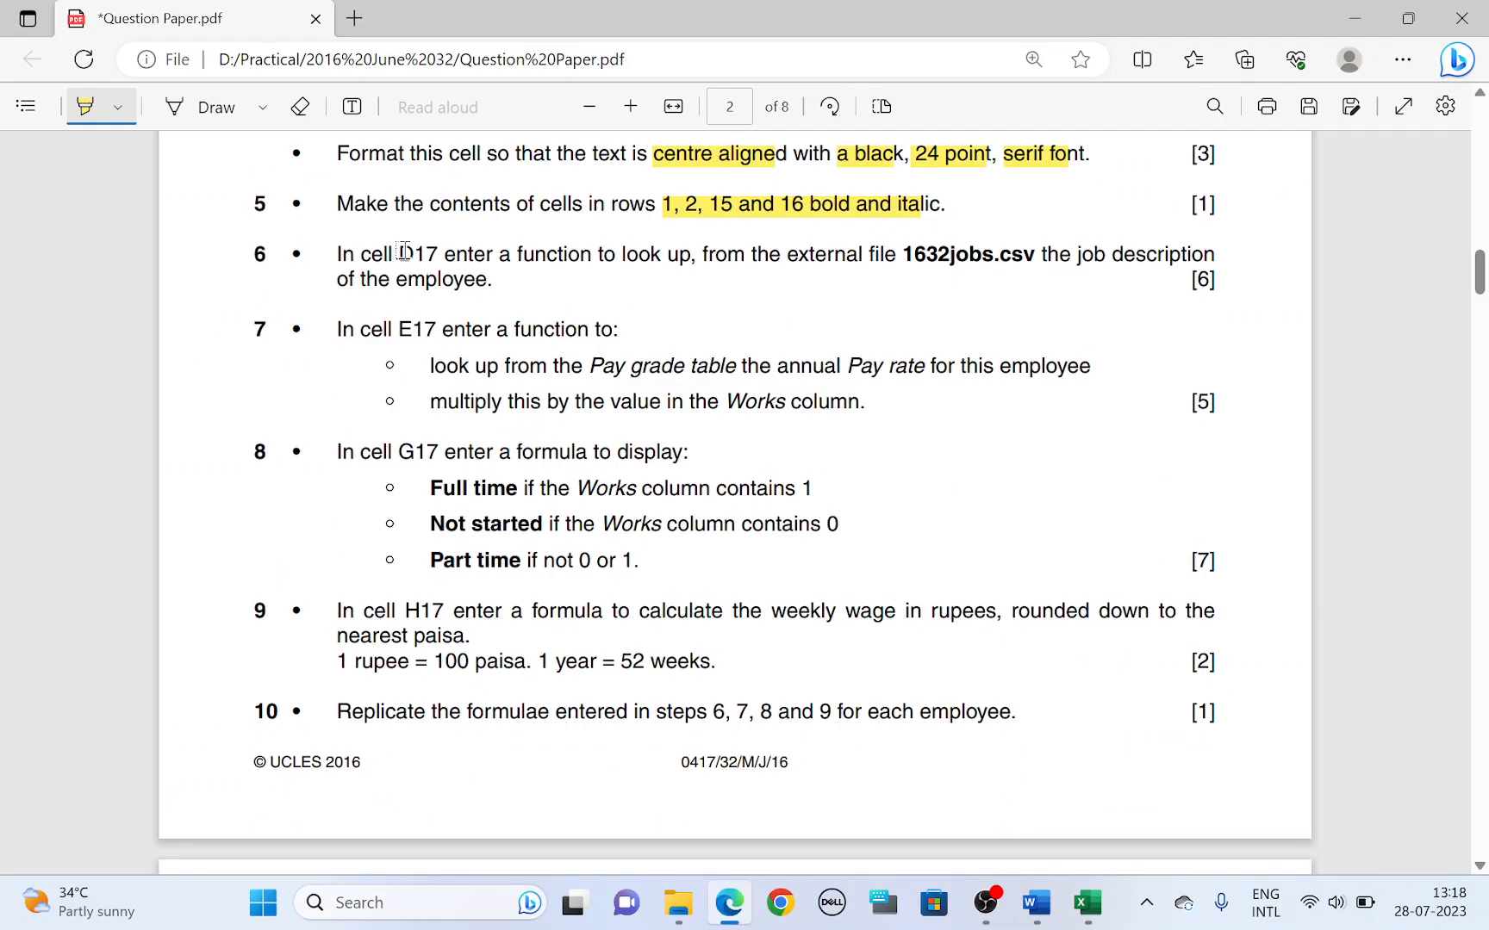
pyautogui.click(1086, 901)
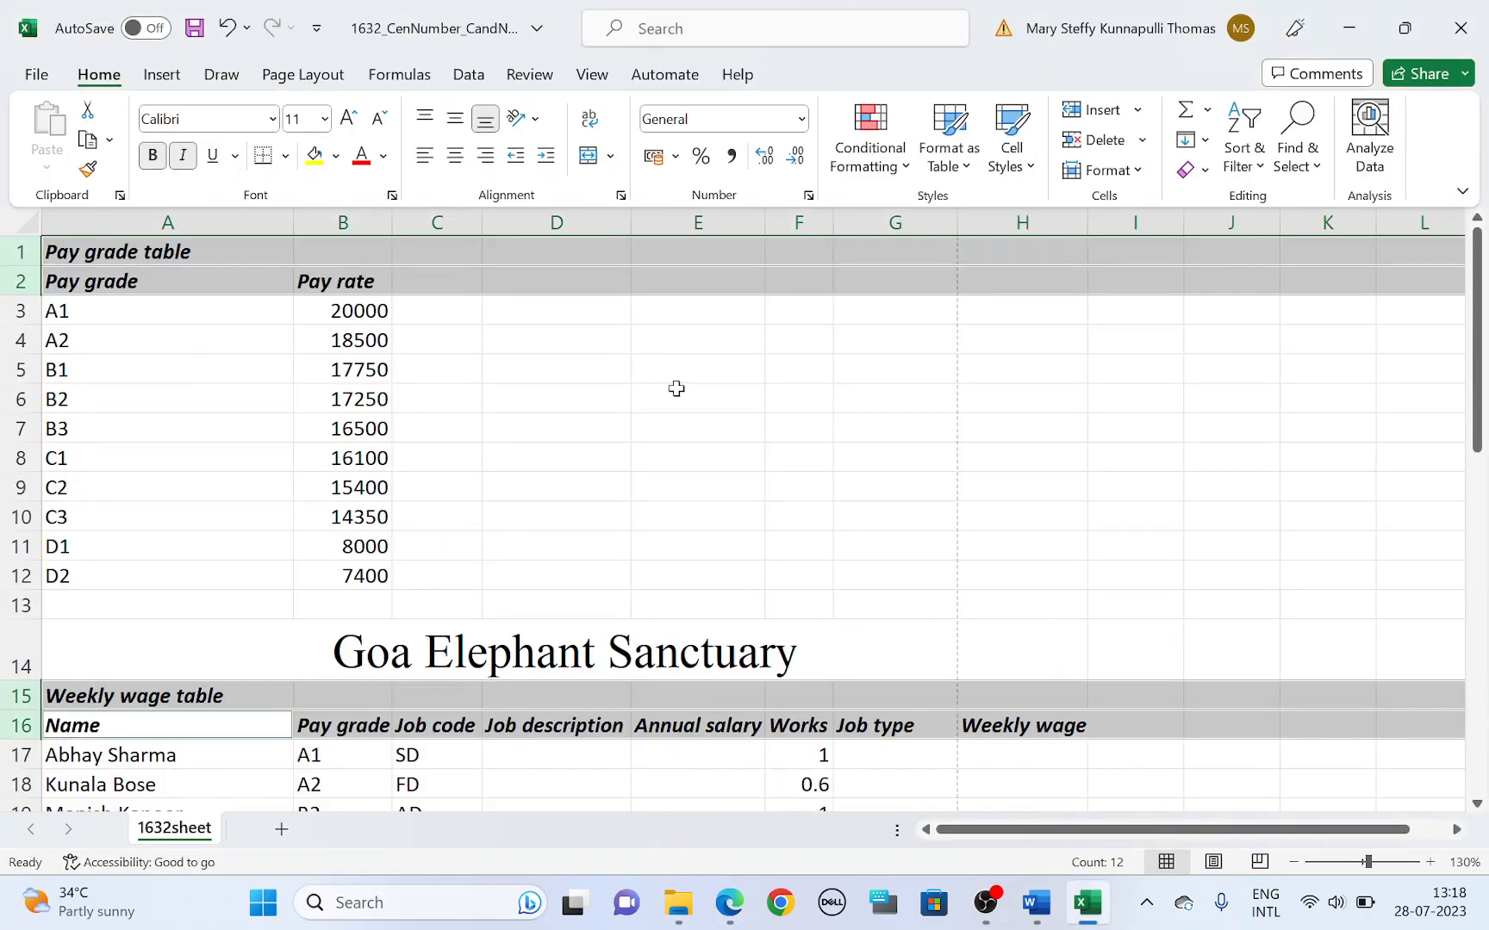
pyautogui.scroll(-3)
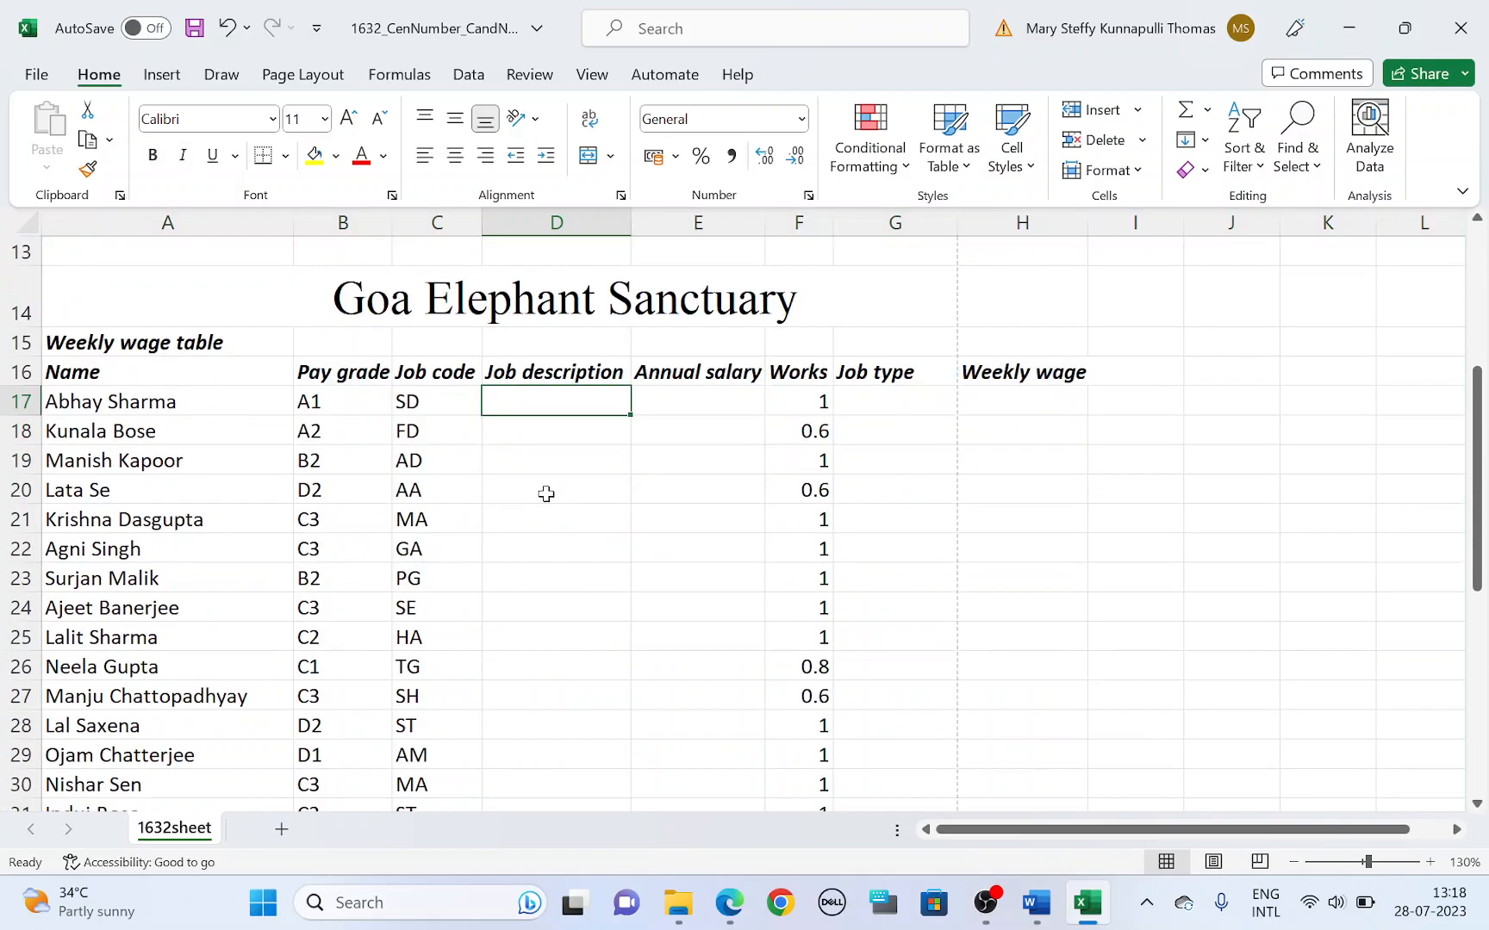
# Highlight the D17 instruction and open 1632jobs.csv from File Explorer into Excel.
pyautogui.click(727, 903)
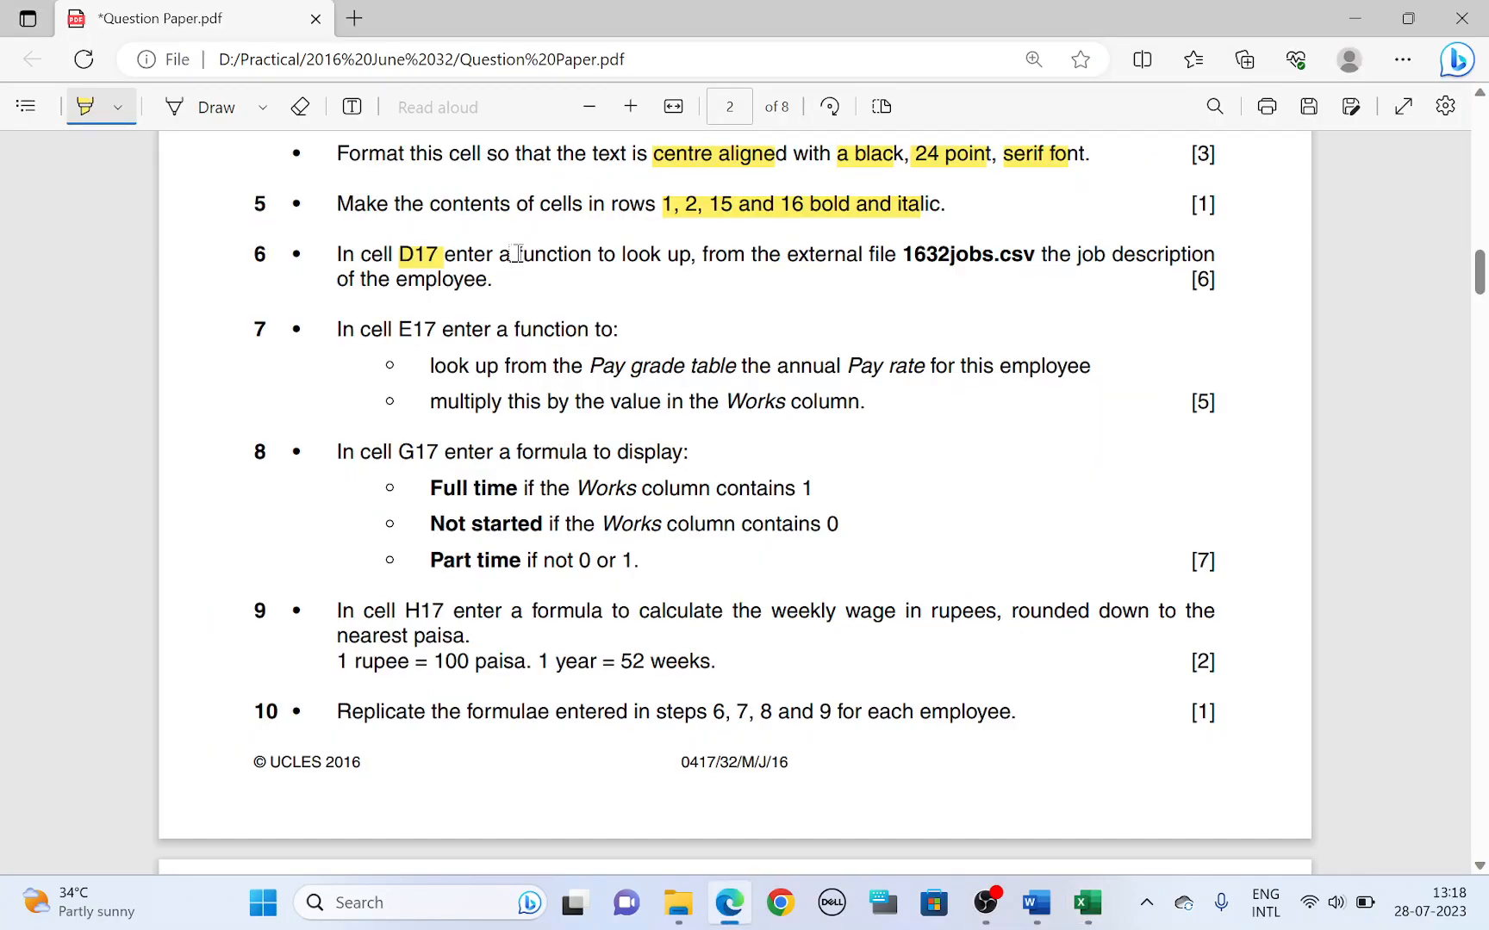
pyautogui.moveTo(512, 255); pyautogui.dragTo(691, 255)
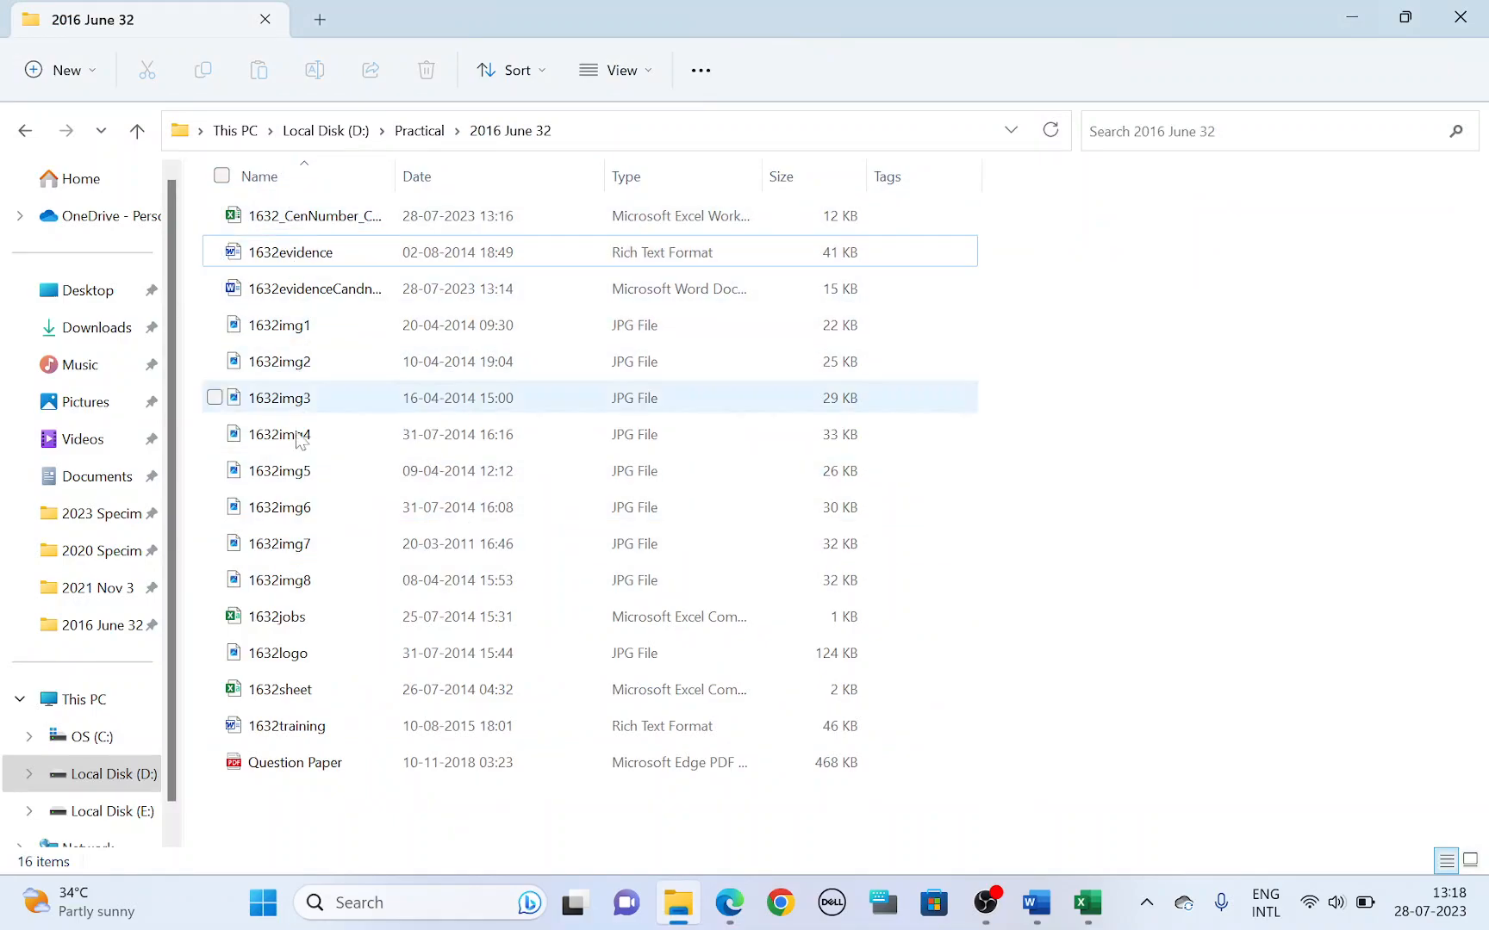
pyautogui.click(279, 617)
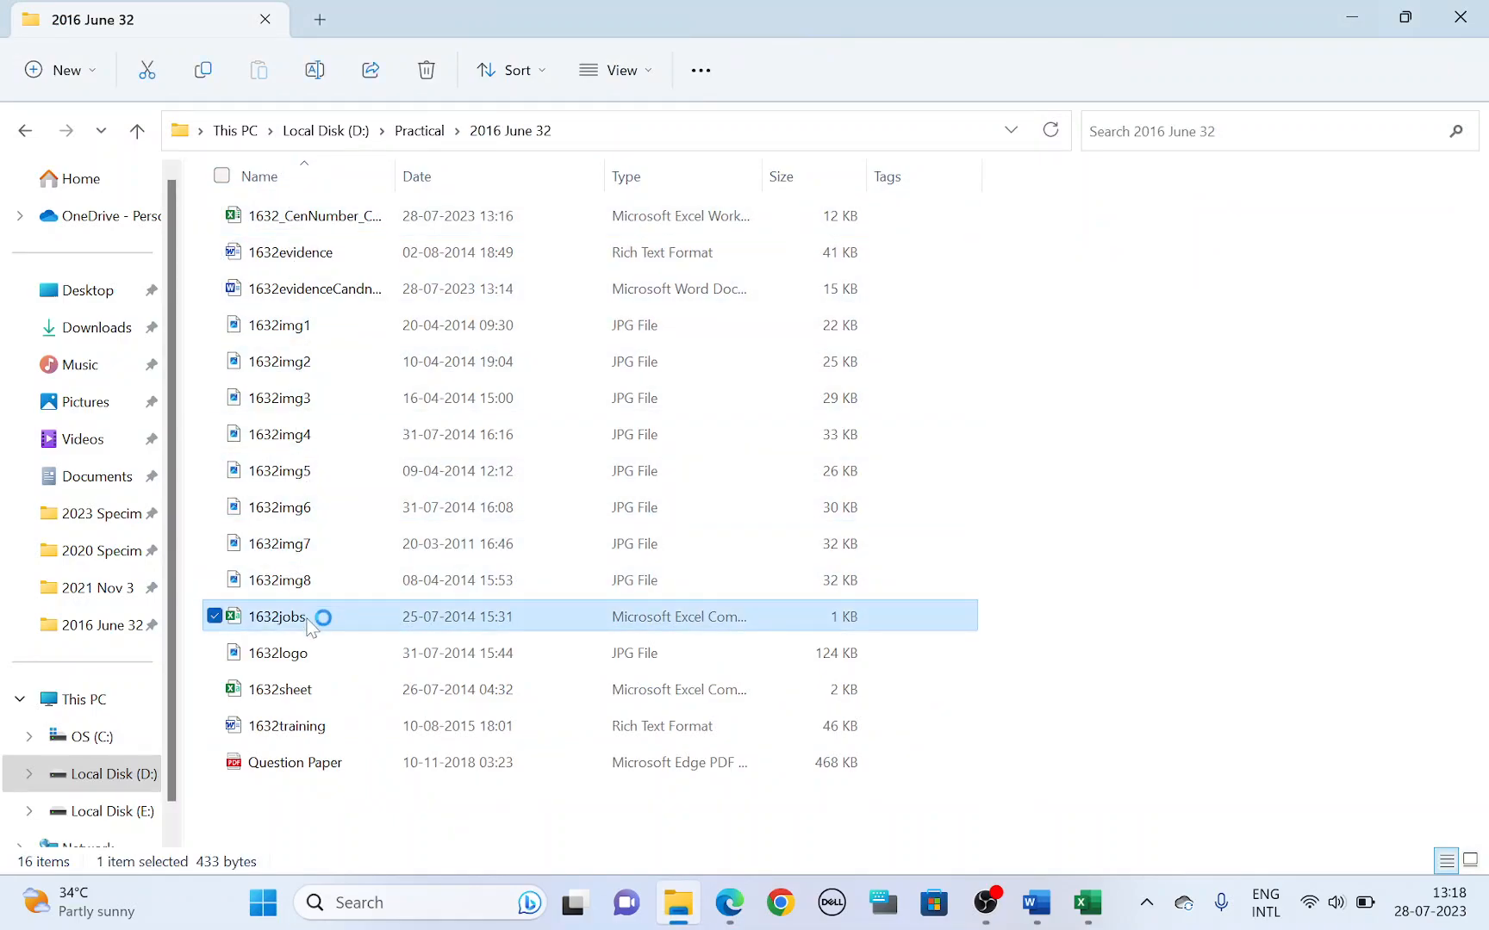
pyautogui.doubleClick(280, 616)
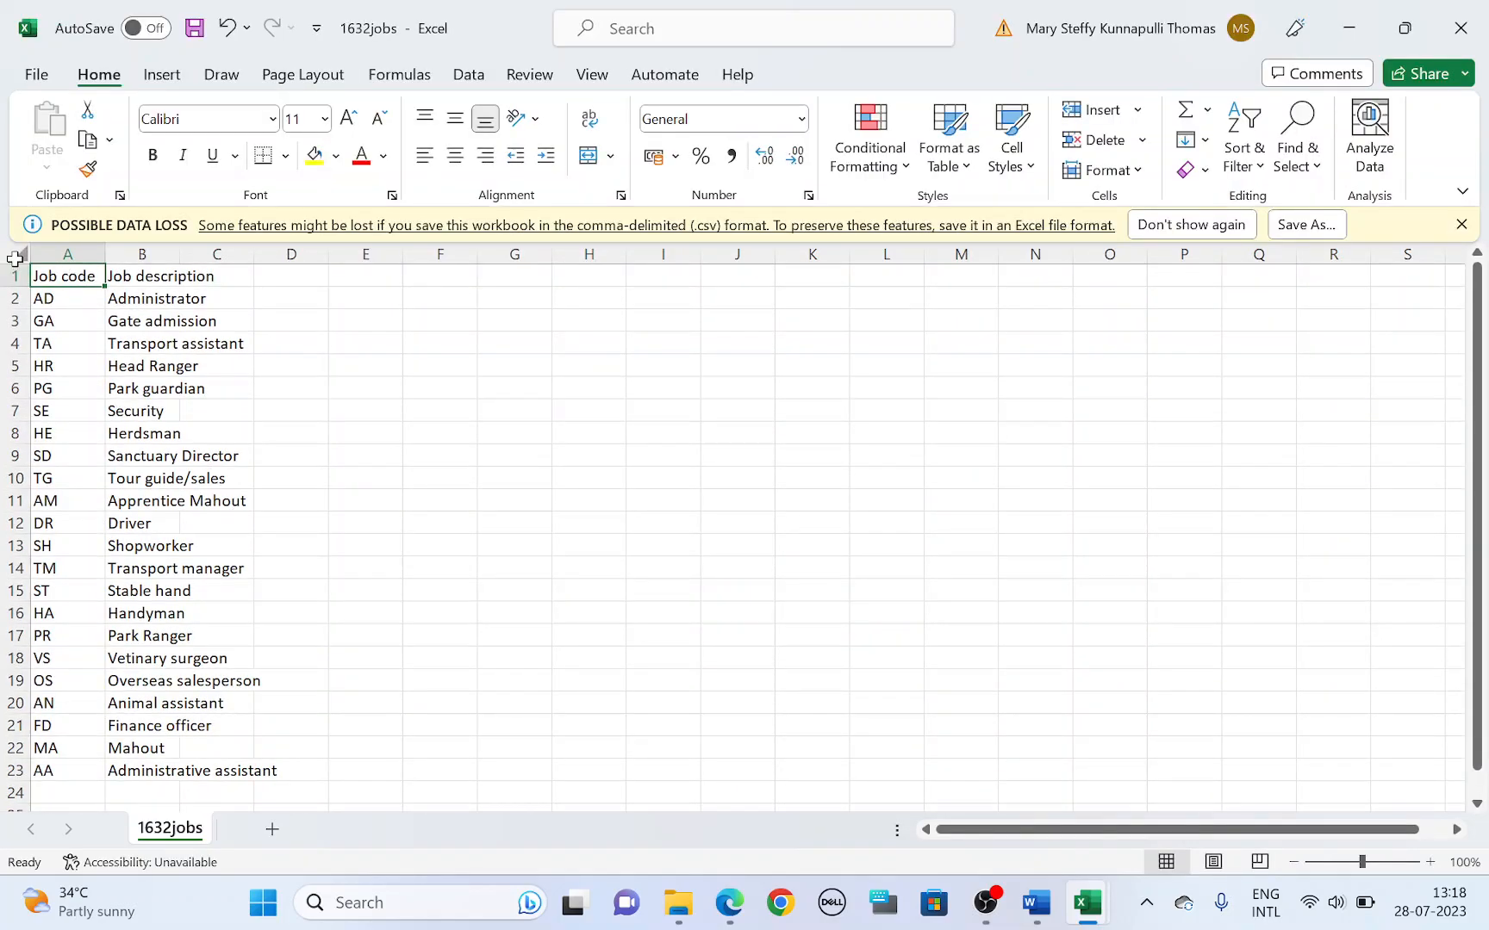
pyautogui.click(15, 254)
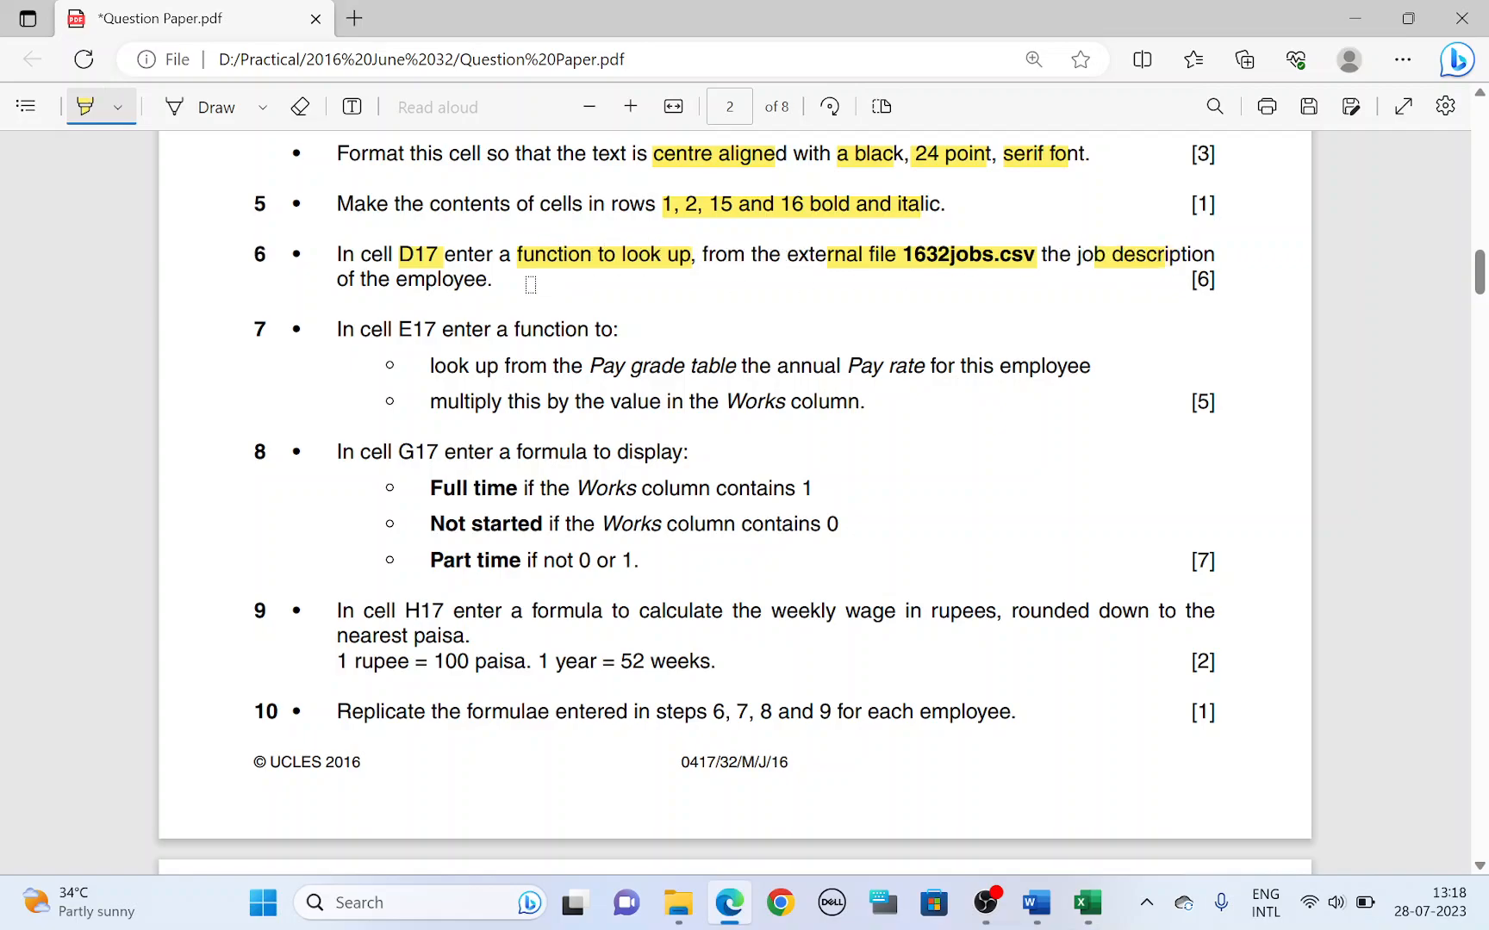
# Insert a VLOOKUP in D17 of C17 against 1632jobs A2:B23, column 2, False, returning Sanctuary Director.
pyautogui.click(1085, 901)
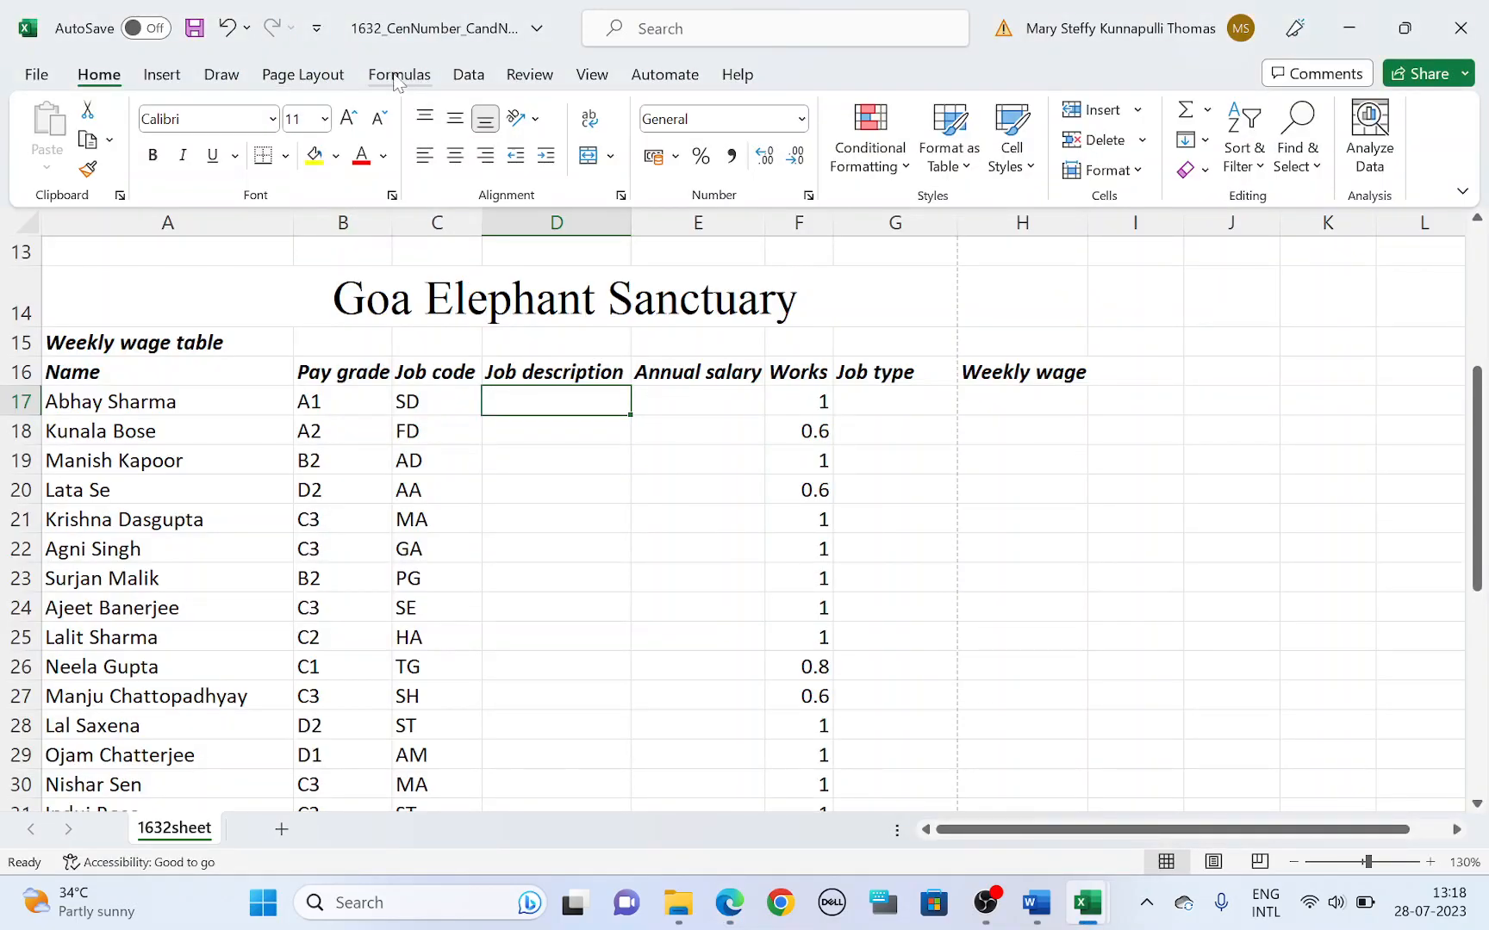
pyautogui.click(52, 132)
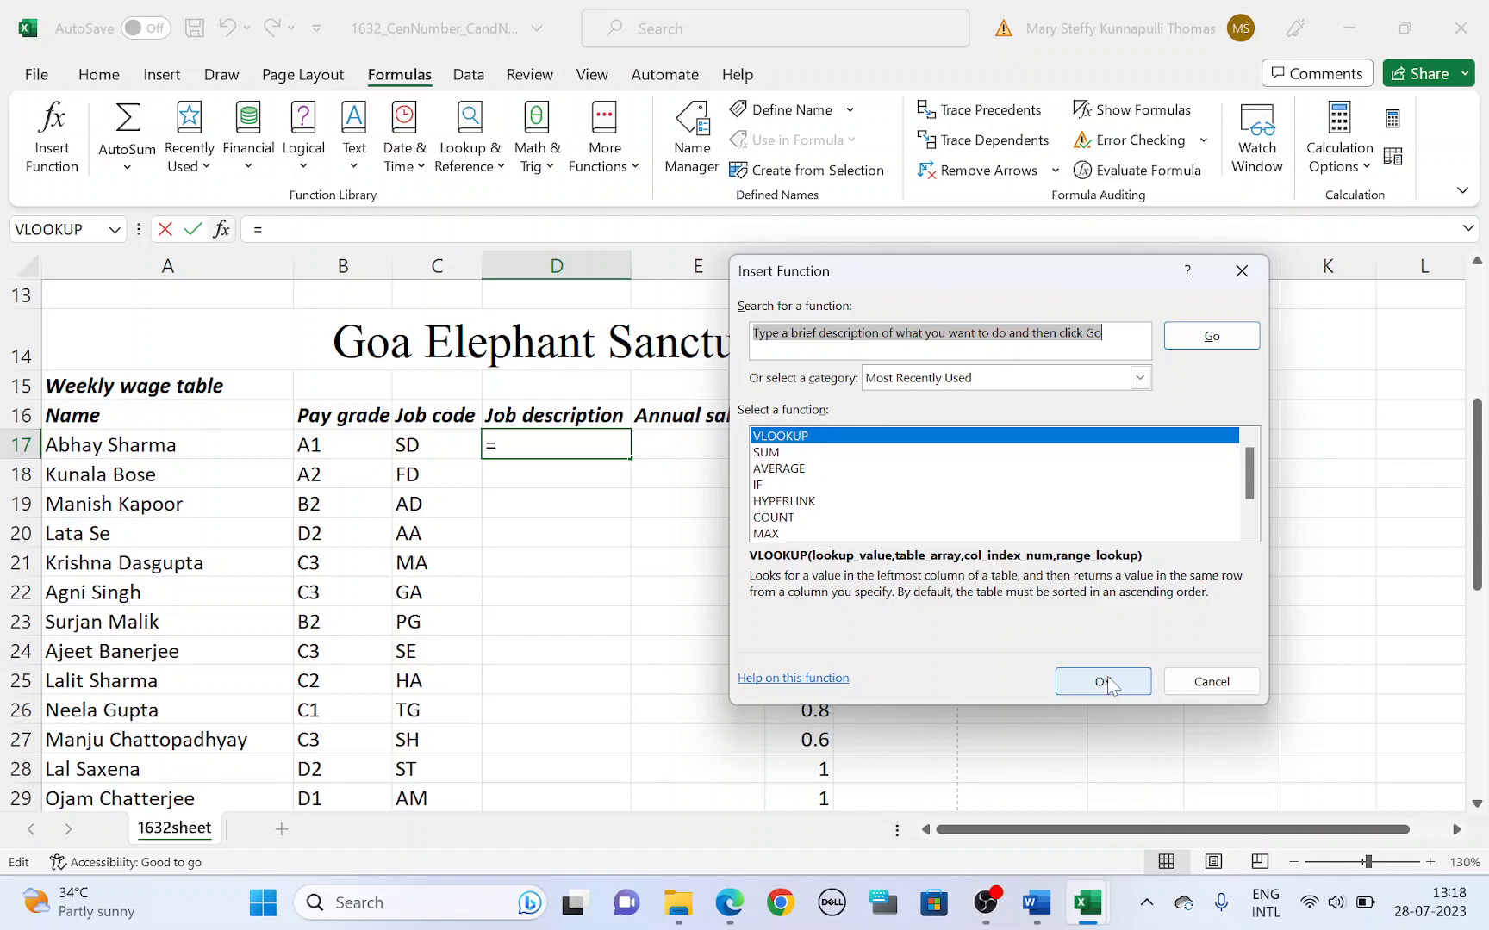
pyautogui.click(1103, 681)
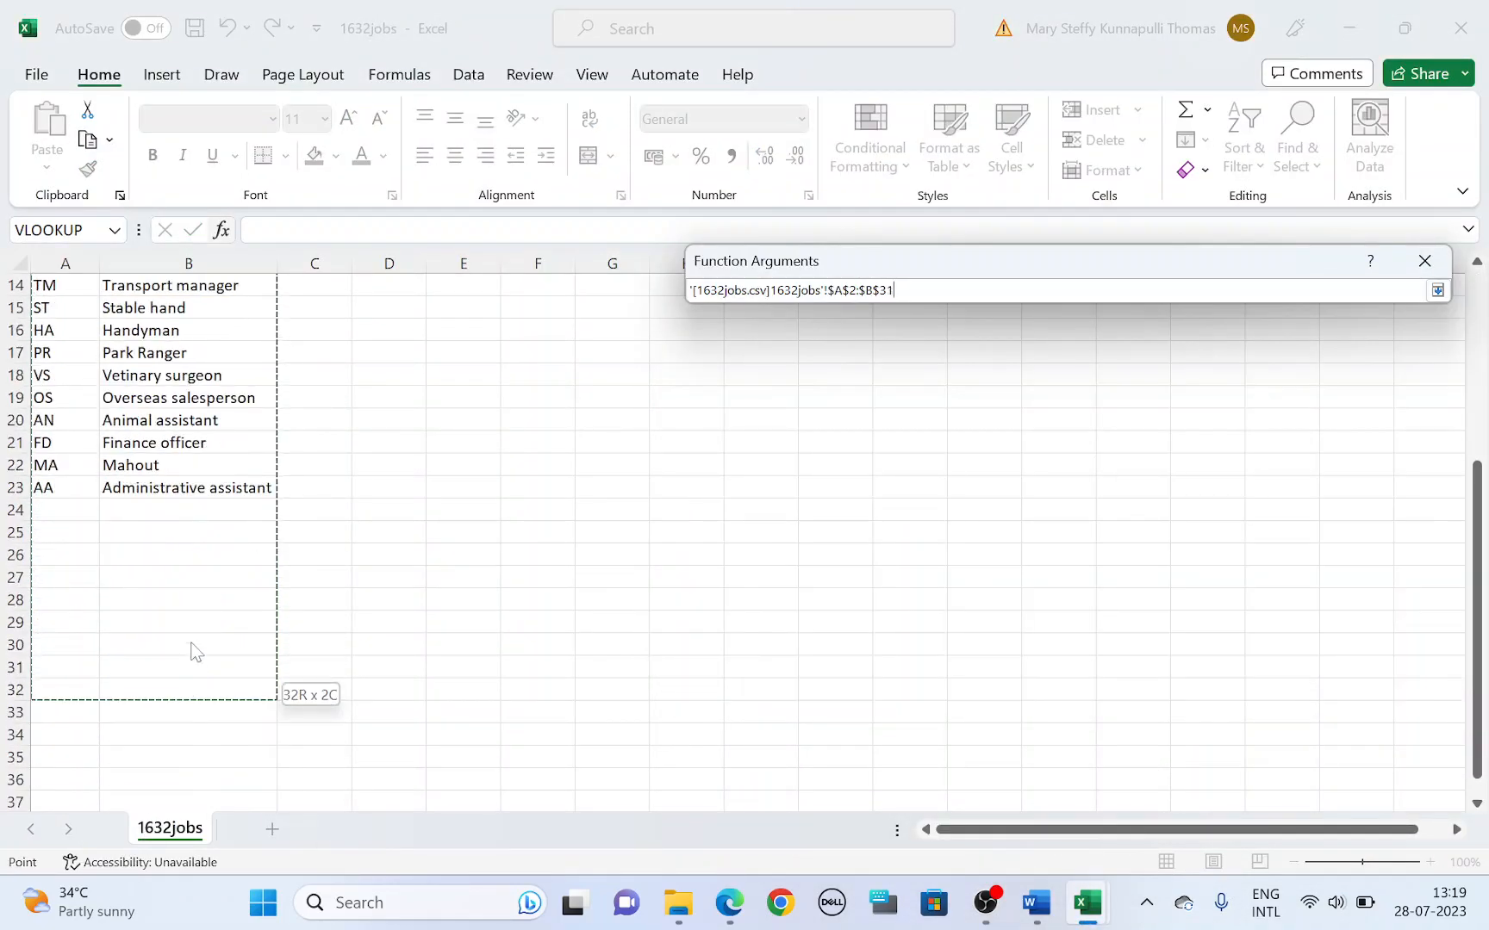
pyautogui.click(1437, 291)
pyautogui.write('2')
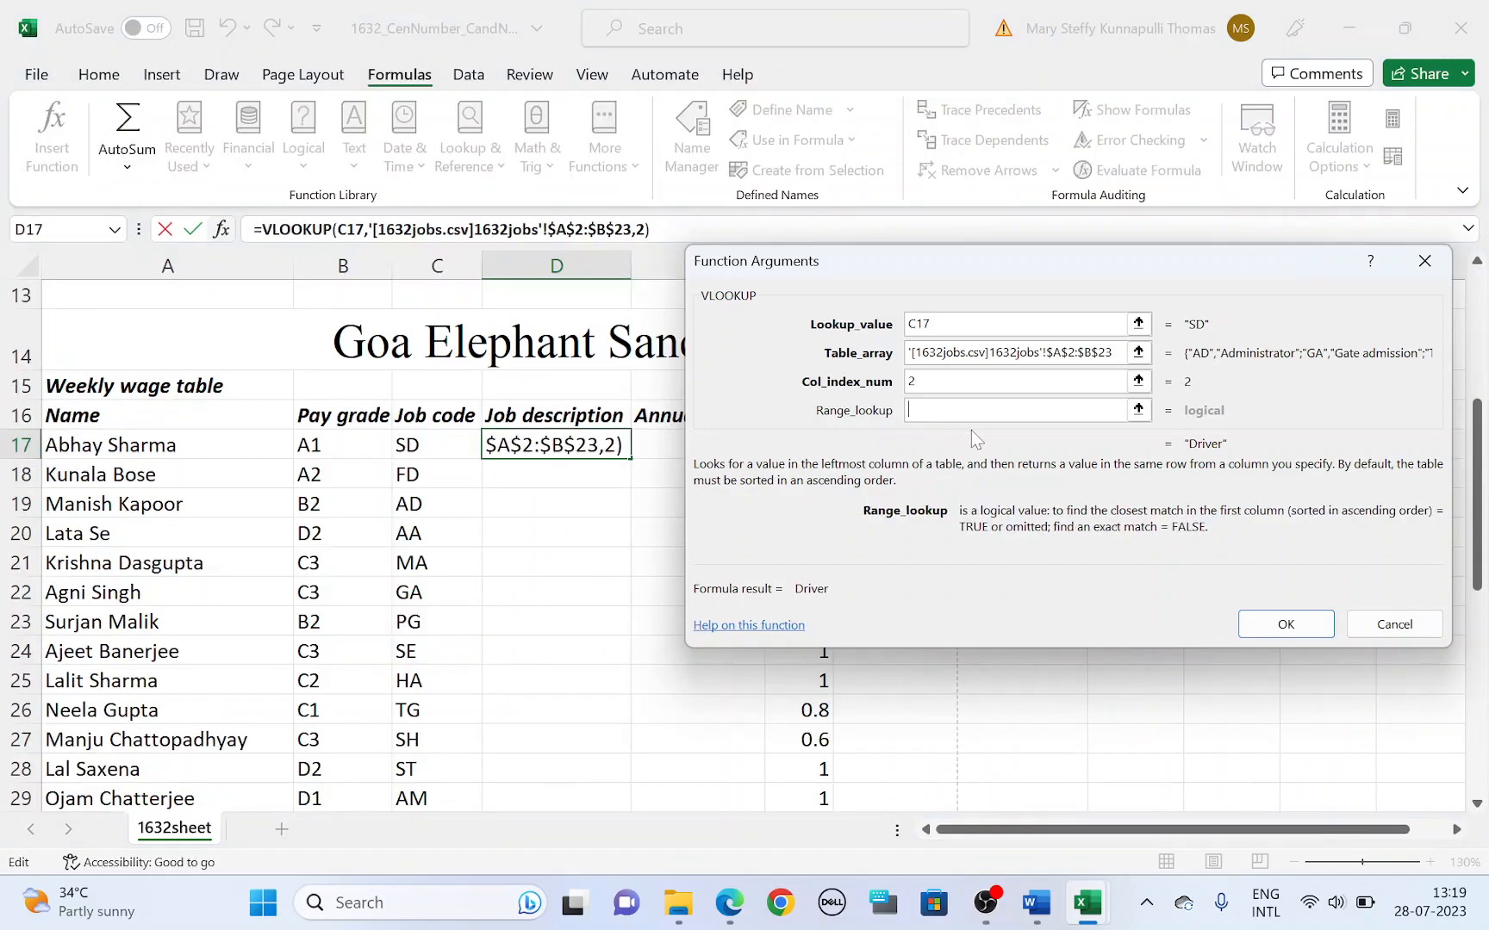
pyautogui.write('False')
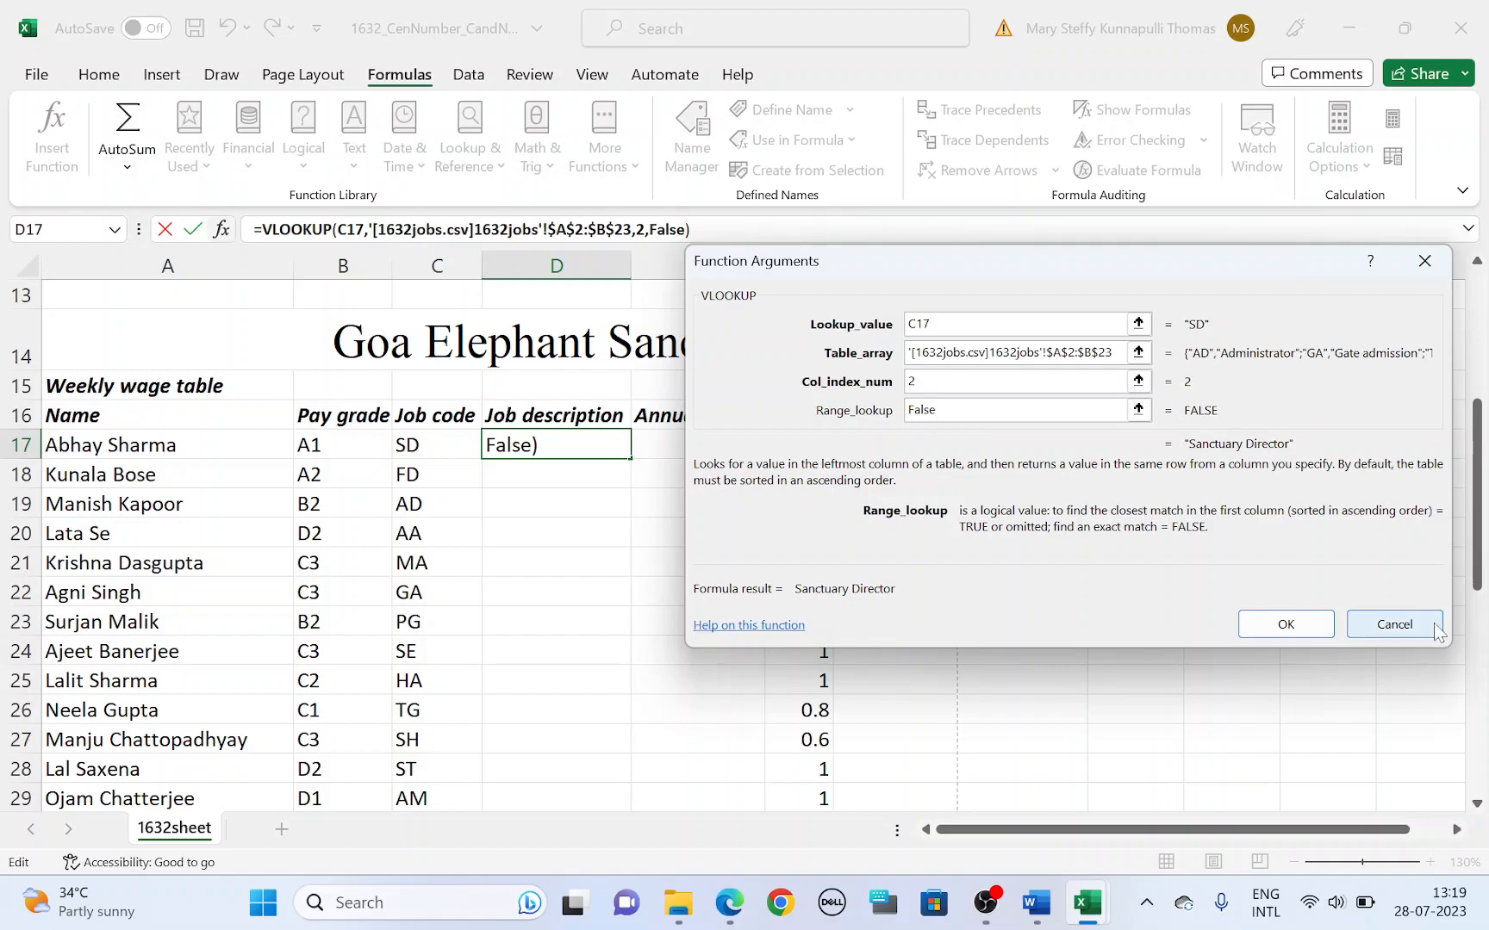
pyautogui.click(1284, 623)
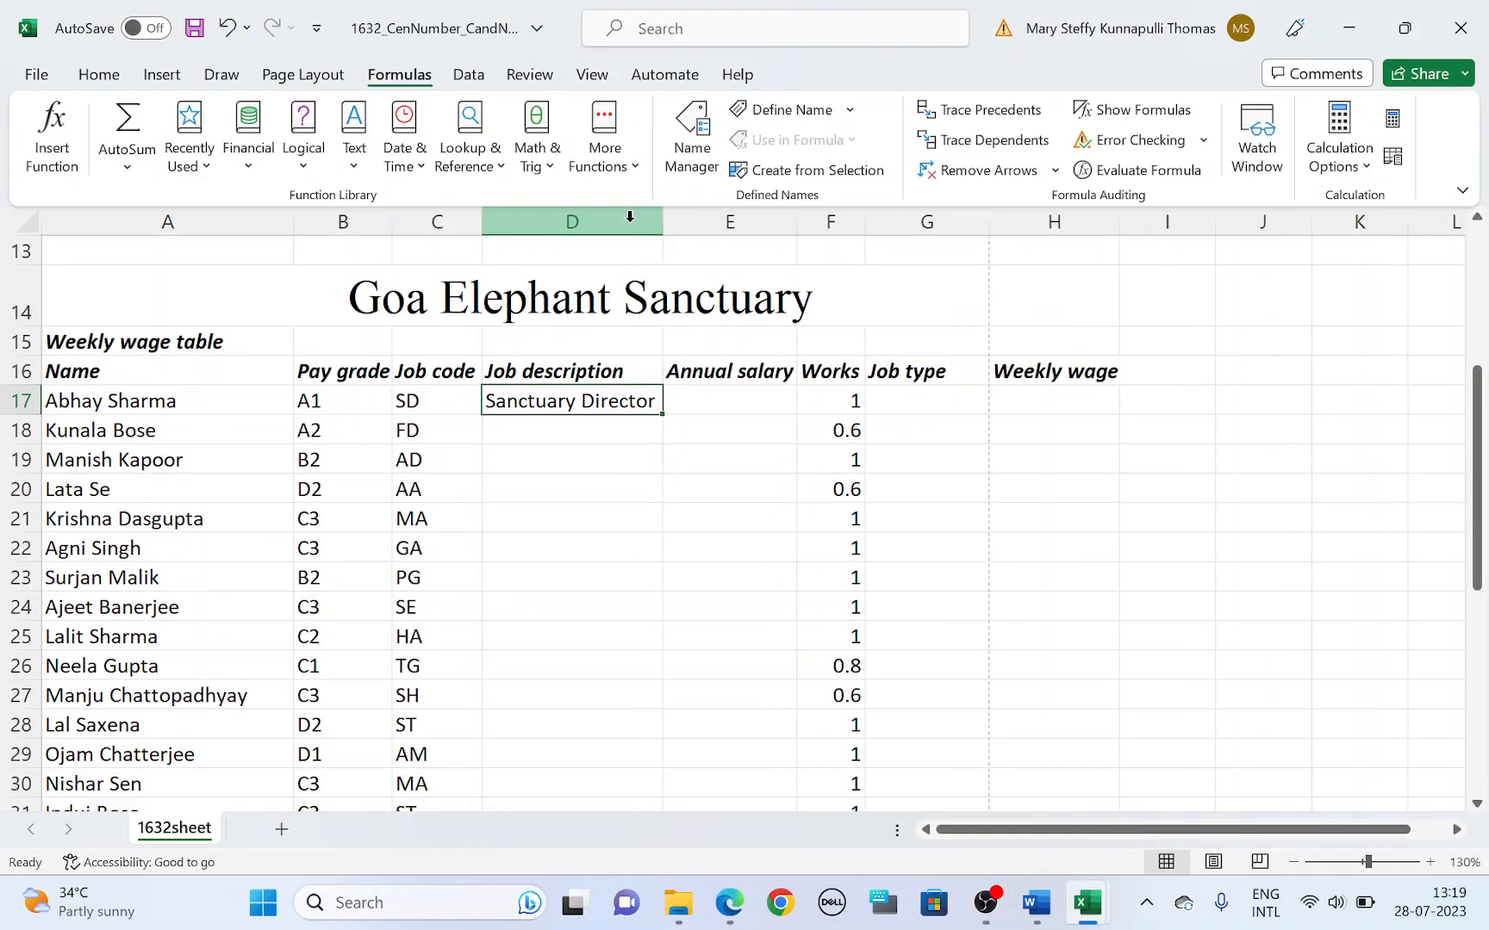
# Switch to the question paper in Edge and highlight the E17 pay-rate instruction.
pyautogui.press('alt+tab')
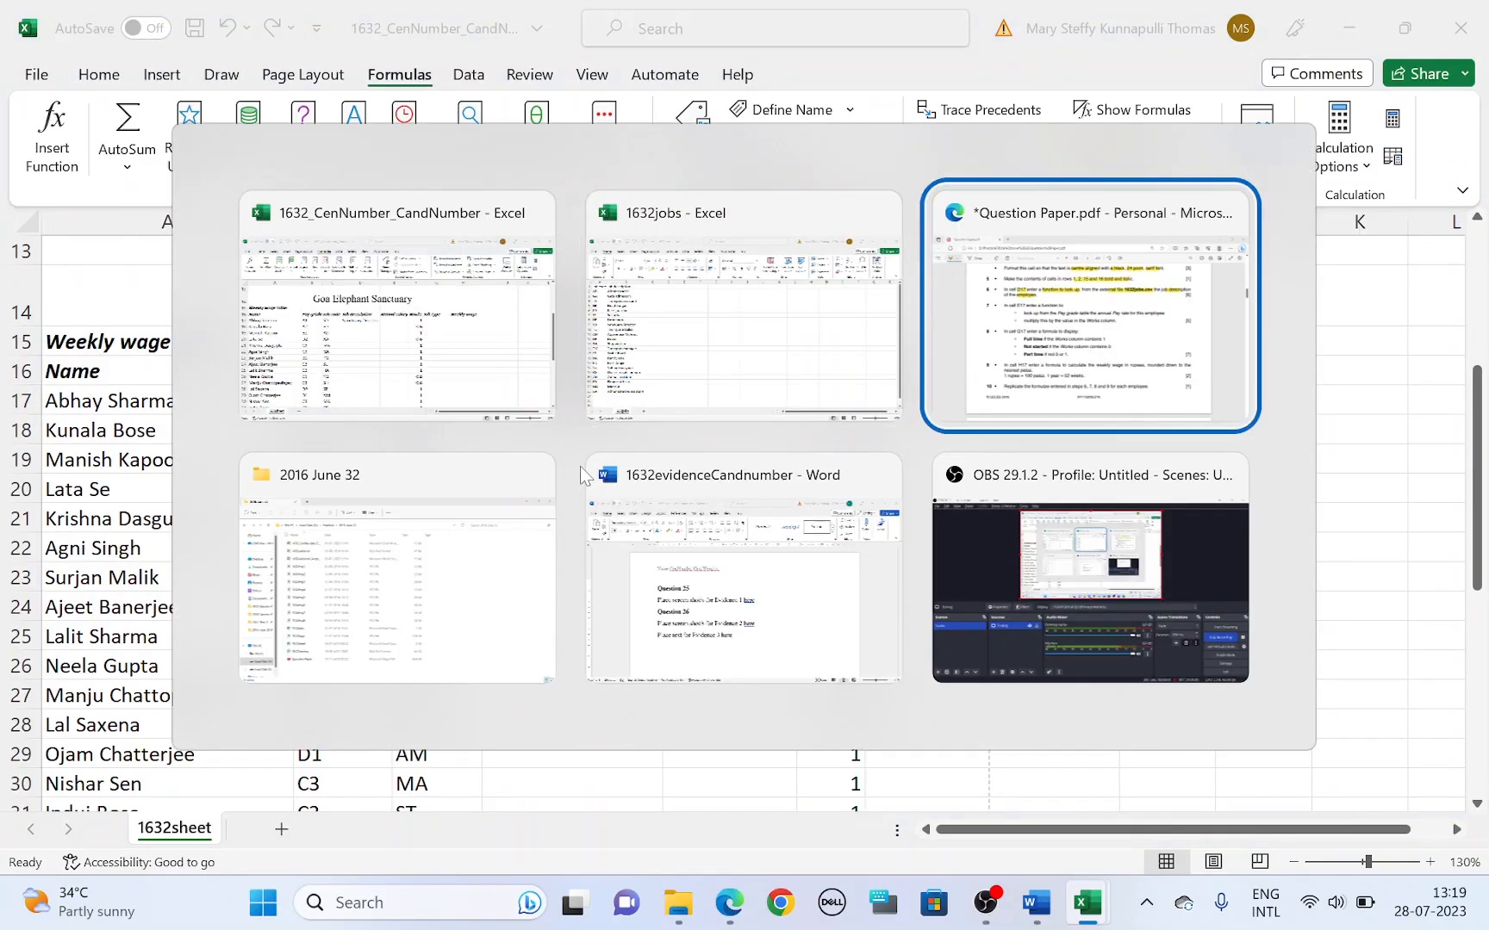
pyautogui.click(1087, 303)
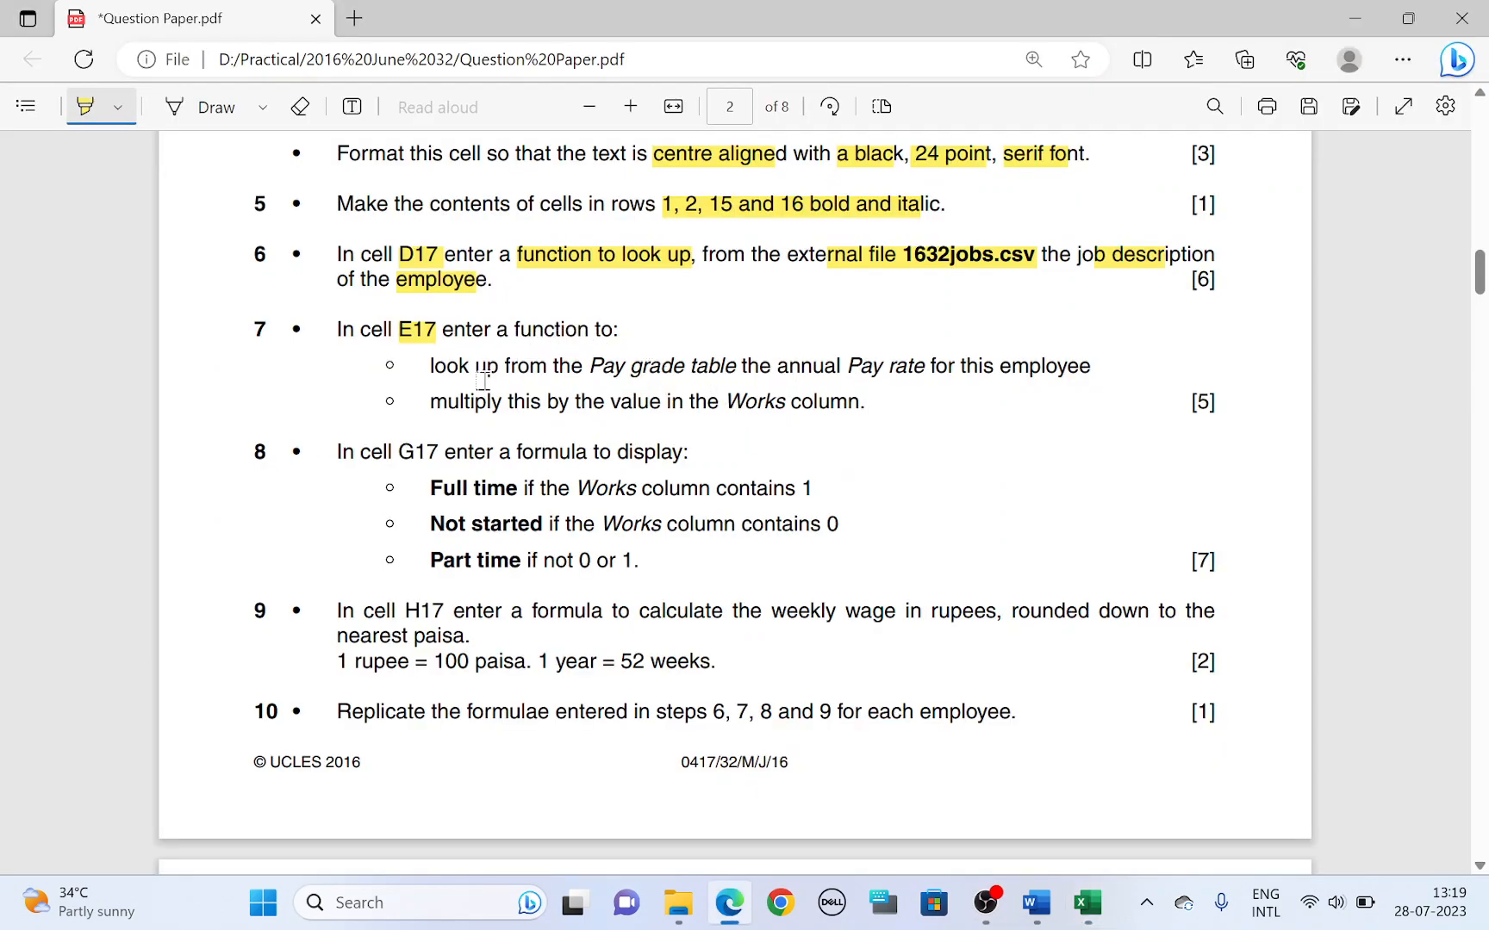
pyautogui.moveTo(446, 365); pyautogui.dragTo(722, 365)
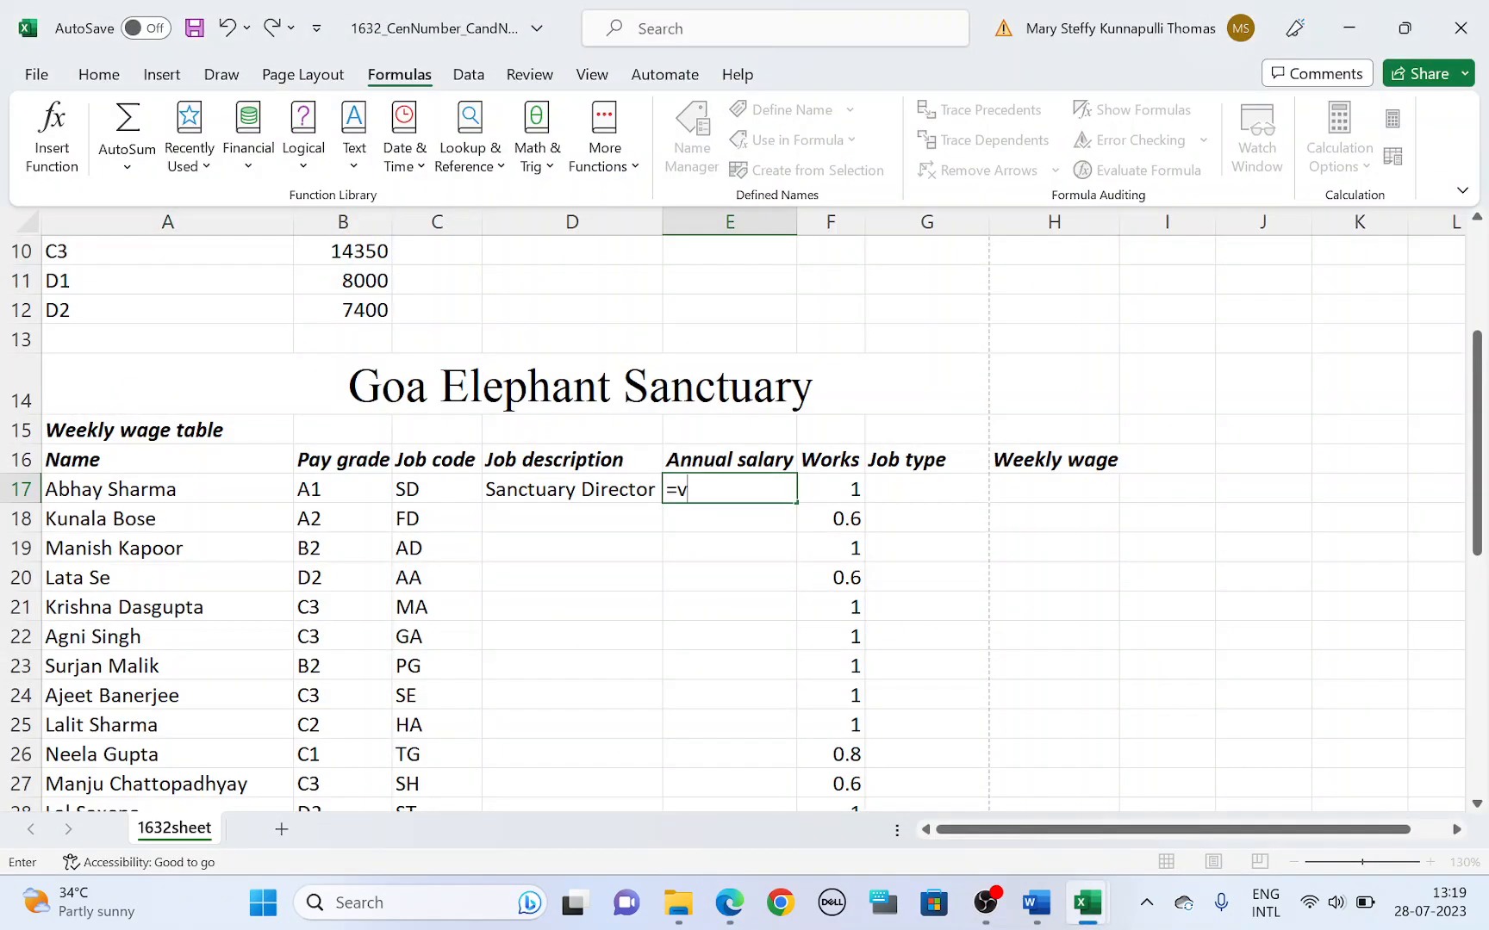
# Start E17's VLOOKUP with B17 as lookup value and absolute Pay grade range $A$3:$B$12.
pyautogui.write('LOOKUP(')
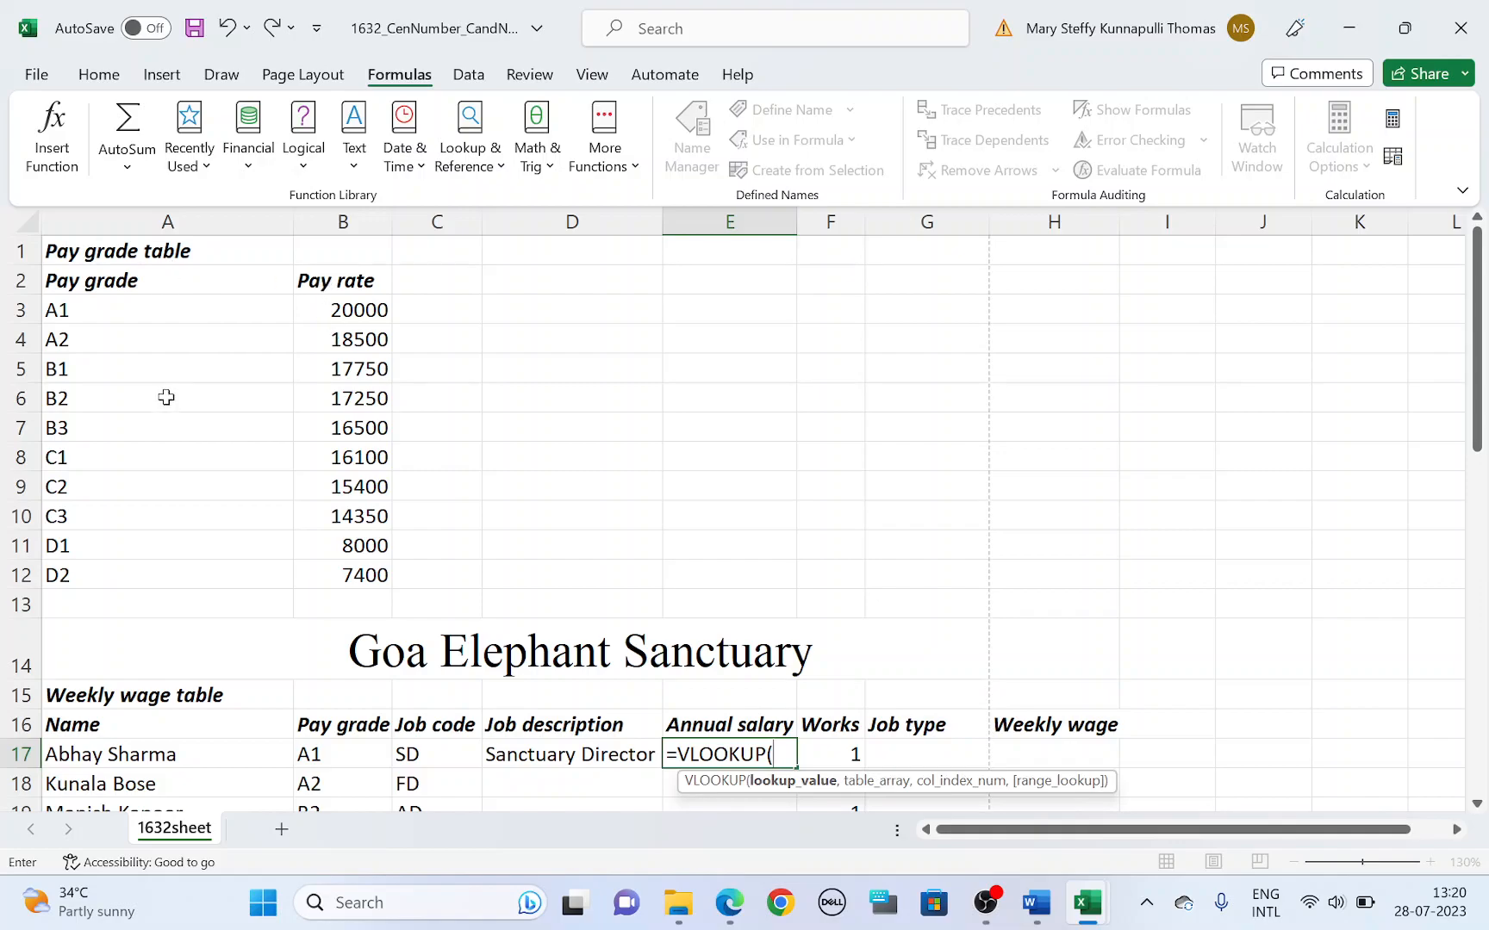
pyautogui.scroll(-3)
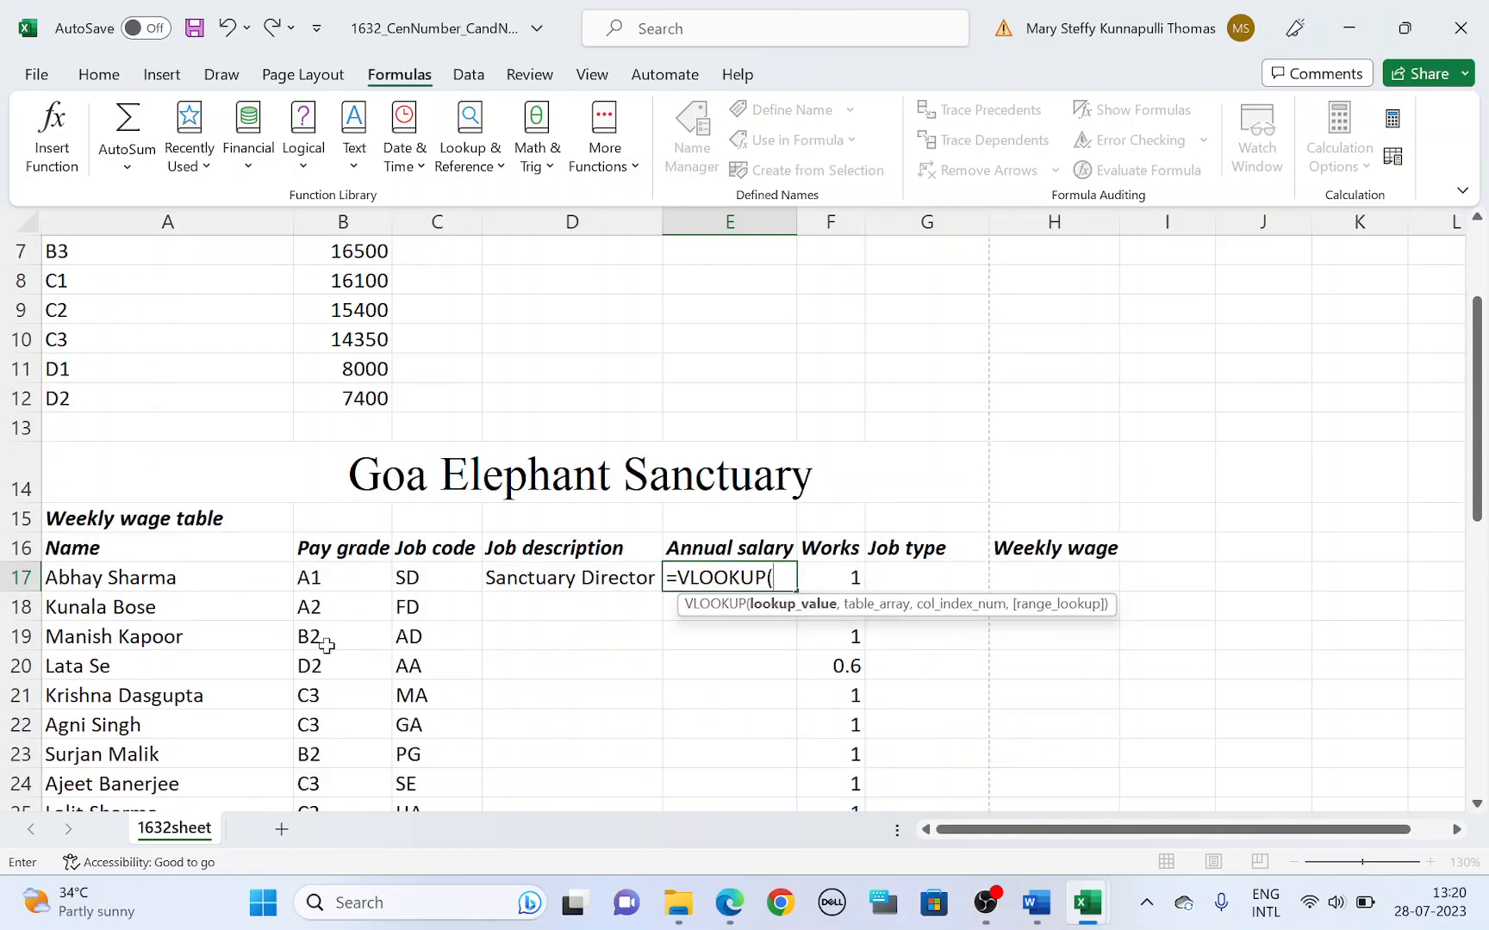
pyautogui.click(341, 577)
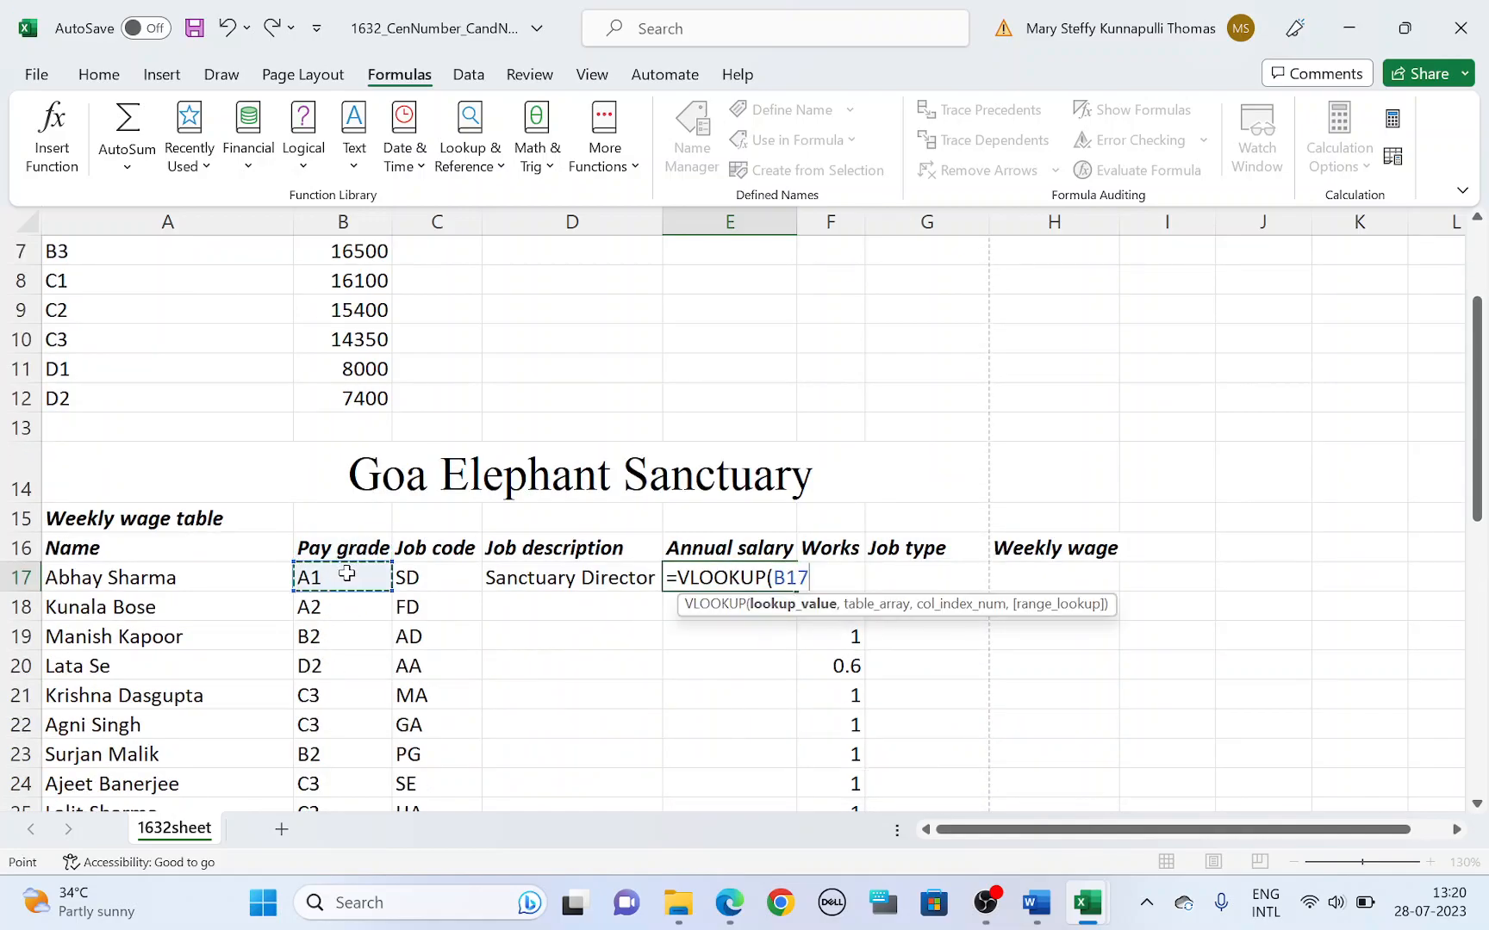
pyautogui.scroll(-3)
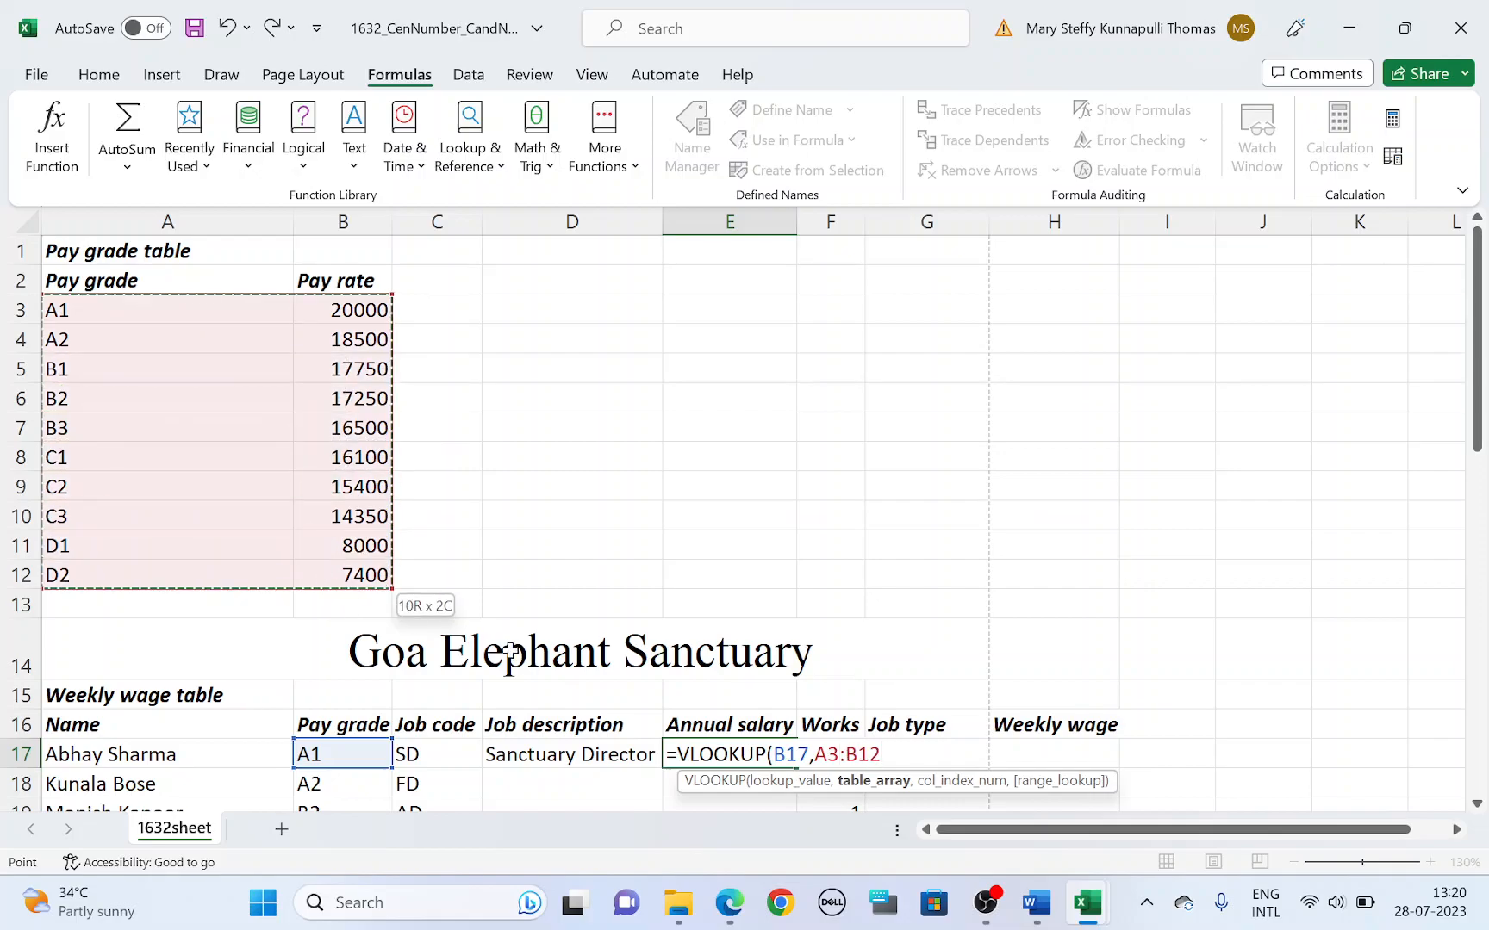
pyautogui.scroll(-3)
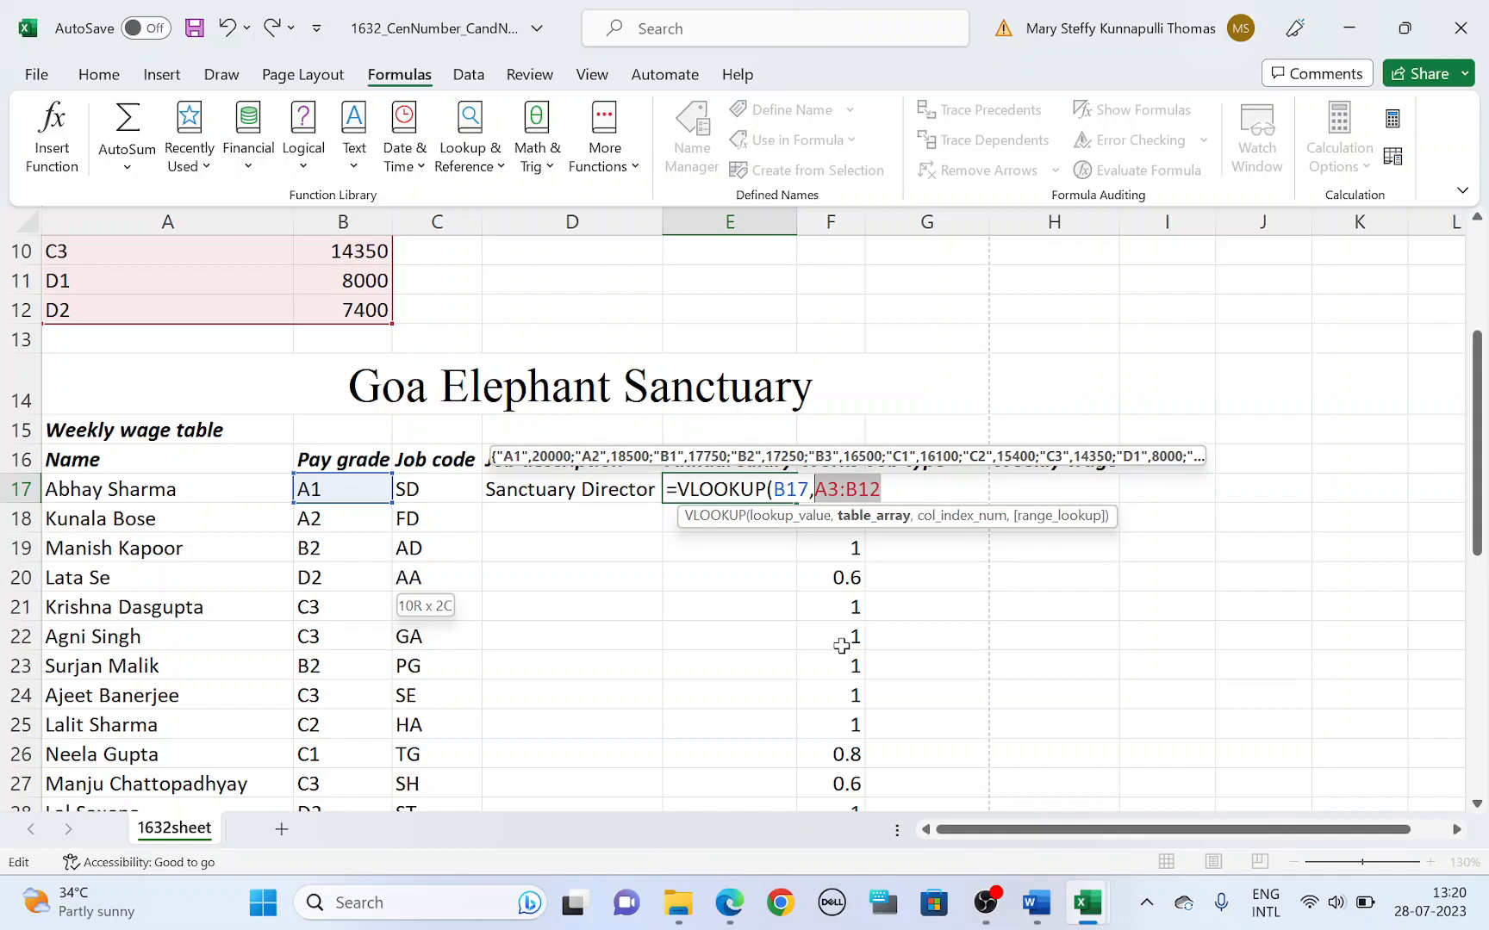
pyautogui.press('f4')
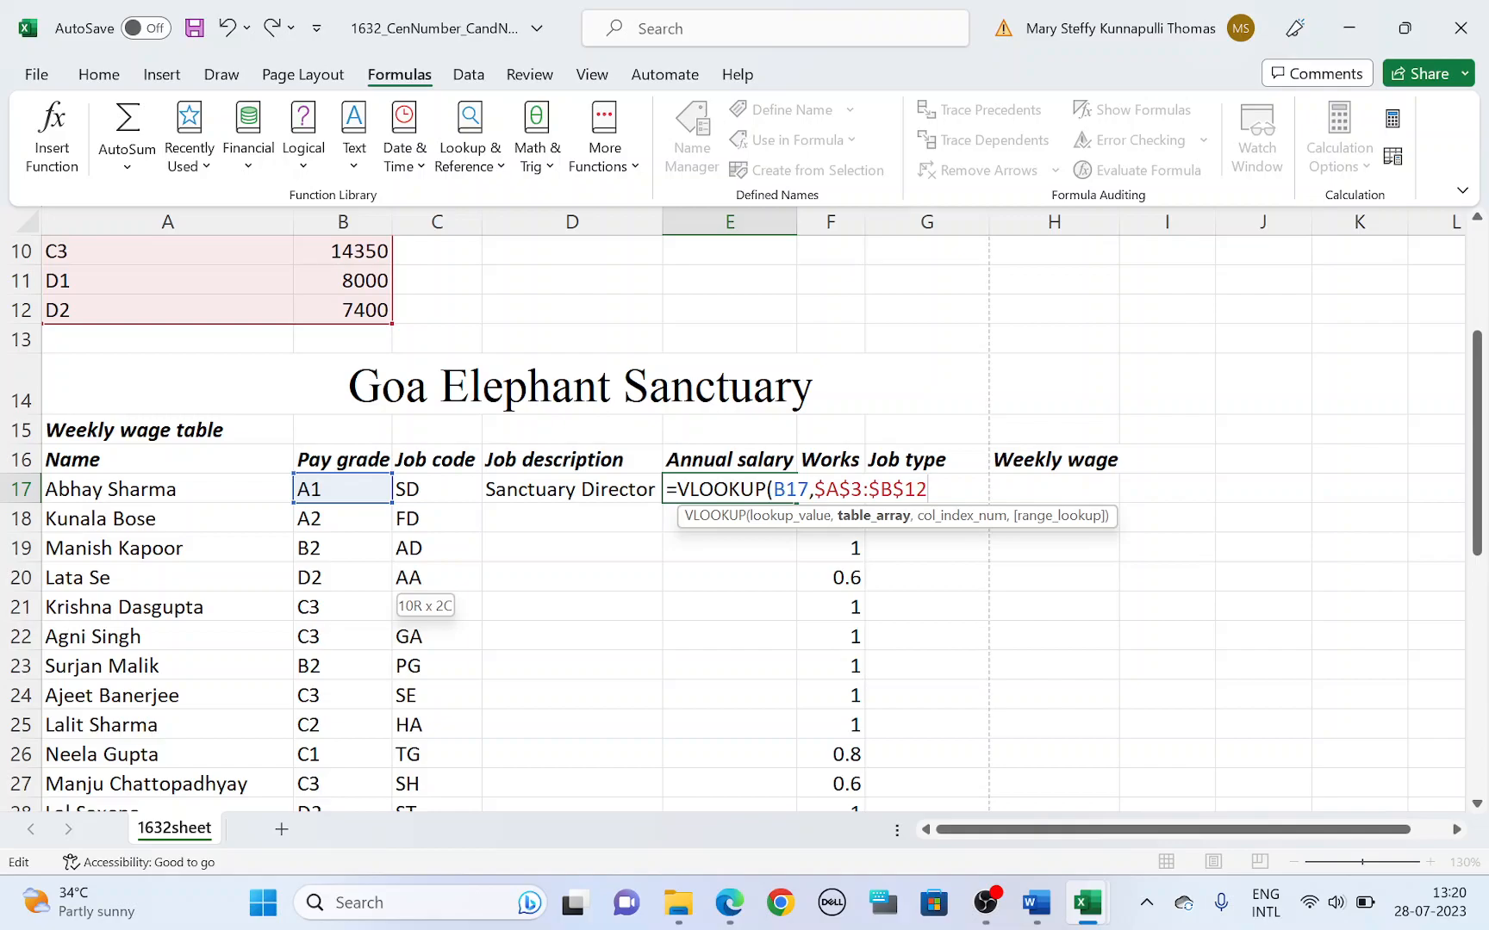
# Complete the VLOOKUP arguments with column 2 and exact match False.
pyautogui.write(',')
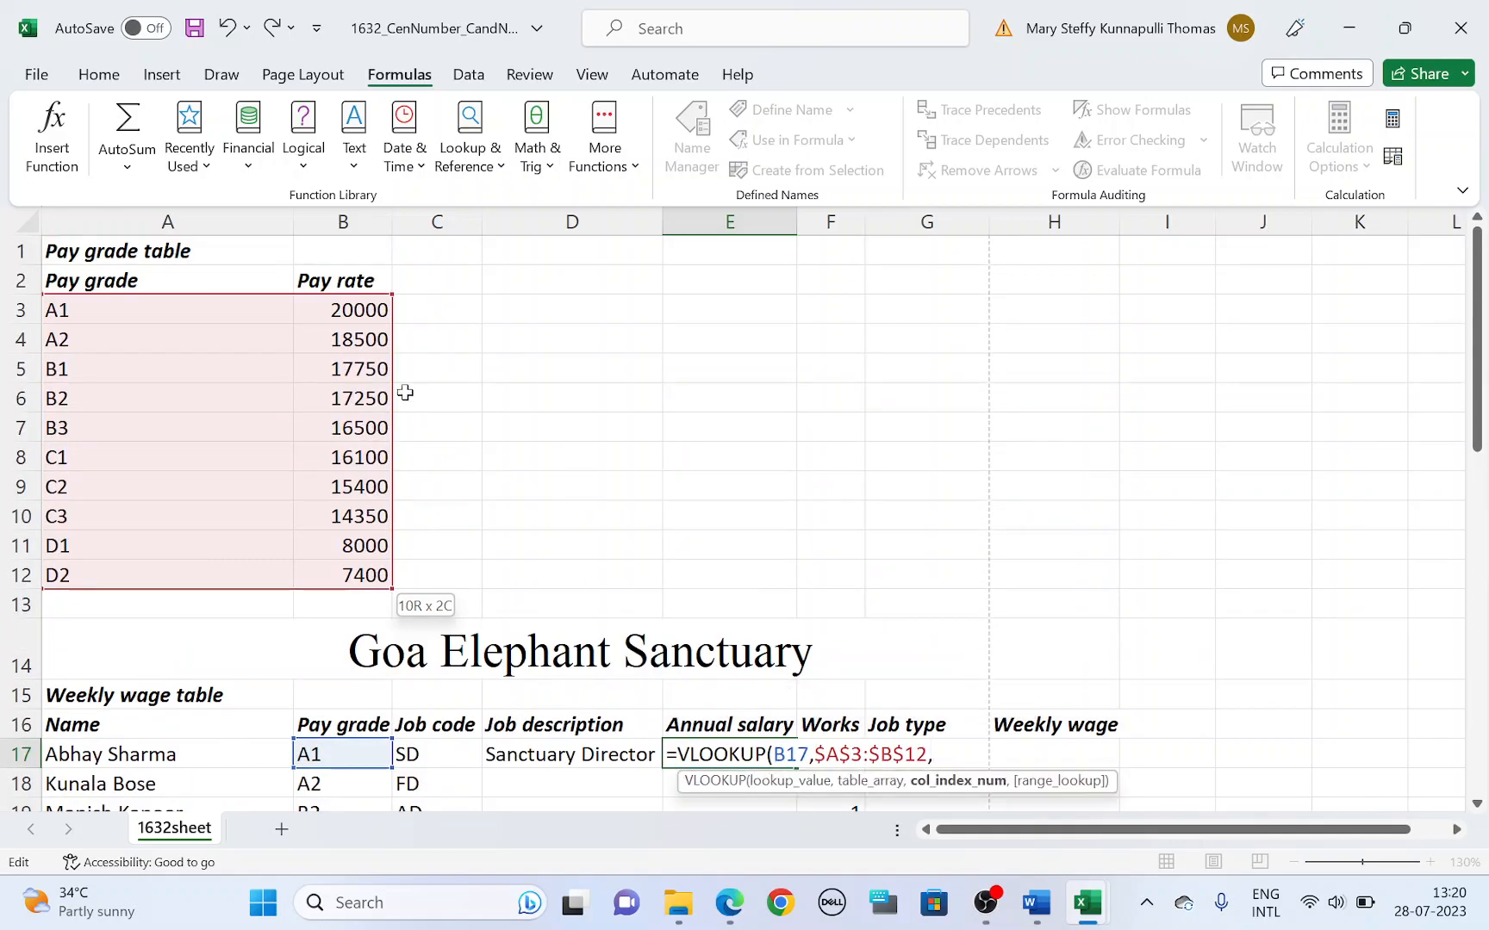
pyautogui.scroll(-3)
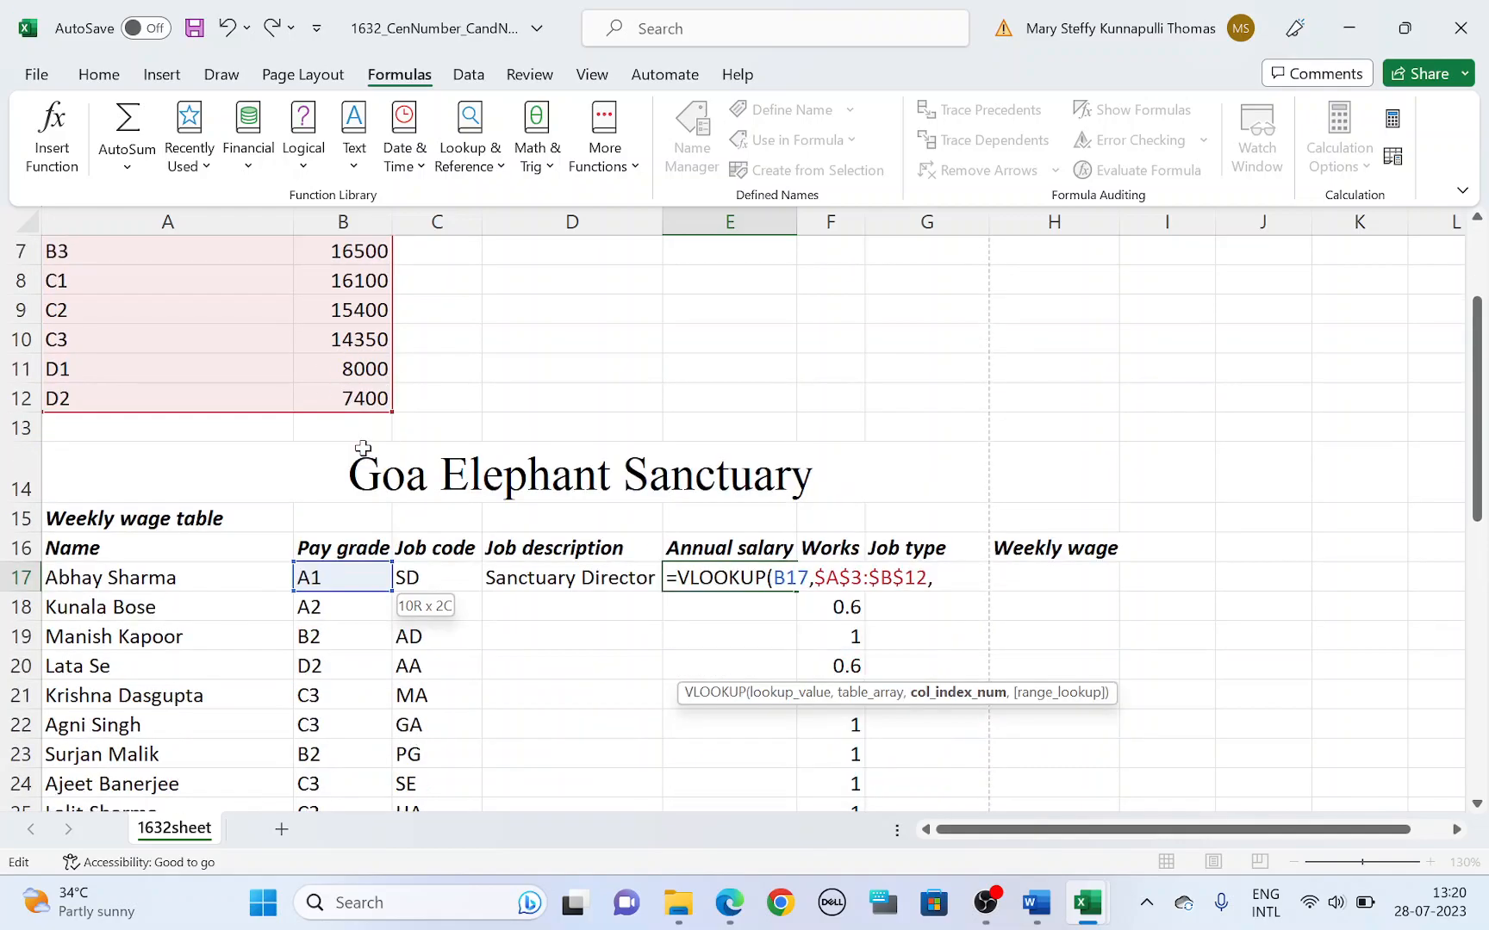
pyautogui.write('2')
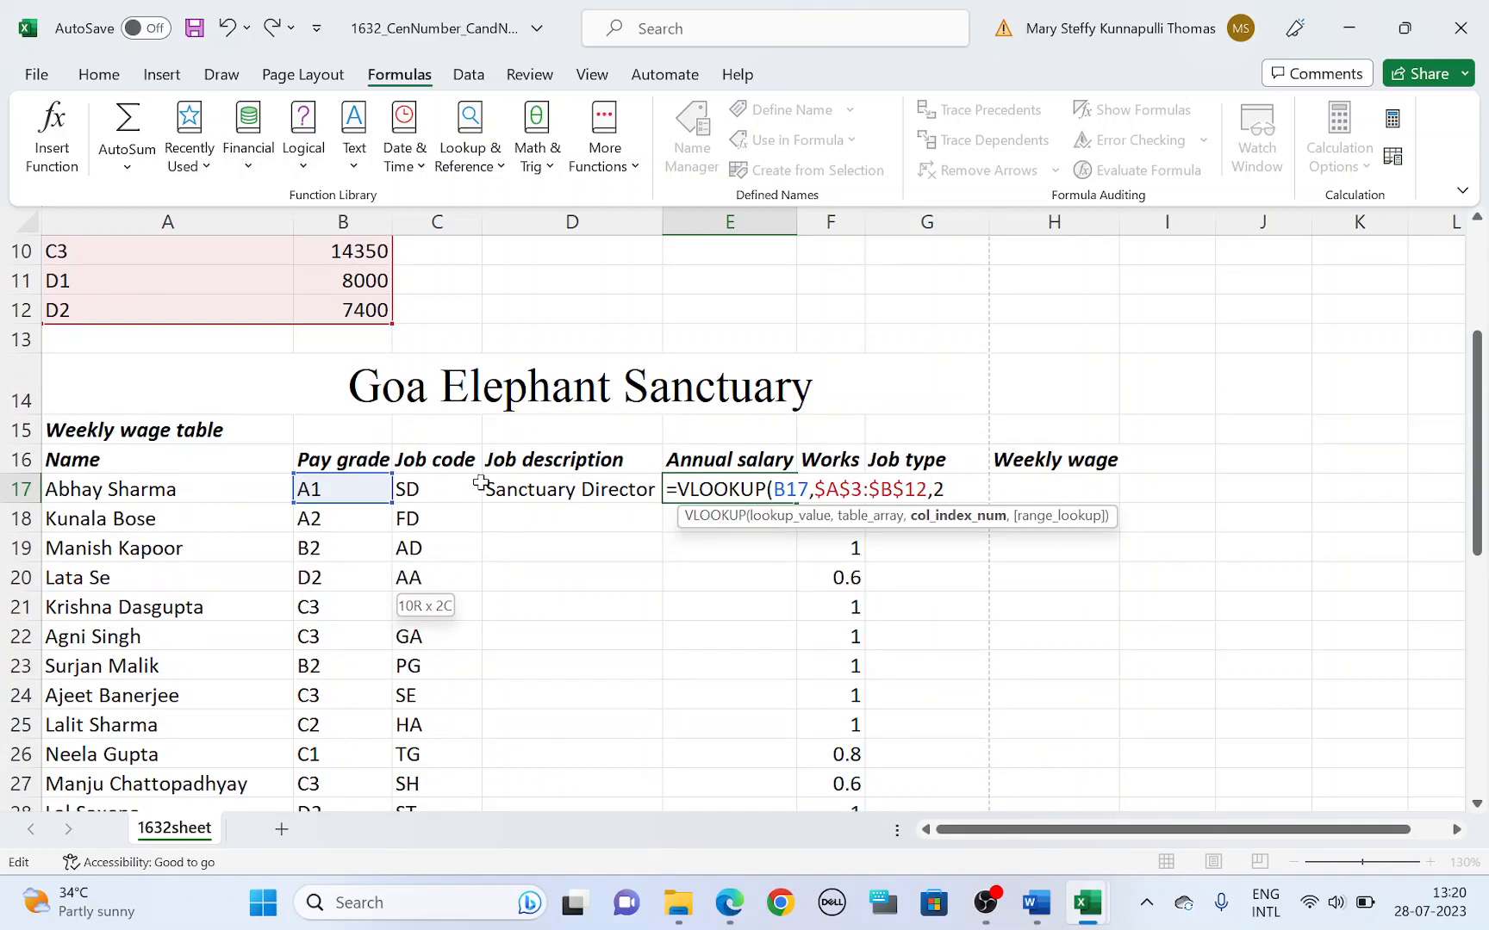
pyautogui.write(',F')
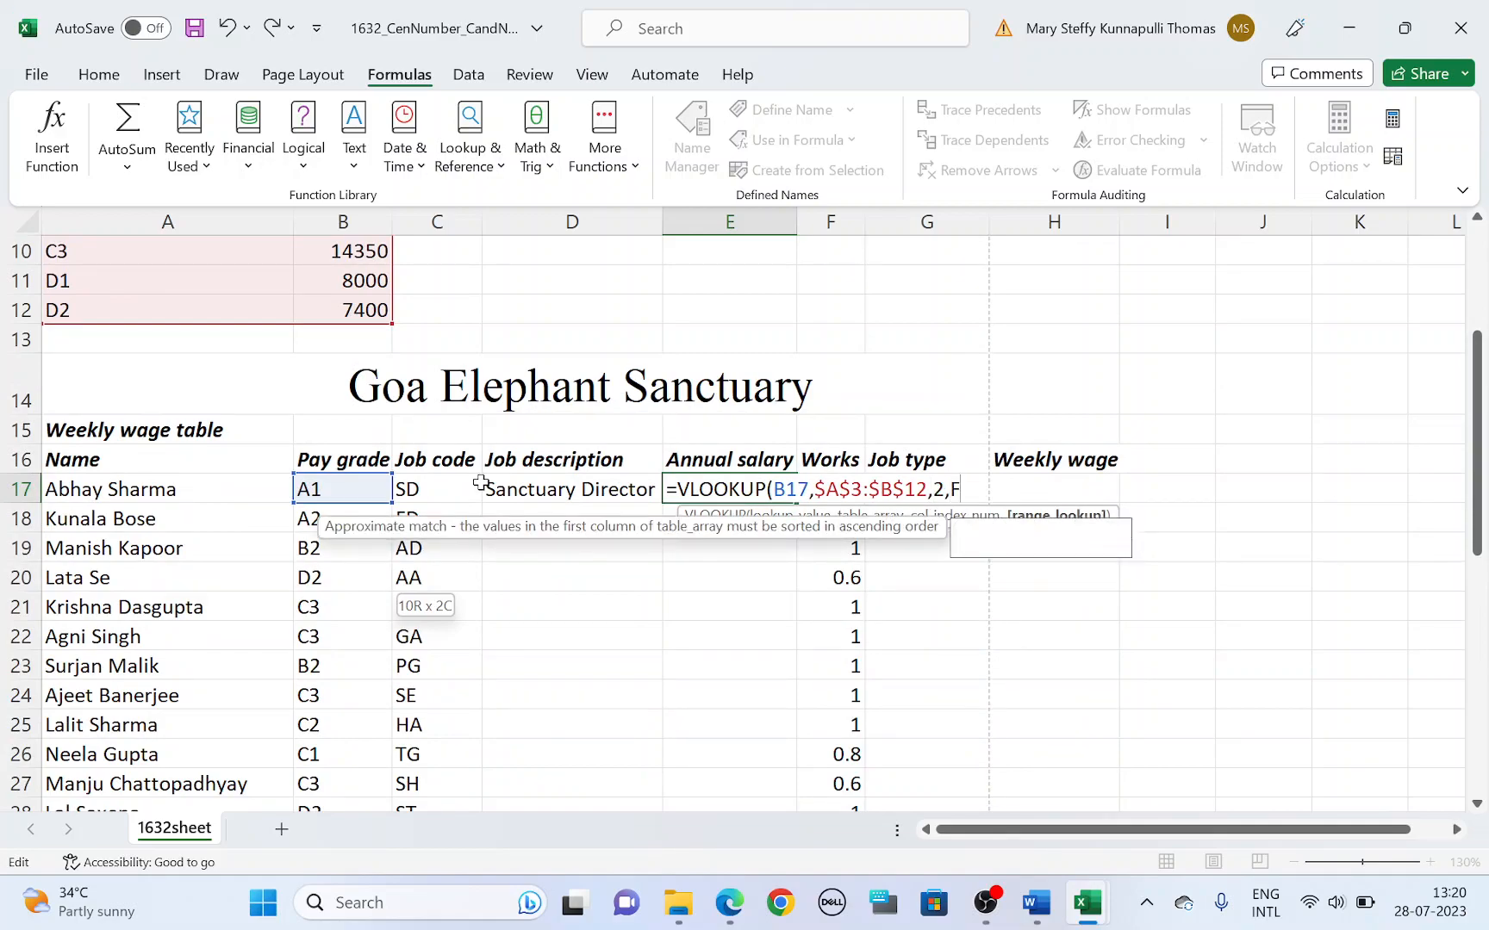
pyautogui.write('False')
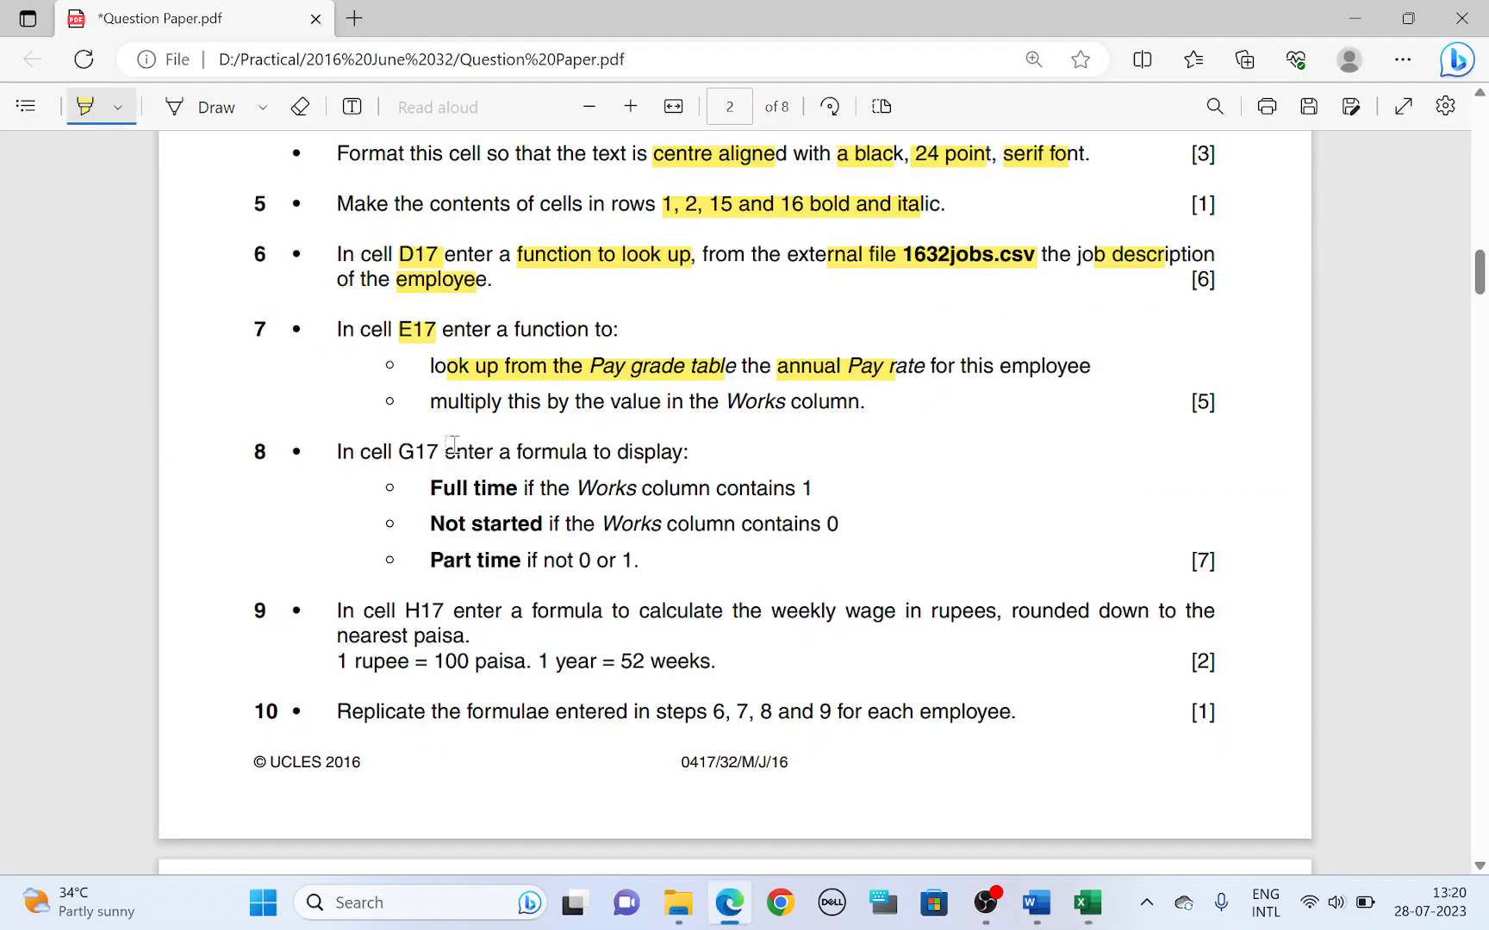
# Multiply E17's looked-up pay rate by the Works value F17, giving 20000, and mark the G17 instruction.
pyautogui.moveTo(429, 401); pyautogui.dragTo(640, 402)
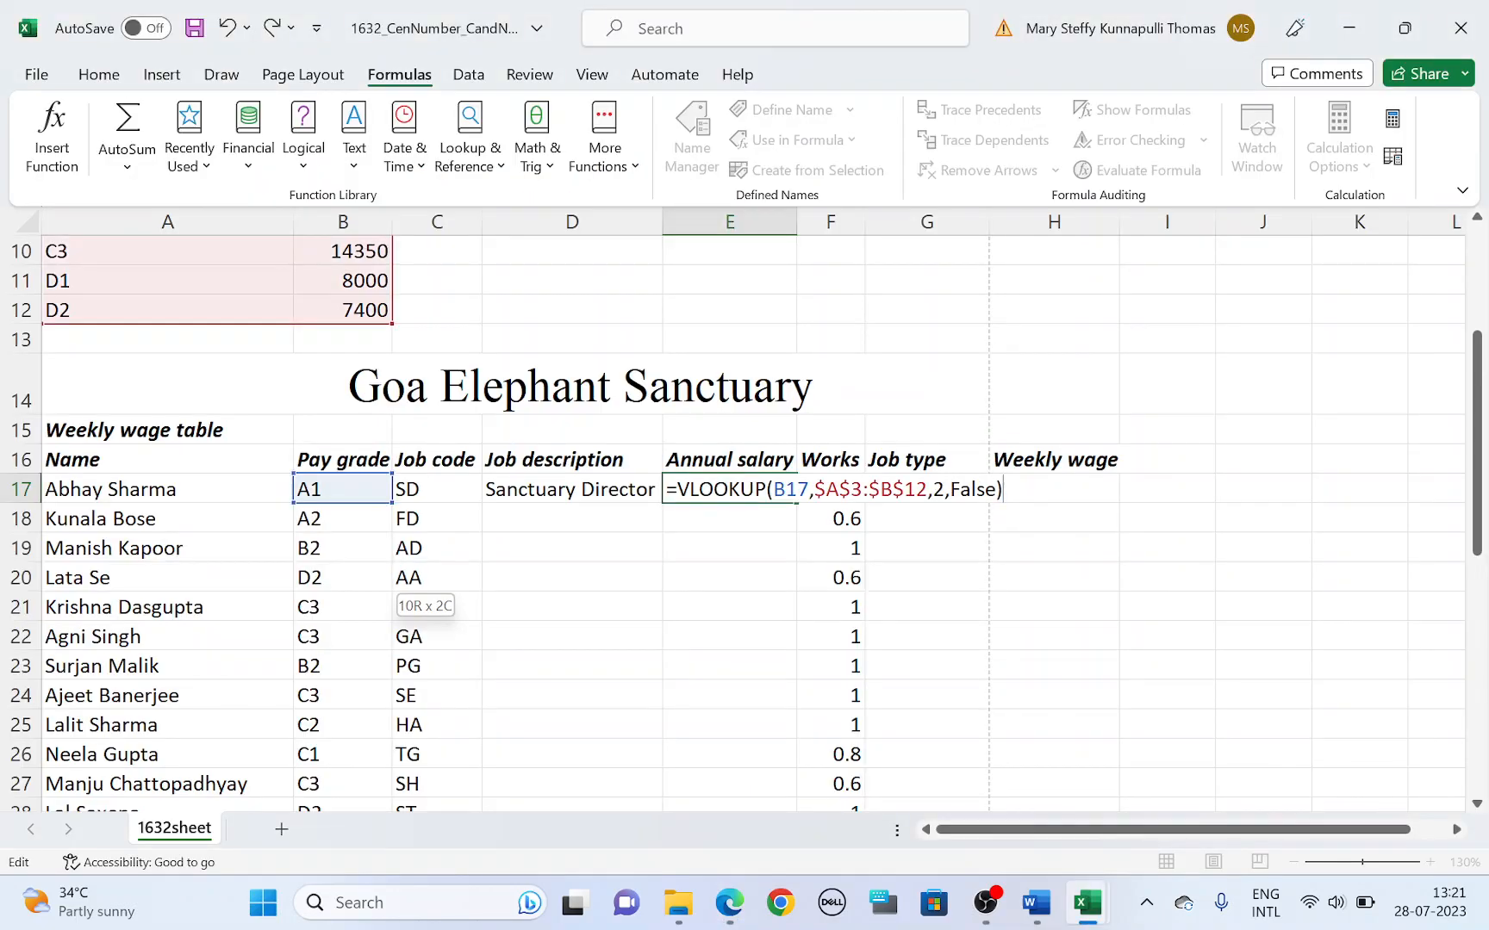
pyautogui.write('*')
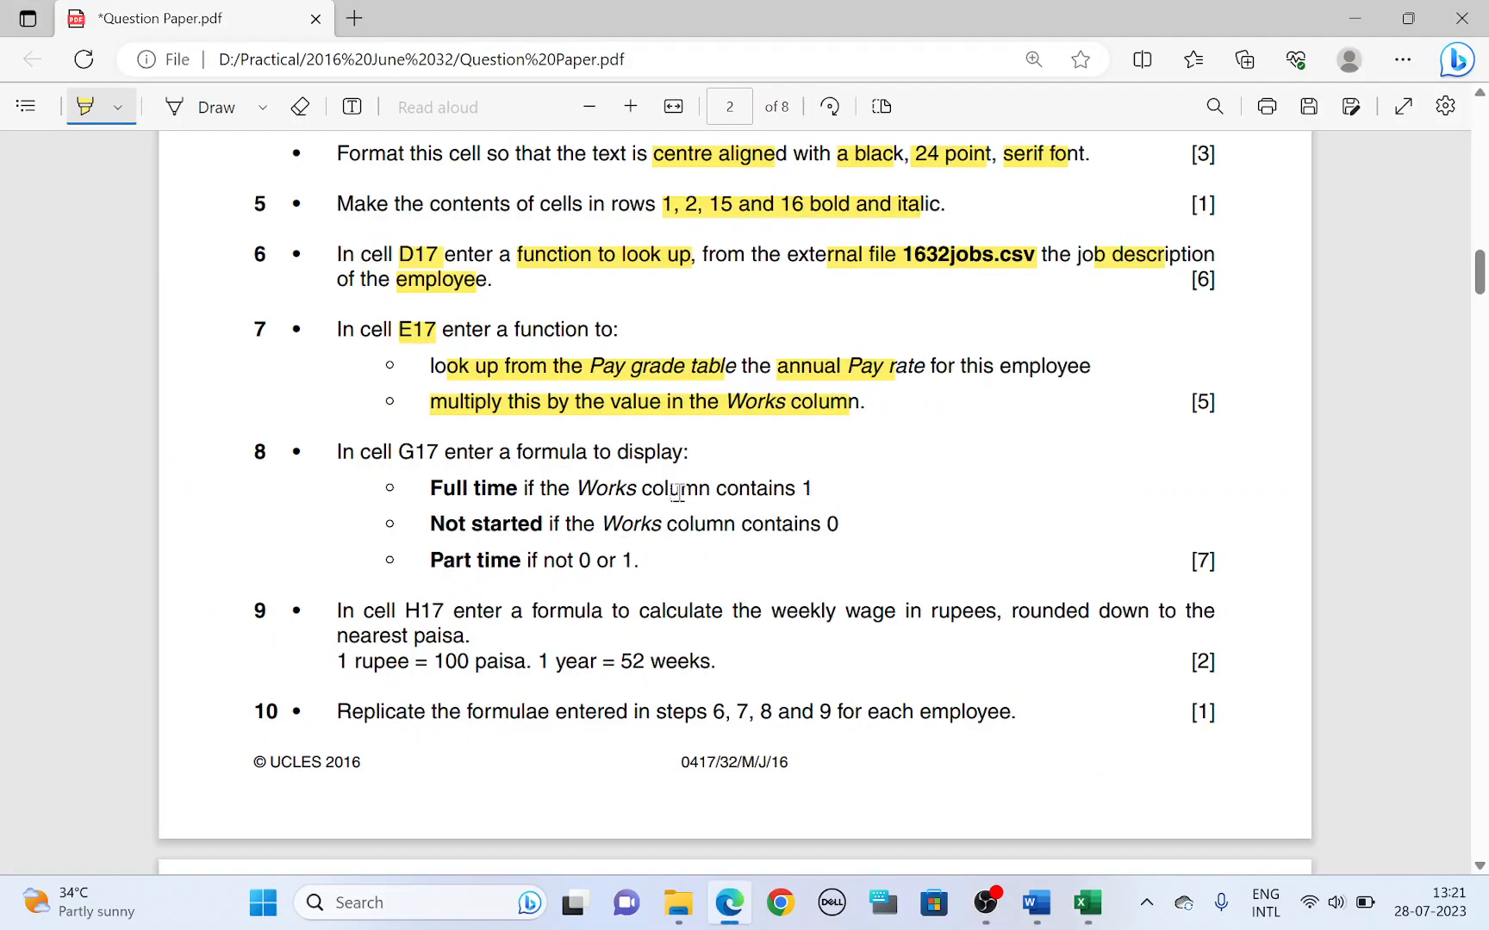
pyautogui.click(1085, 901)
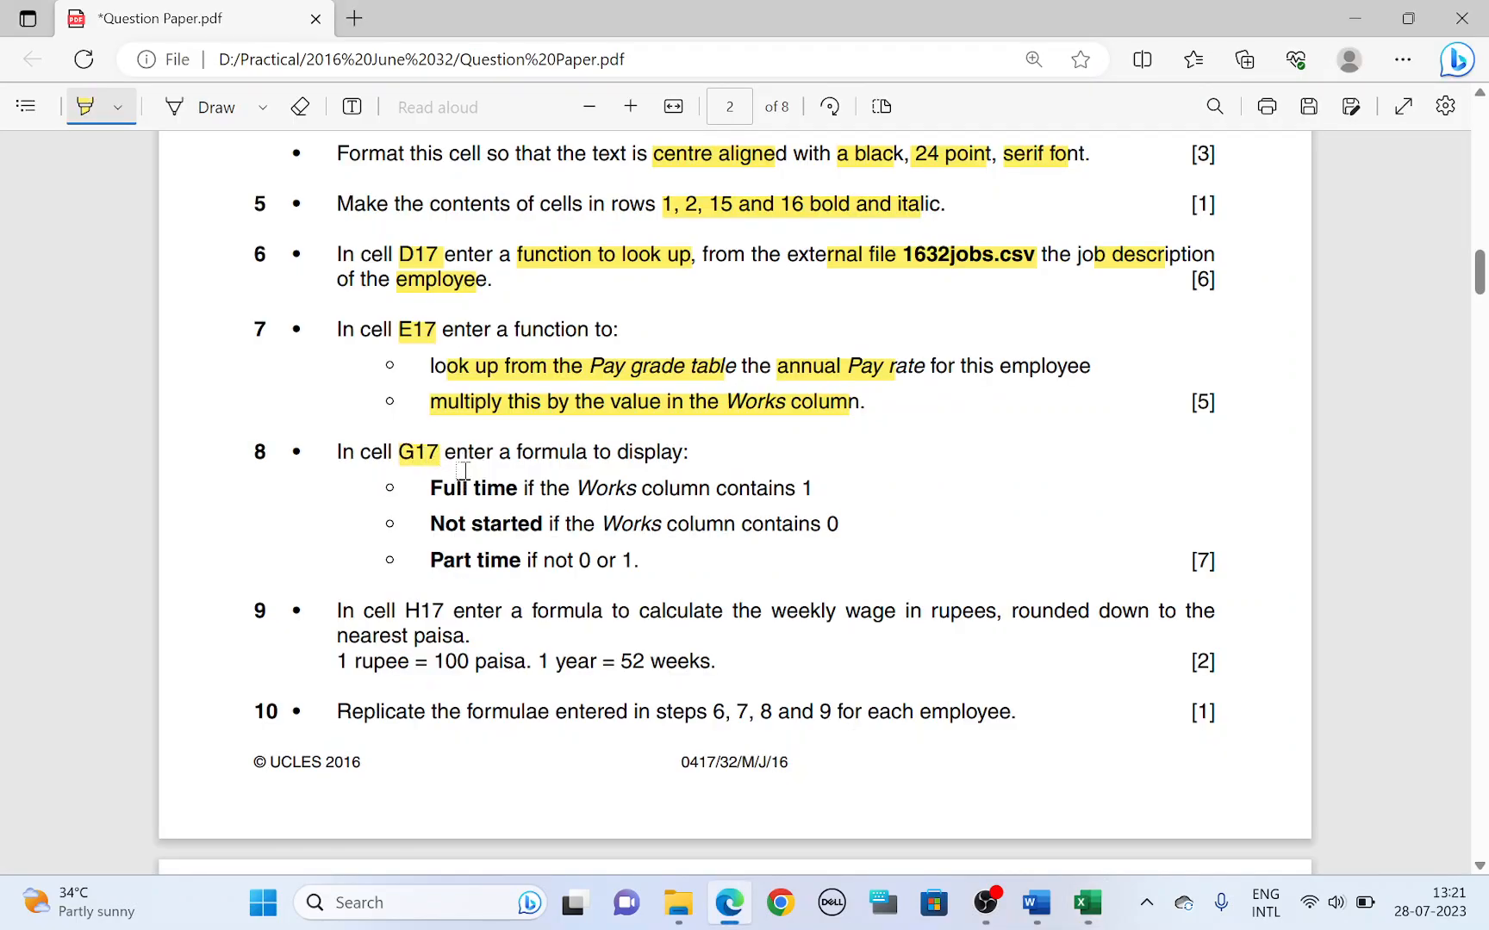
pyautogui.moveTo(465, 451); pyautogui.dragTo(665, 451)
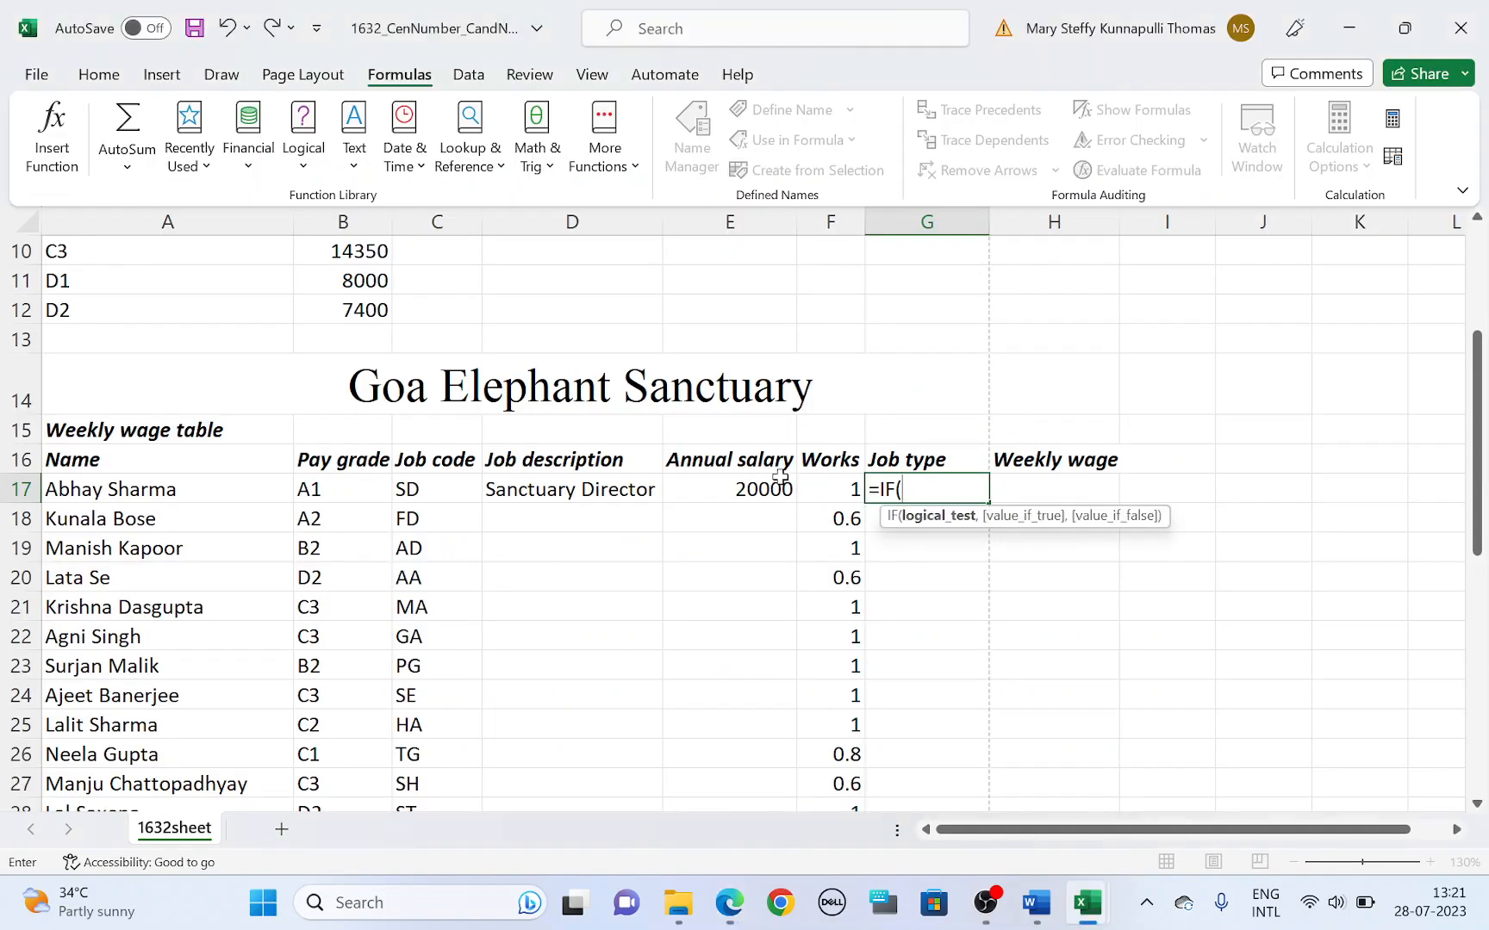
# Write G17's first condition F17=1 returning "Full time", checking the Not started condition in the paper.
pyautogui.click(831, 490)
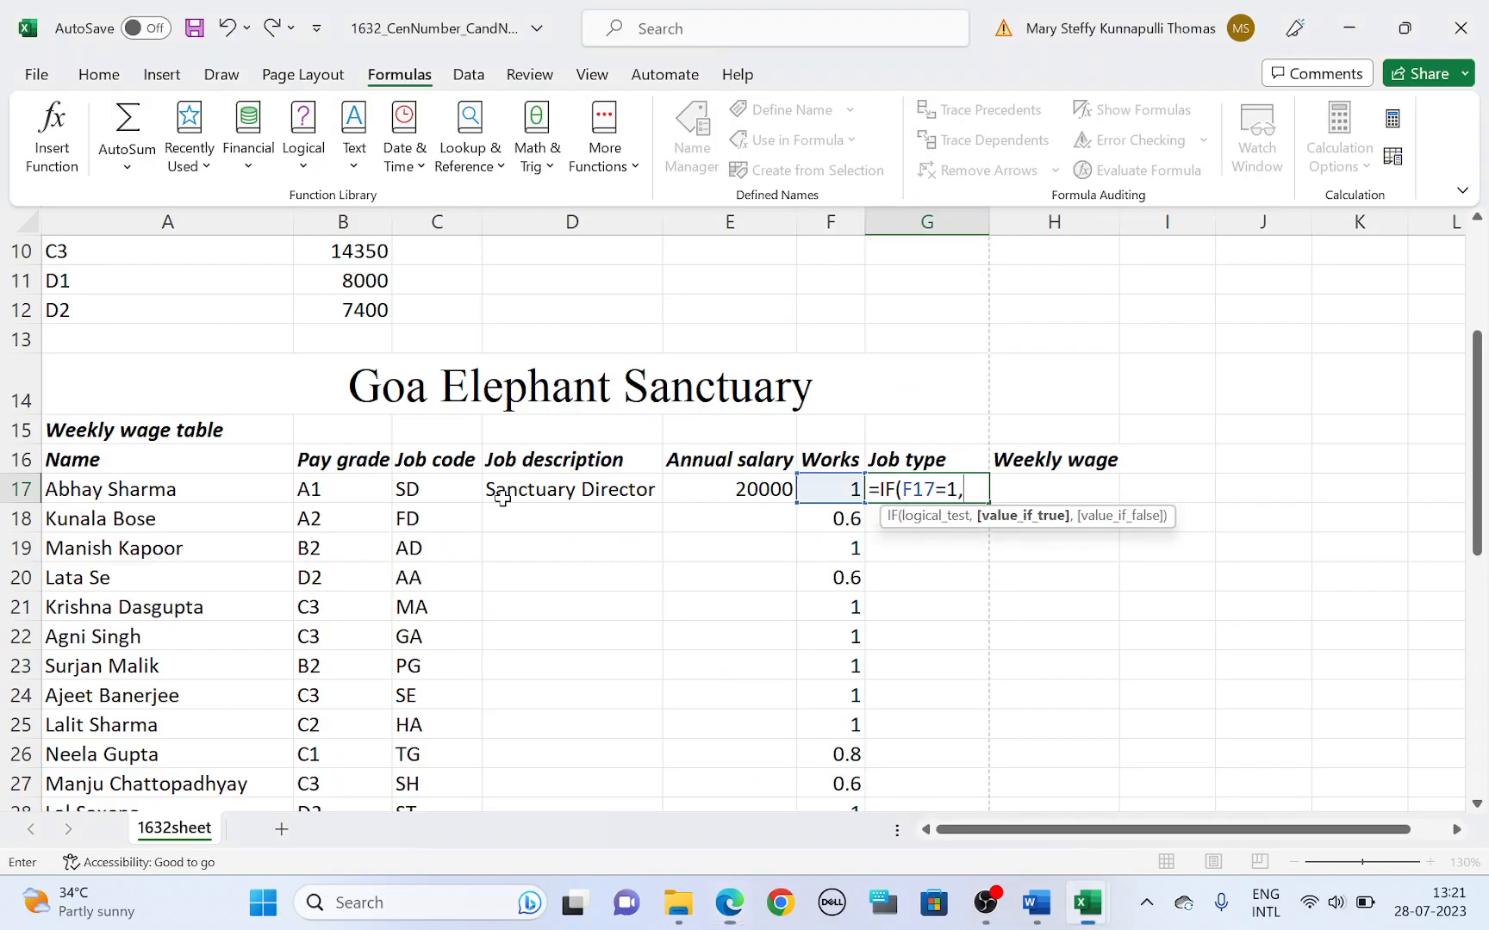
pyautogui.write('""')
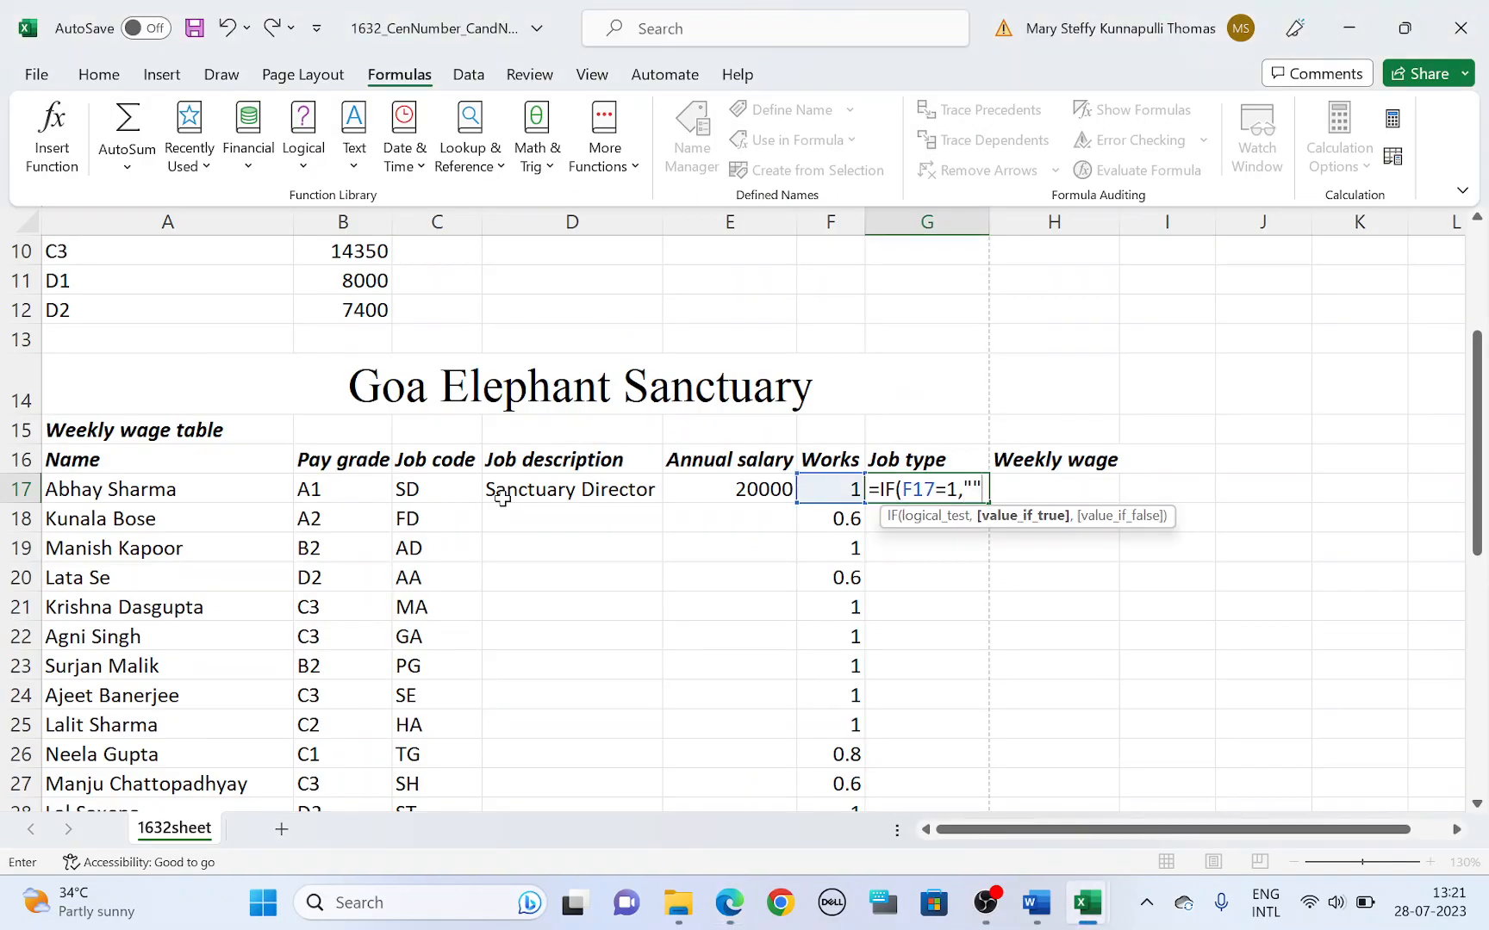
pyautogui.write('Fu')
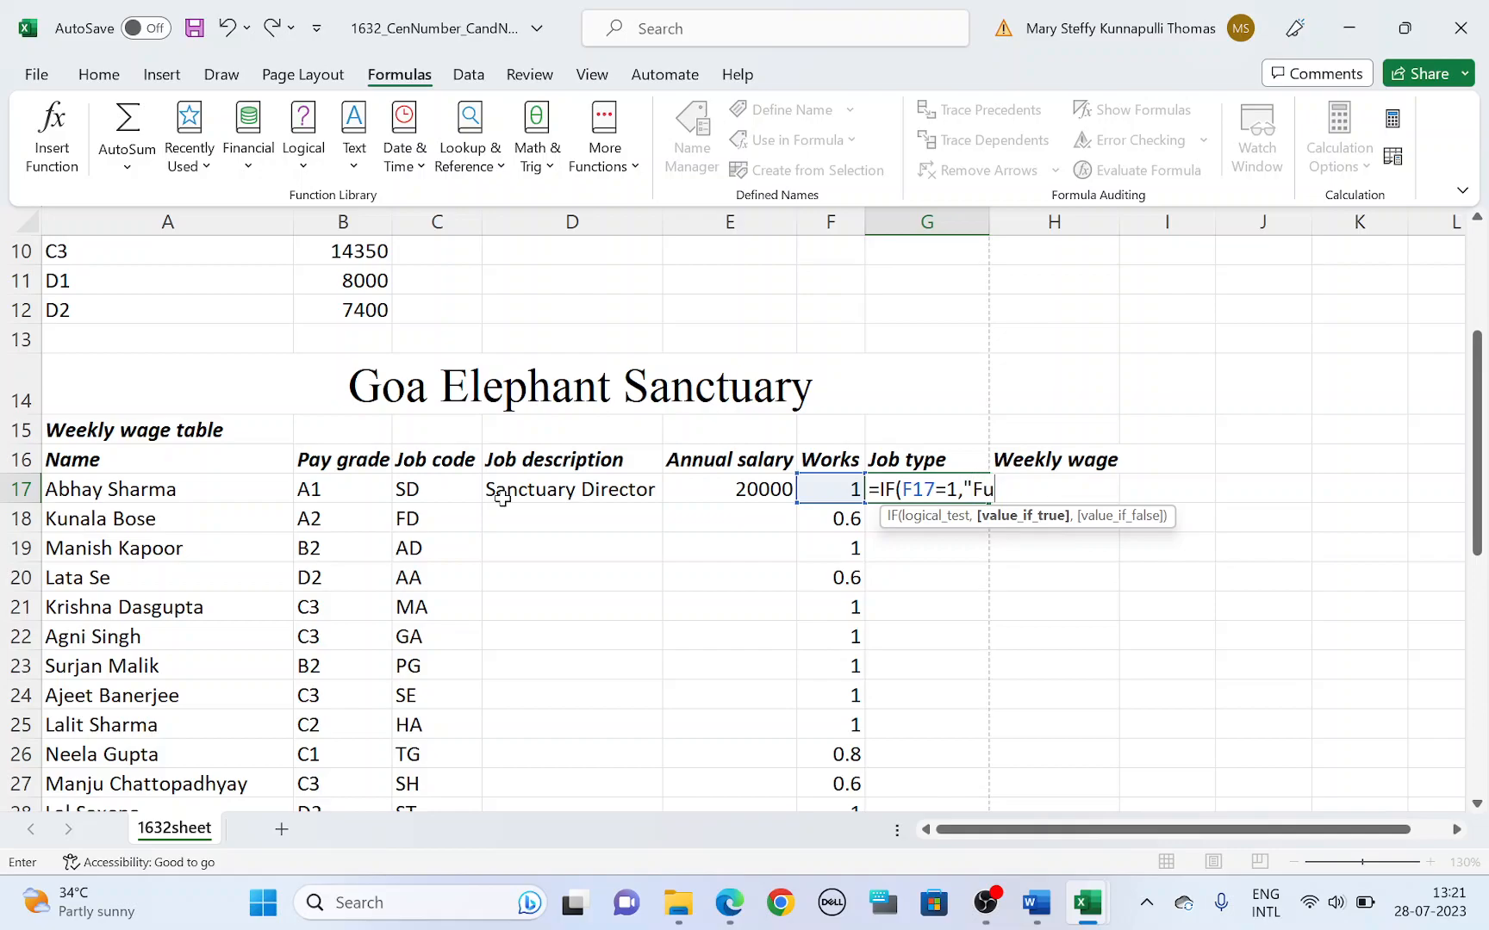
pyautogui.write('ll time')
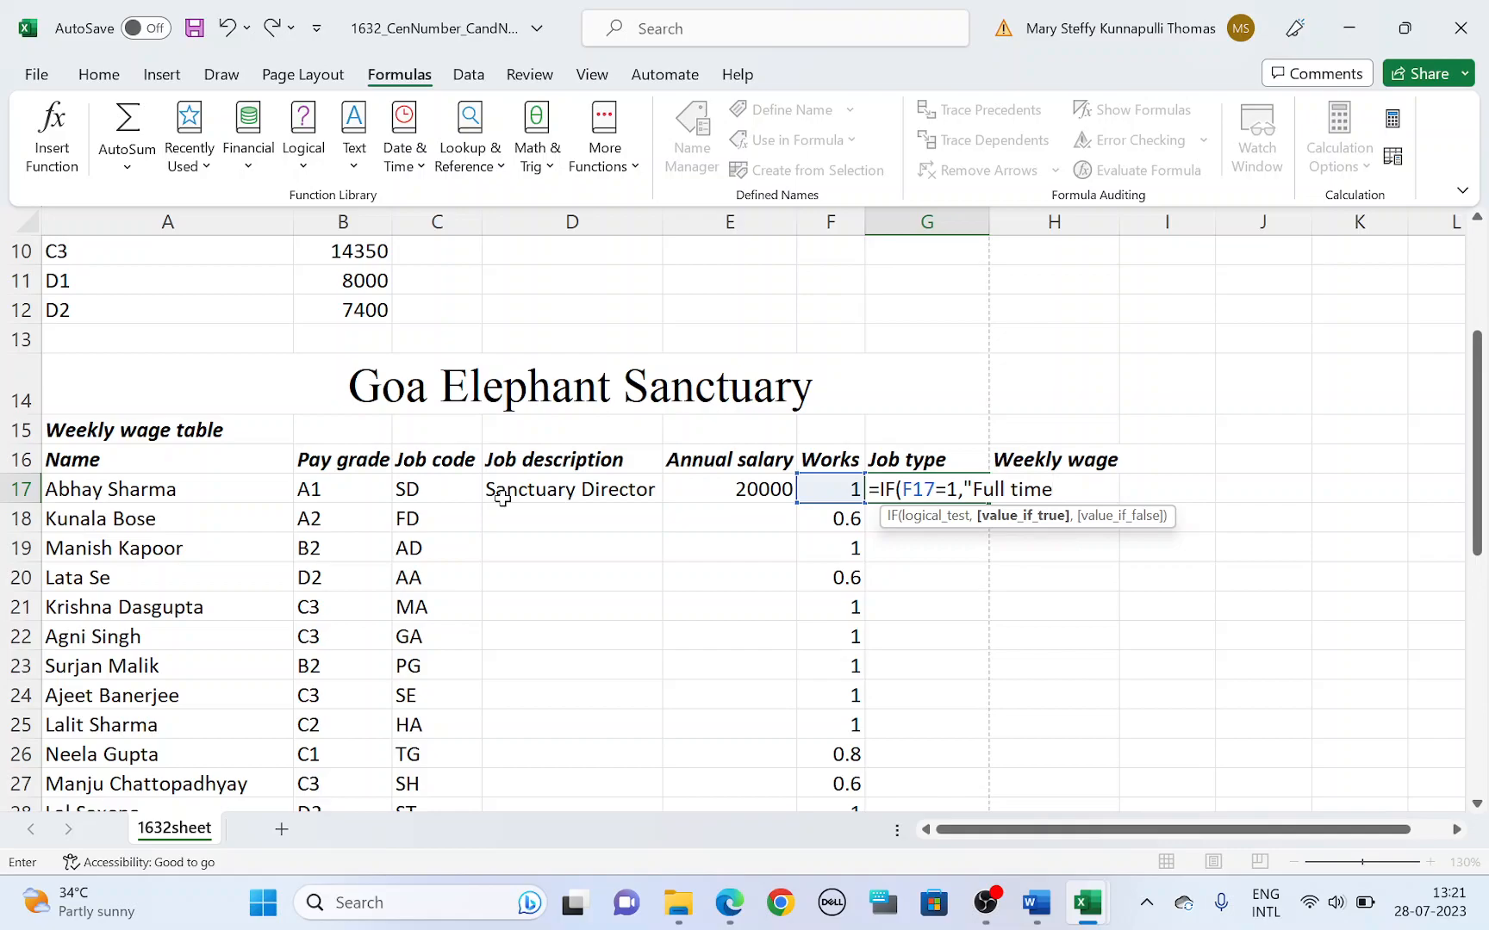
pyautogui.write('",')
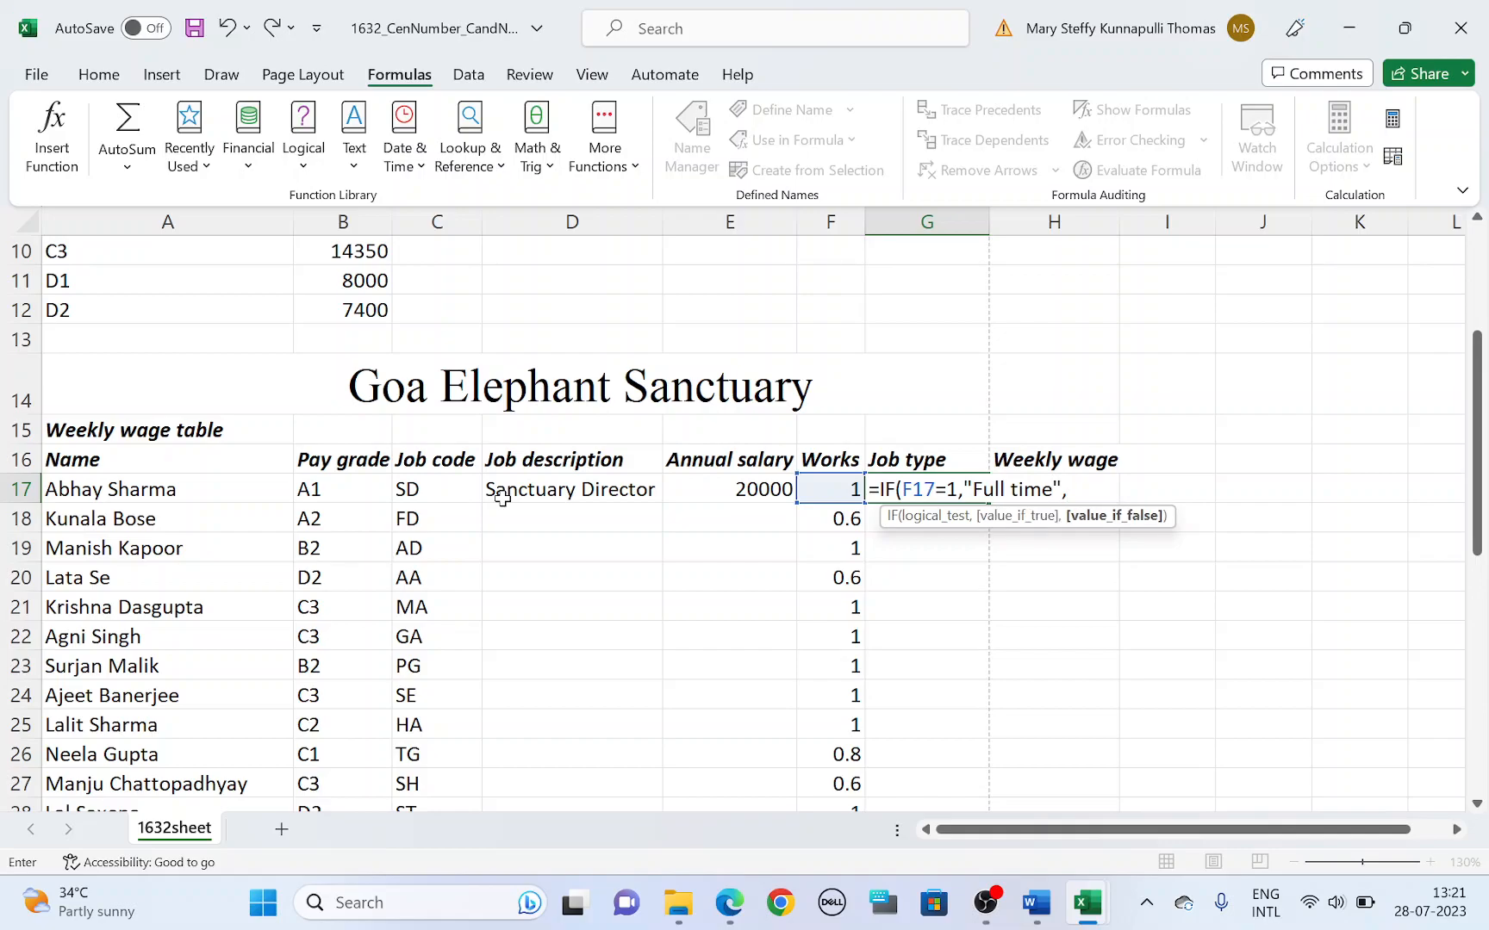
pyautogui.click(727, 901)
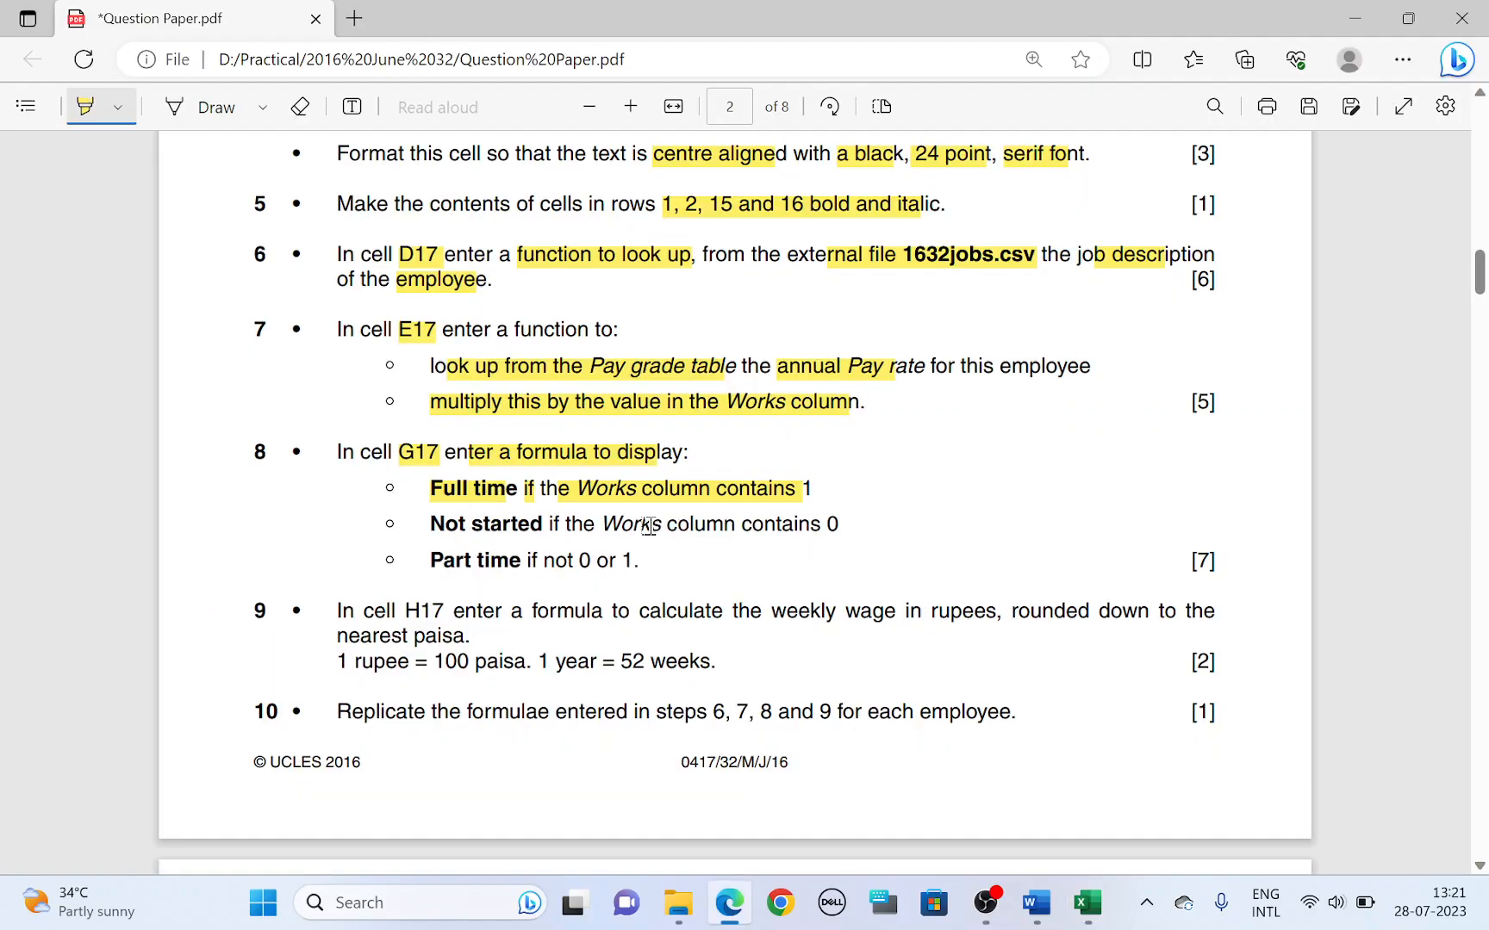
pyautogui.moveTo(599, 523); pyautogui.dragTo(839, 524)
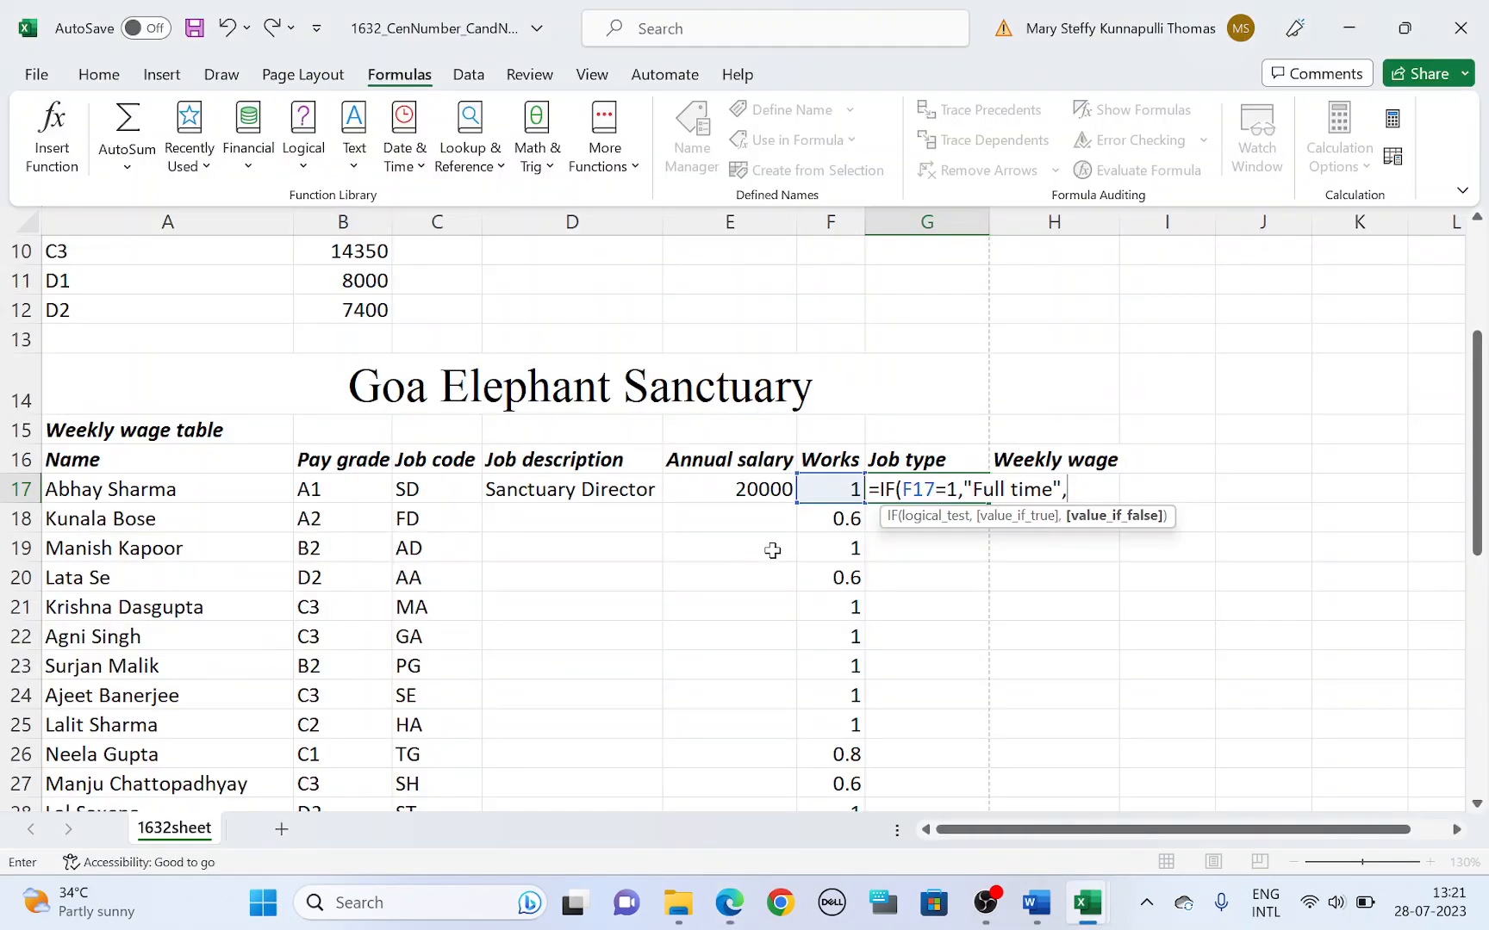
# Add the nested IF with F17=0 returning "Not started".
pyautogui.write('IF(')
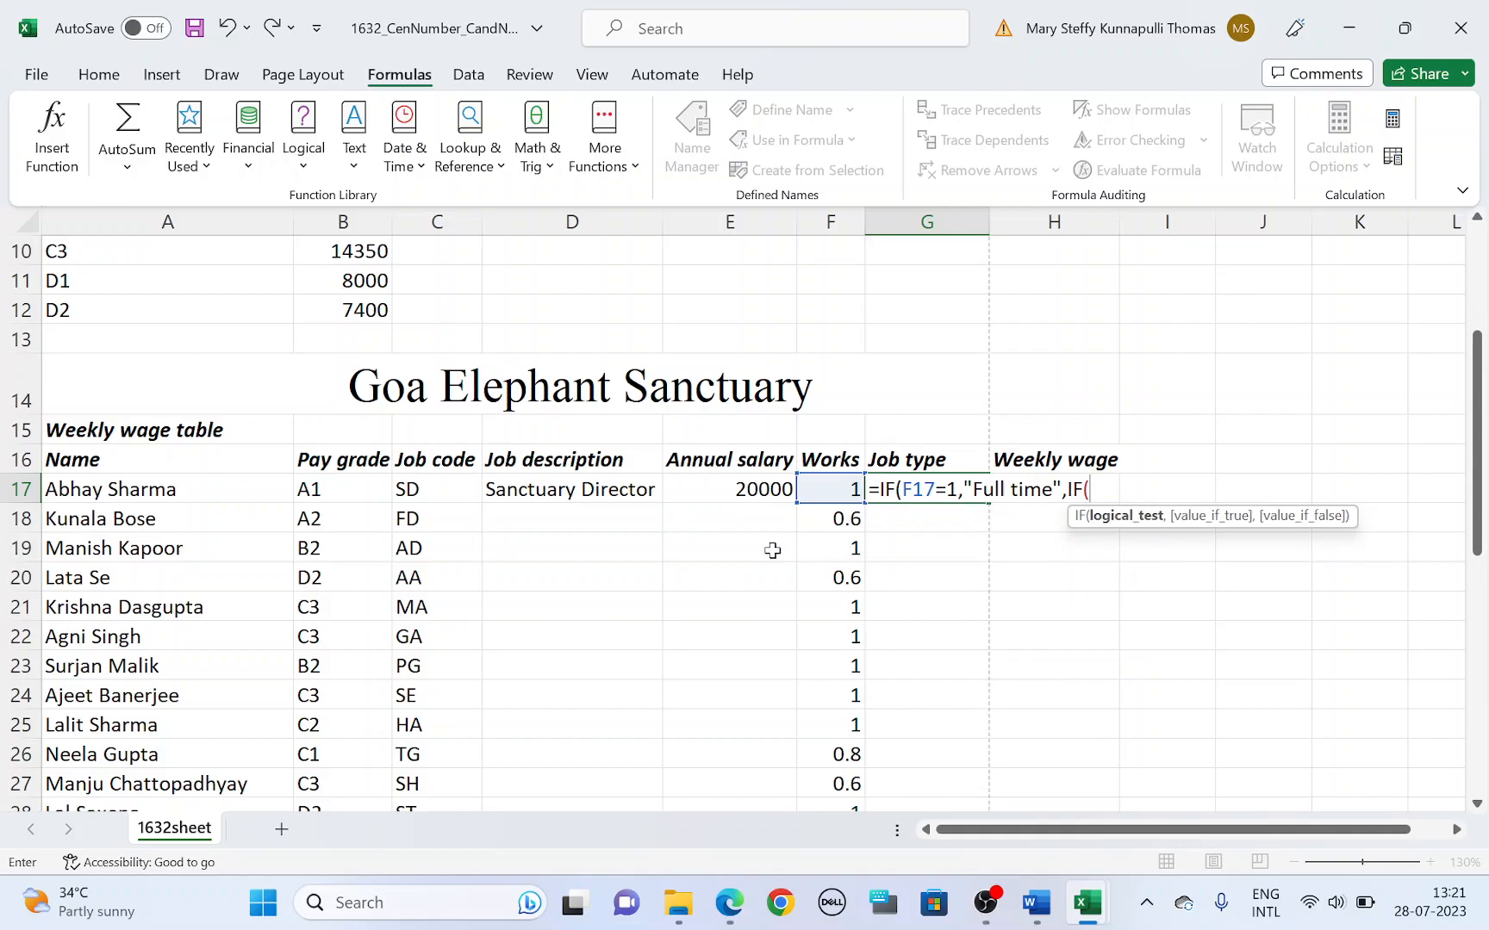
pyautogui.click(830, 489)
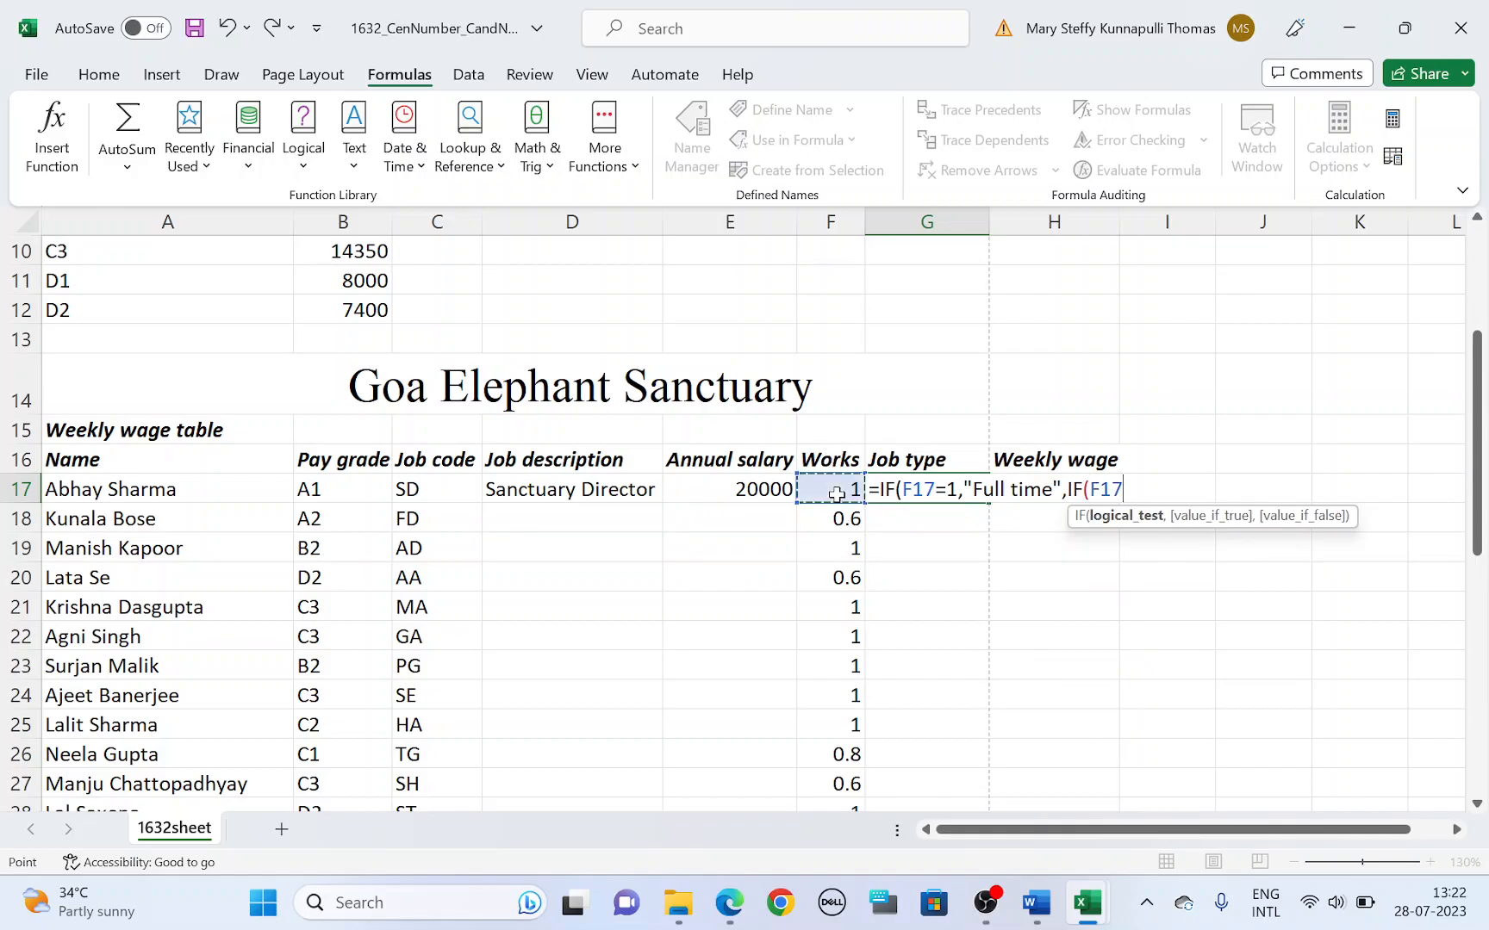
pyautogui.write('=0')
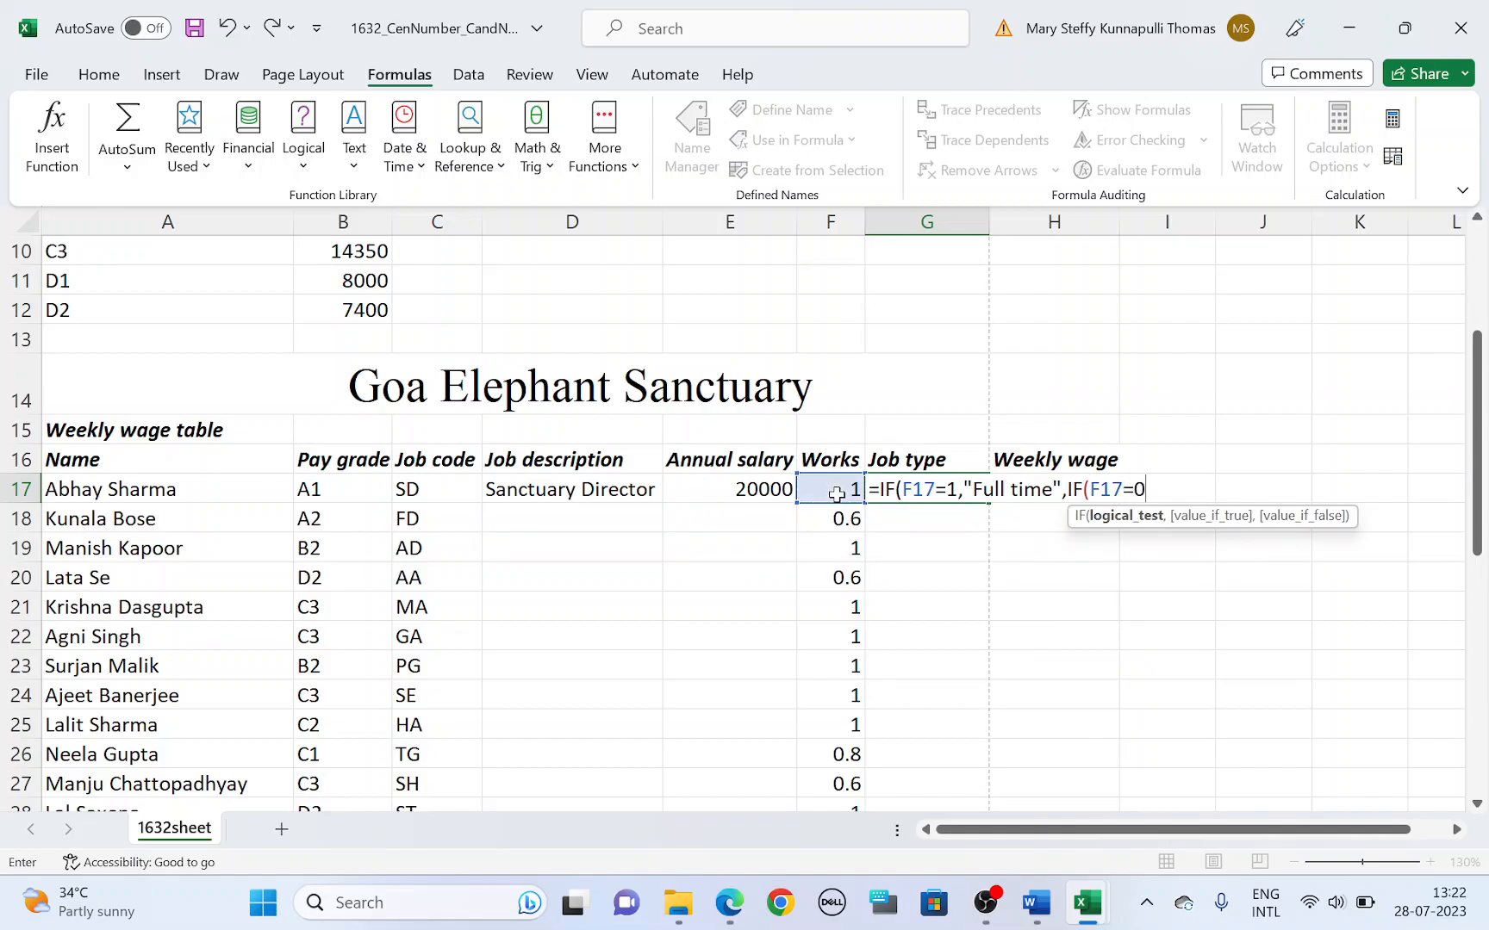
pyautogui.write(',')
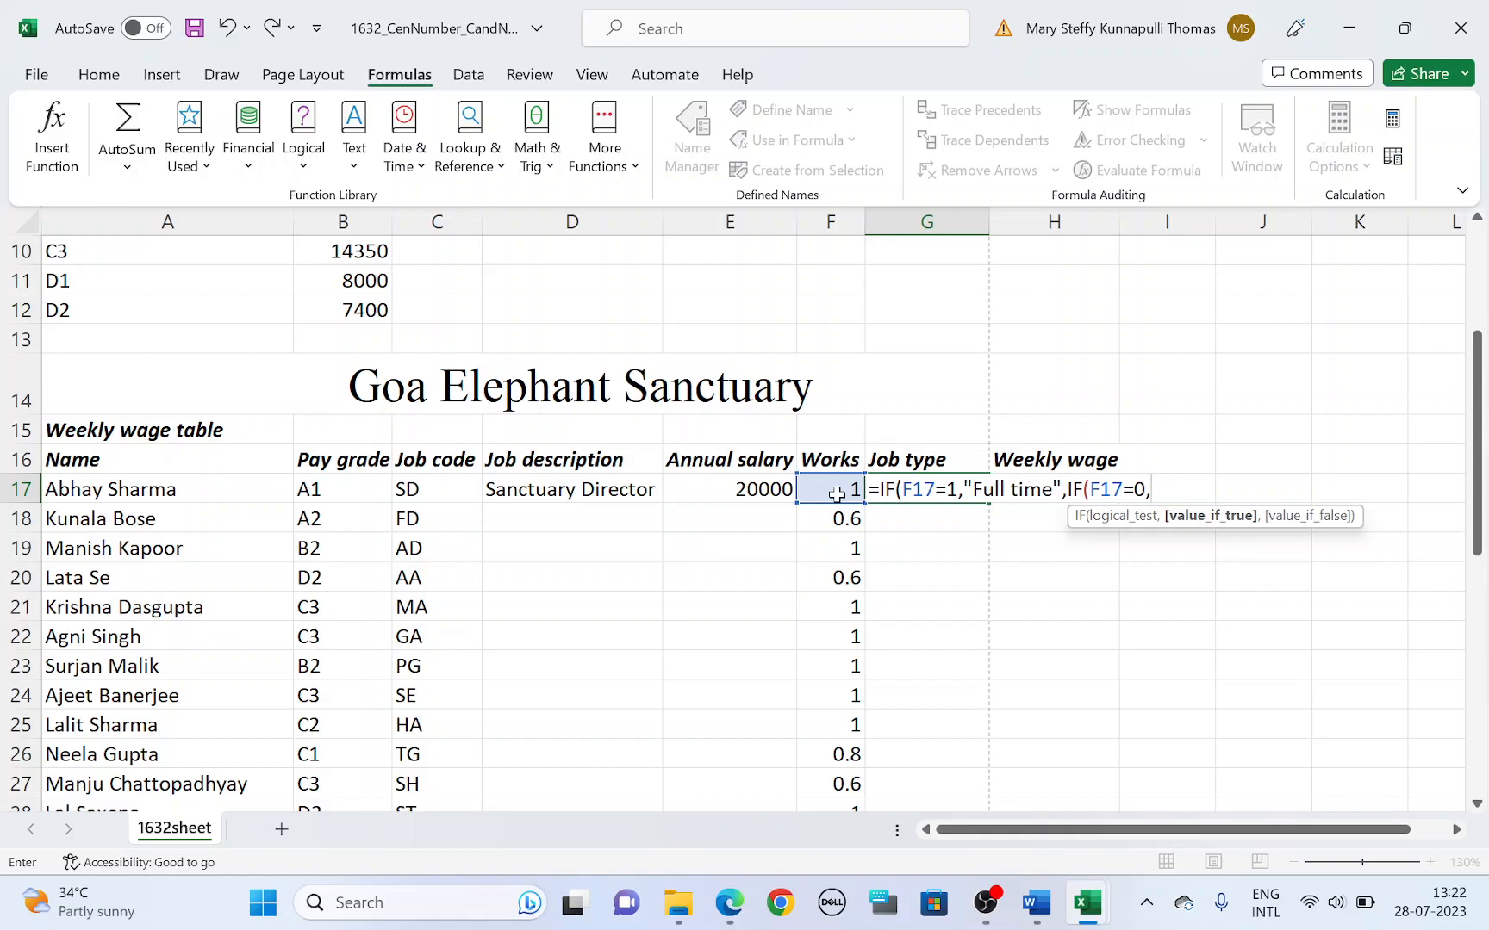
pyautogui.write('"Not s')
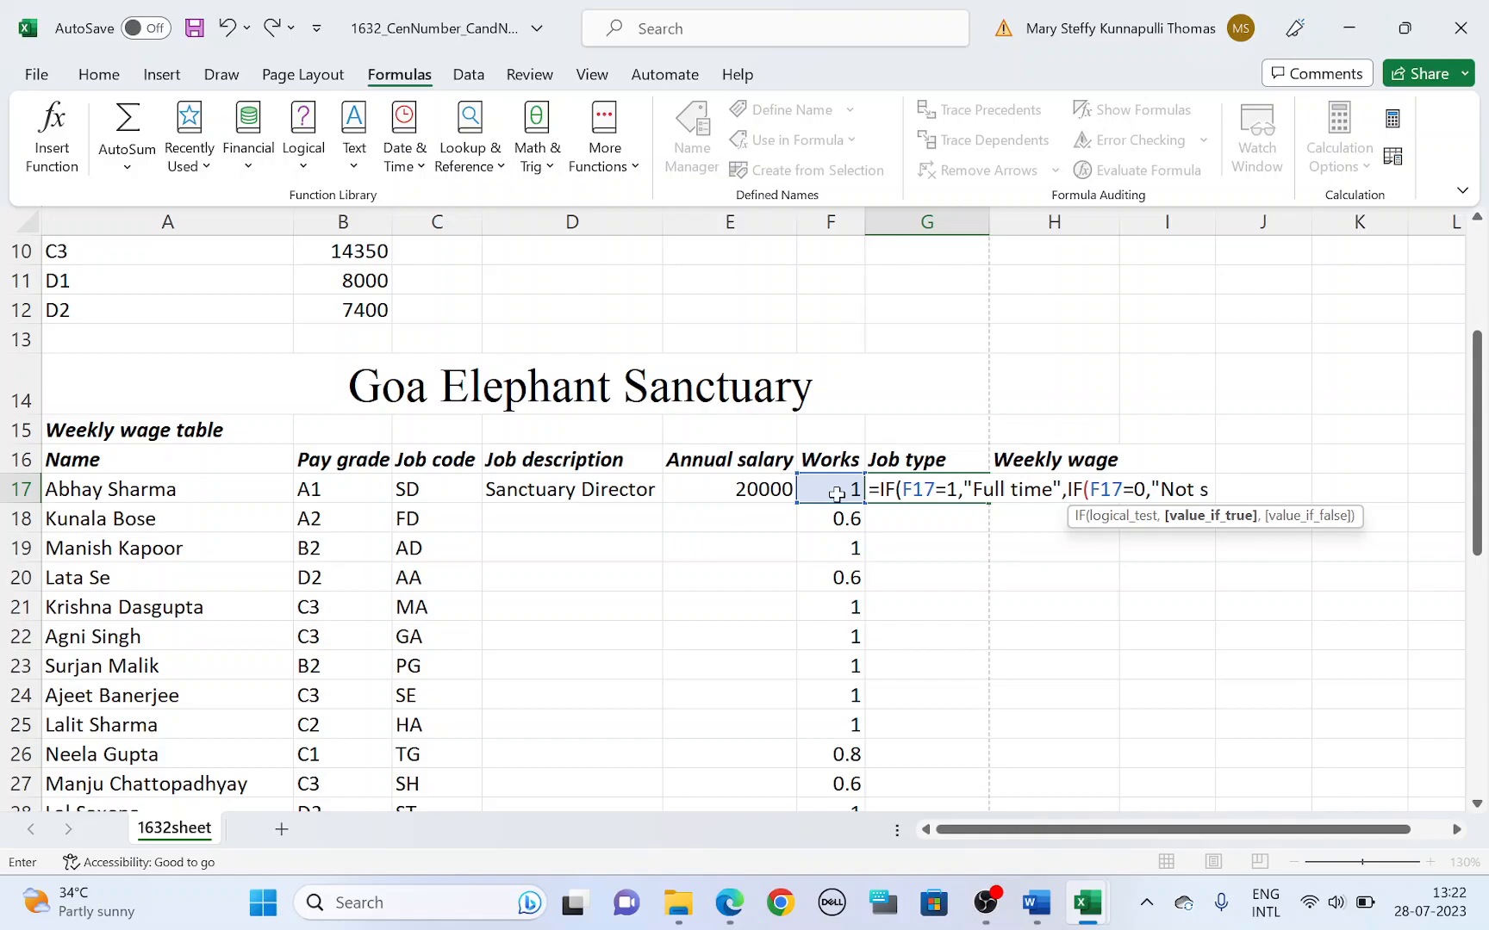
pyautogui.write('tarted')
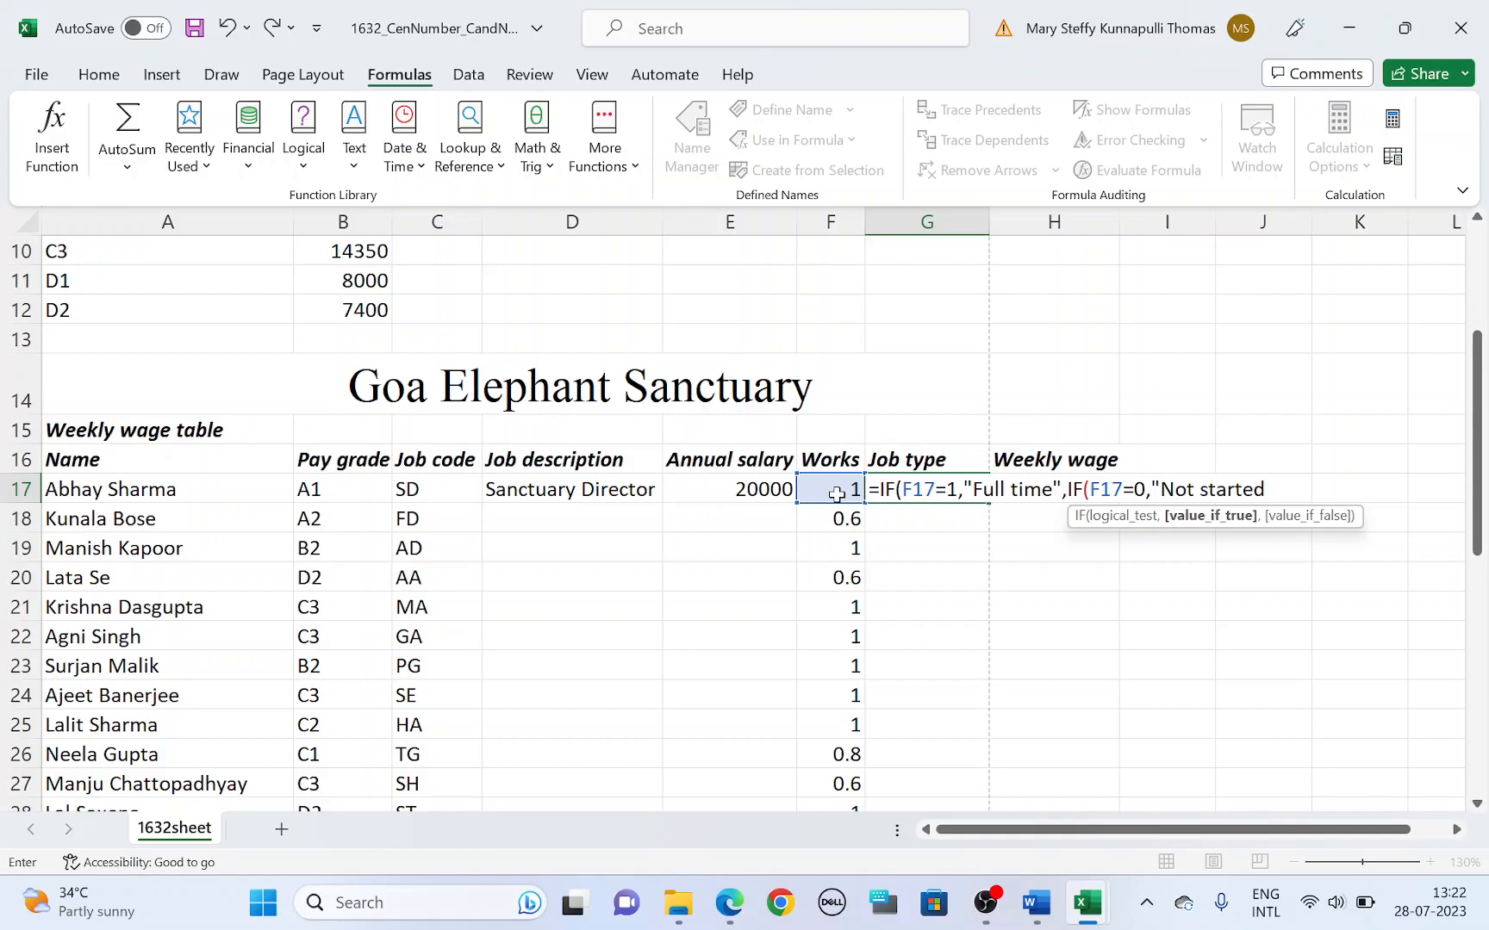
pyautogui.click(727, 901)
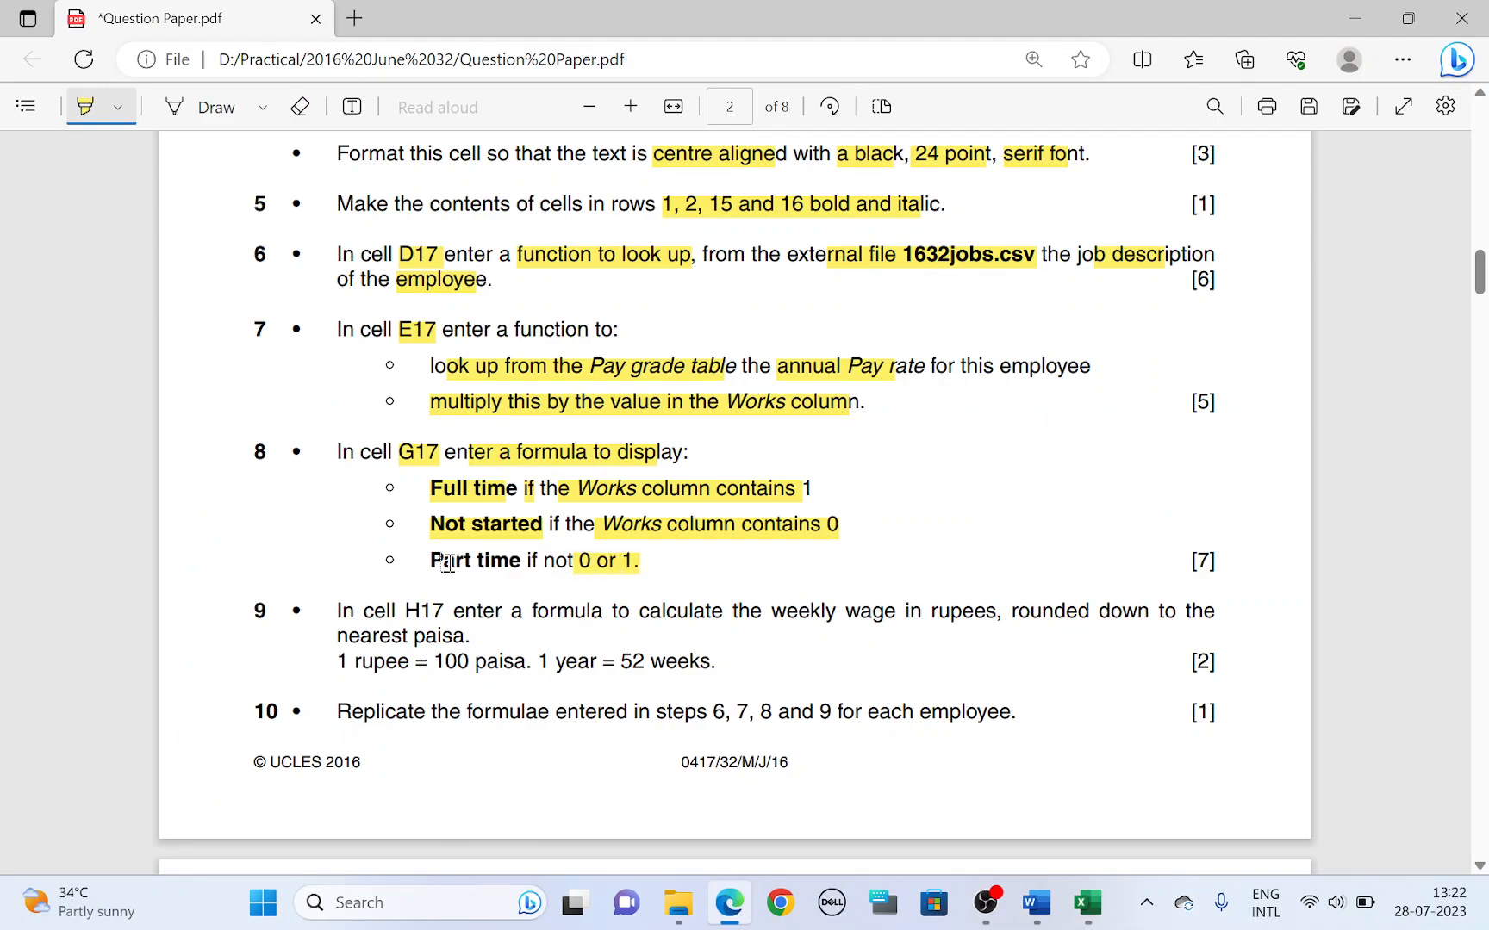
pyautogui.doubleClick(474, 560)
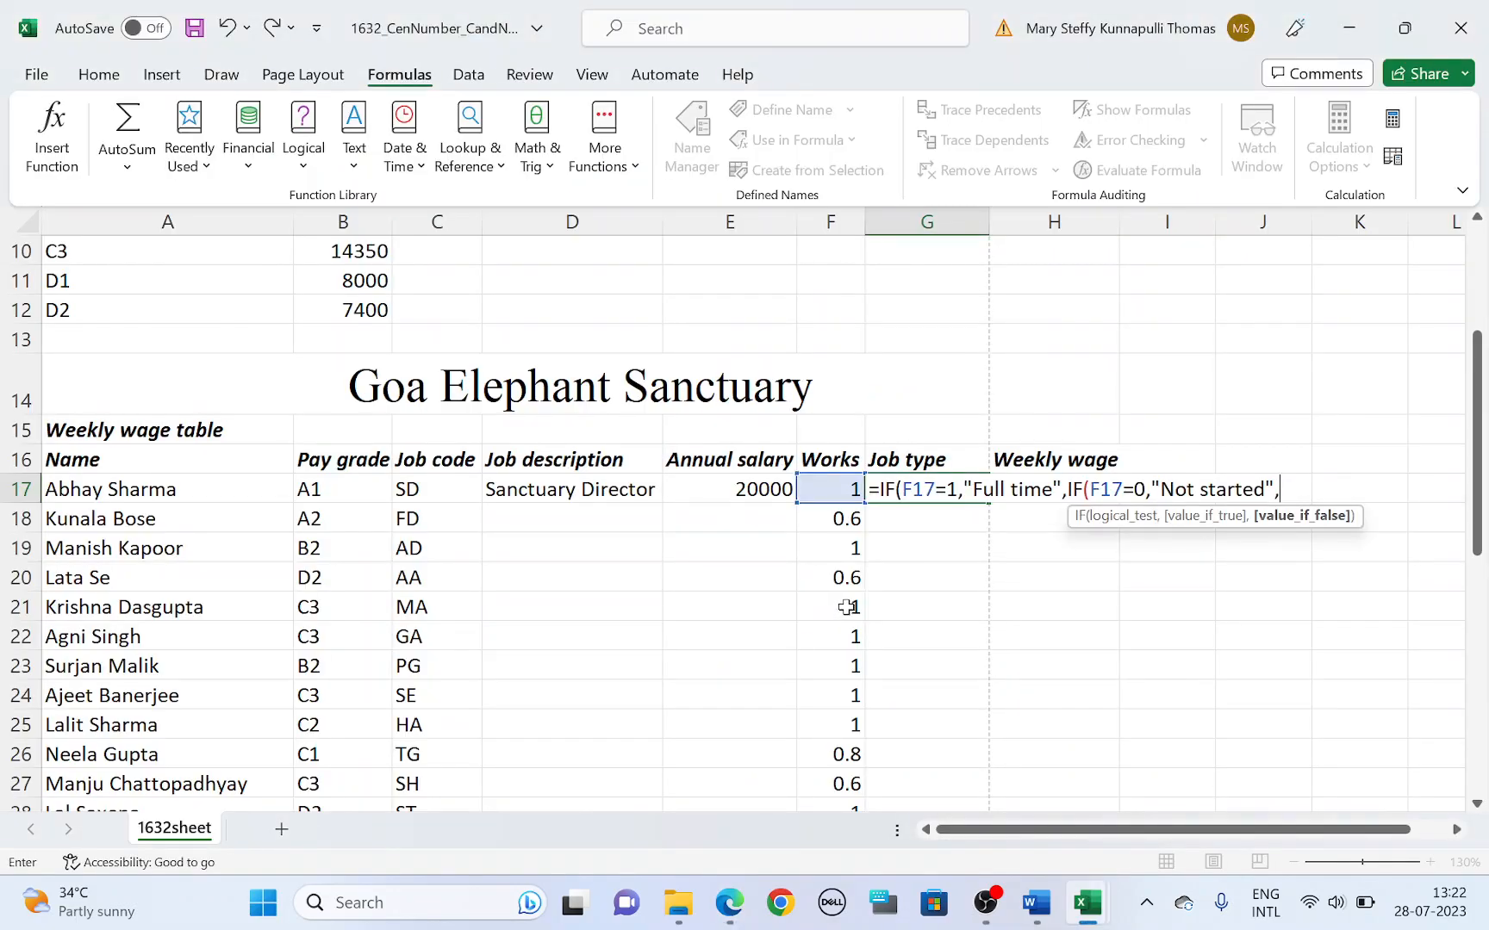
# Finish the formula with "Part time" as the else value and check the weekly wage instruction.
pyautogui.write('"Part')
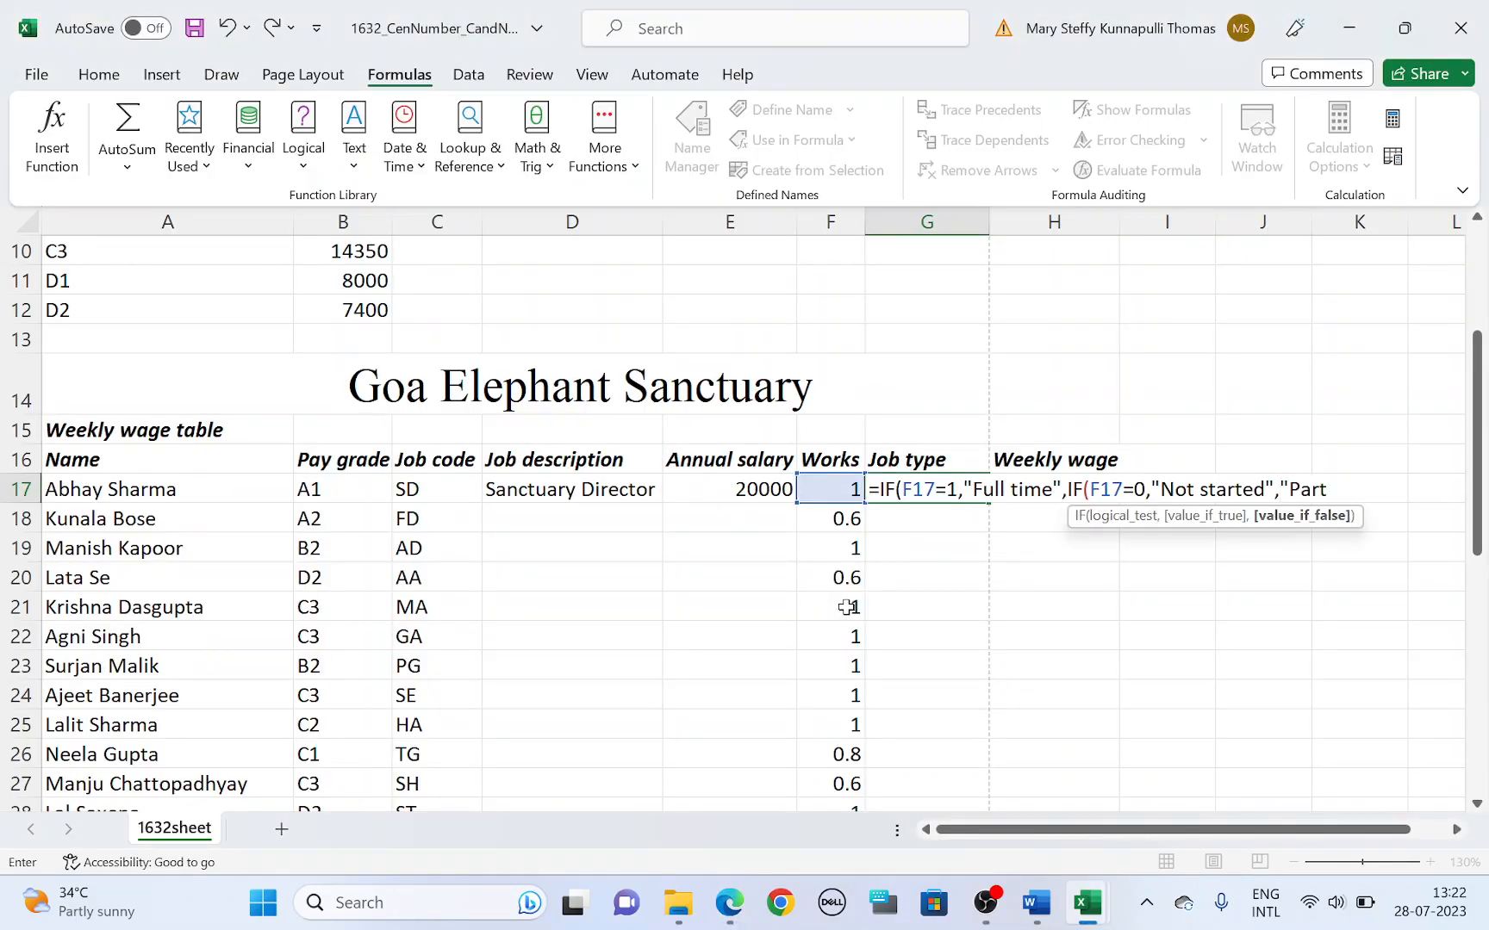
pyautogui.write('time')
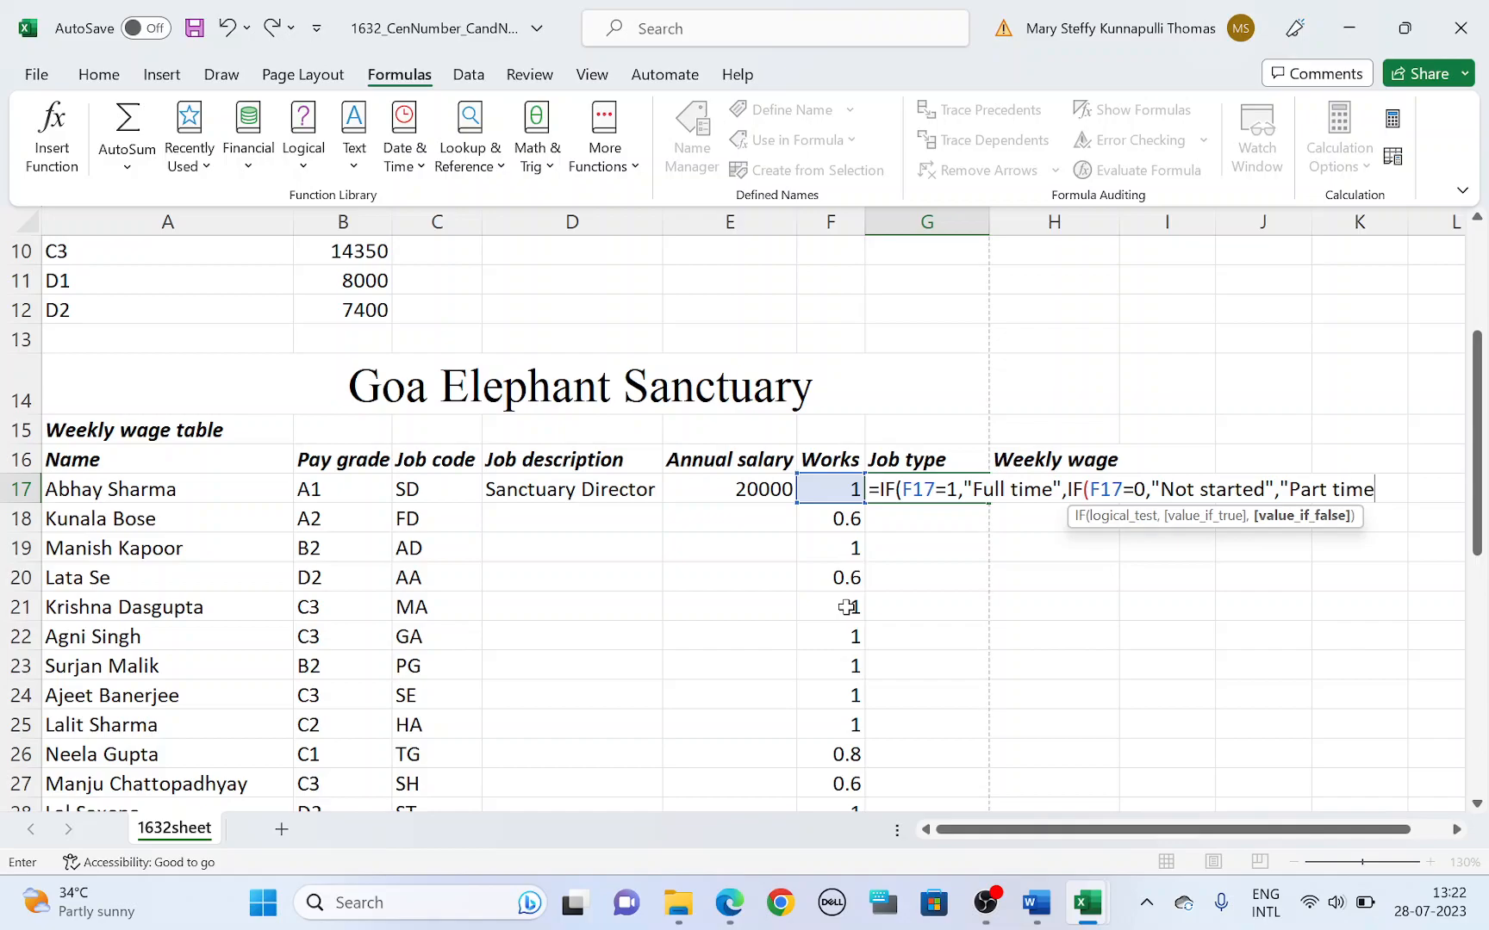
pyautogui.write('"))')
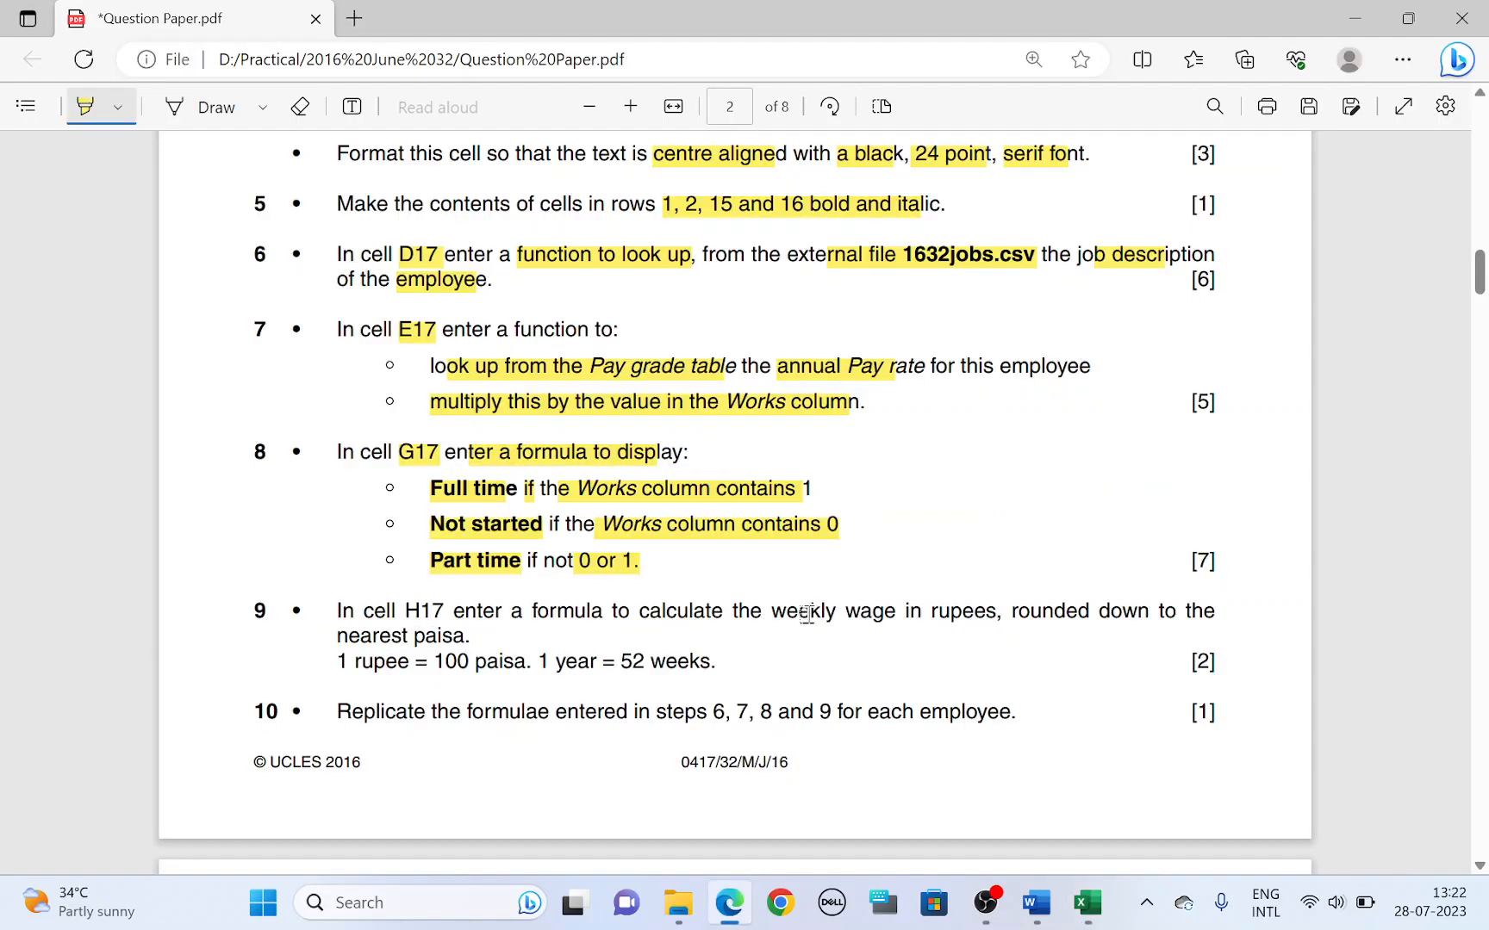
pyautogui.scroll(-3)
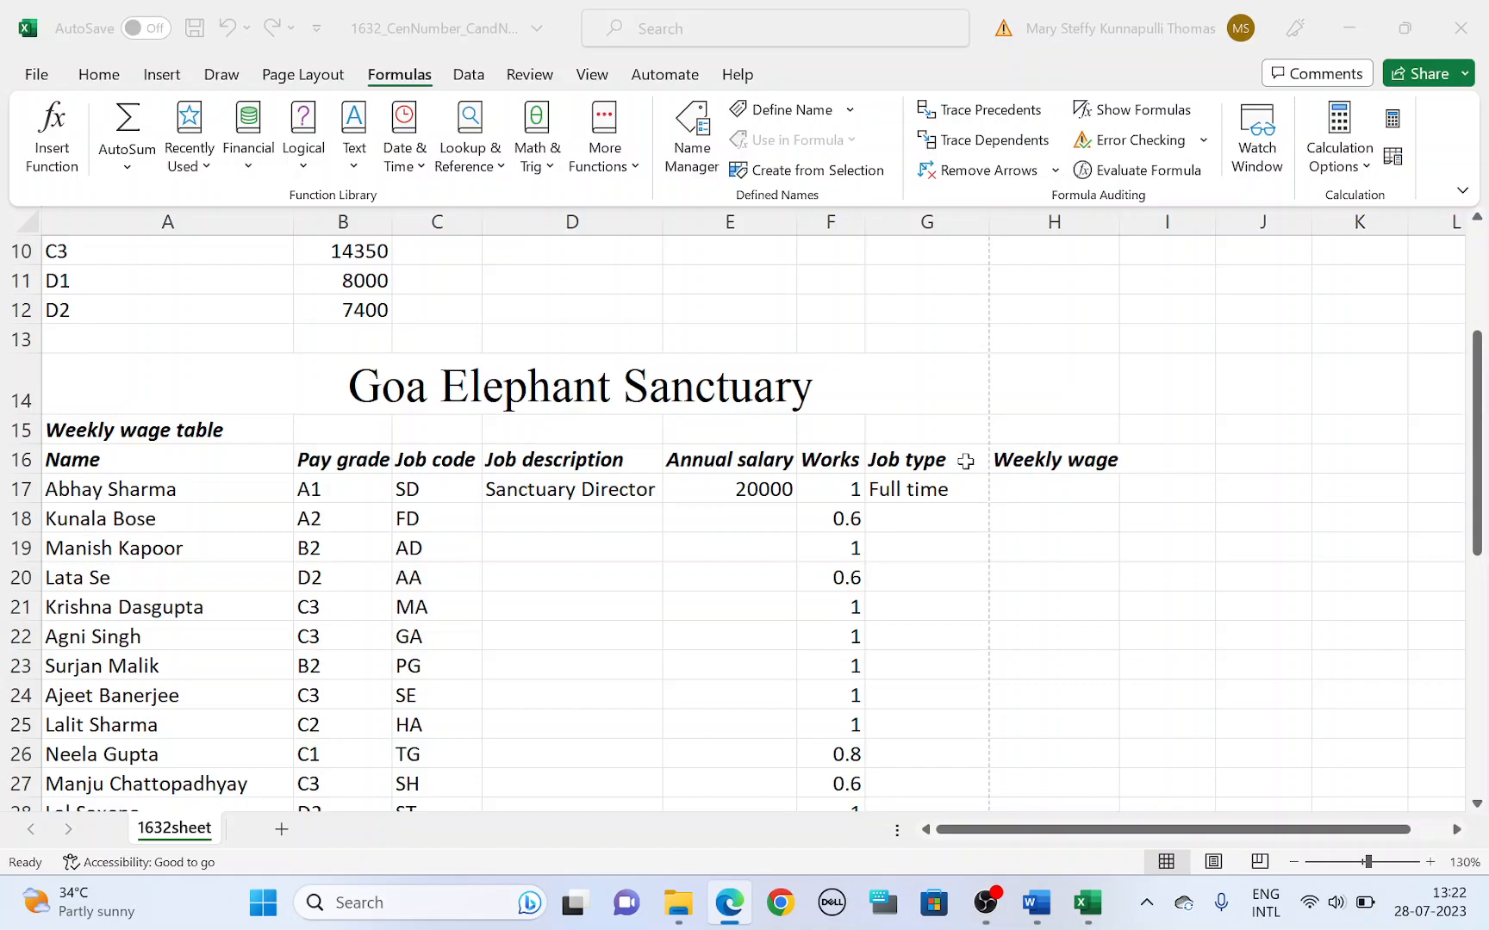
pyautogui.click(729, 901)
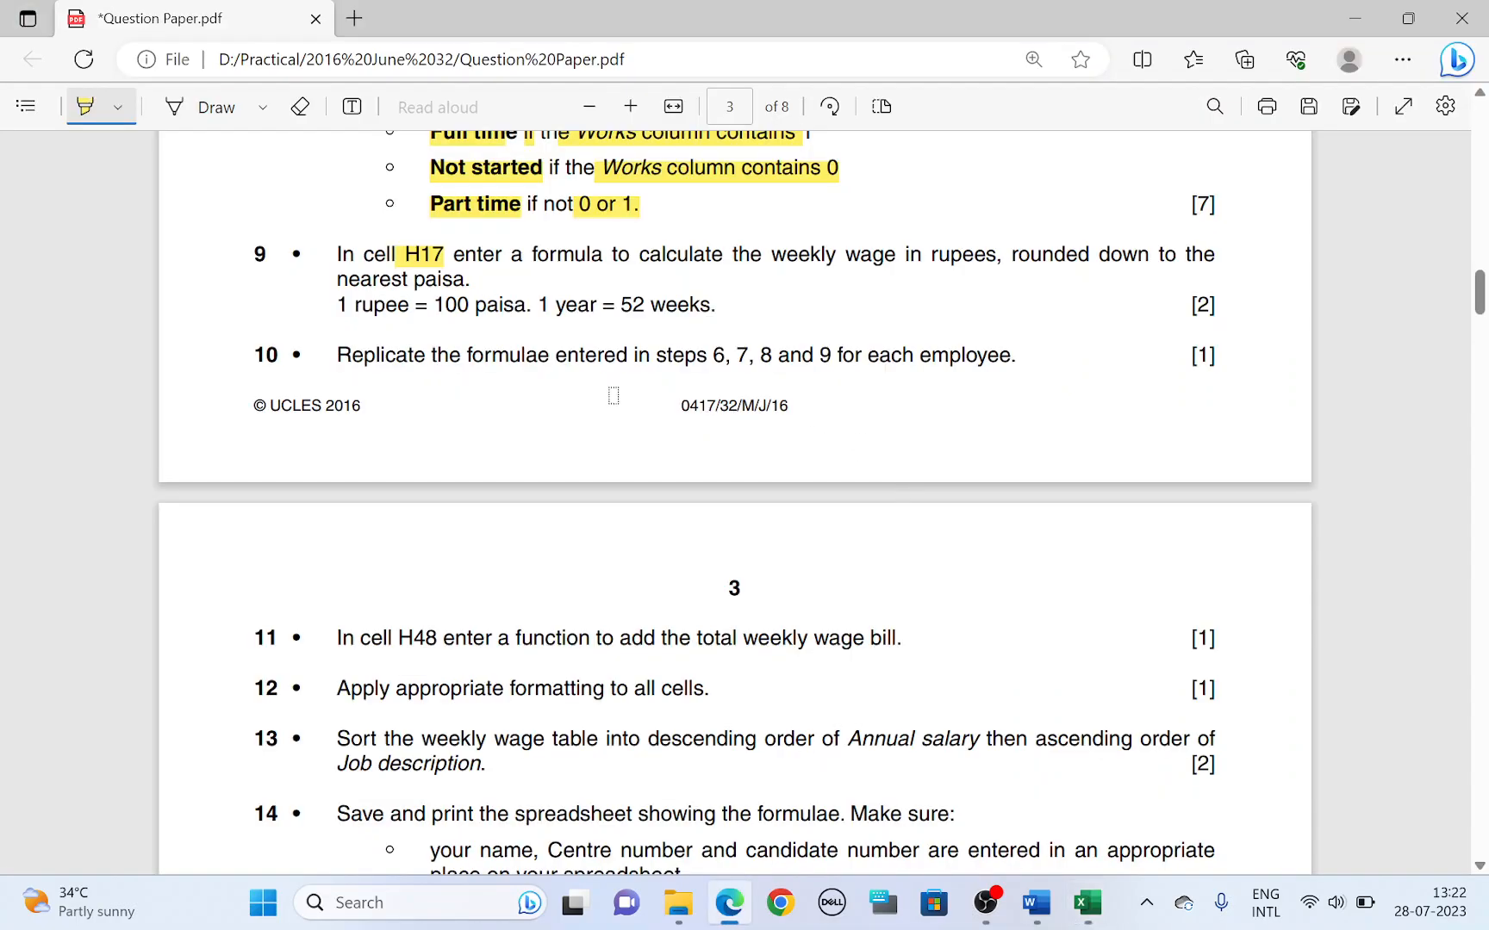
pyautogui.doubleClick(559, 255)
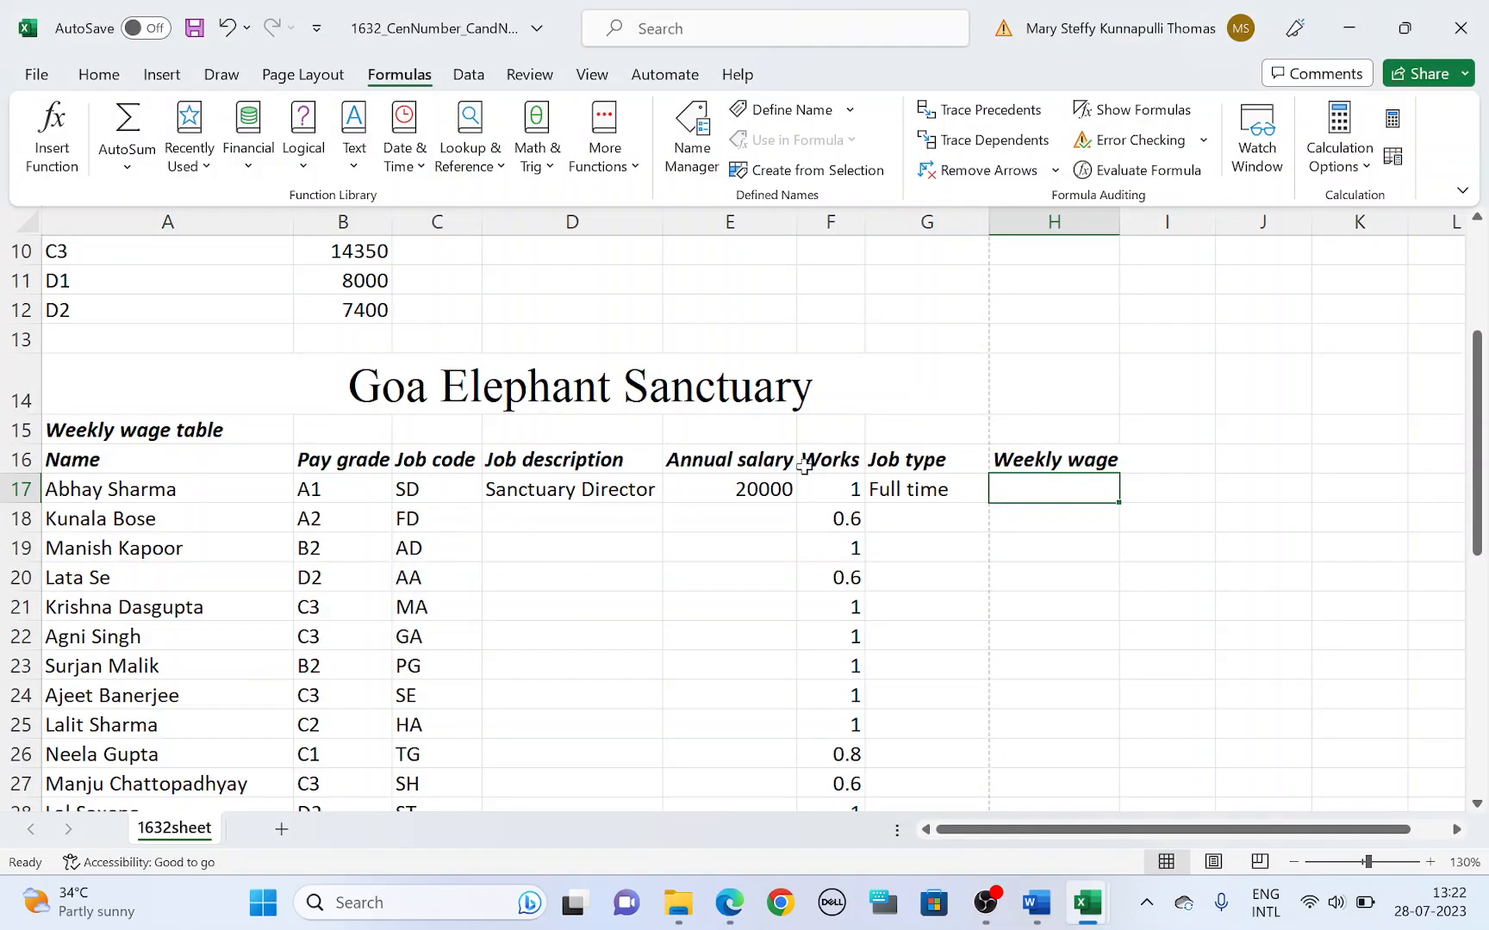
# Enter =ROUNDDOWN(E17/52,2) in H17 for a weekly wage of 384.61.
pyautogui.click(729, 489)
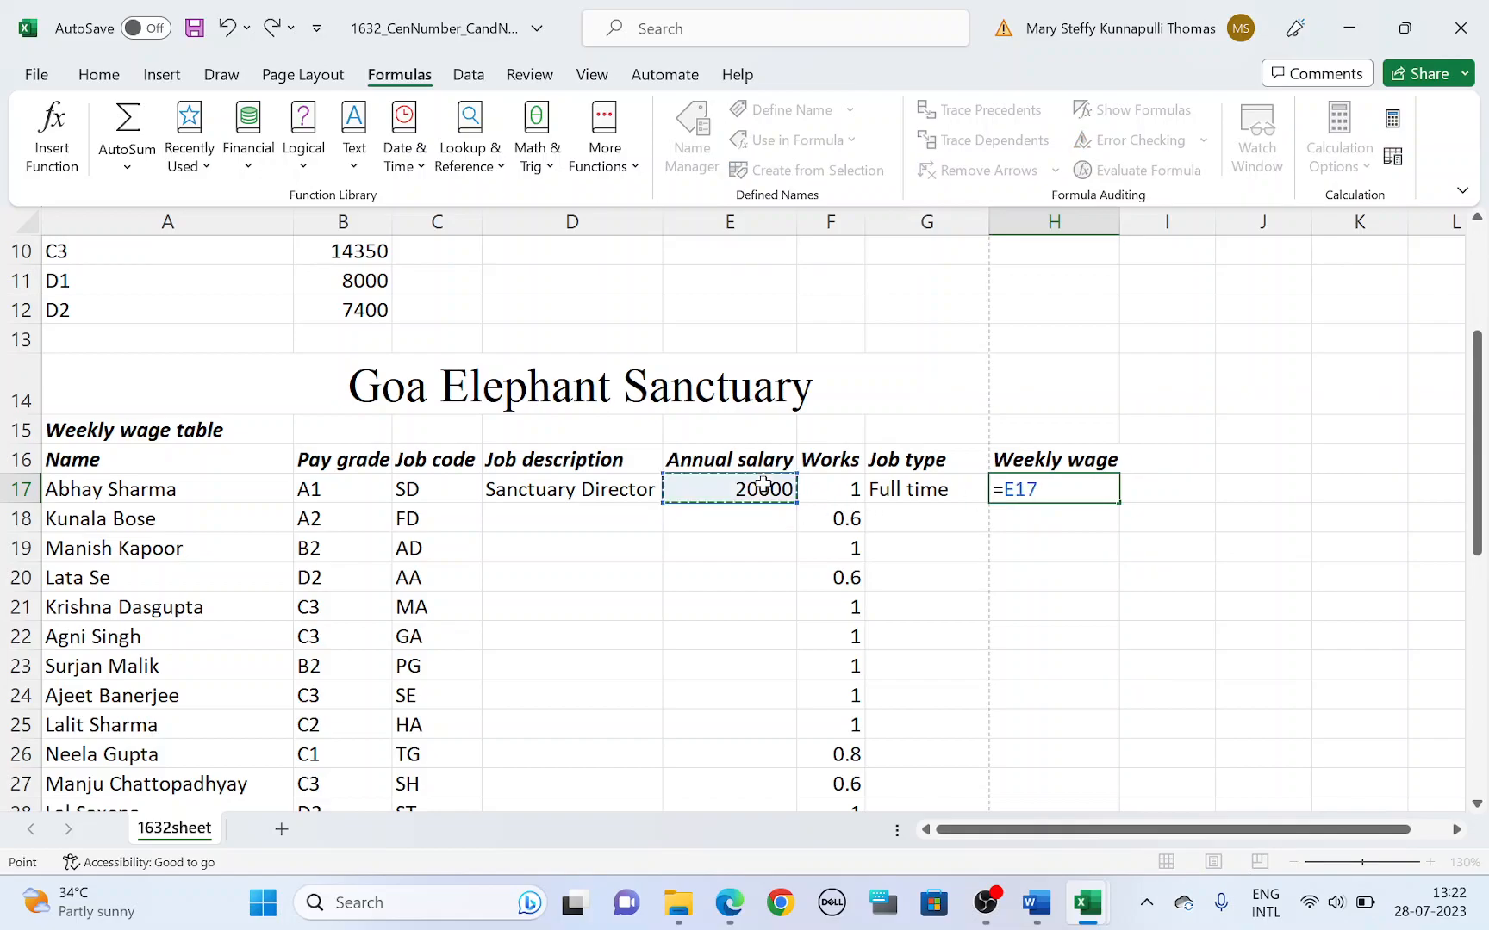
pyautogui.write('/')
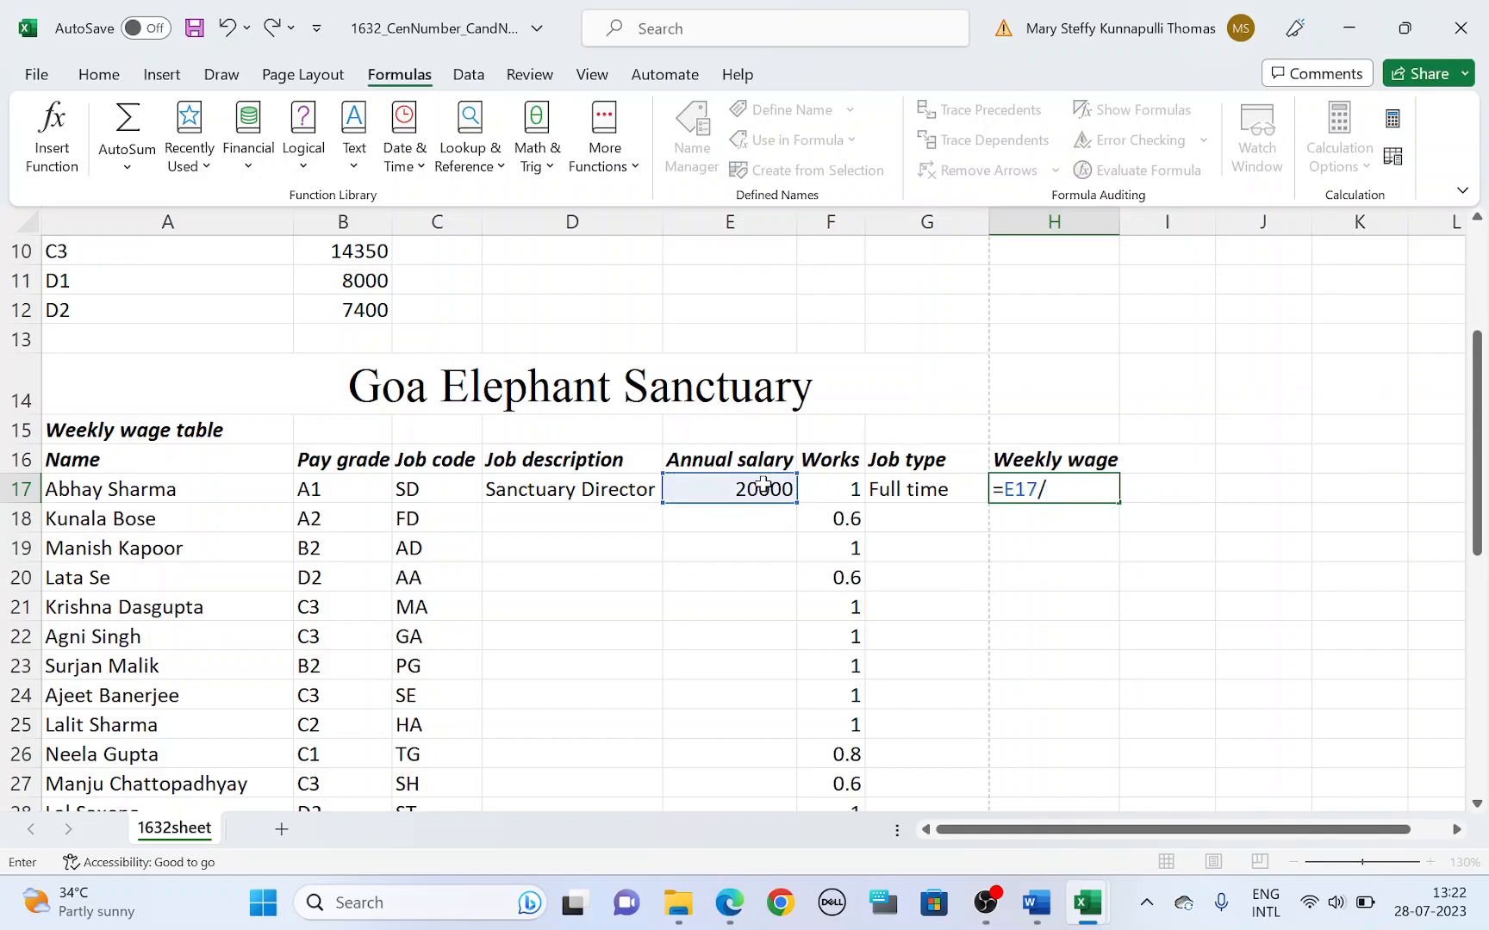
pyautogui.write('52')
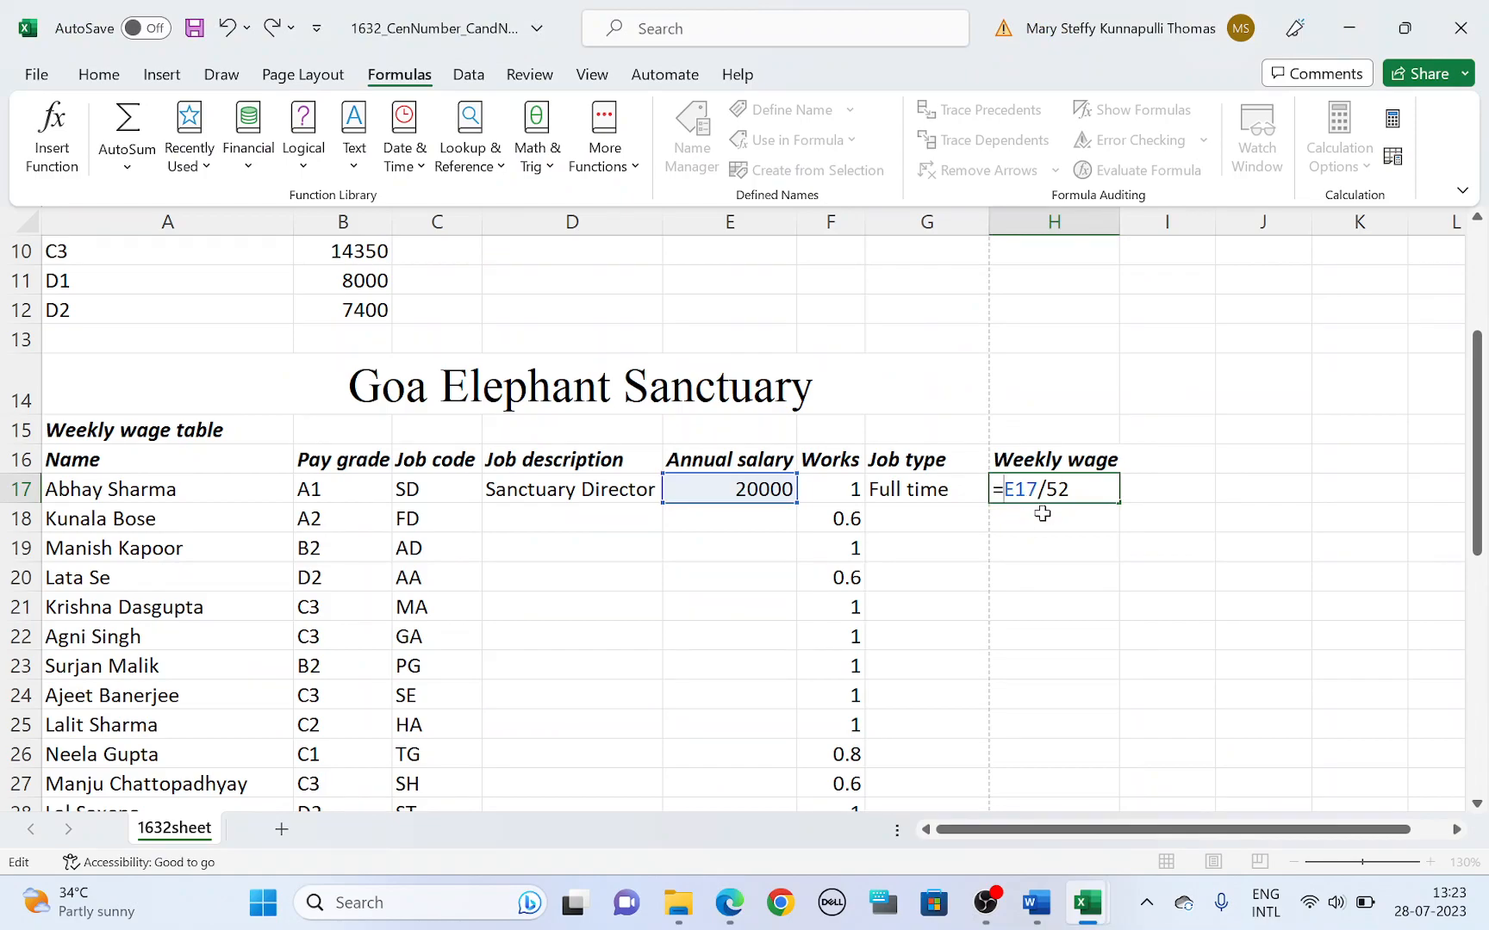
pyautogui.write('Roun')
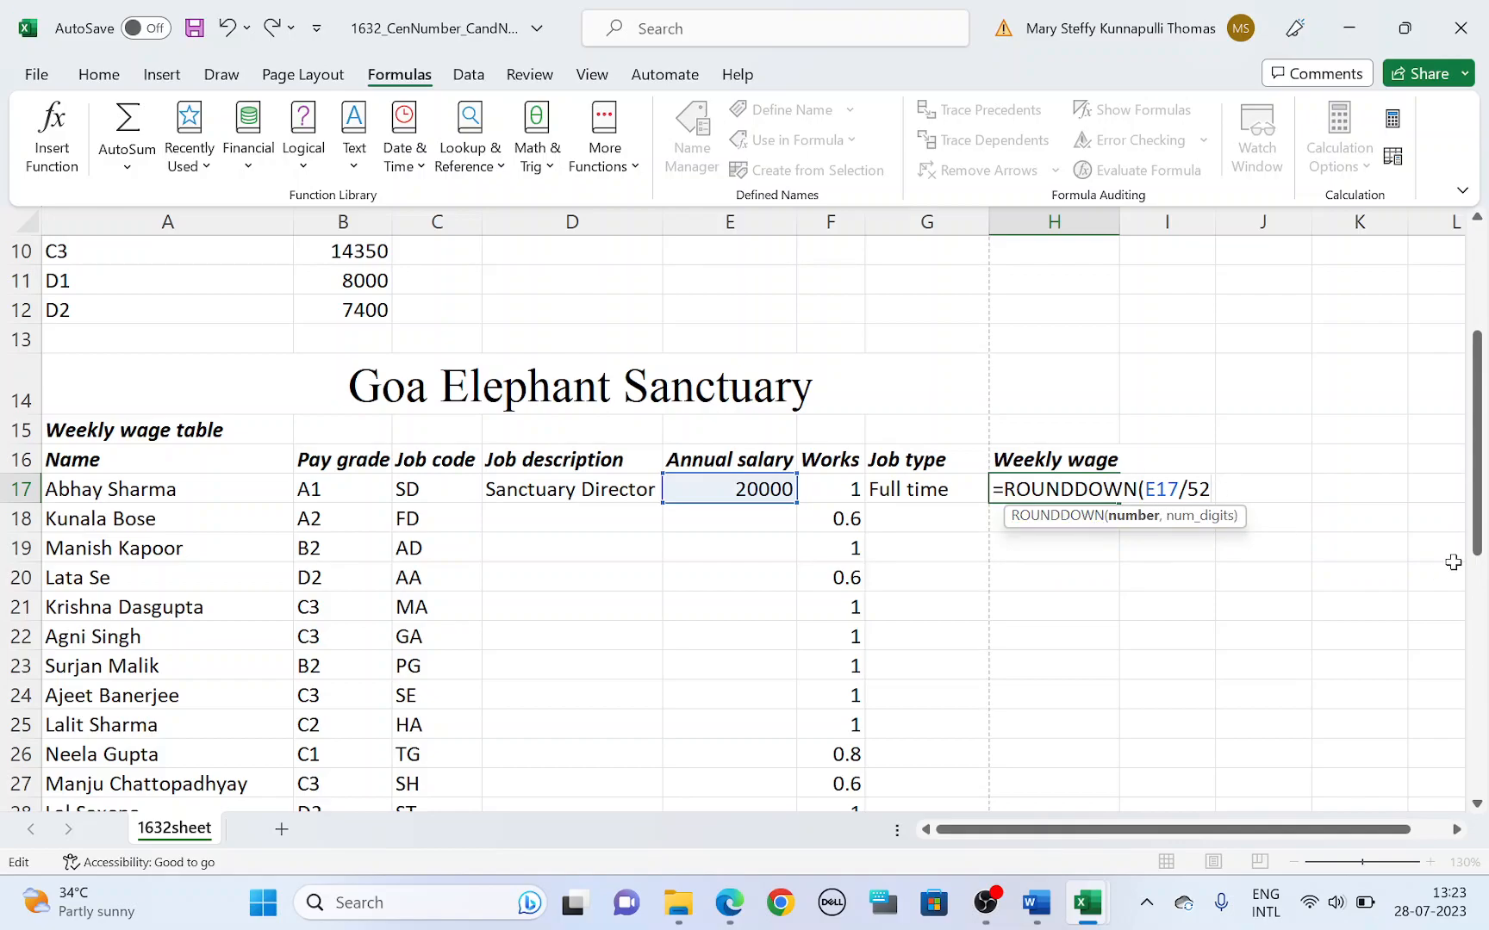
pyautogui.write(',2)')
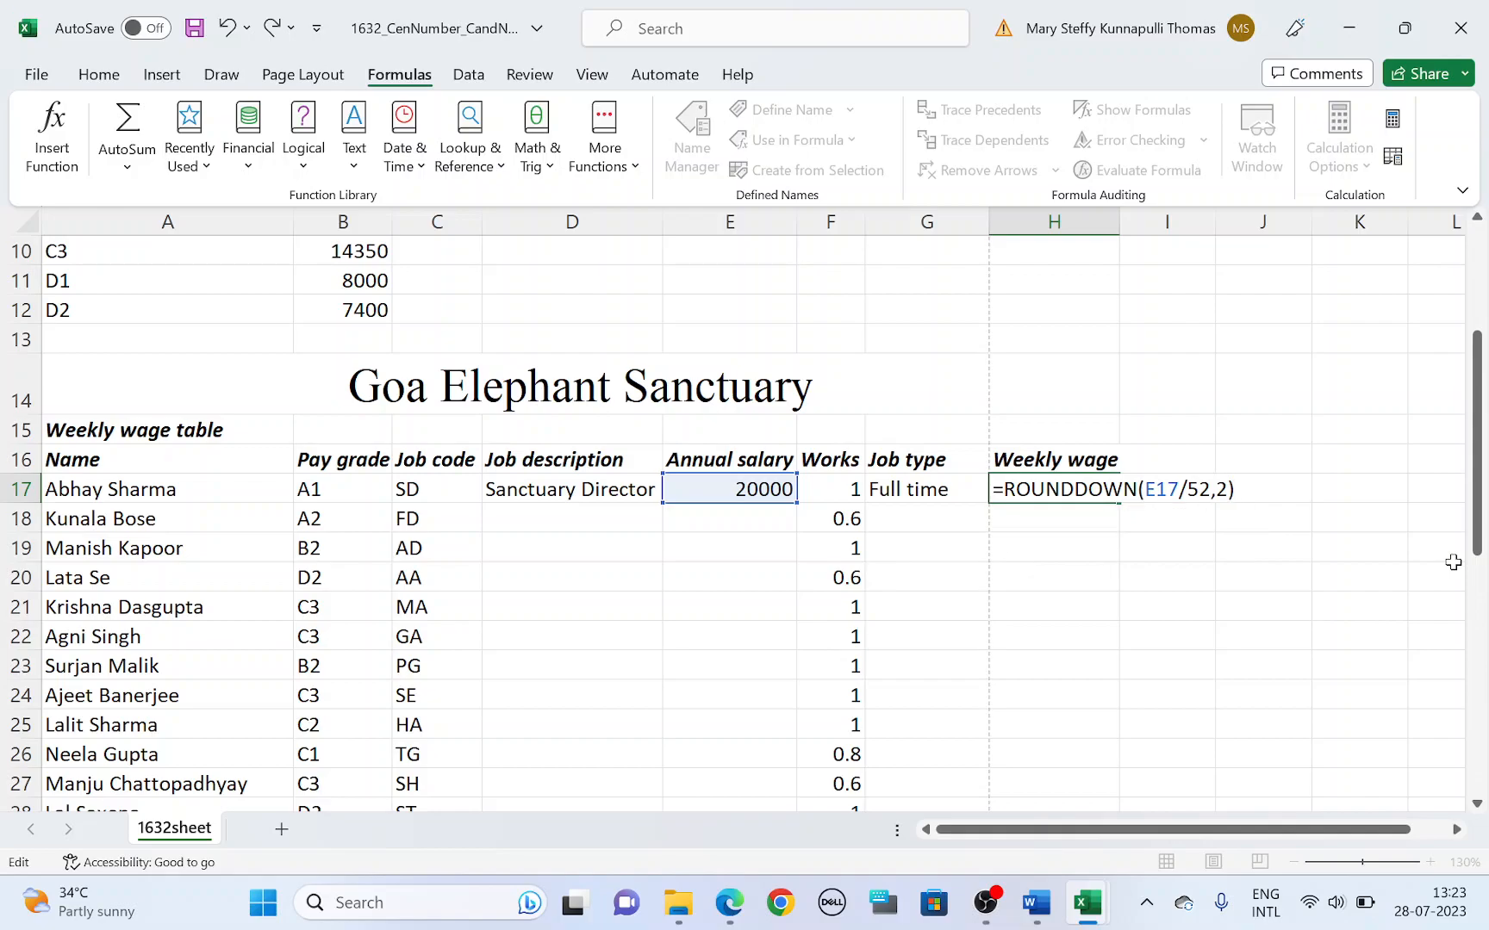
pyautogui.click(727, 901)
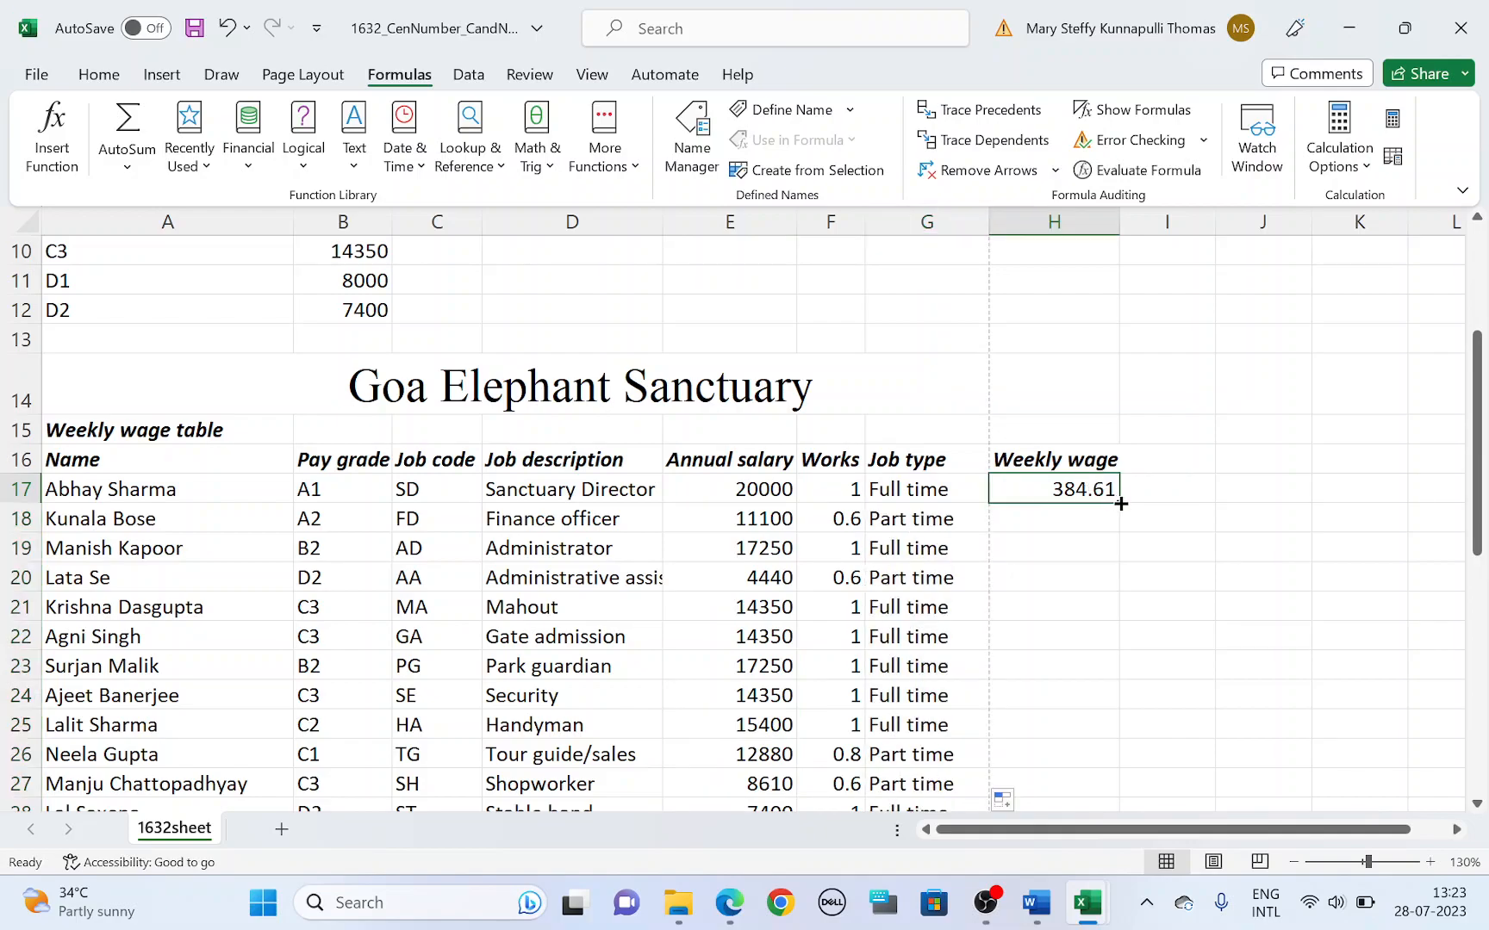
# Fill the weekly wage formula down from H17 to H47 and scroll to H48.
pyautogui.scroll(-3)
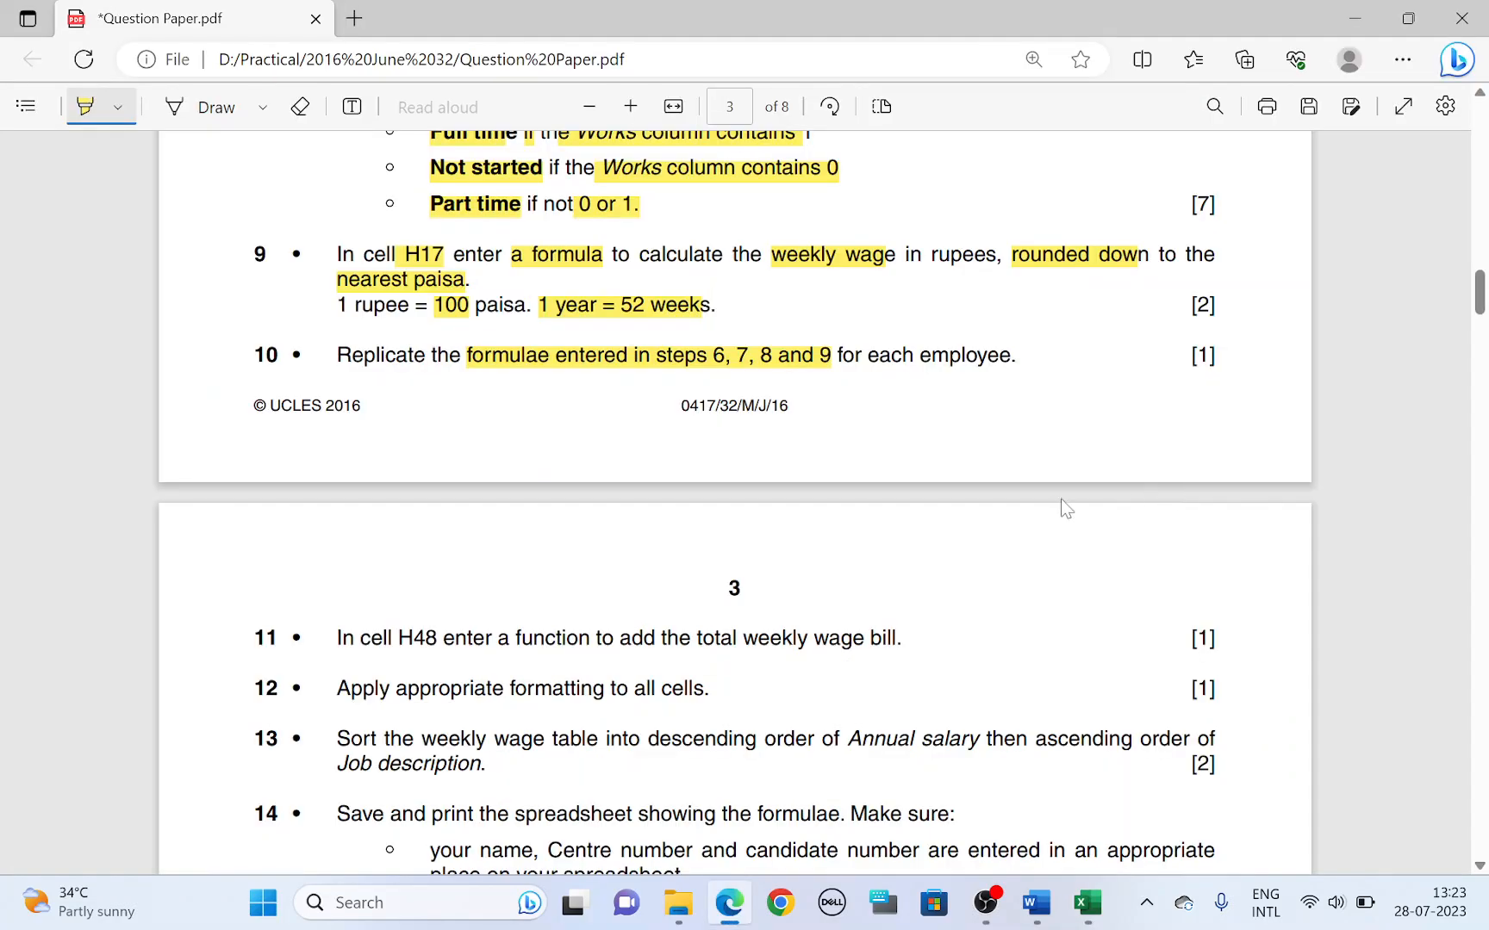
pyautogui.scroll(-3)
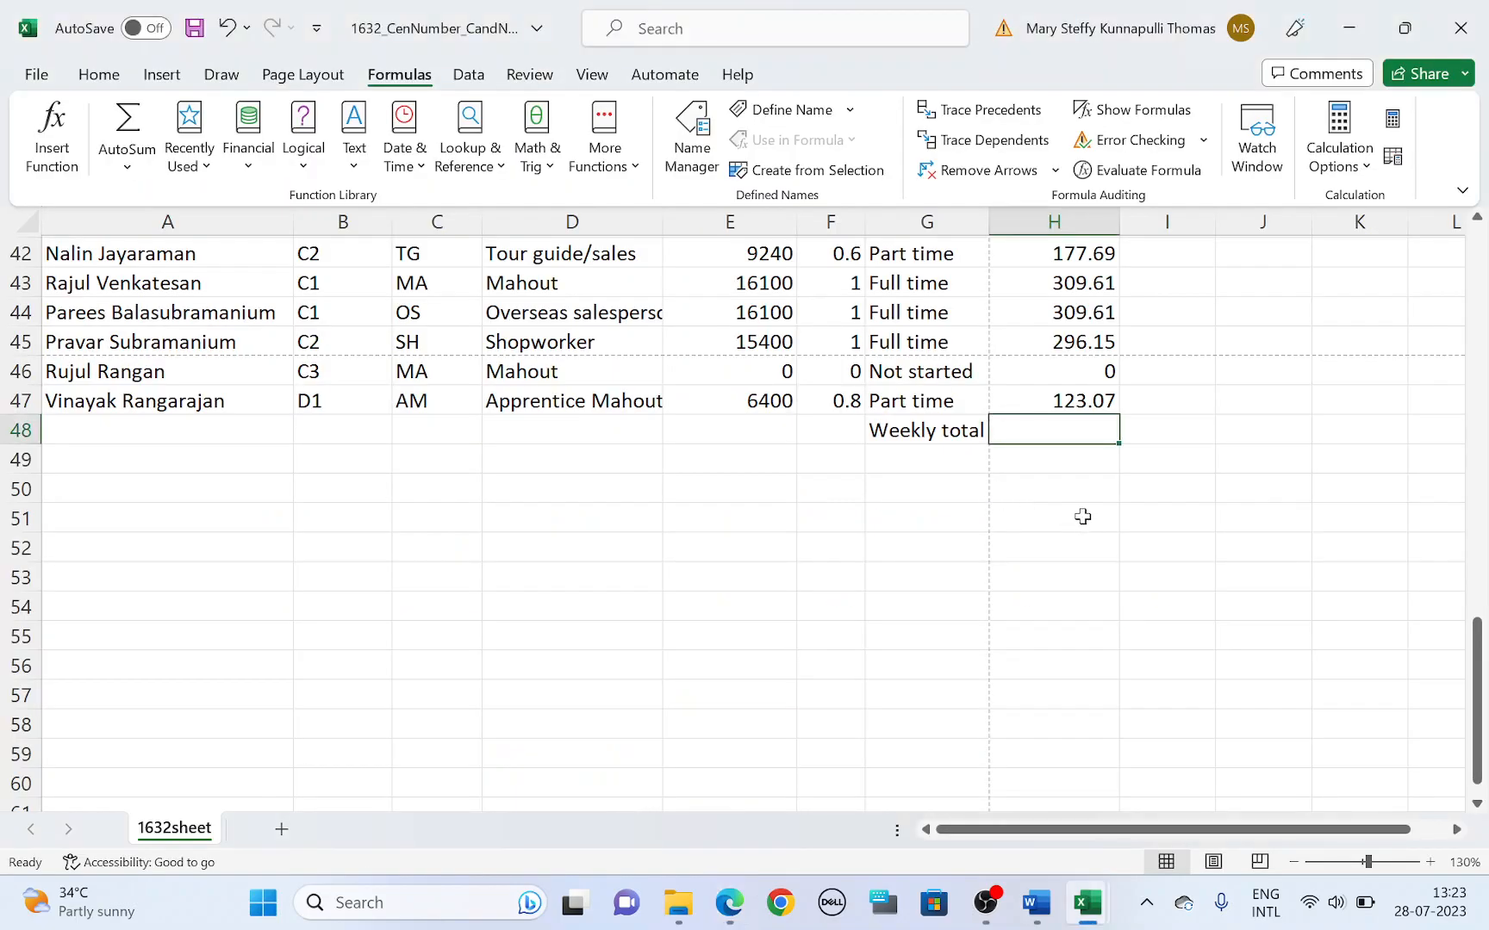
# Enter =SUM(H17:H47) in H48 and highlight the total wage bill instruction.
pyautogui.write('=SUM(')
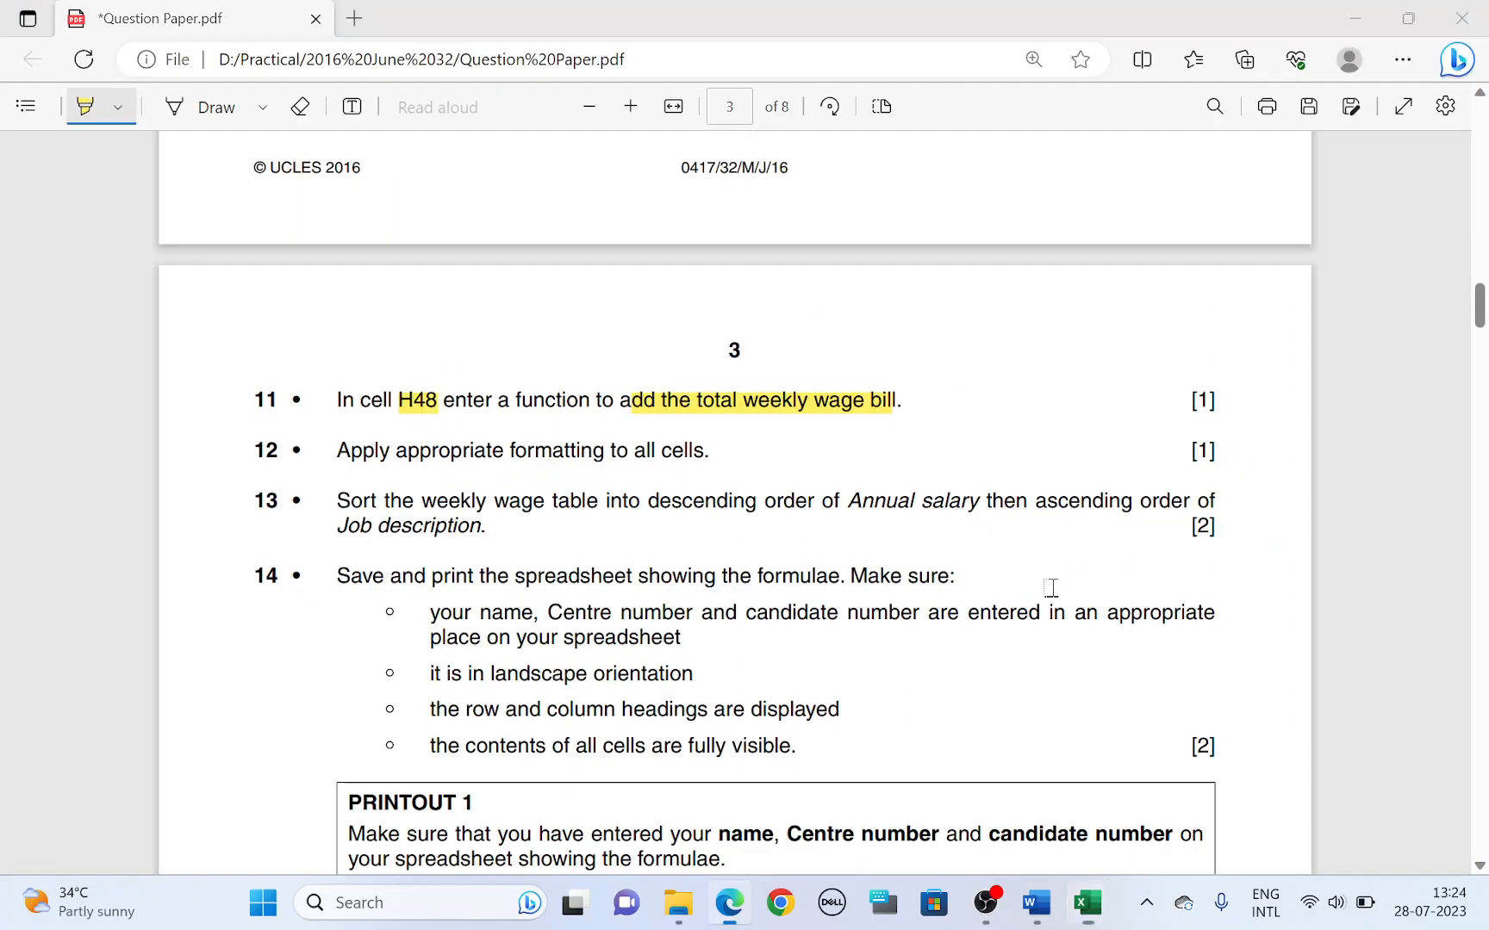
pyautogui.moveTo(402, 450); pyautogui.dragTo(617, 450)
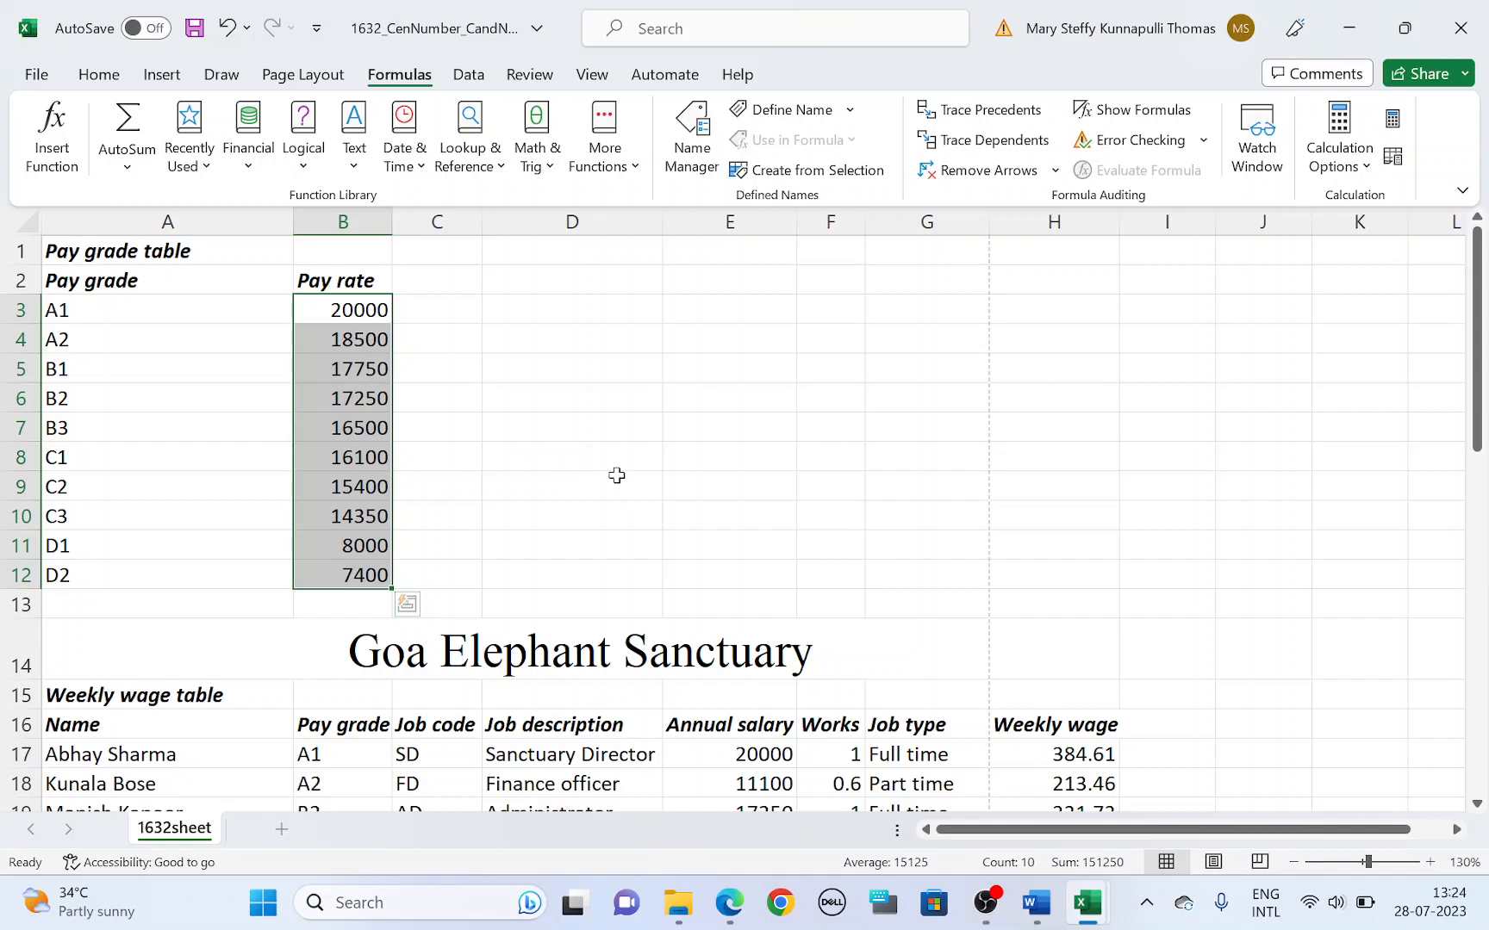
# Add the annual salaries and weekly wages to the pay rate selection.
pyautogui.scroll(-3)
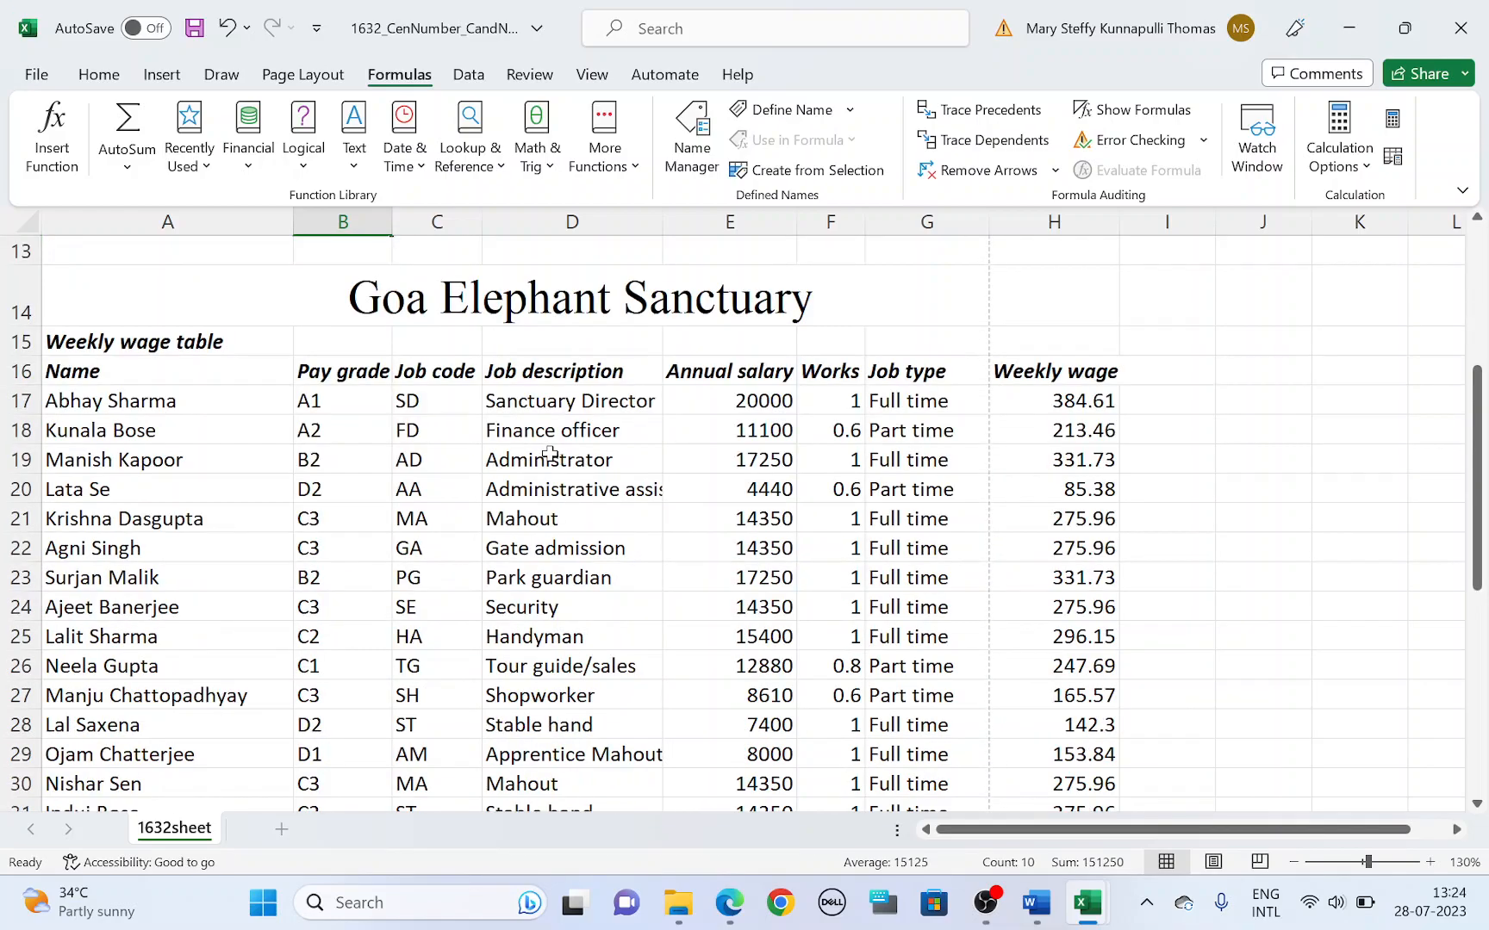
pyautogui.moveTo(729, 399); pyautogui.dragTo(729, 636)
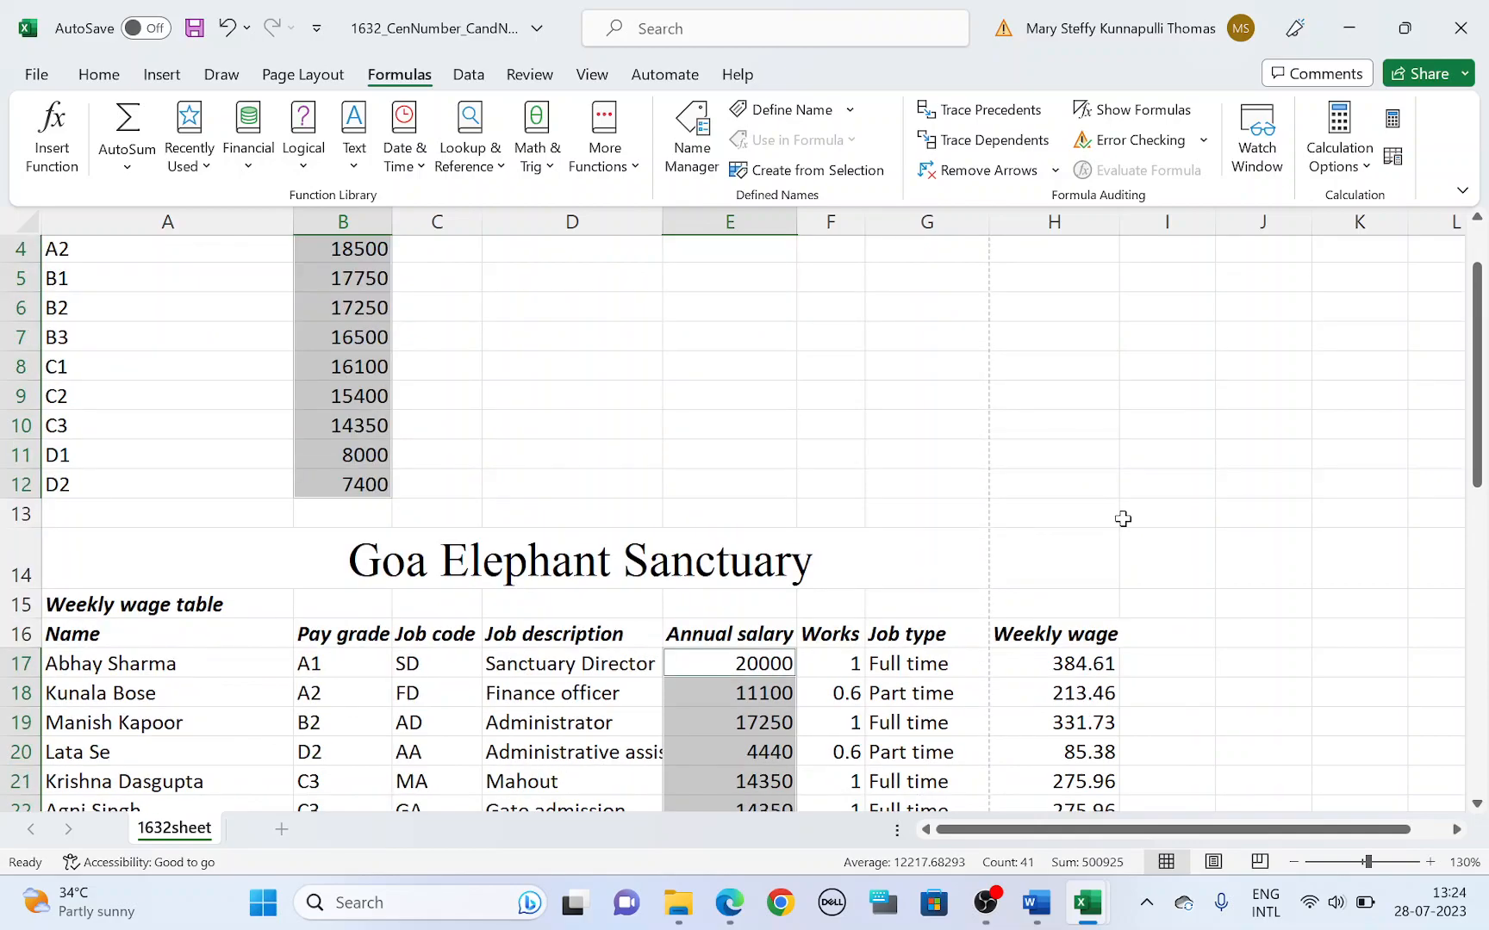
pyautogui.scroll(-3)
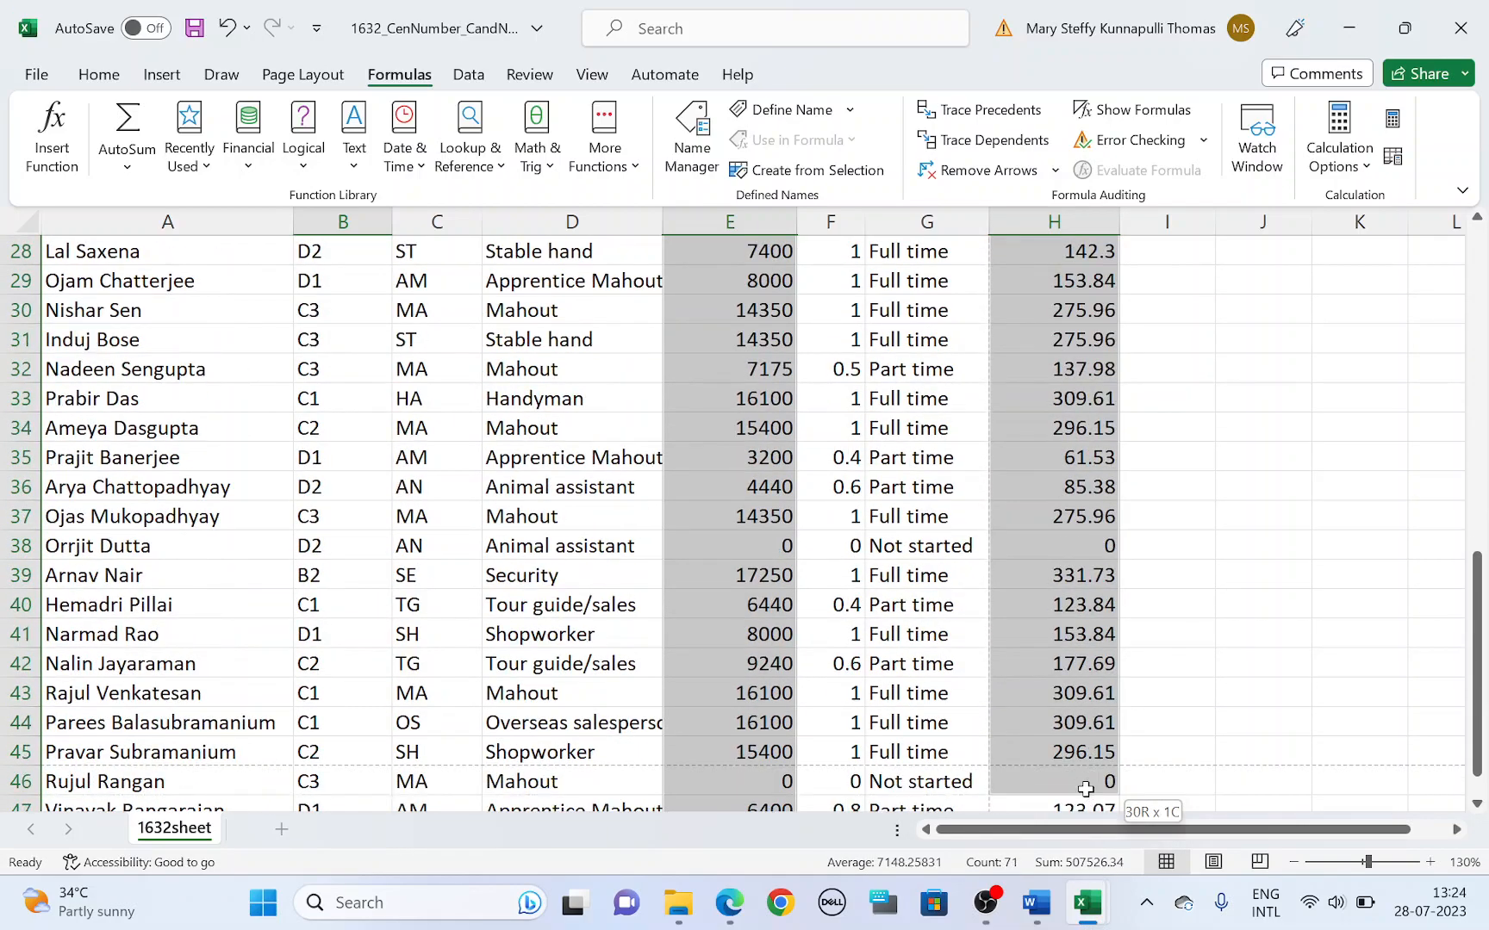
pyautogui.scroll(-3)
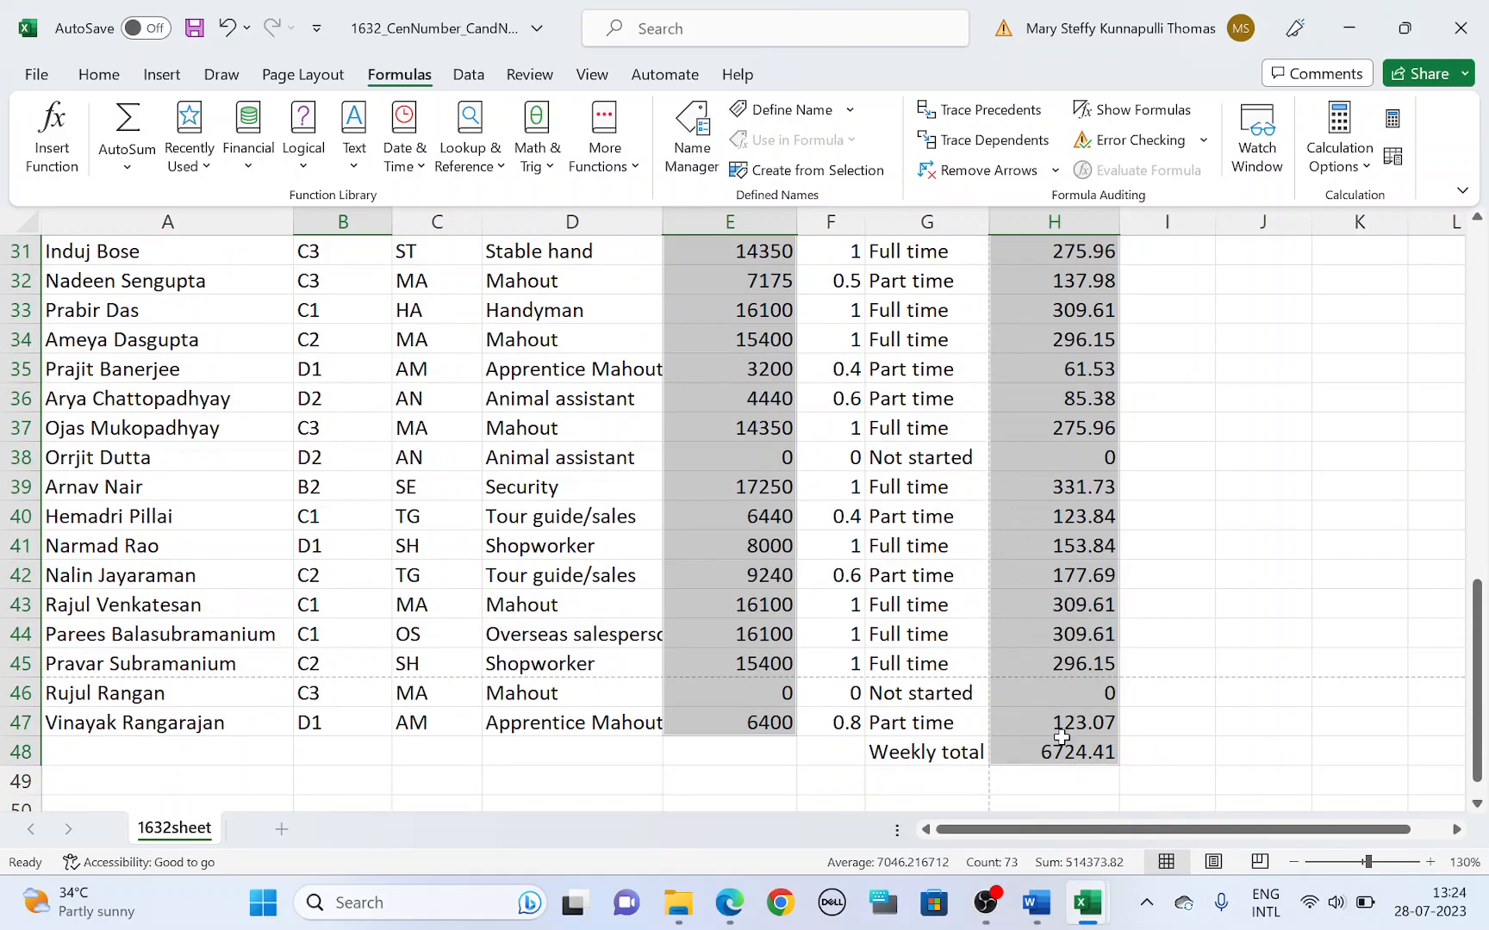
# Format the selected money cells as rupee (₹) currency with two decimal places.
pyautogui.rightClick(1061, 738)
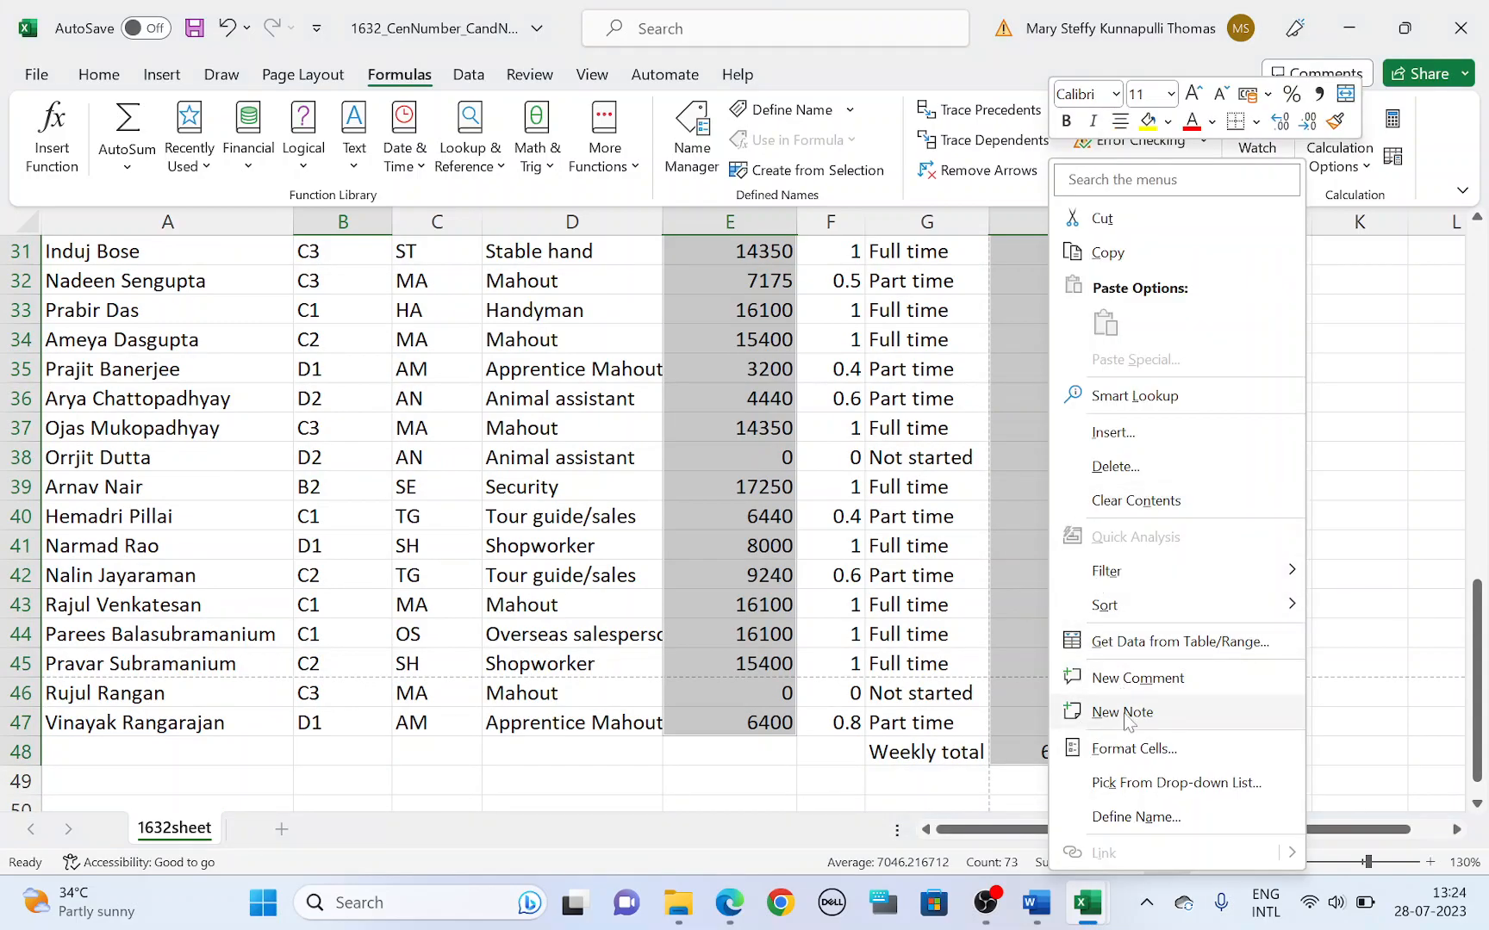
pyautogui.click(1134, 748)
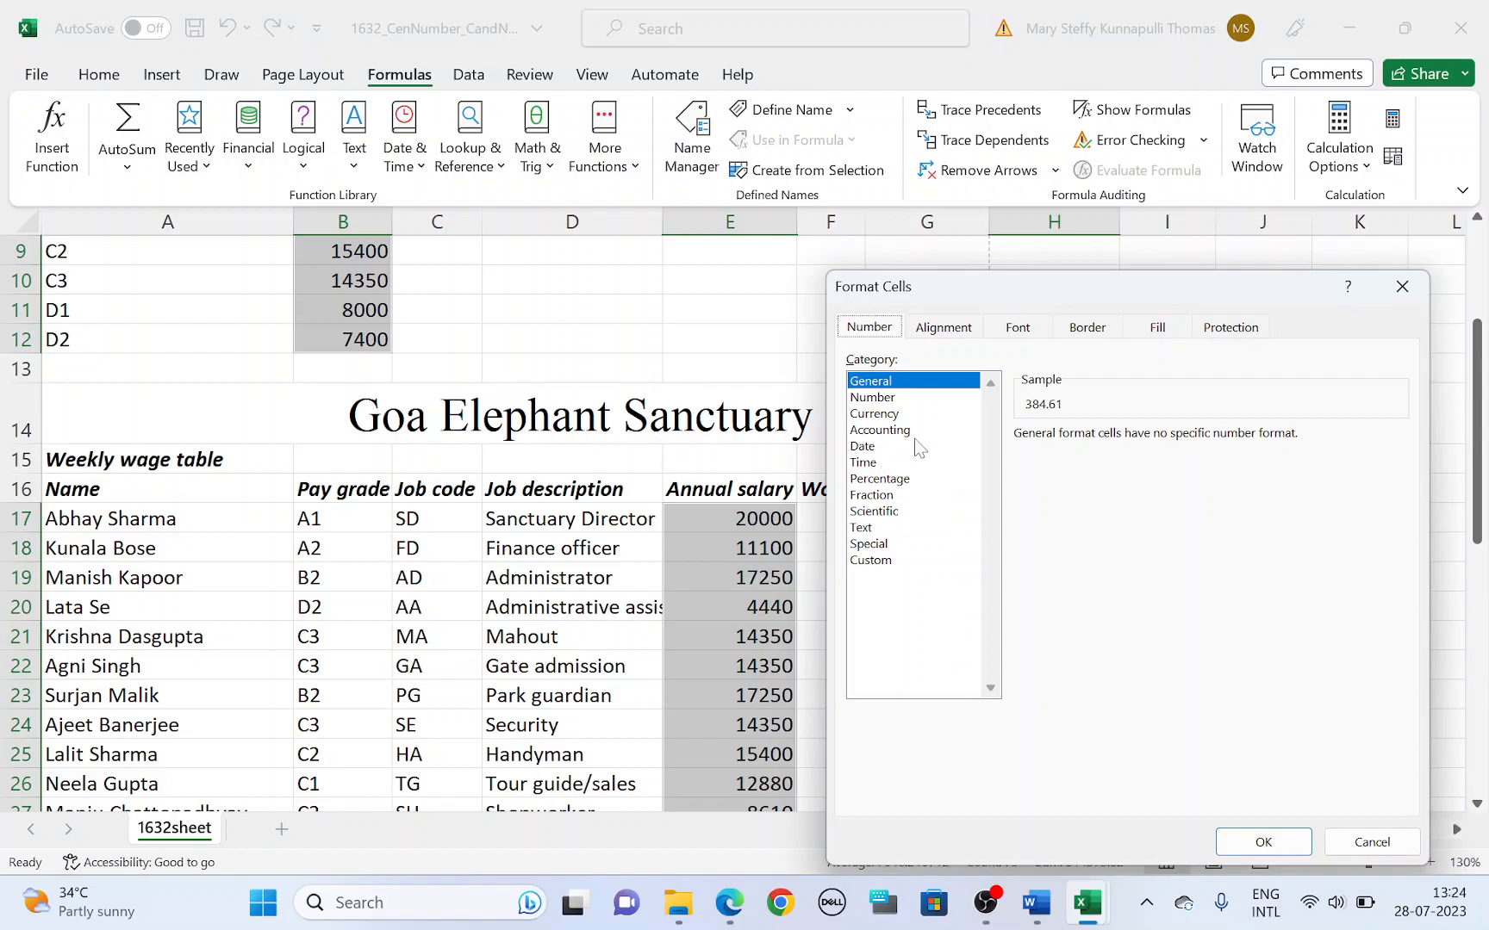
pyautogui.click(874, 414)
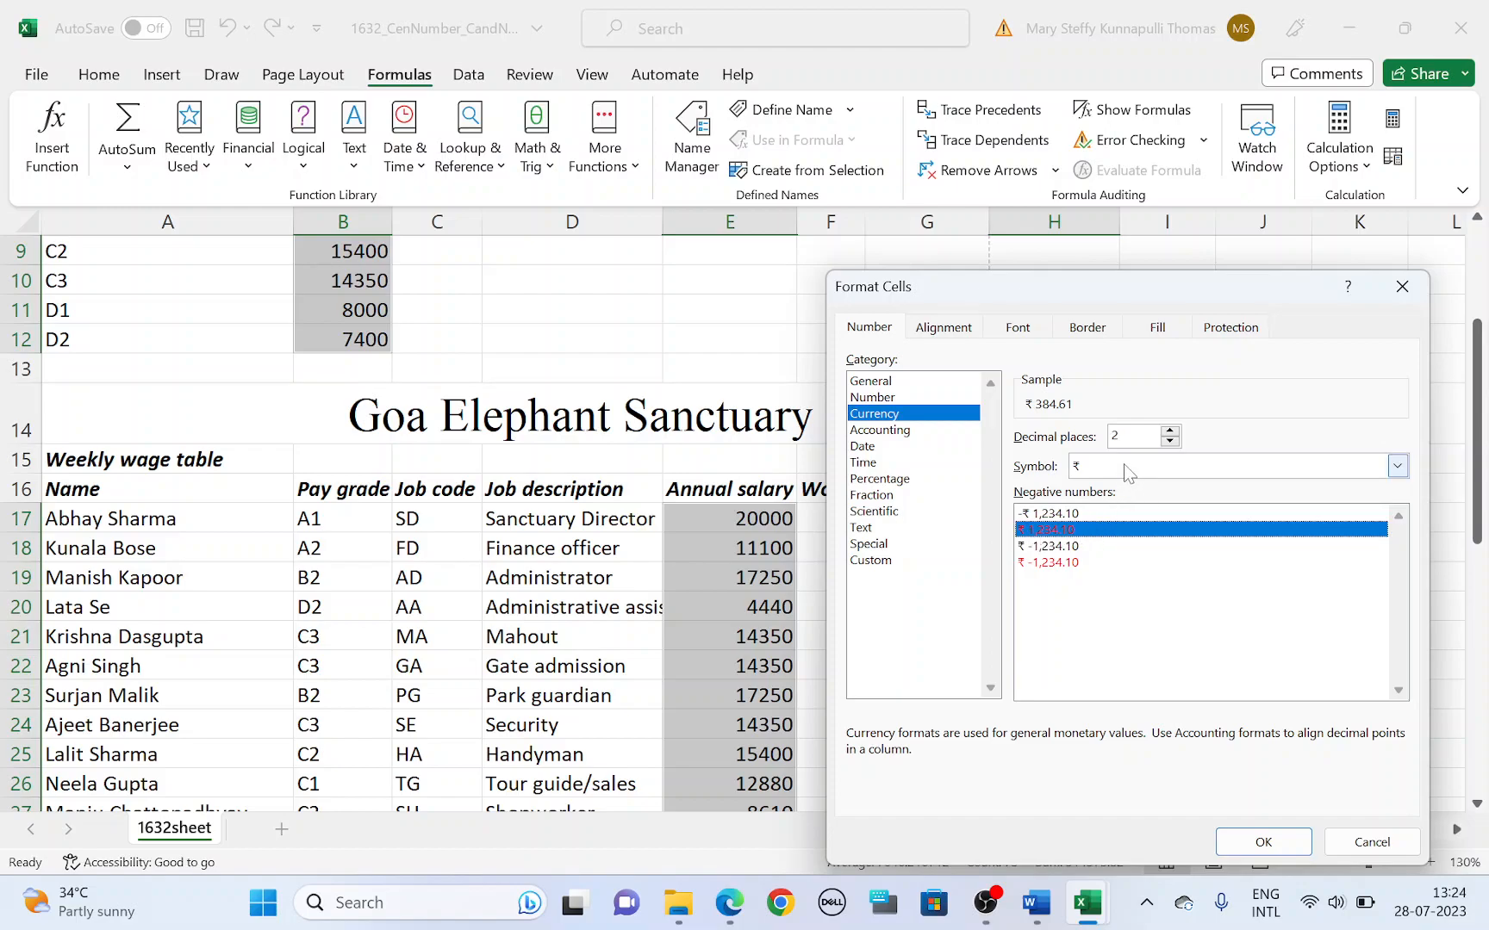
pyautogui.click(1398, 466)
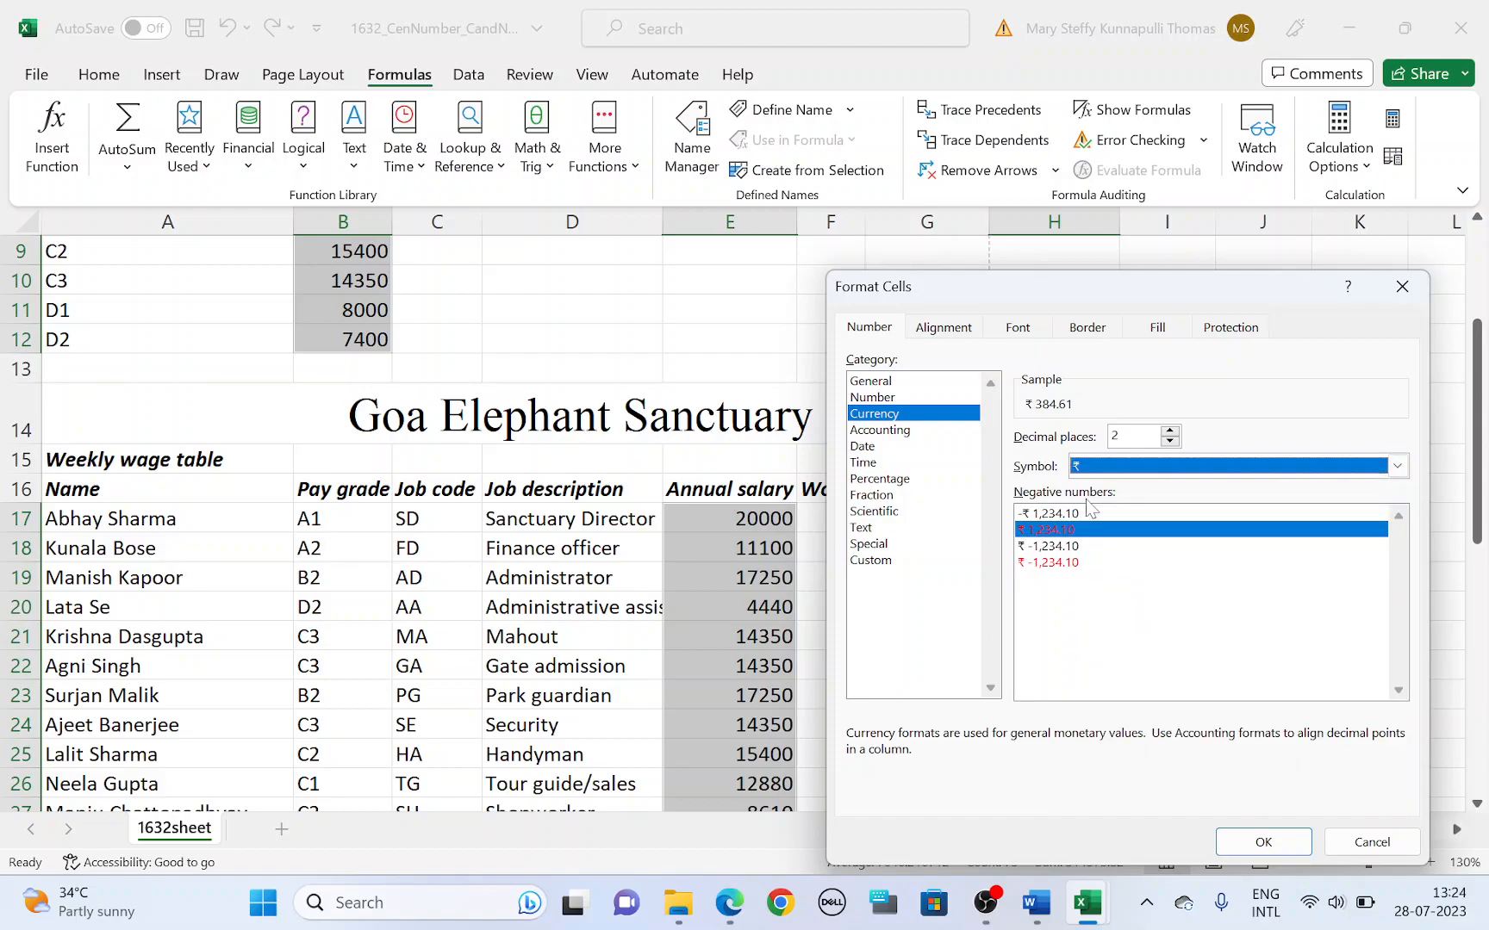
pyautogui.click(1263, 842)
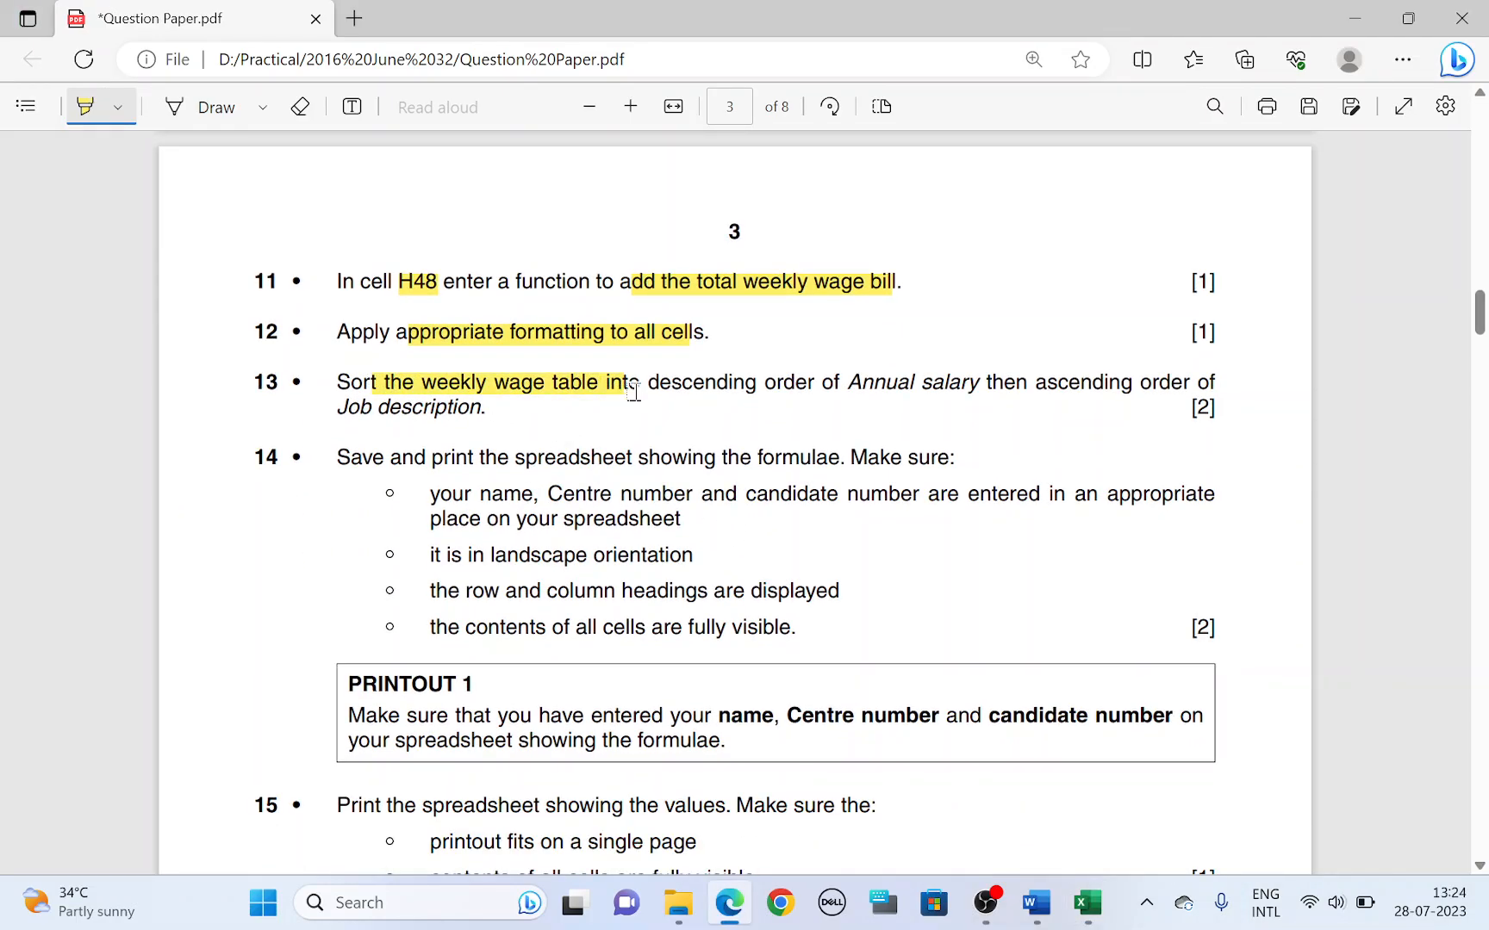
# Highlight the step 13 instruction to sort by Annual salary in the question paper.
pyautogui.moveTo(622, 382); pyautogui.dragTo(970, 382)
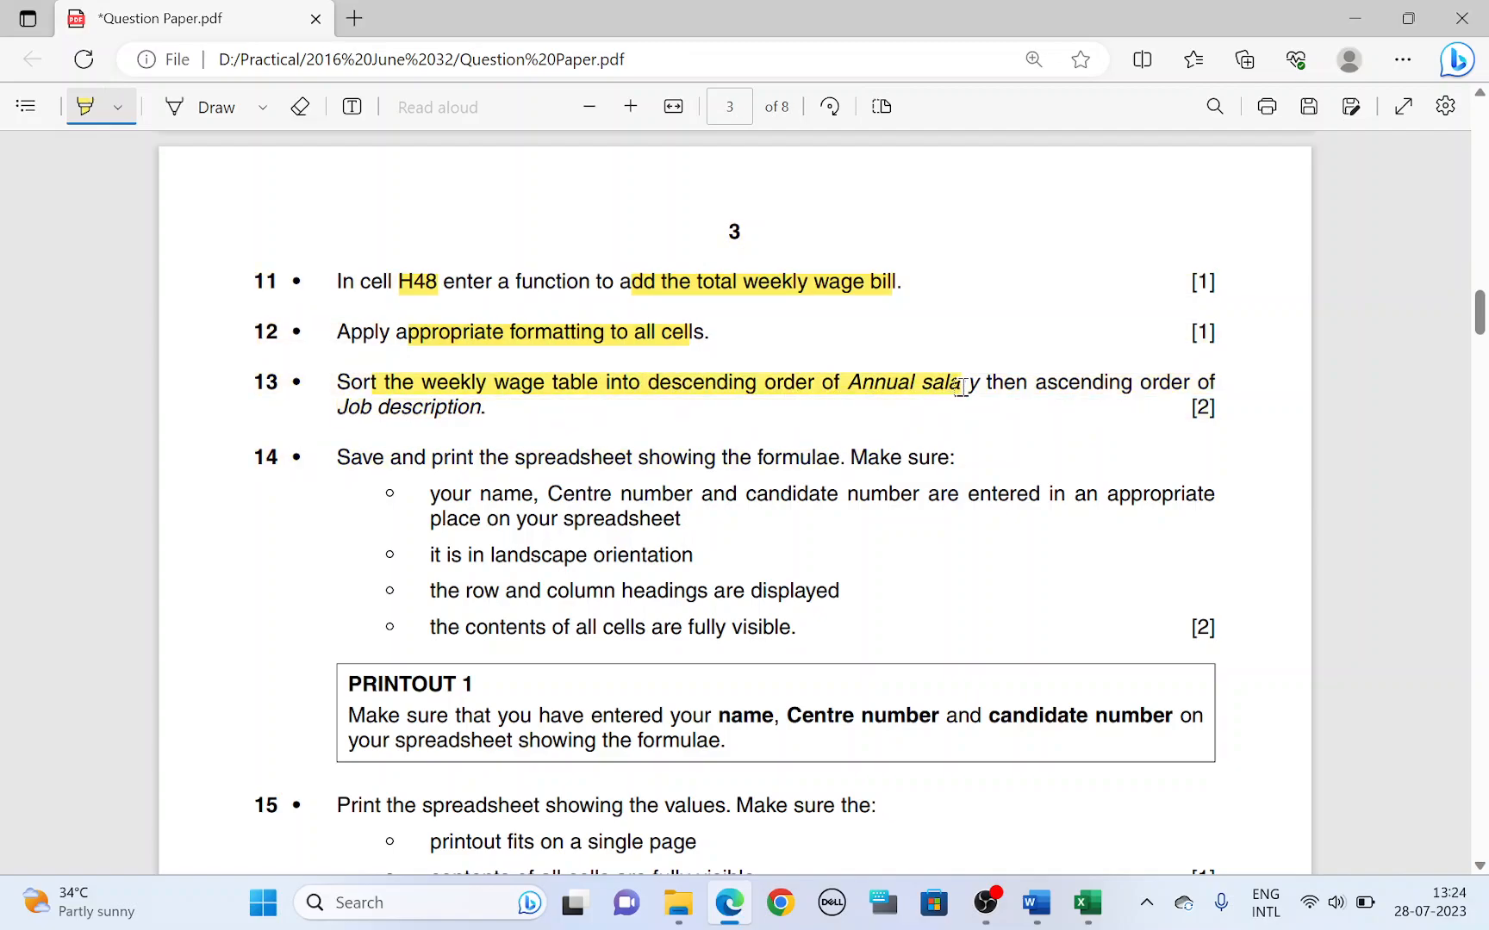
pyautogui.moveTo(982, 383); pyautogui.dragTo(1206, 383)
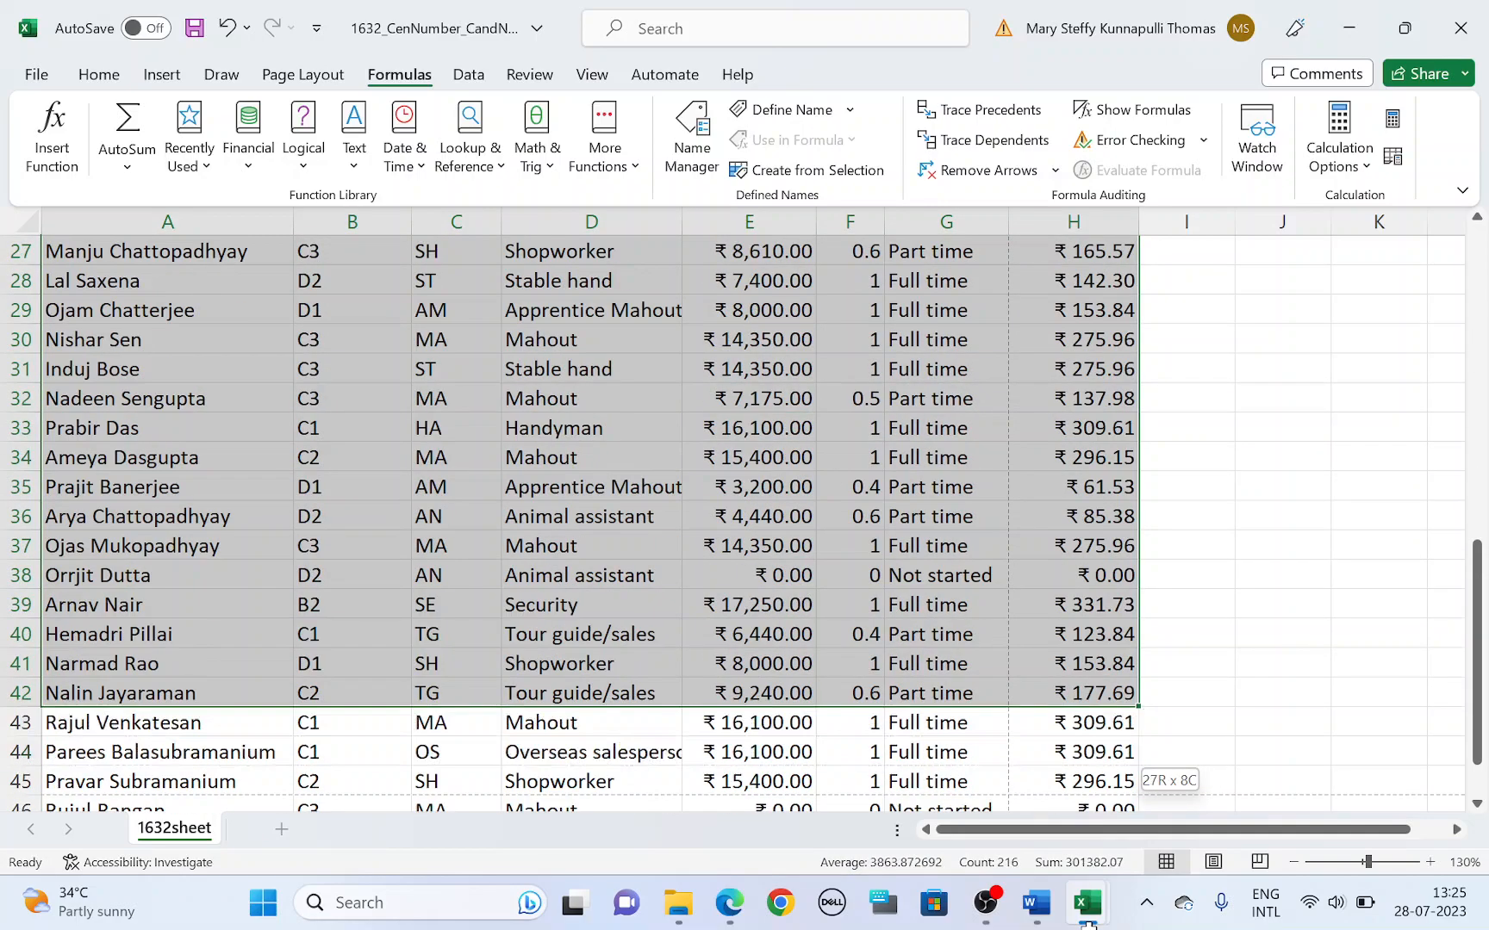
pyautogui.scroll(3)
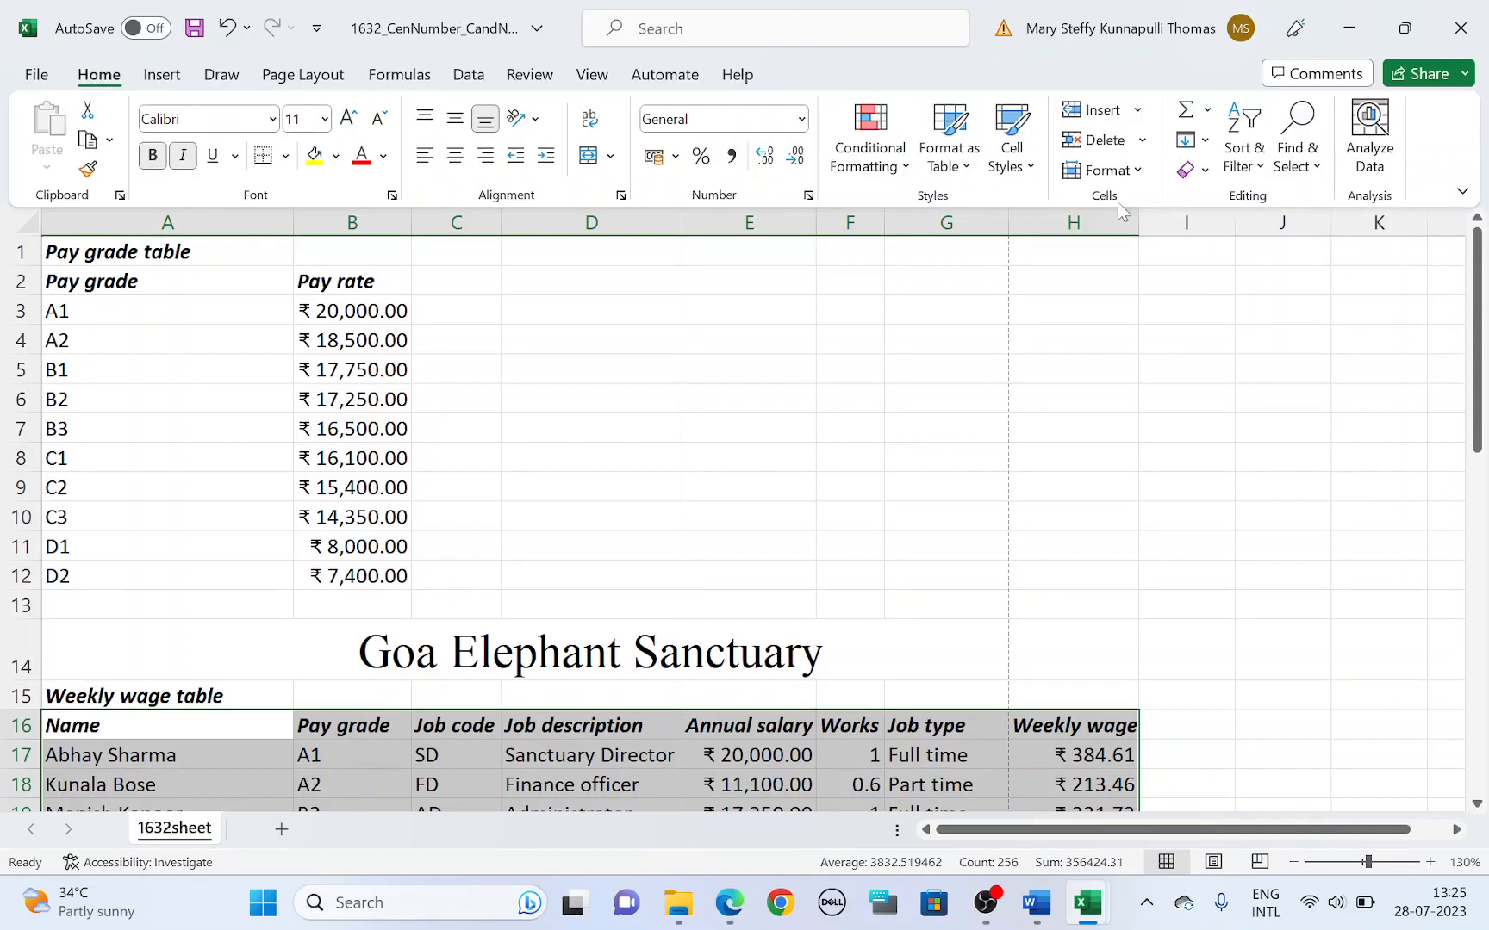
# Custom-sort the table by Annual salary largest to smallest, then Job description A to Z.
pyautogui.click(1243, 136)
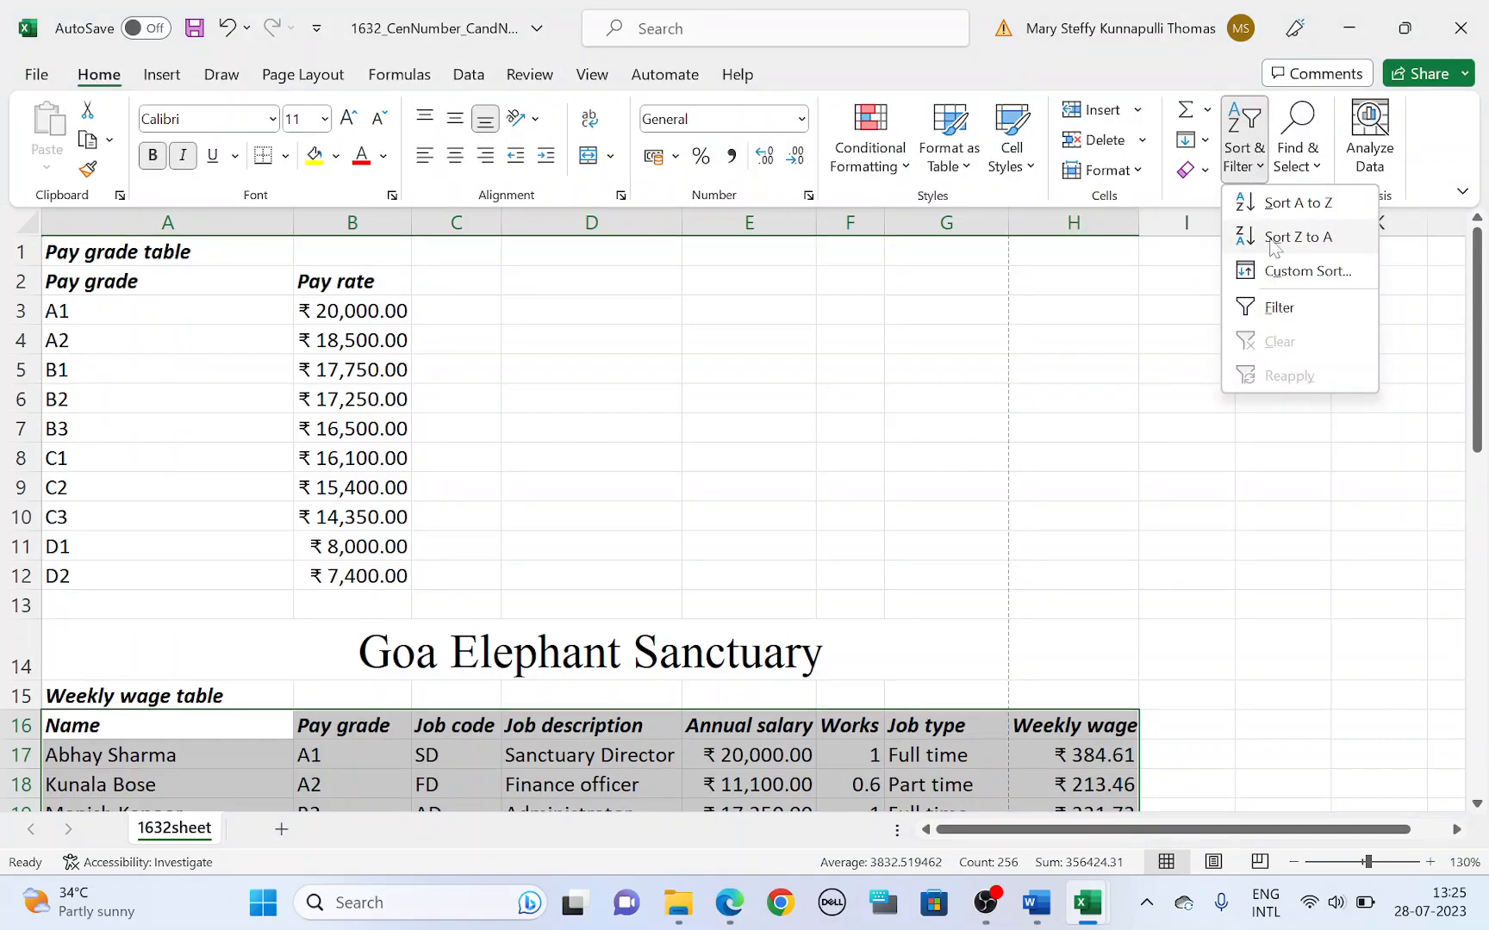
pyautogui.moveTo(1306, 271)
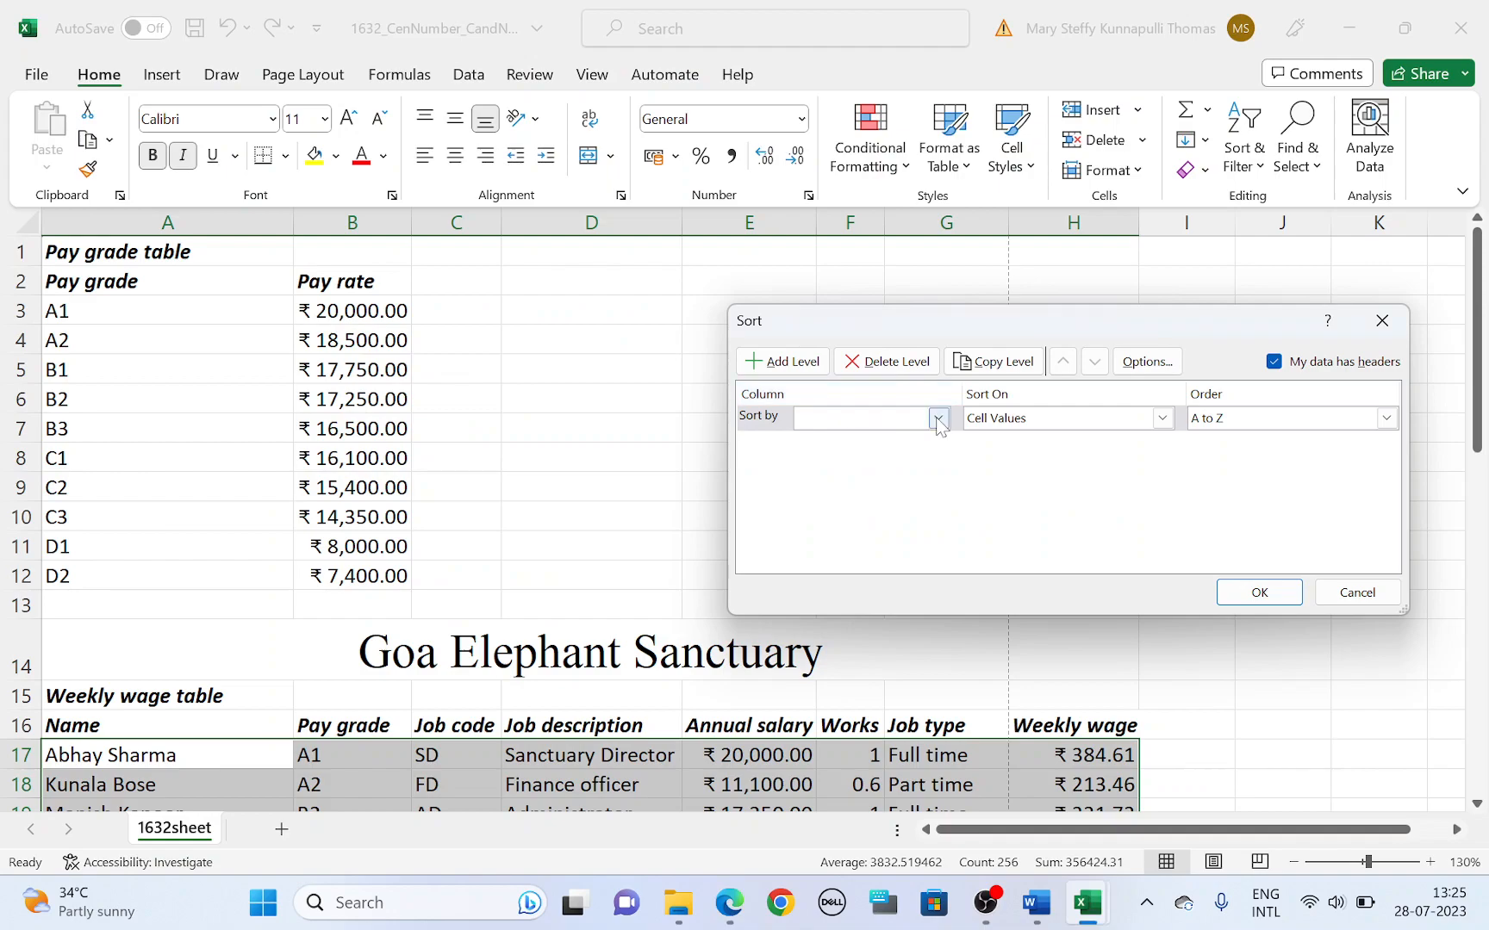
pyautogui.click(937, 417)
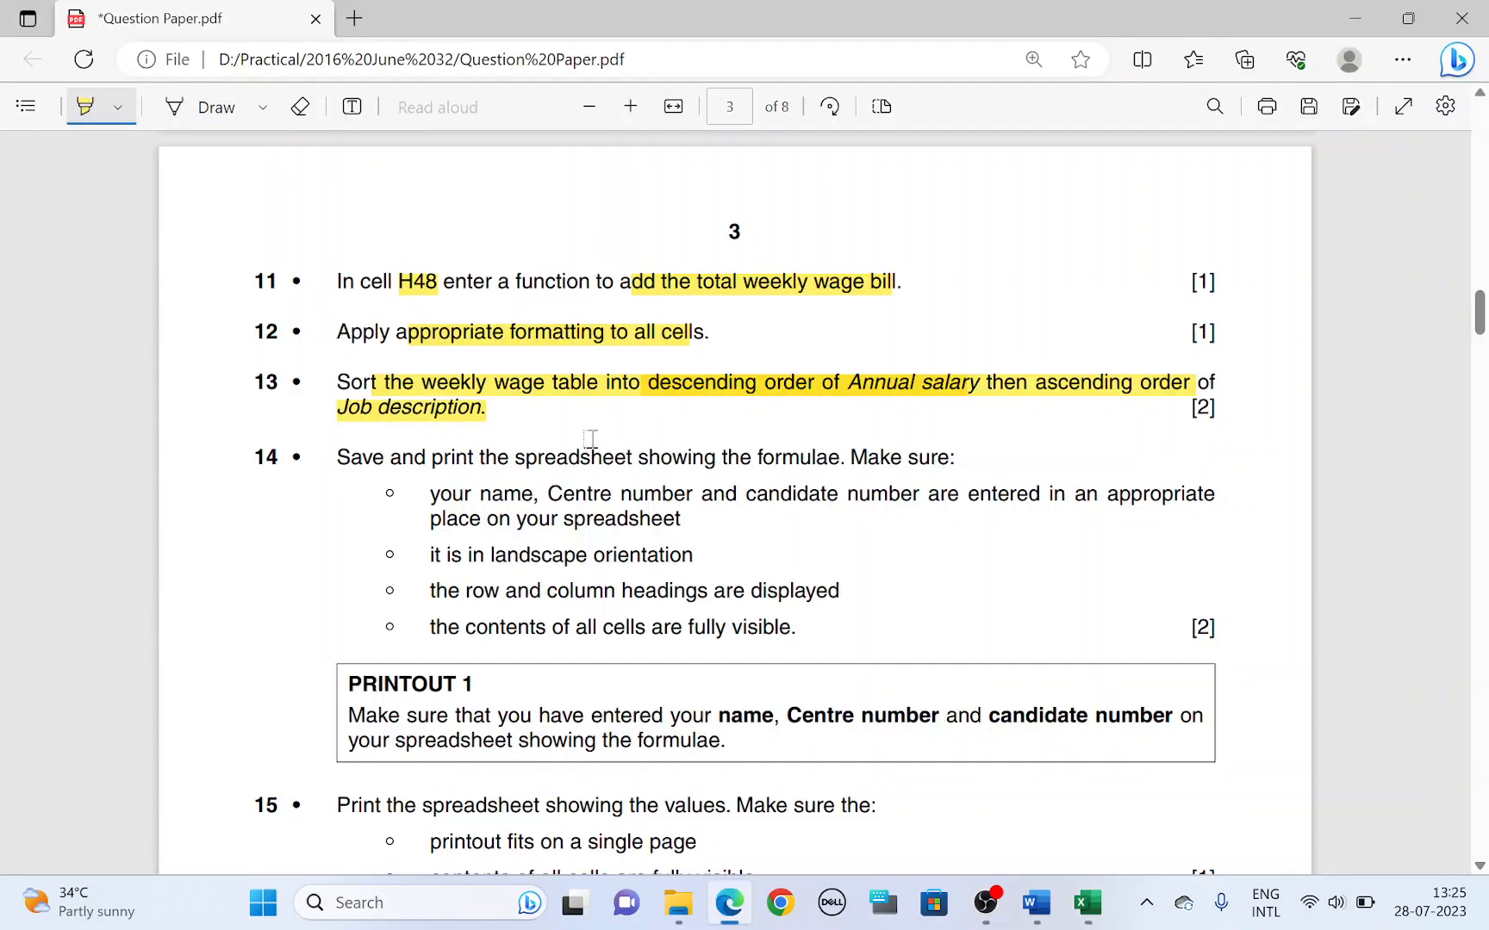
pyautogui.doubleClick(1082, 383)
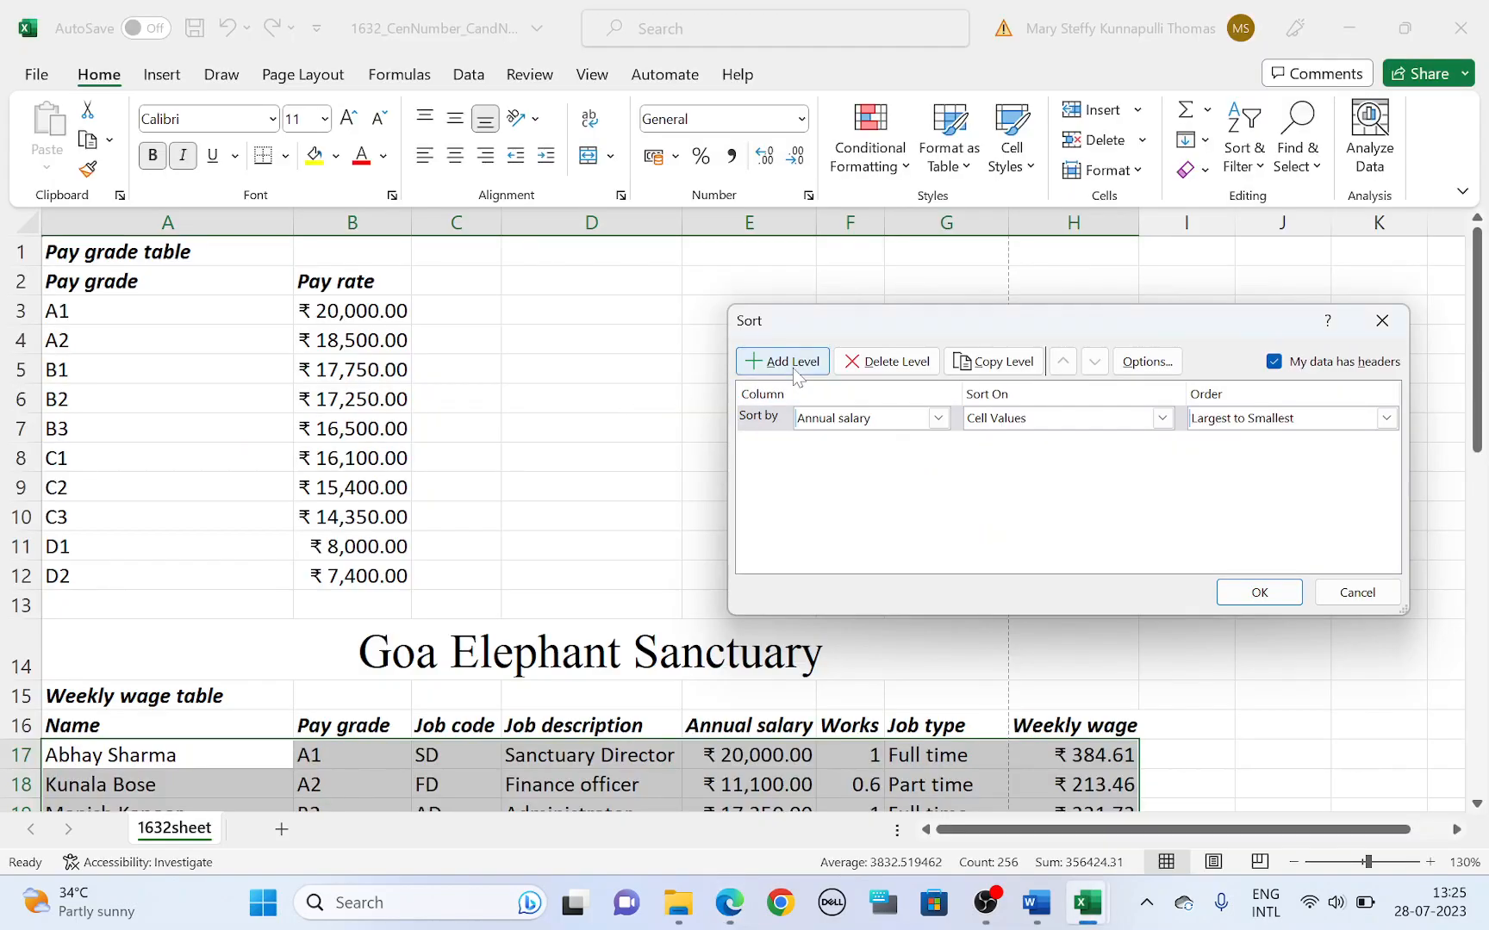
pyautogui.click(780, 360)
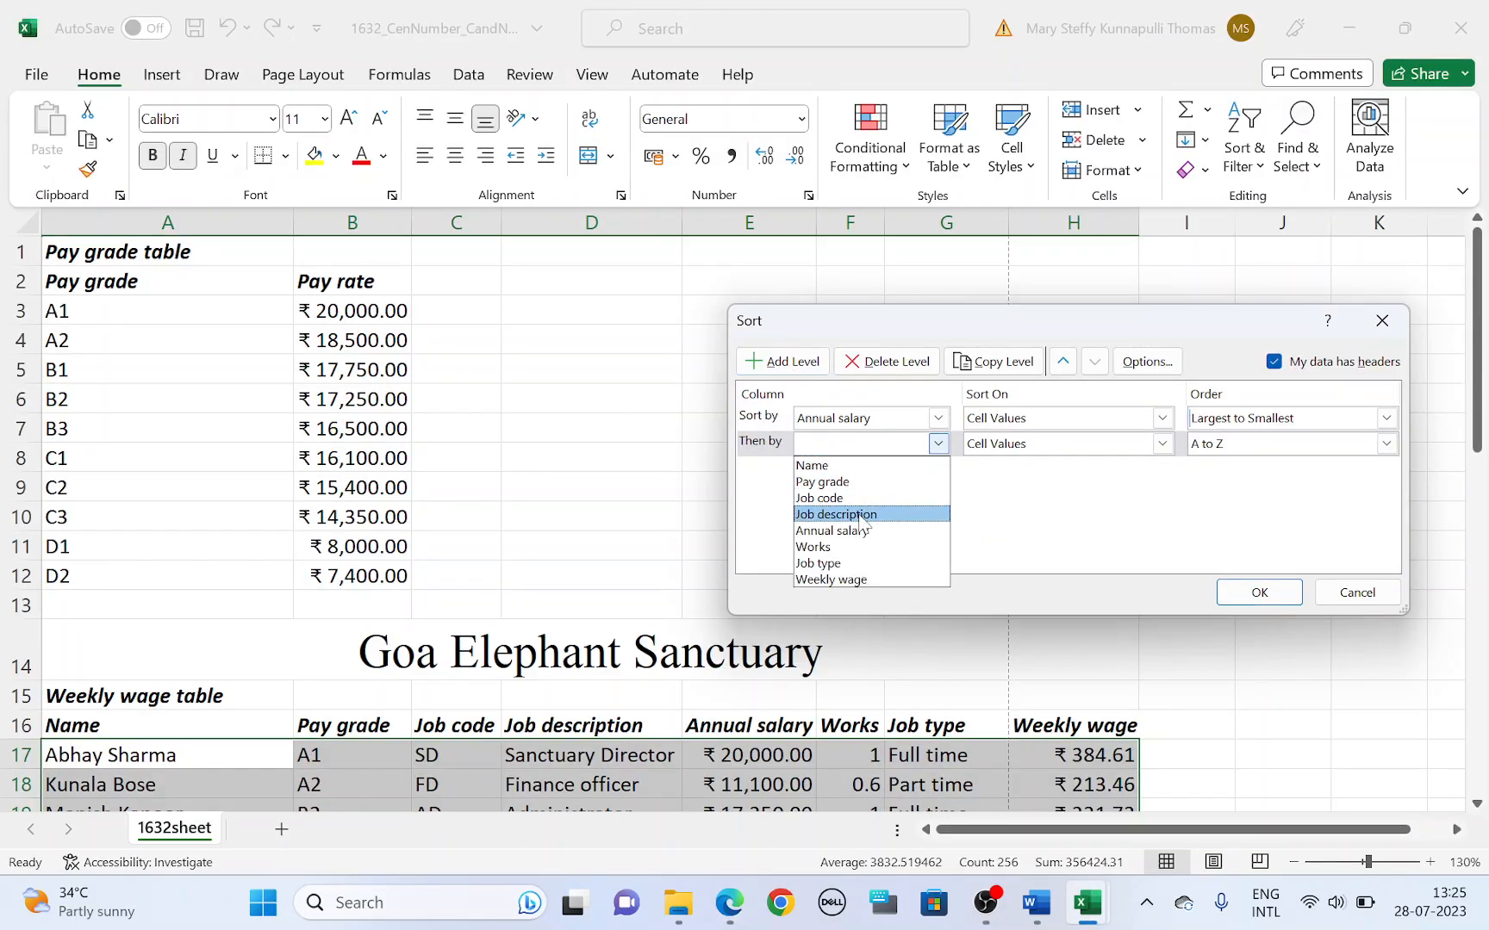
pyautogui.click(835, 513)
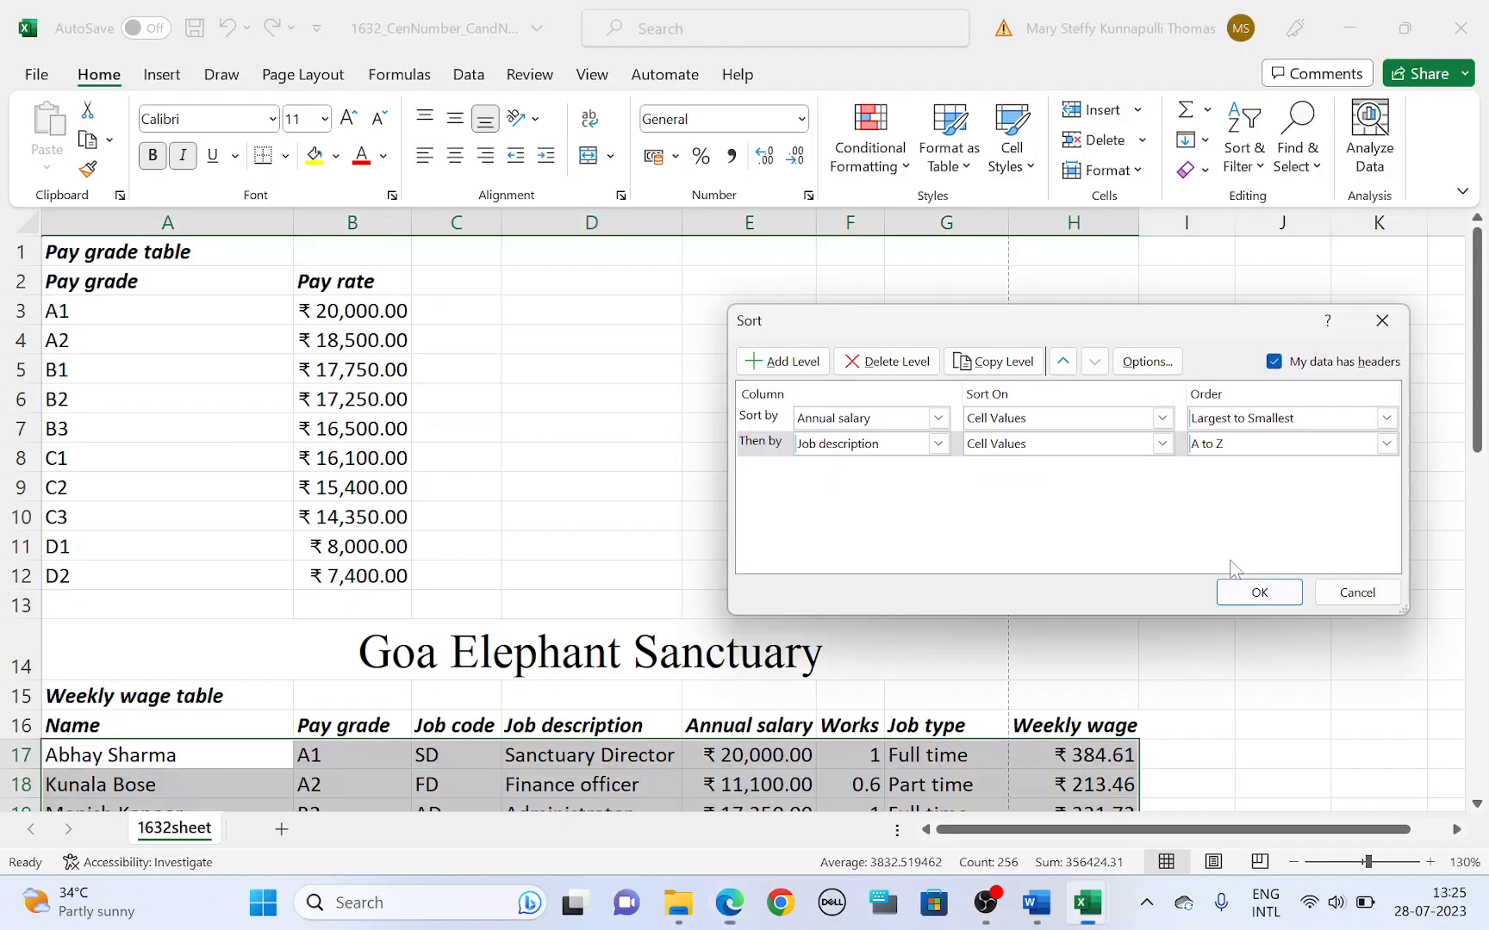
pyautogui.click(1257, 593)
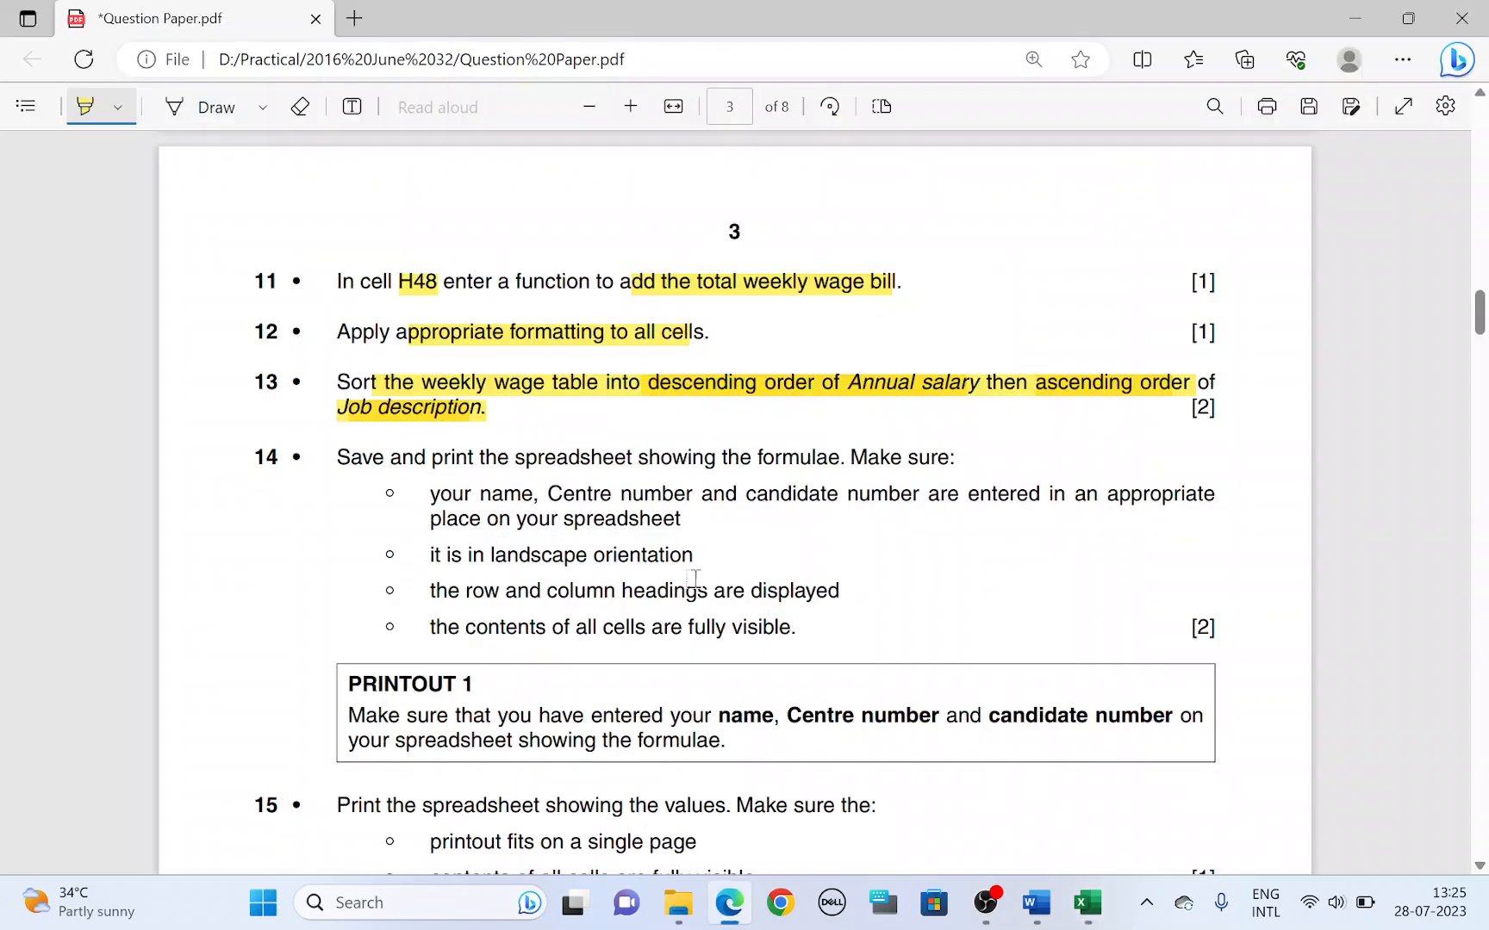
pyautogui.scroll(-3)
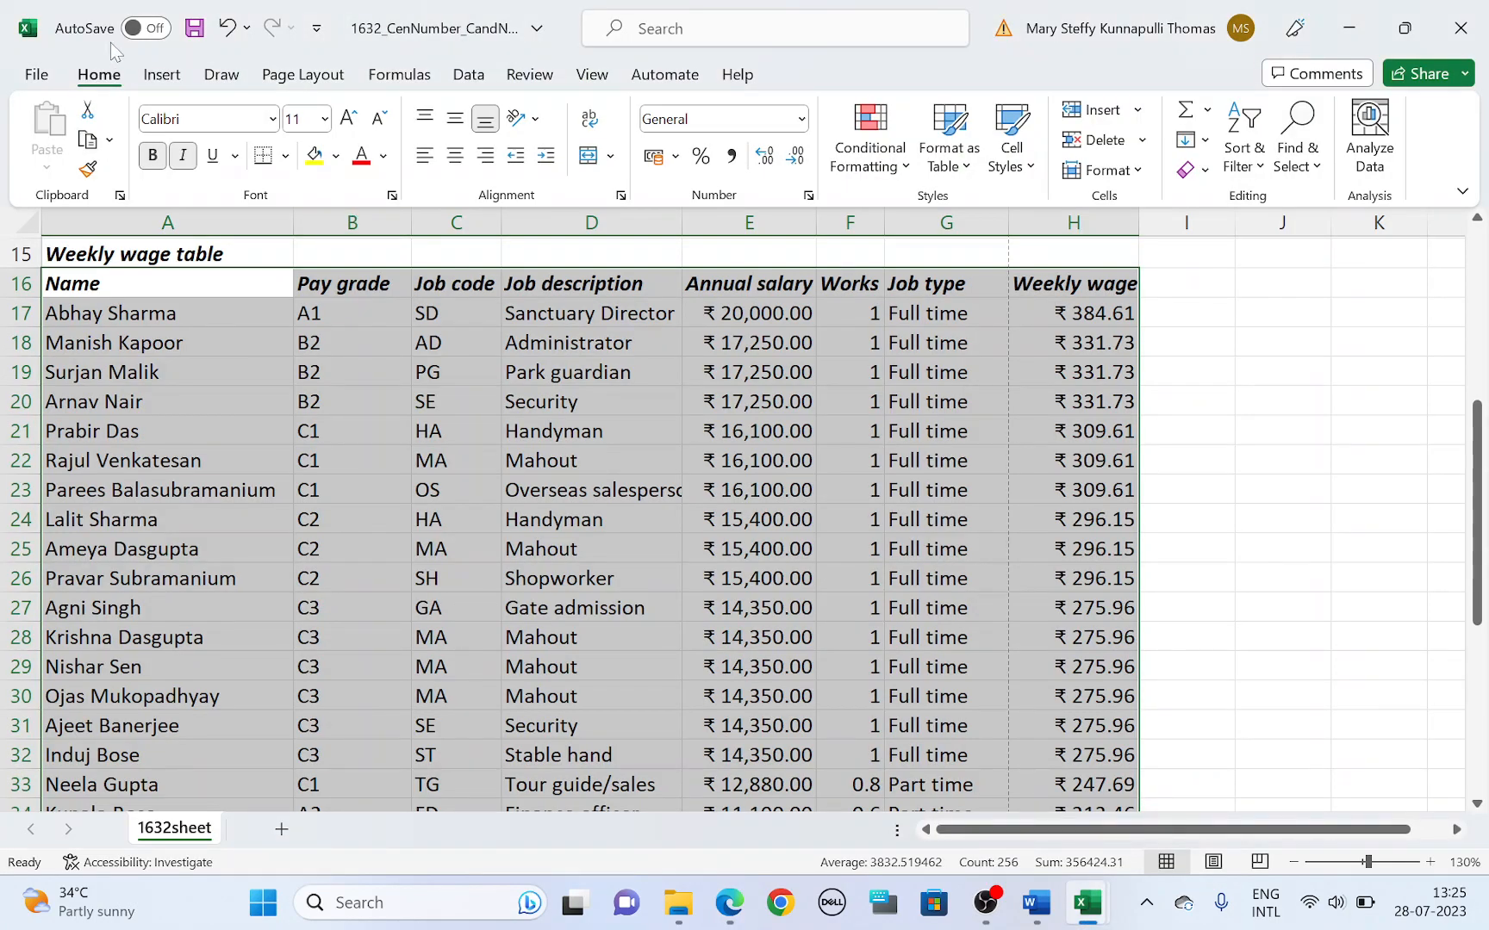
# Turn on Show Formulas so the worksheet displays formulas instead of values.
pyautogui.click(455, 370)
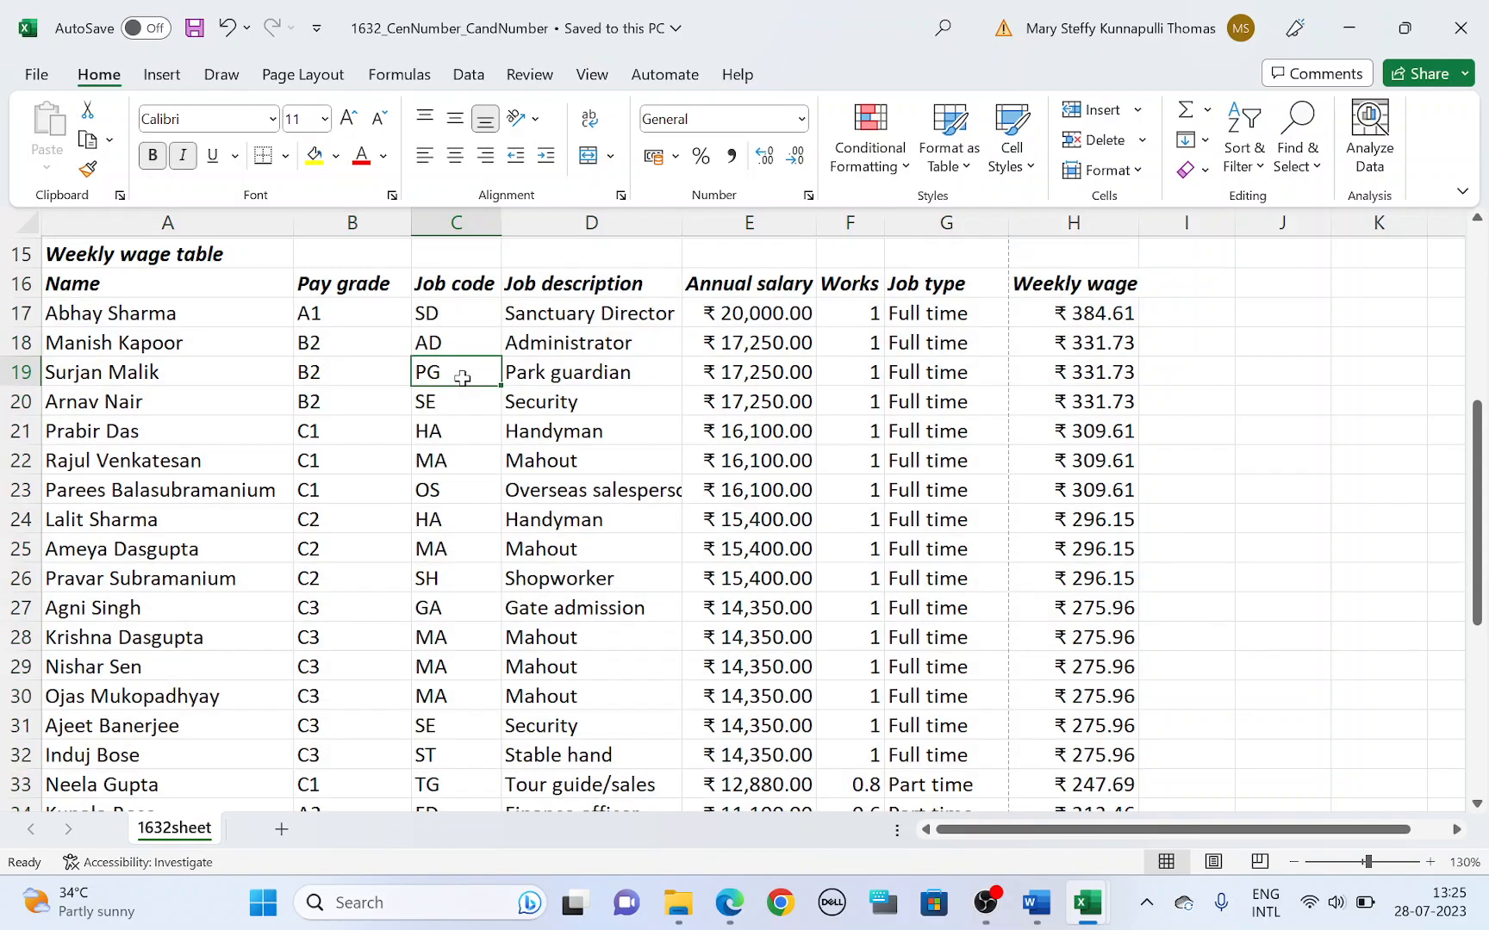
pyautogui.click(398, 74)
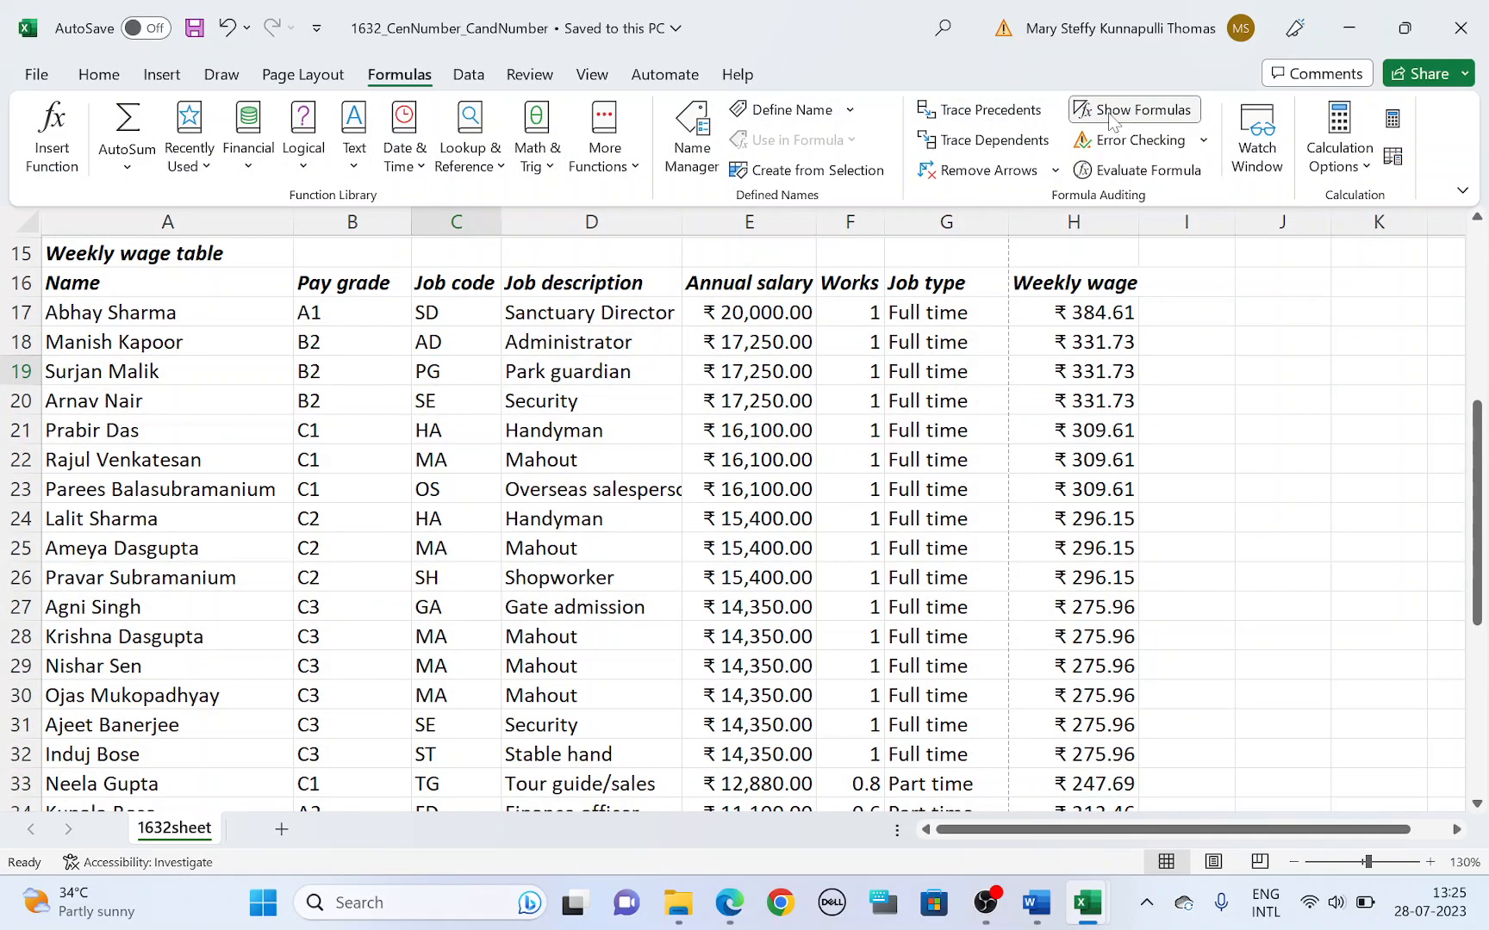
pyautogui.click(1132, 109)
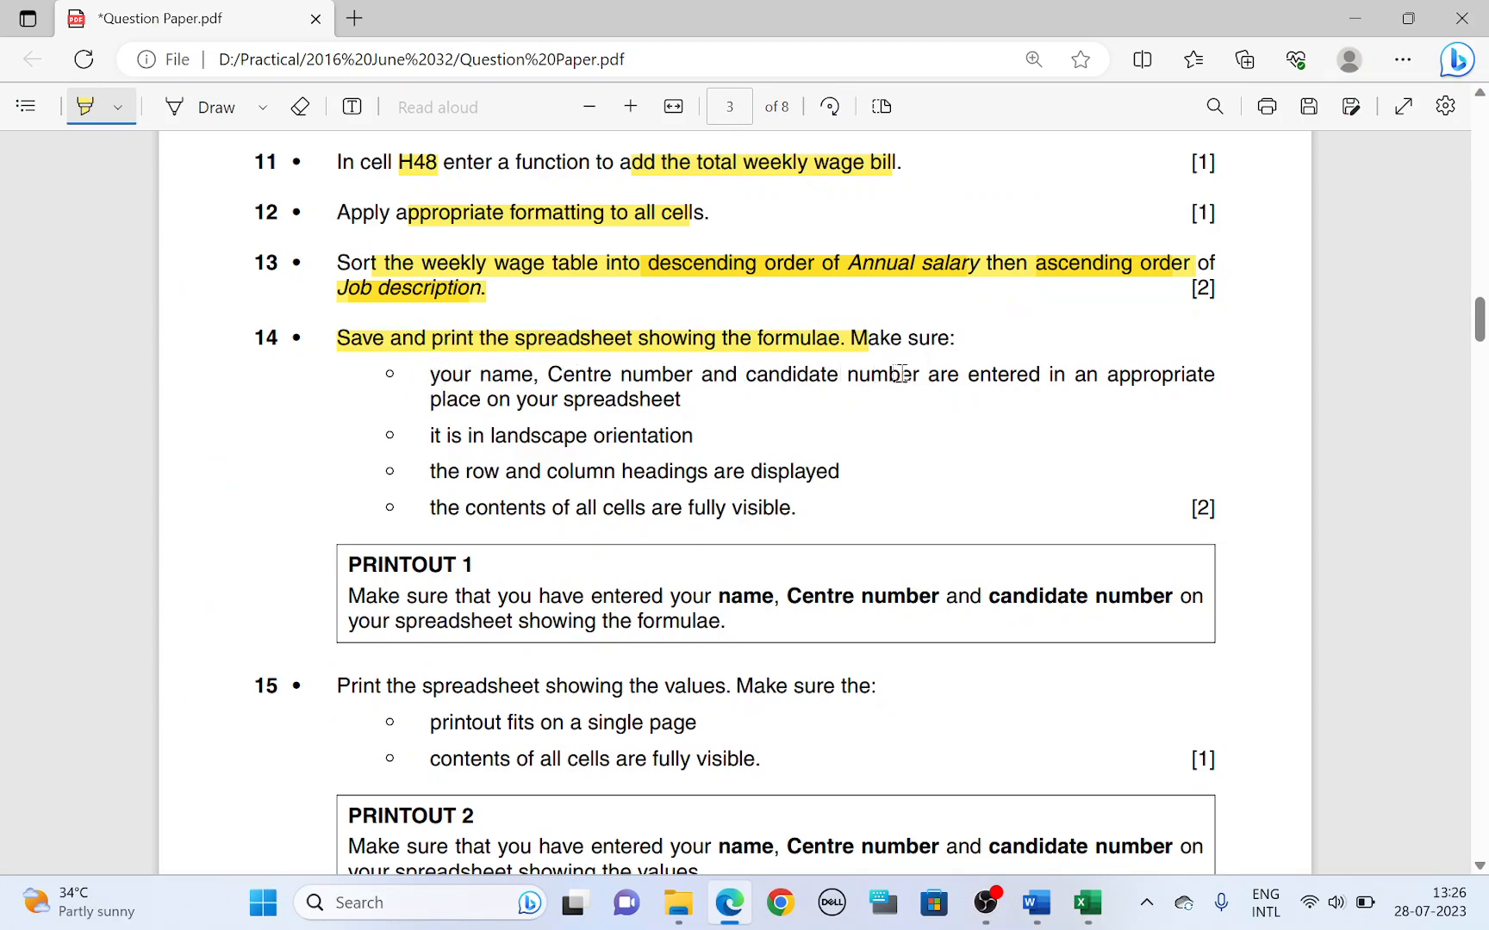
pyautogui.moveTo(961, 388)
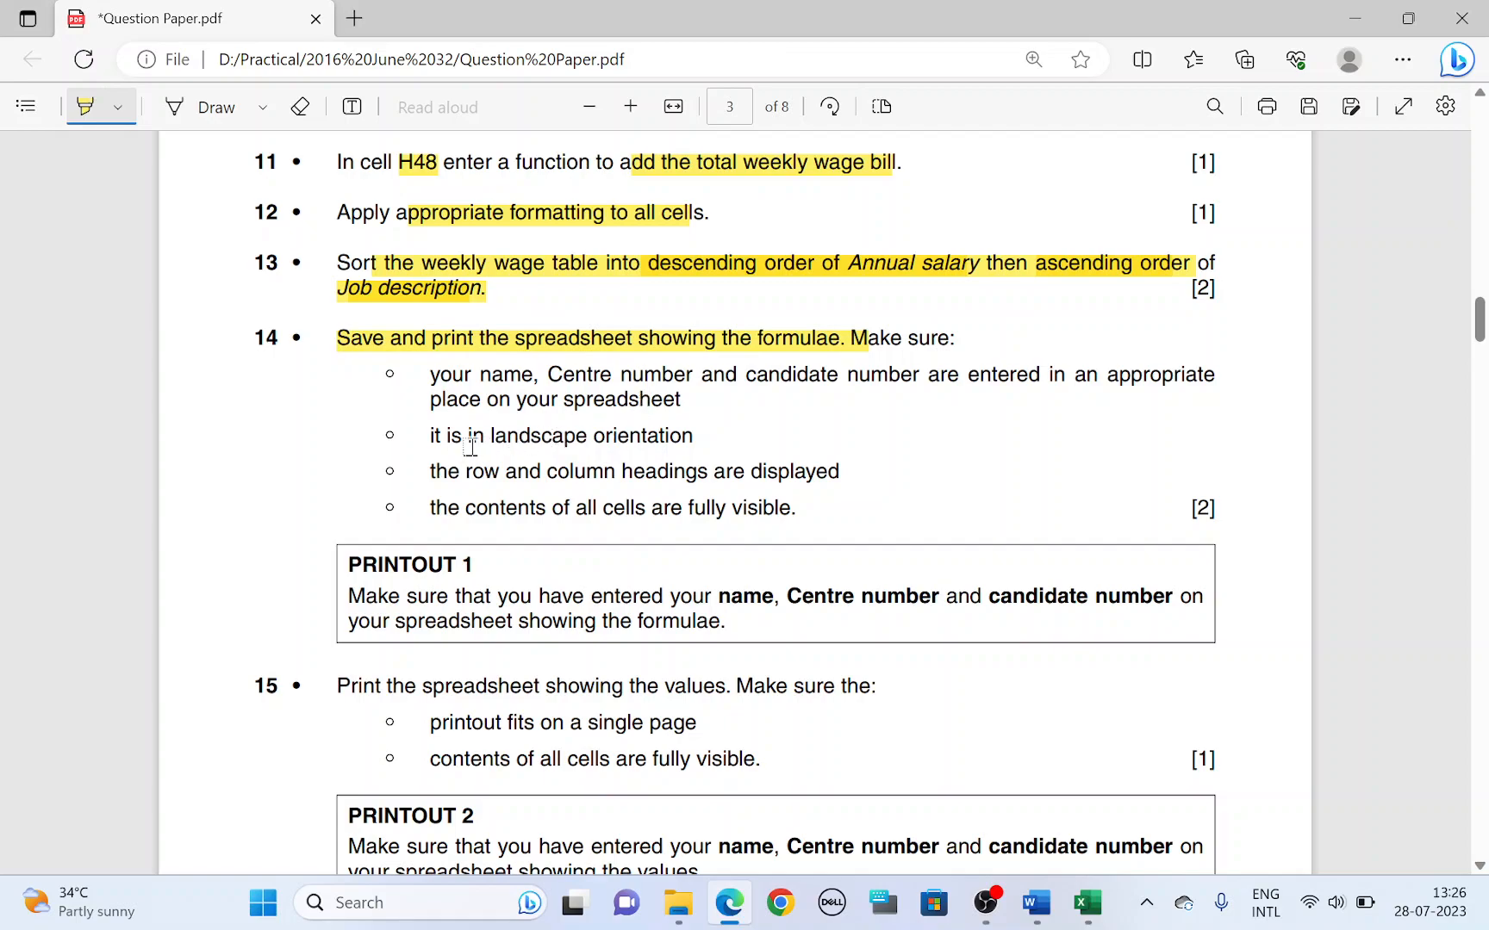
# Highlight 'it is in landscape orientation' in the question paper and return to Excel.
pyautogui.moveTo(429, 436); pyautogui.dragTo(693, 435)
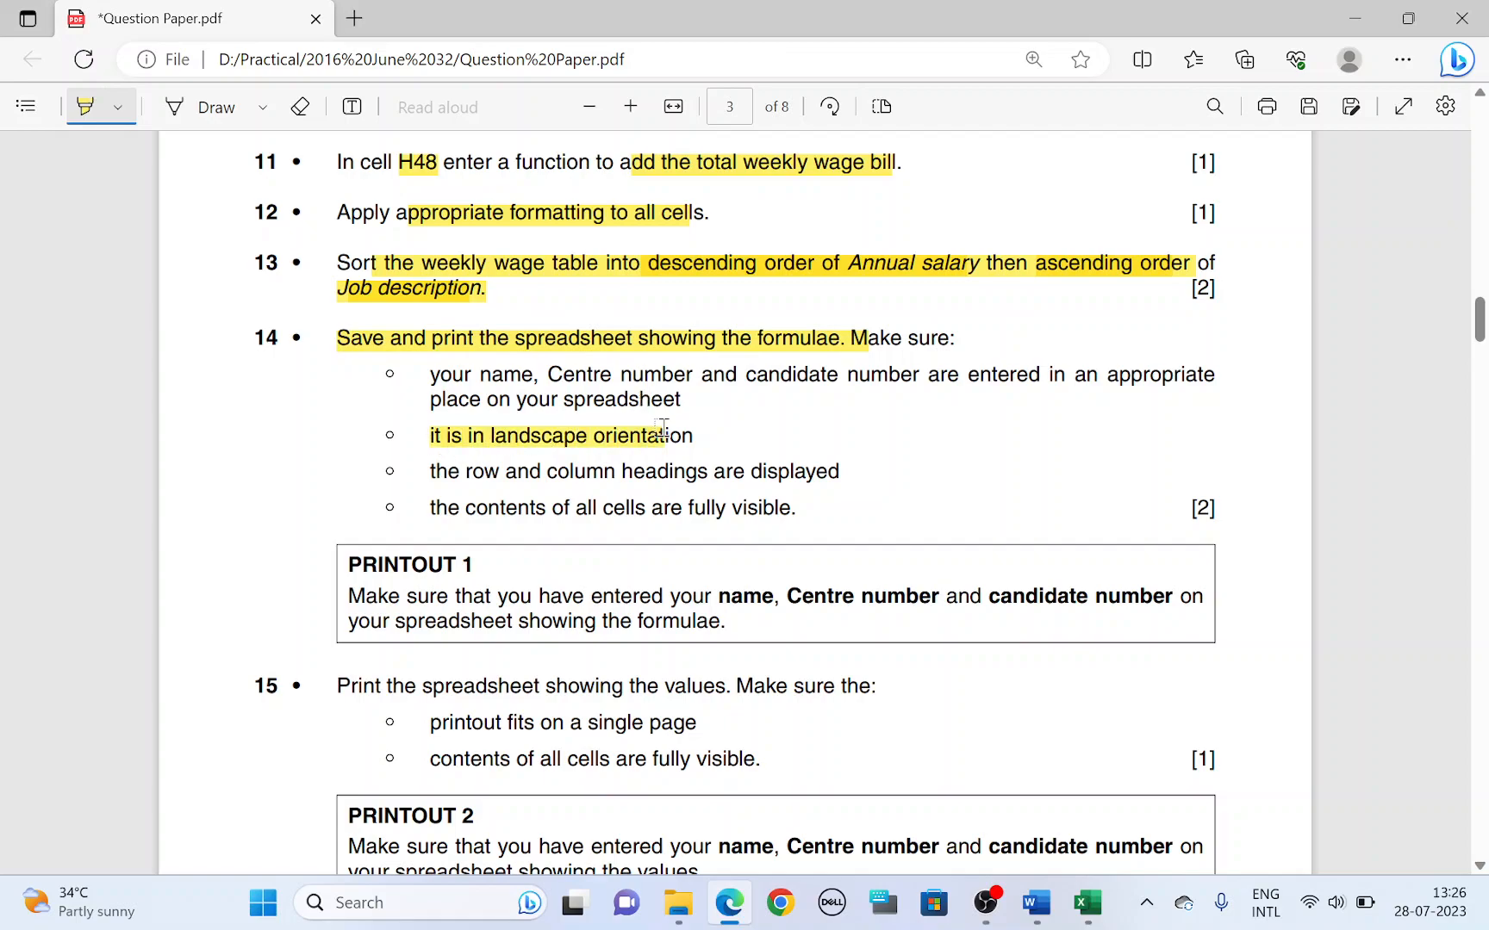
pyautogui.click(1084, 901)
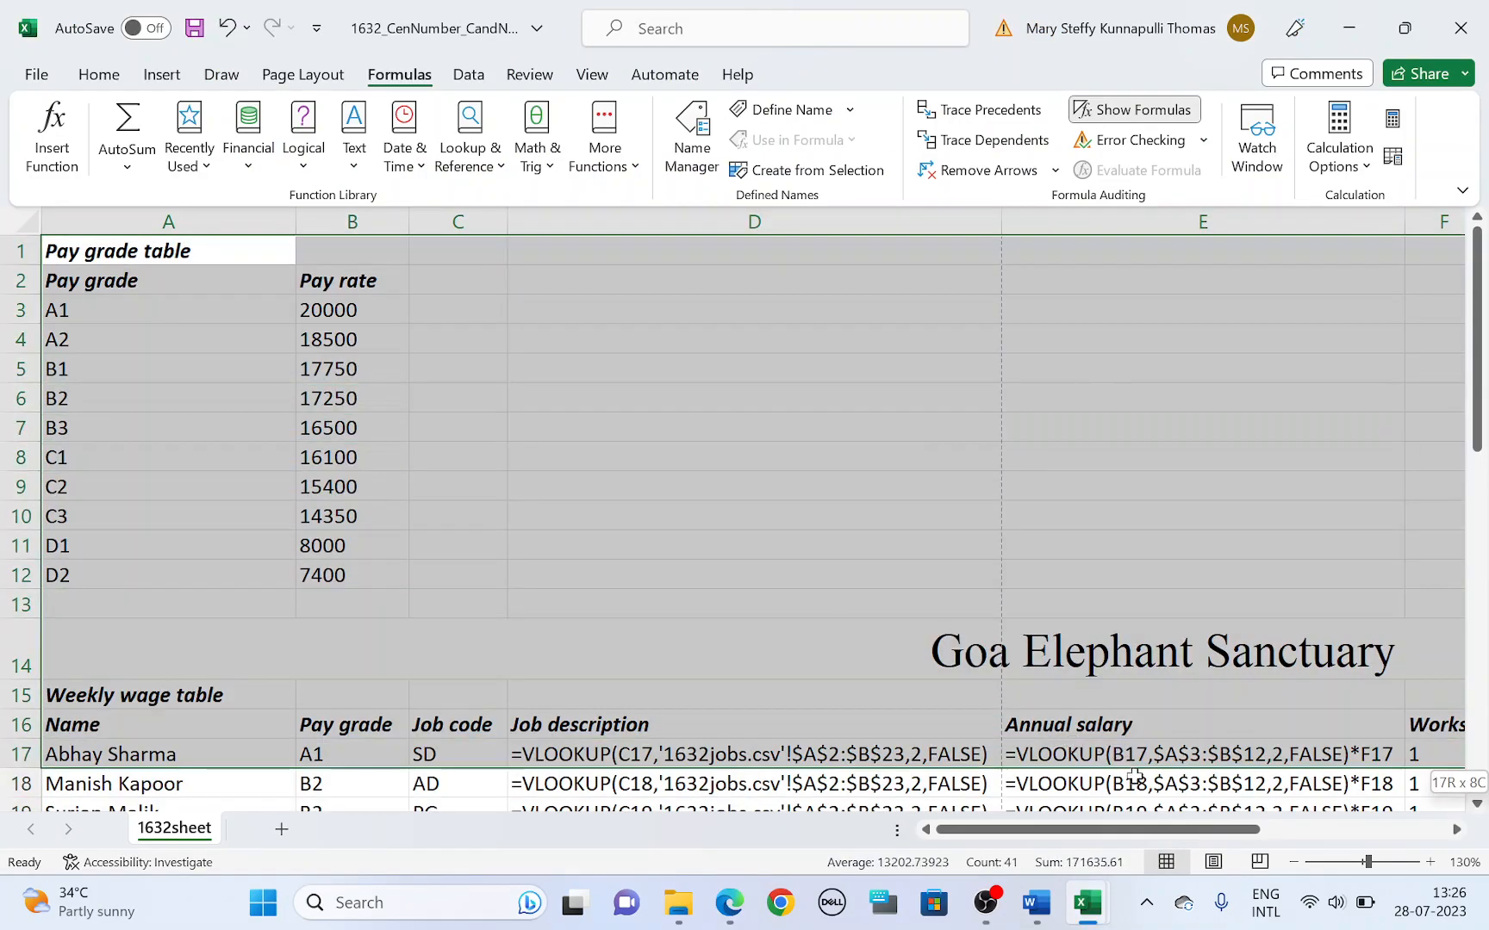
# Look through the formula sheet and check the headings requirement in the question paper.
pyautogui.scroll(-3)
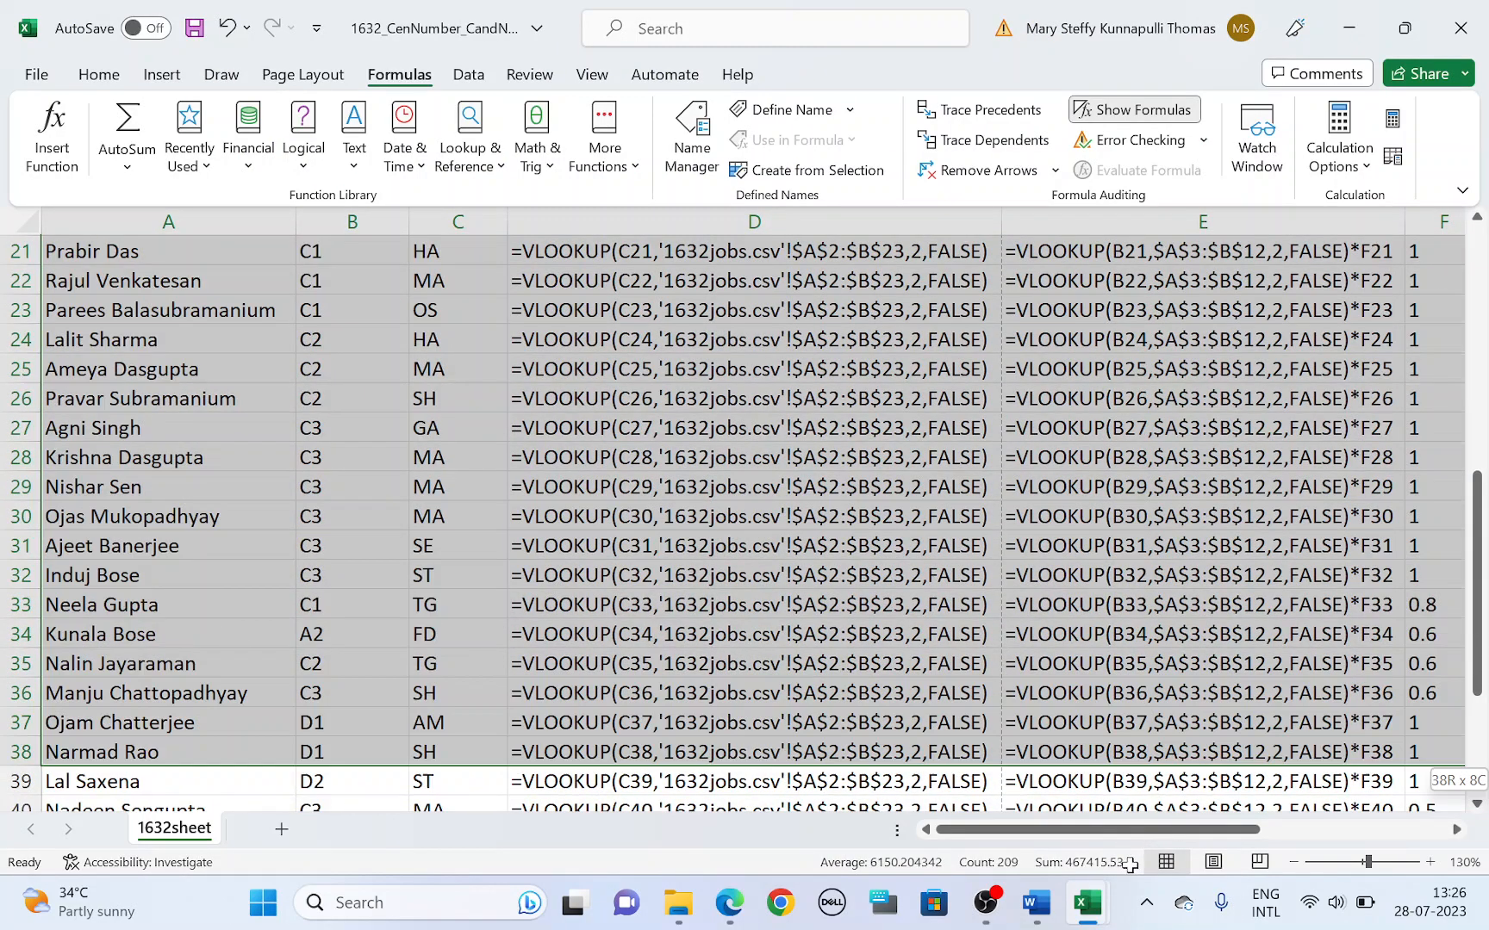
pyautogui.scroll(-3)
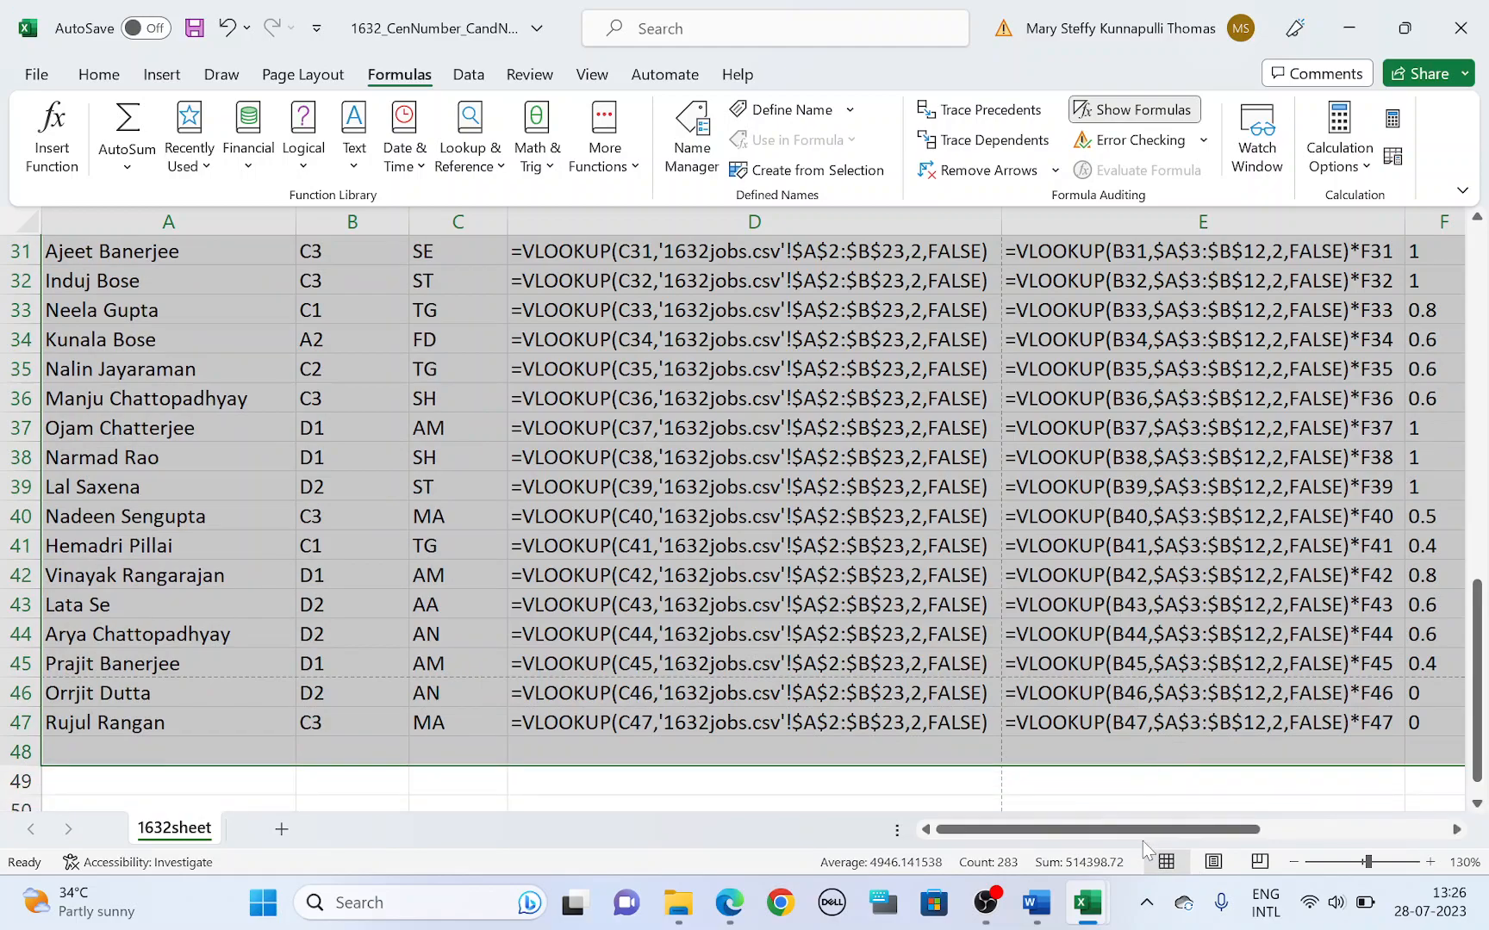
pyautogui.moveTo(1101, 829); pyautogui.dragTo(1396, 829)
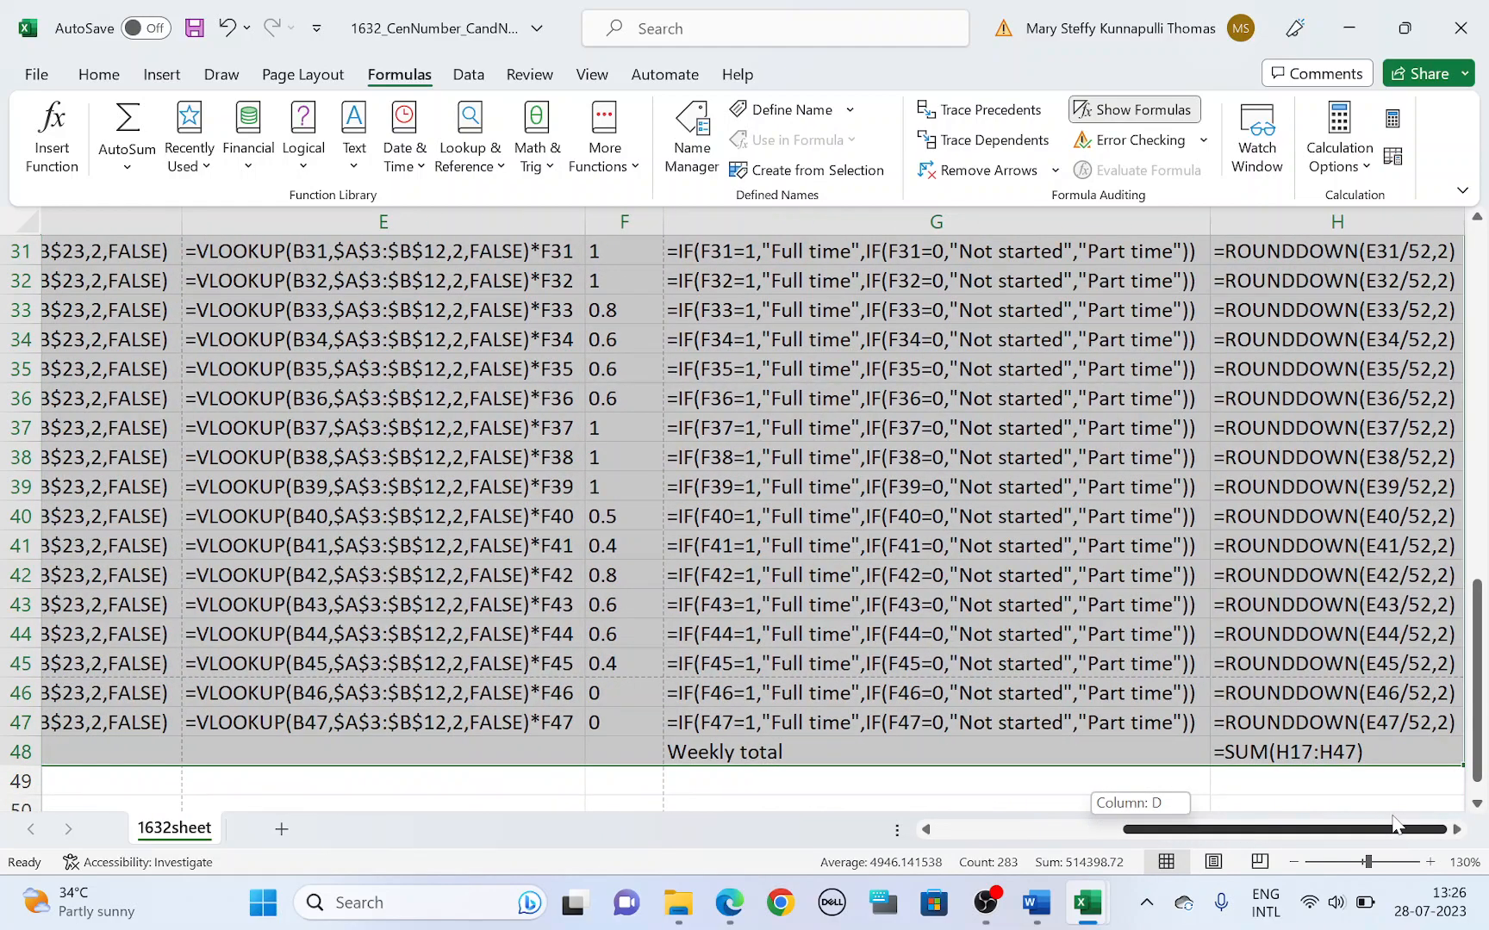
pyautogui.scroll(-3)
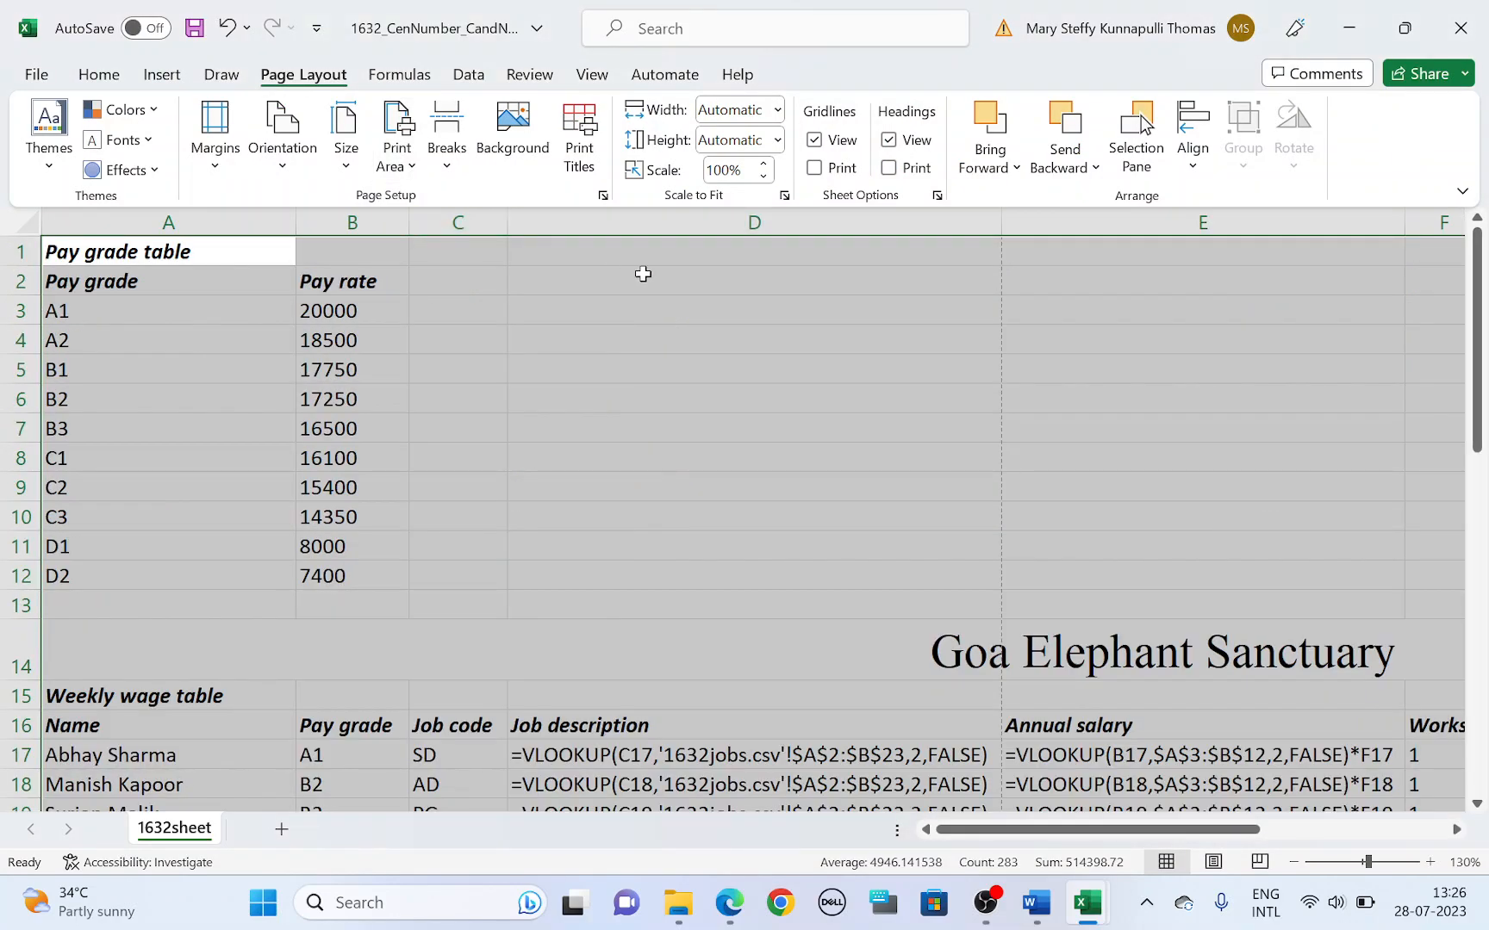
pyautogui.click(728, 903)
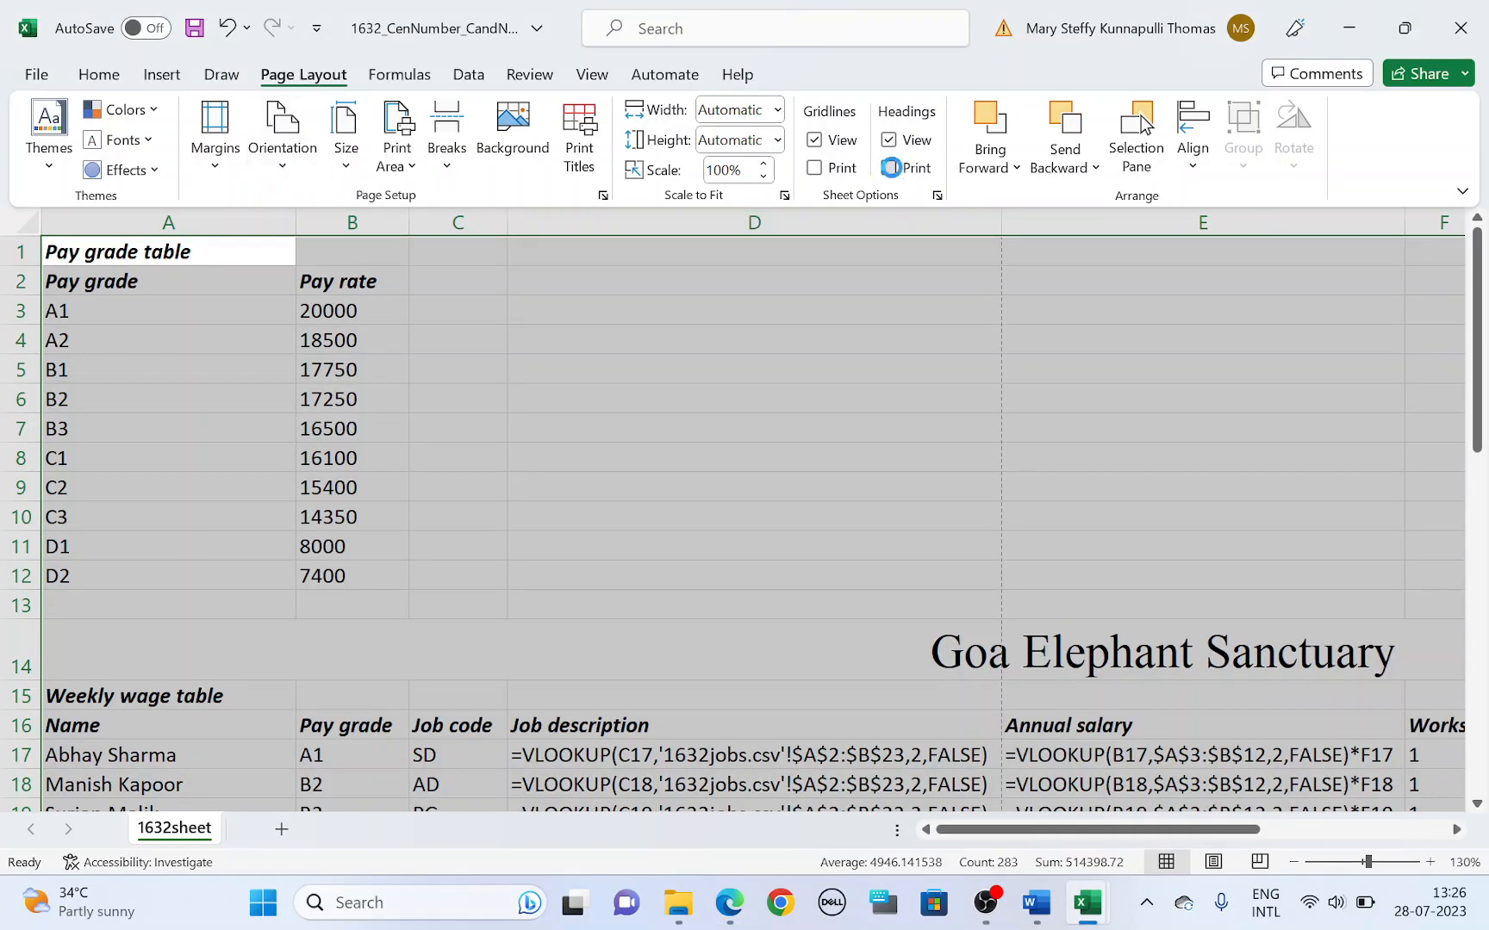
# Set row and column headings to print, then go to the workbook's File page.
pyautogui.click(887, 168)
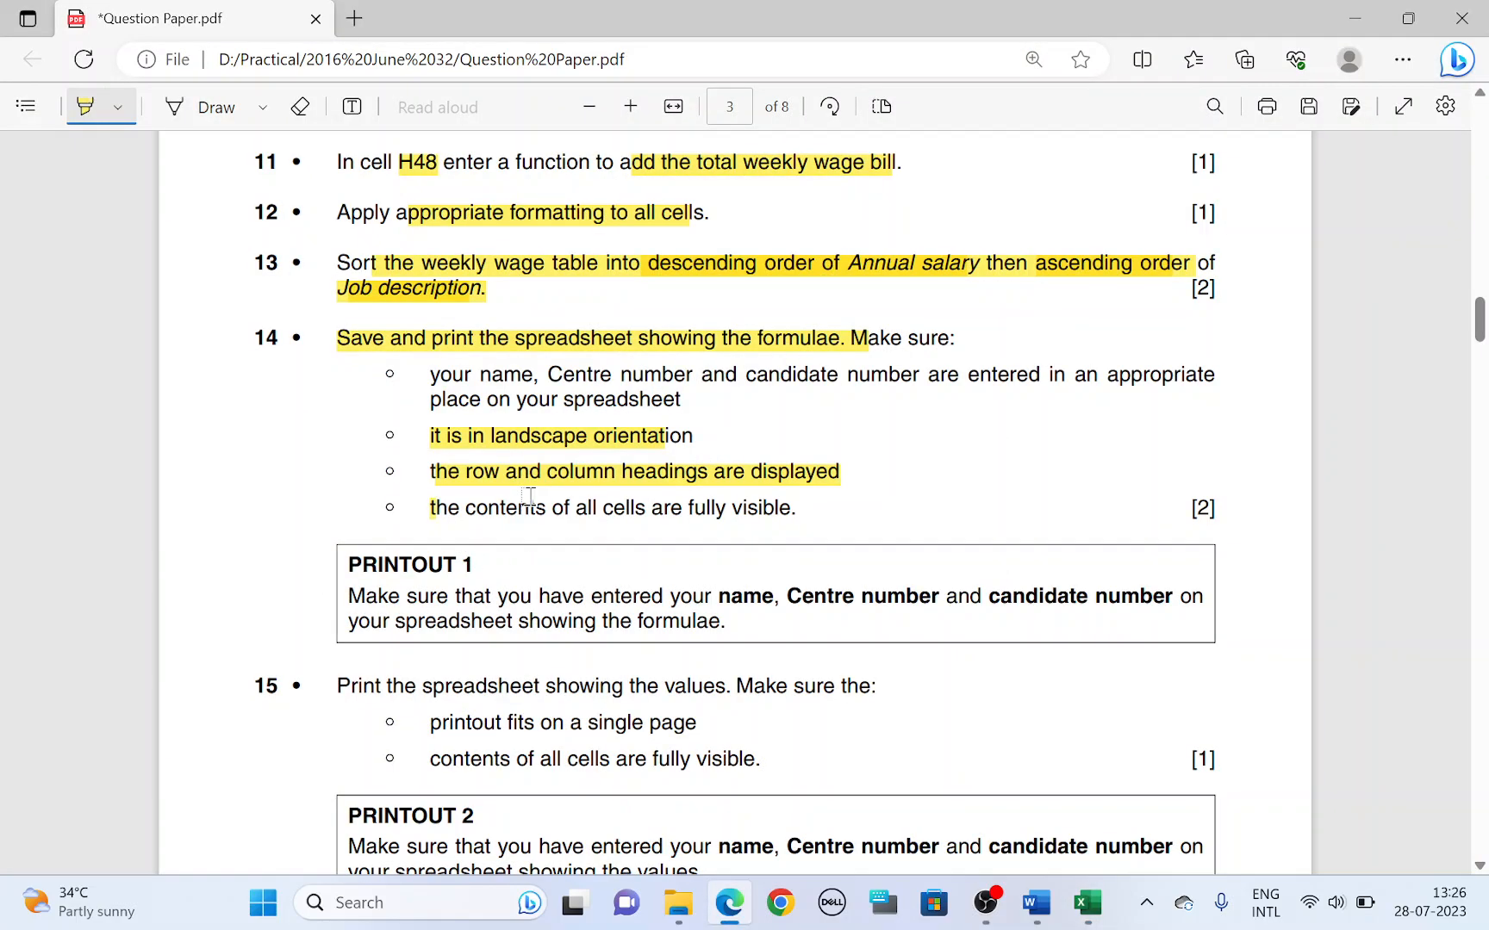
pyautogui.click(1084, 901)
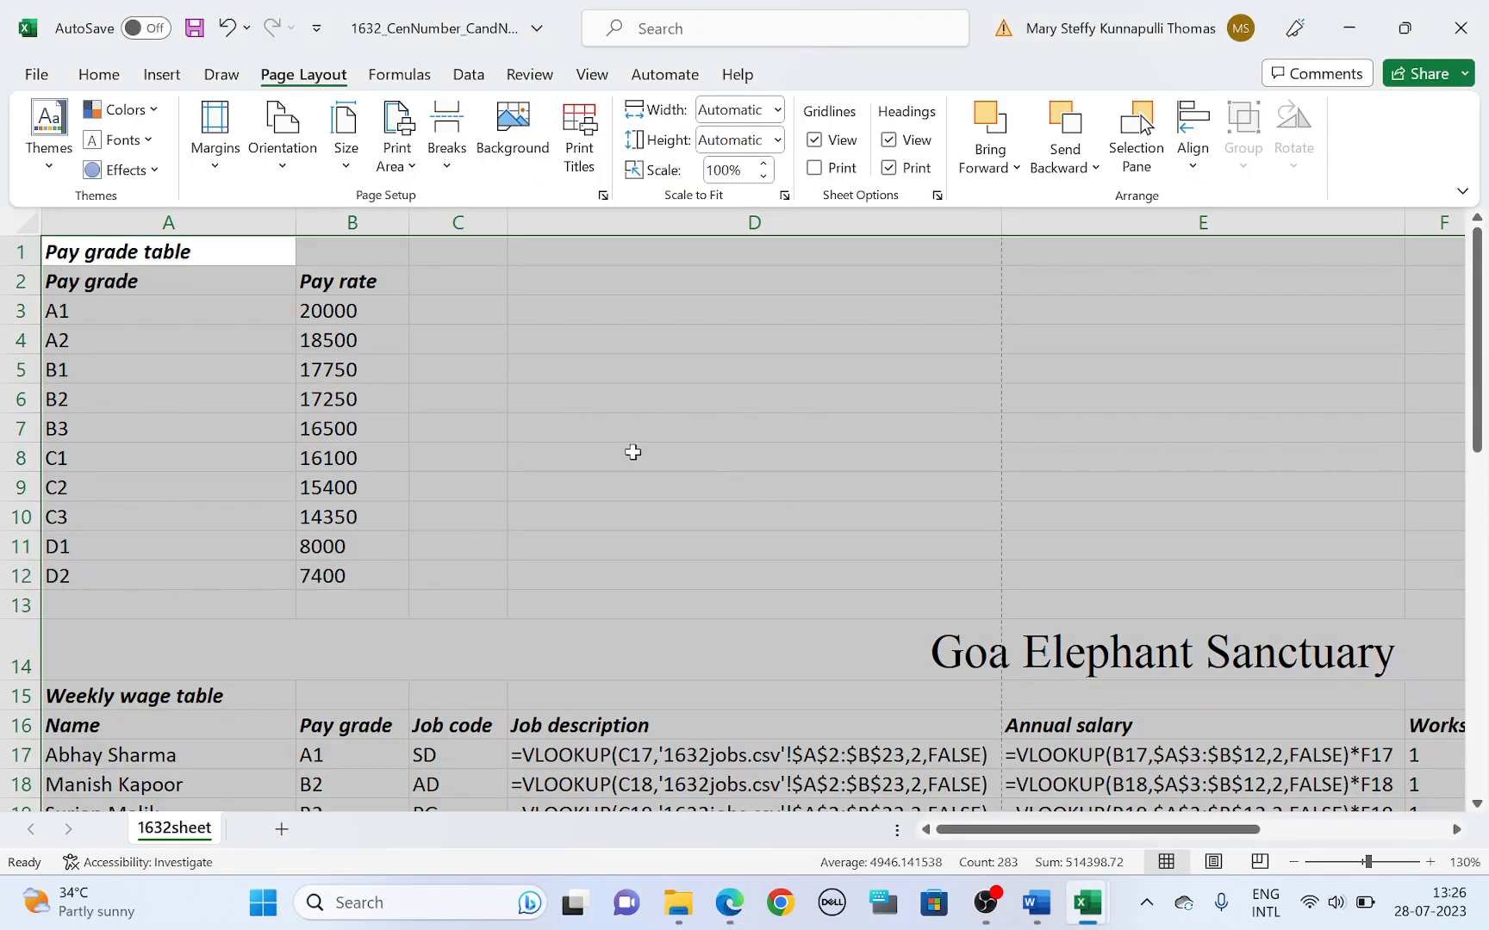
pyautogui.click(35, 74)
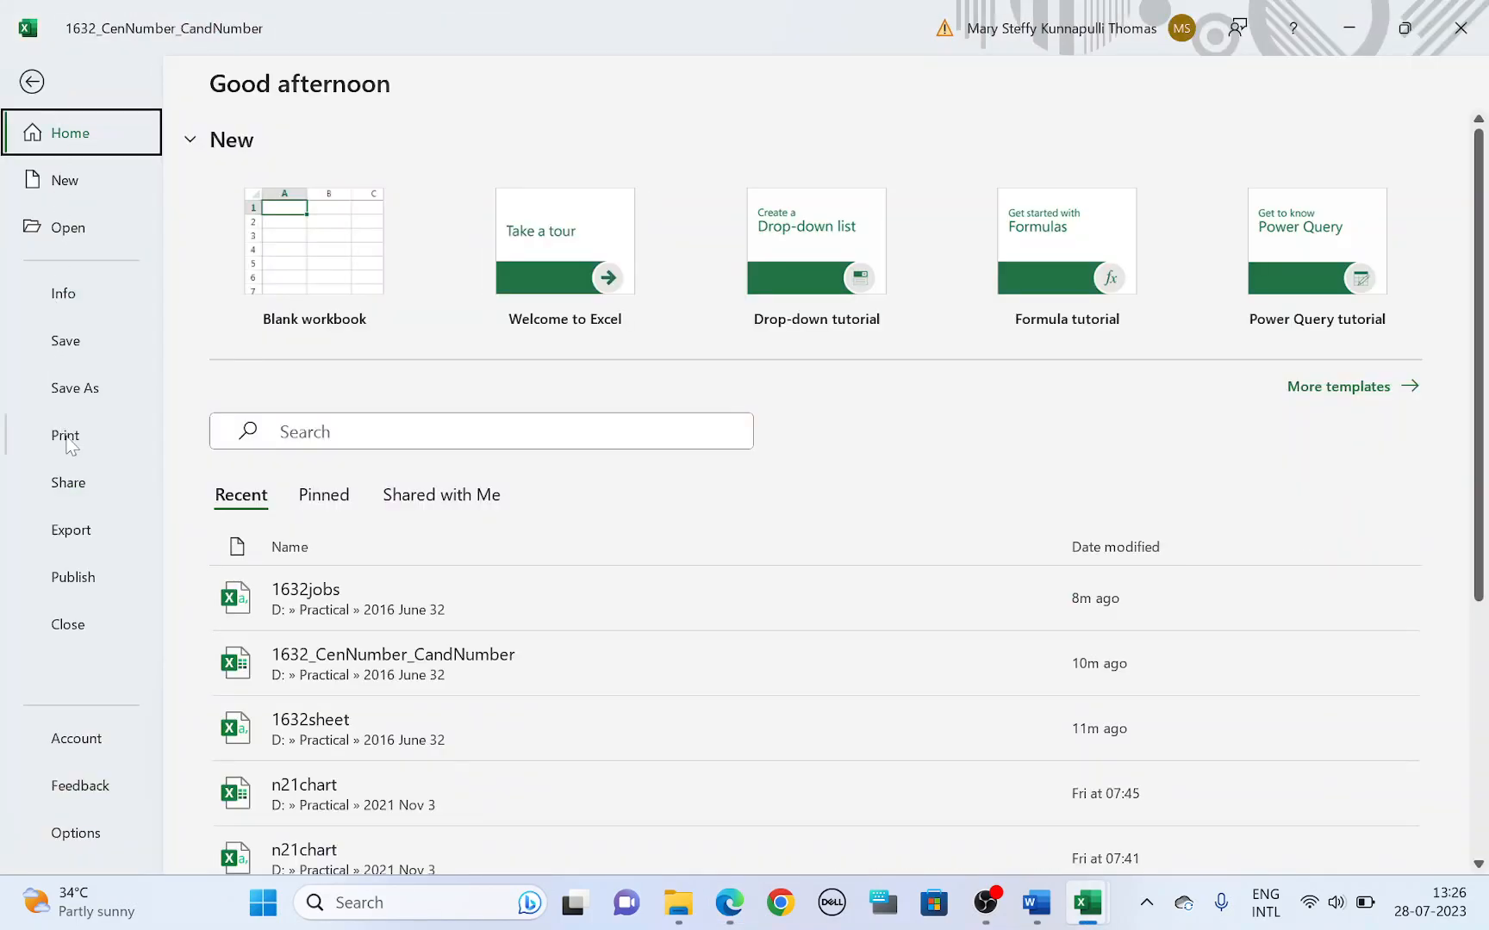
# Preview the landscape formula printout and browse through its four pages.
pyautogui.click(64, 434)
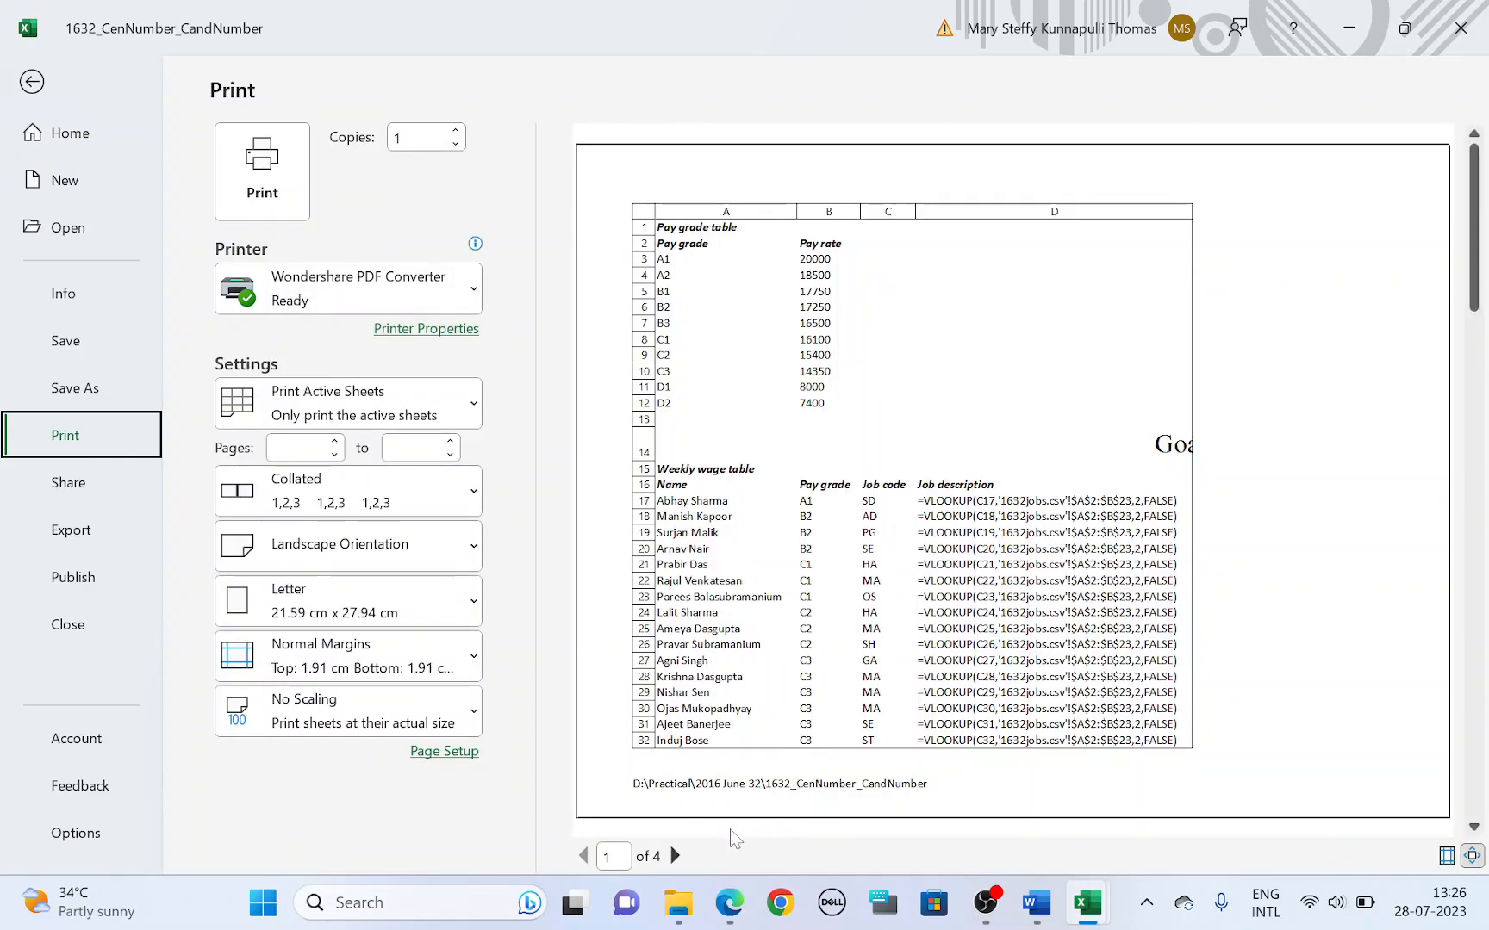
pyautogui.click(676, 854)
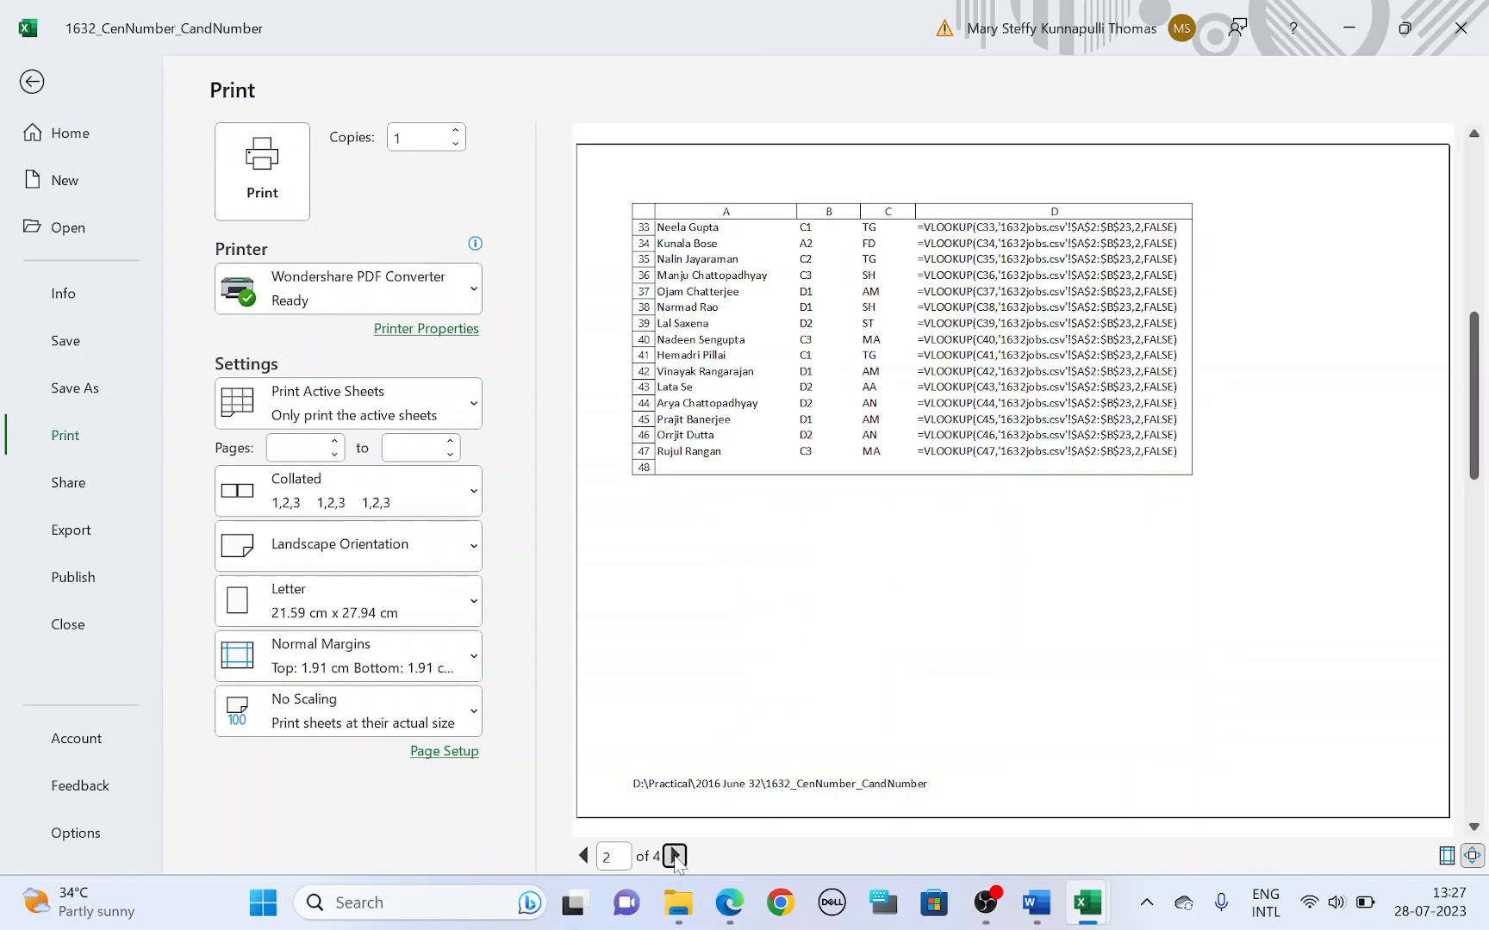
pyautogui.click(674, 856)
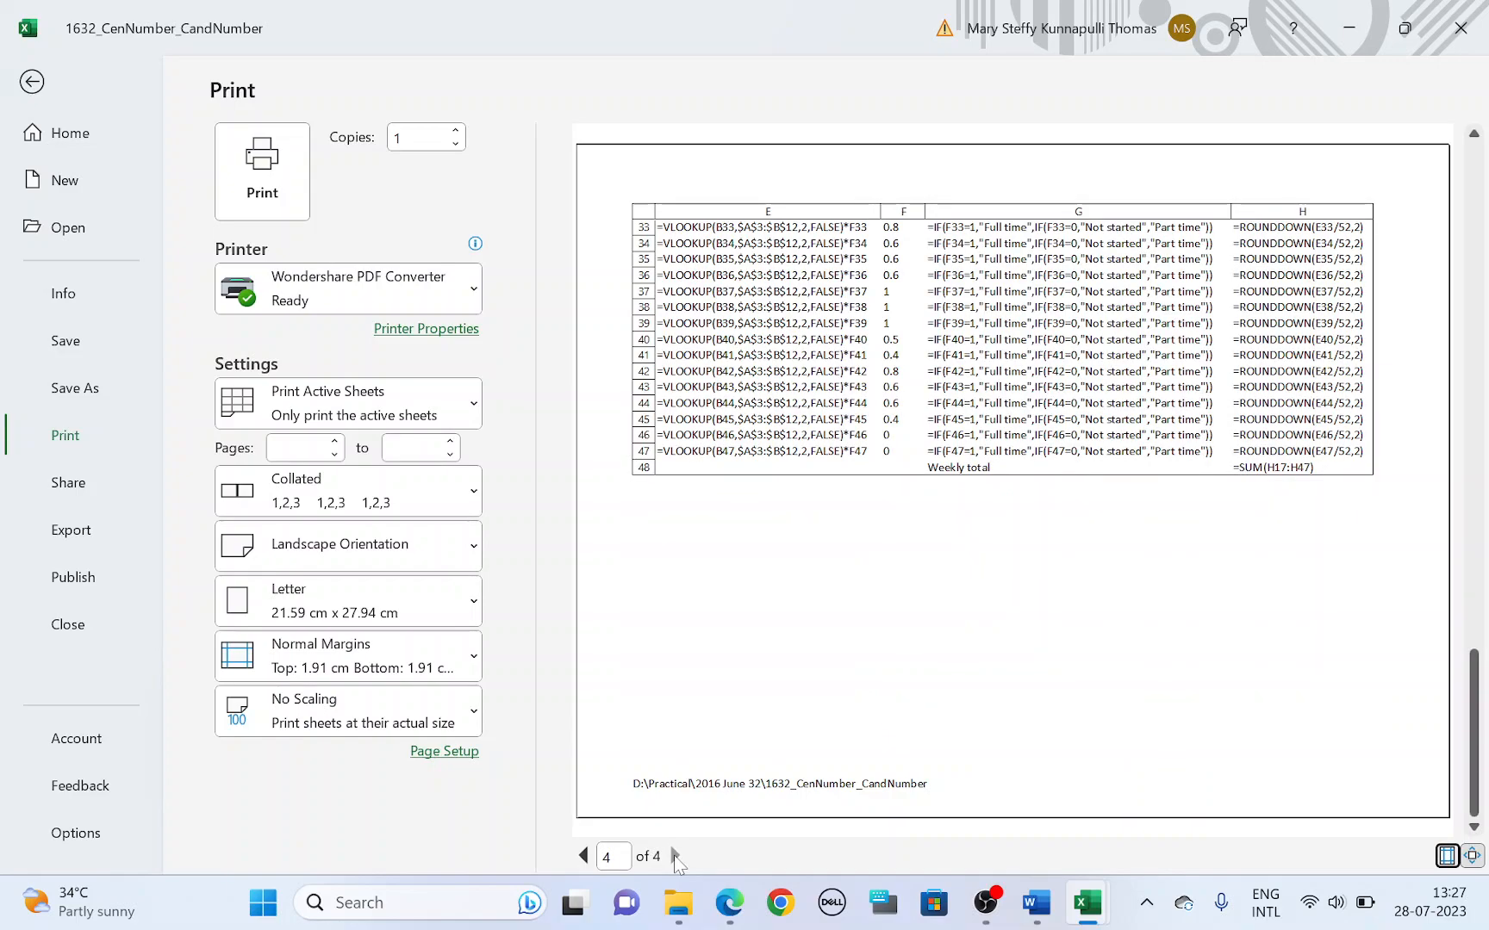
pyautogui.moveTo(589, 863)
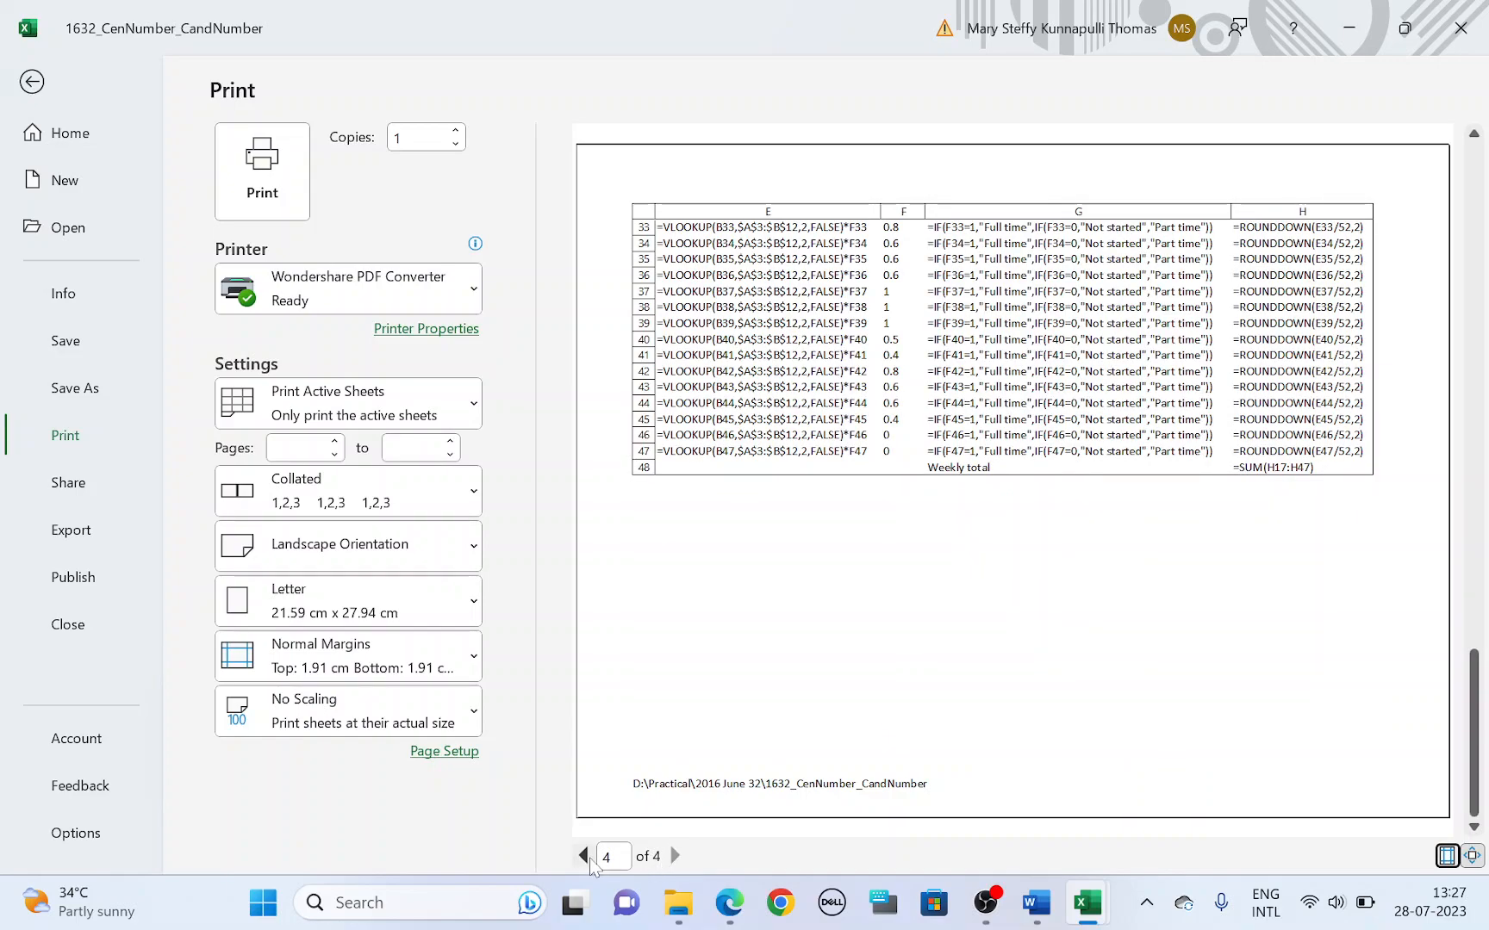
pyautogui.click(583, 855)
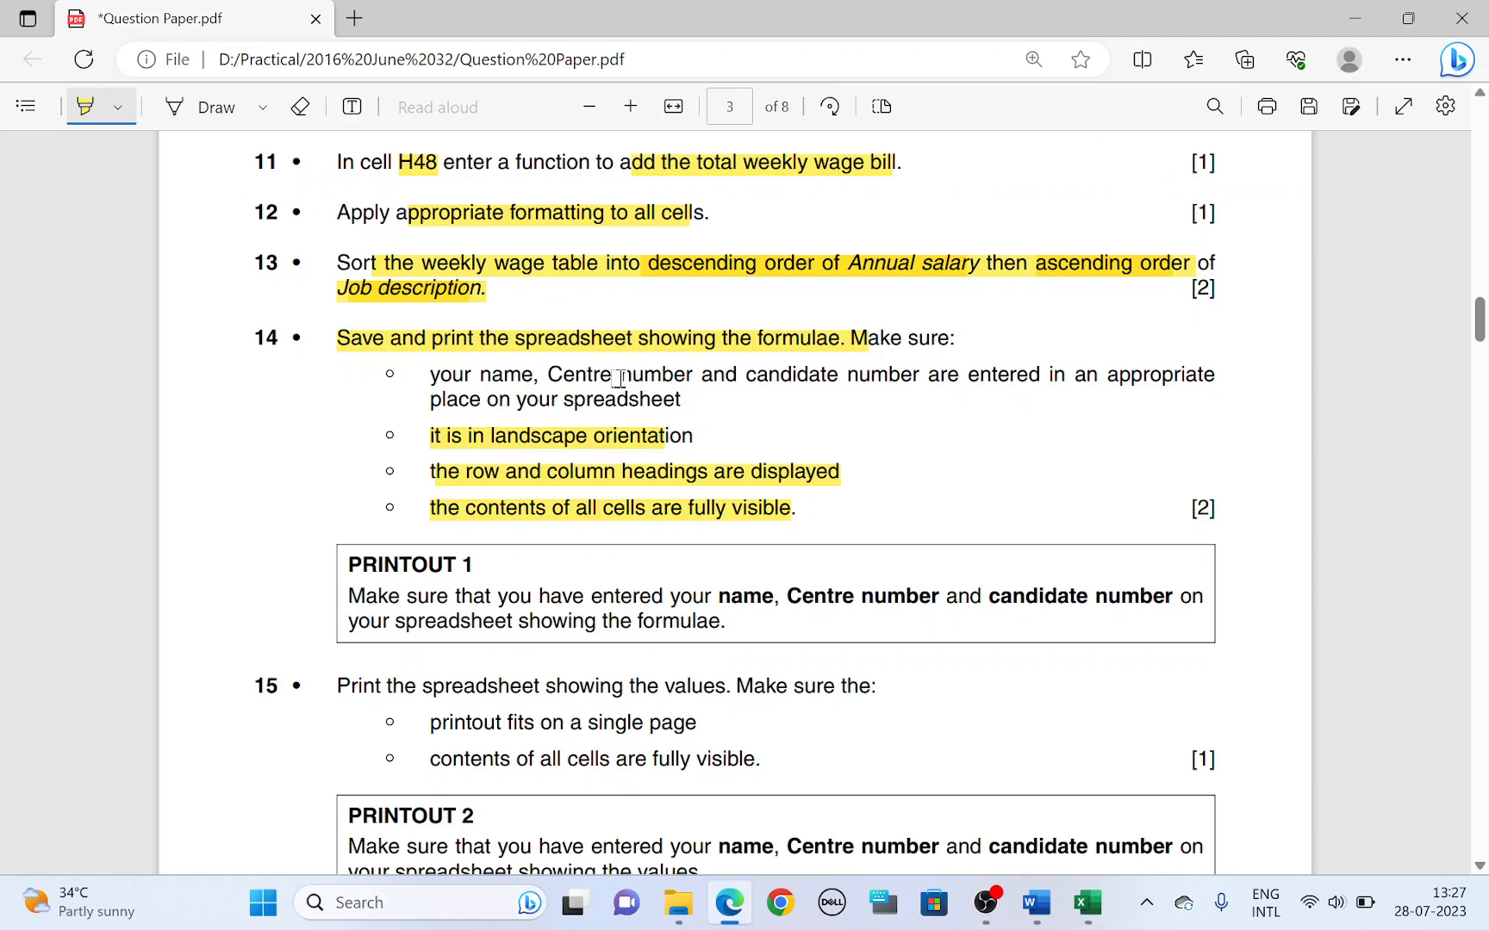
pyautogui.scroll(-3)
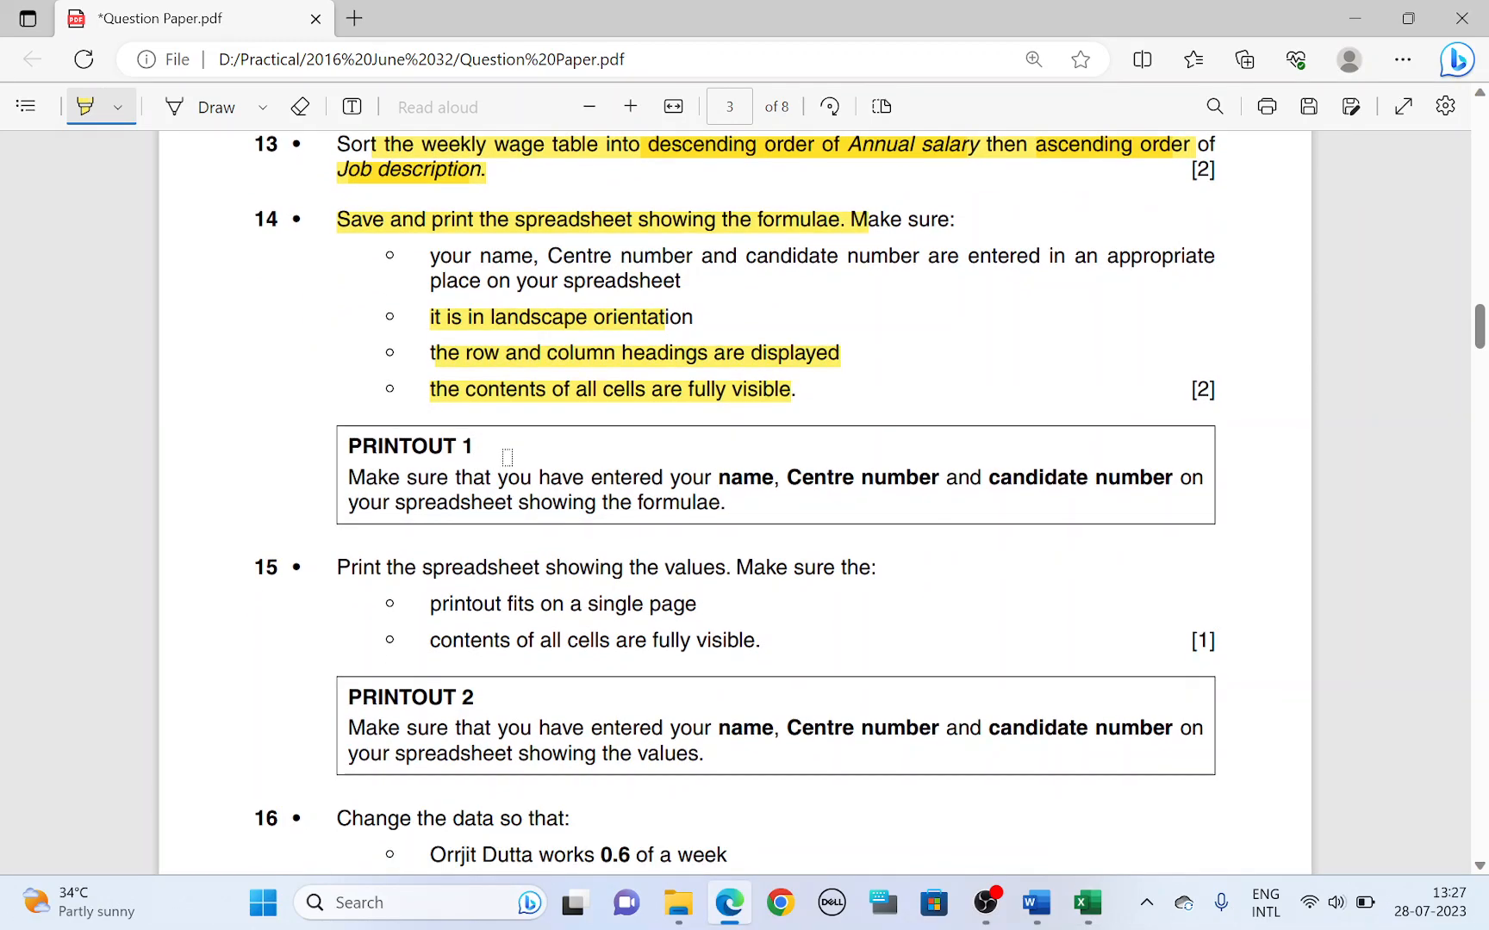
pyautogui.click(1085, 902)
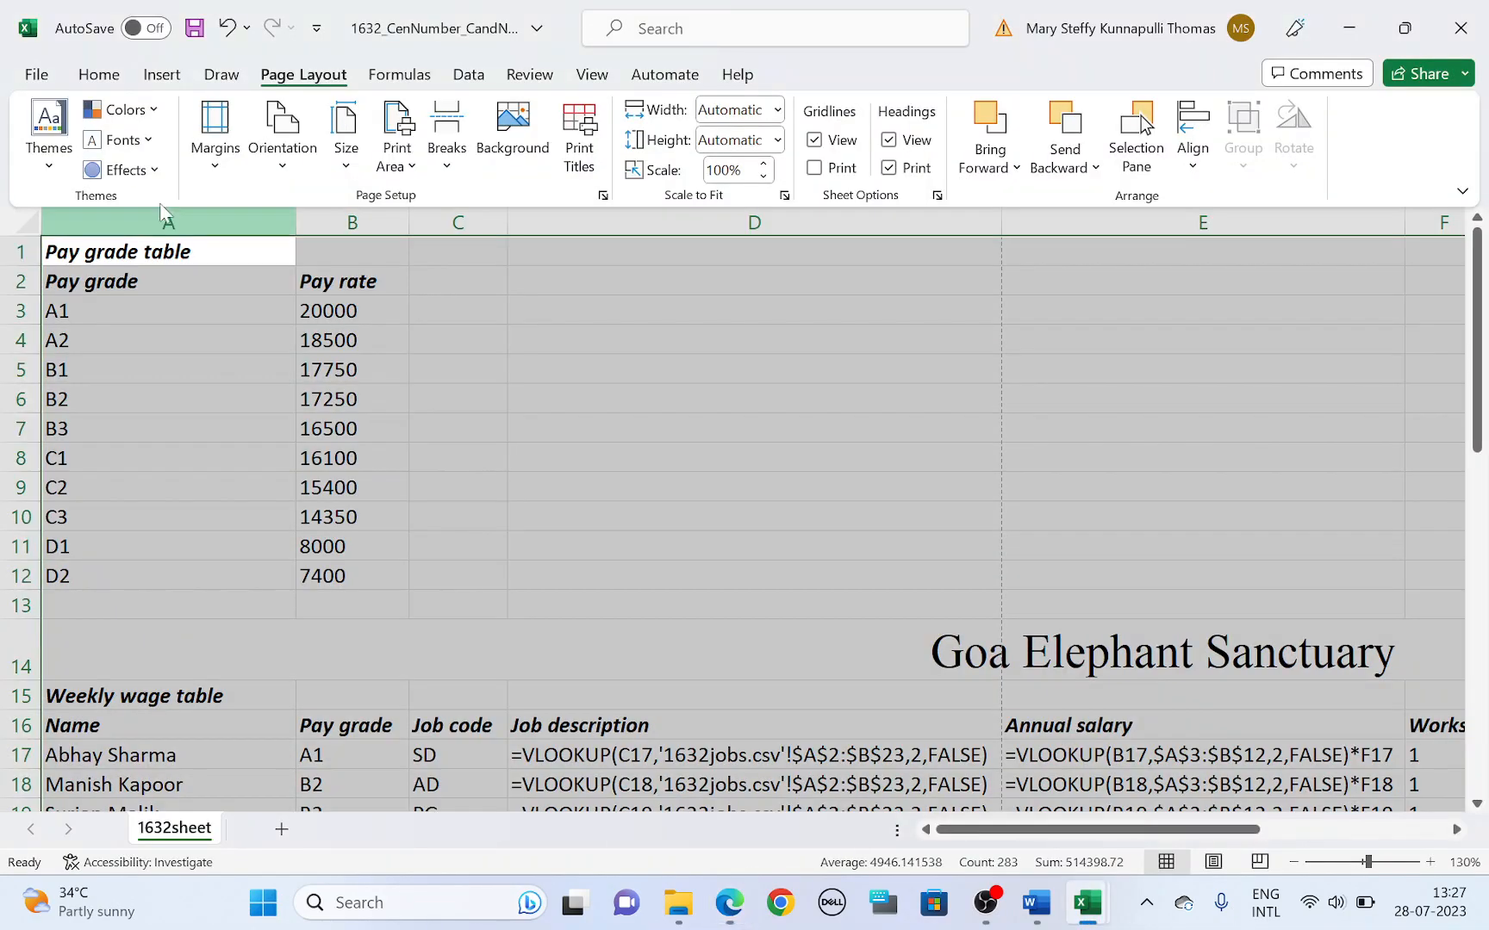
pyautogui.click(727, 902)
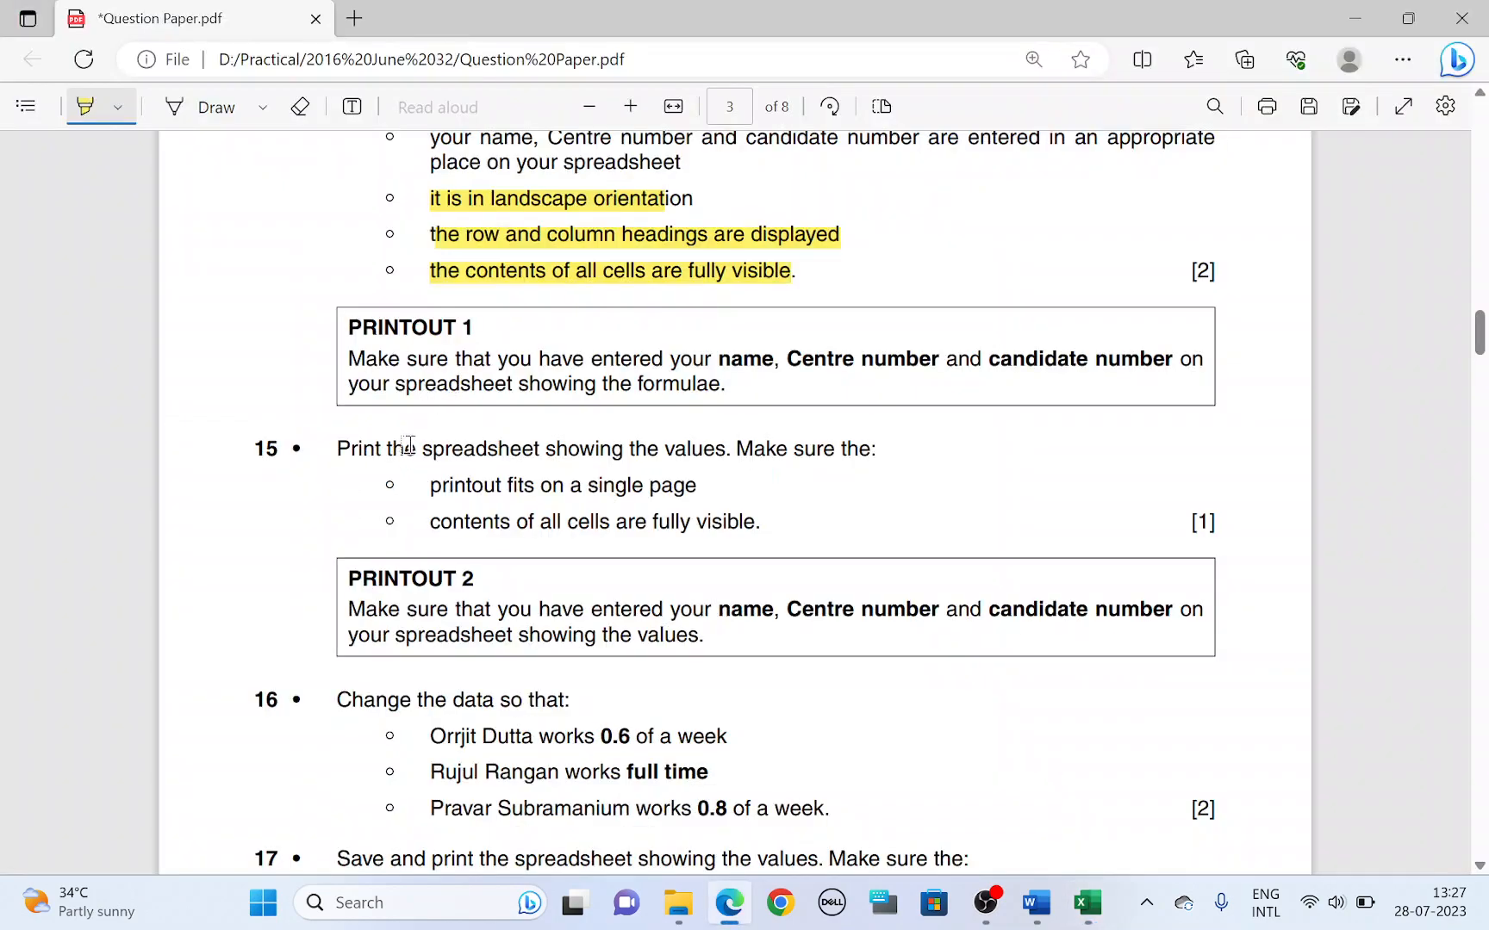
pyautogui.moveTo(413, 448); pyautogui.dragTo(724, 448)
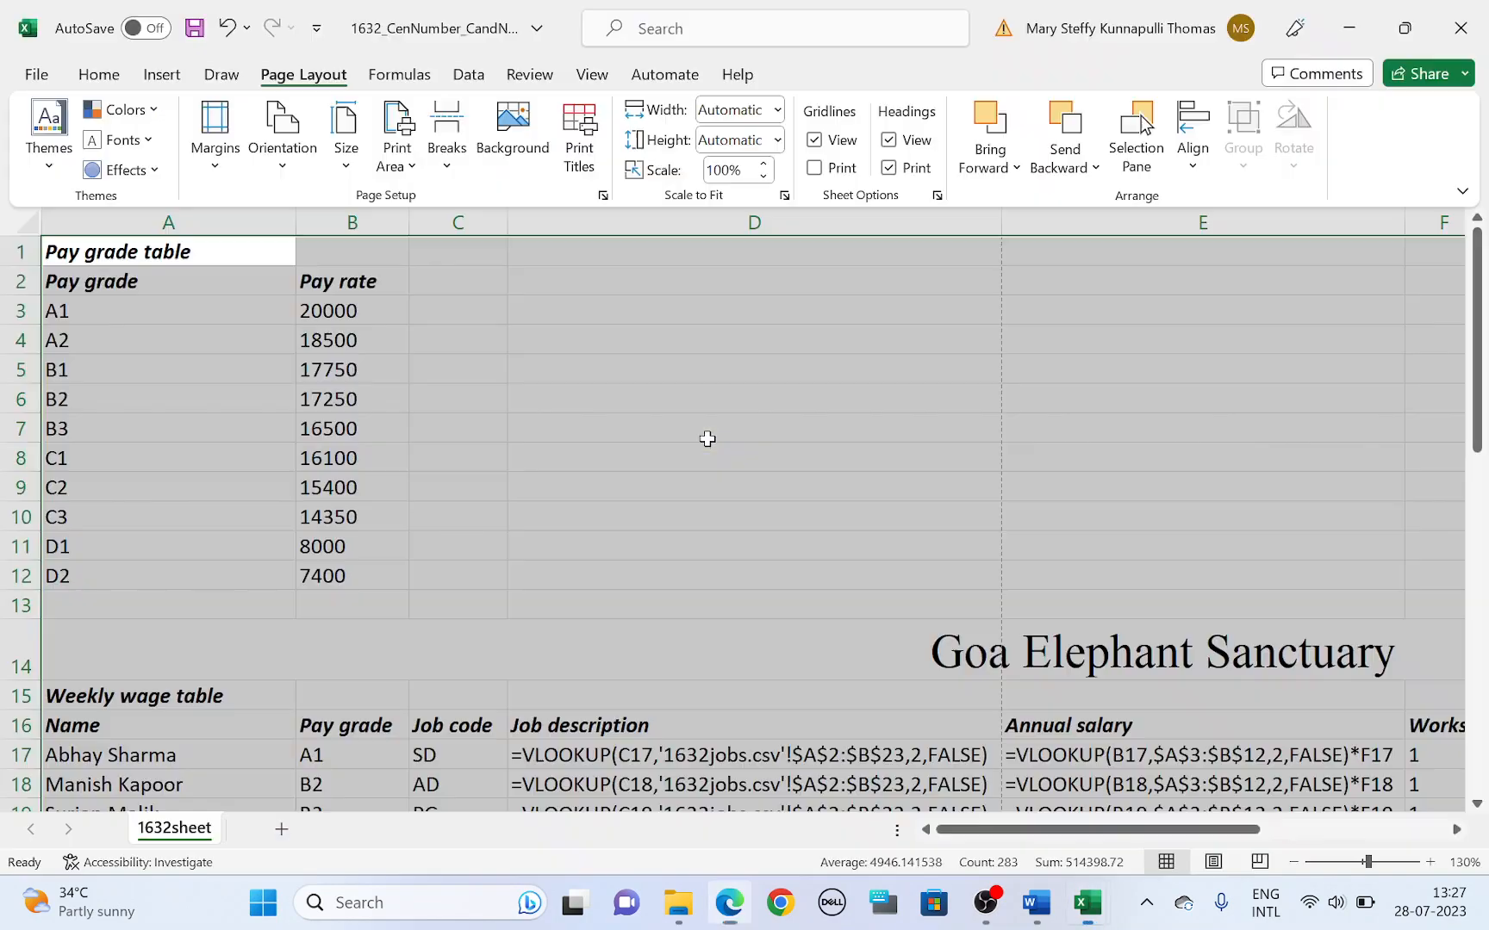
pyautogui.click(398, 74)
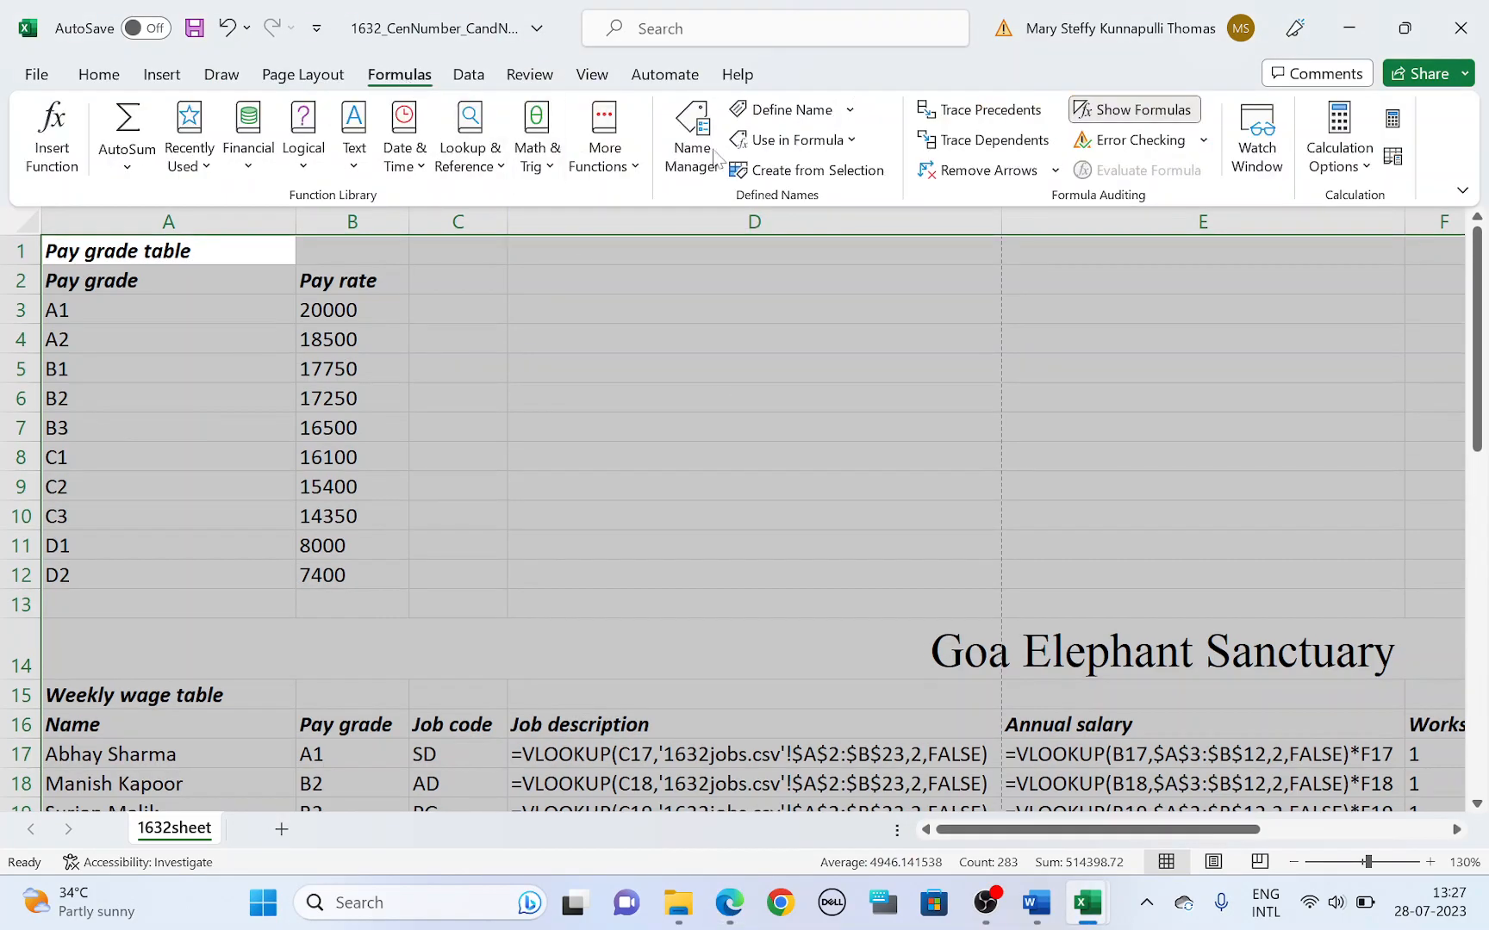
# Turn off Show Formulas so calculated values display again.
pyautogui.click(1132, 109)
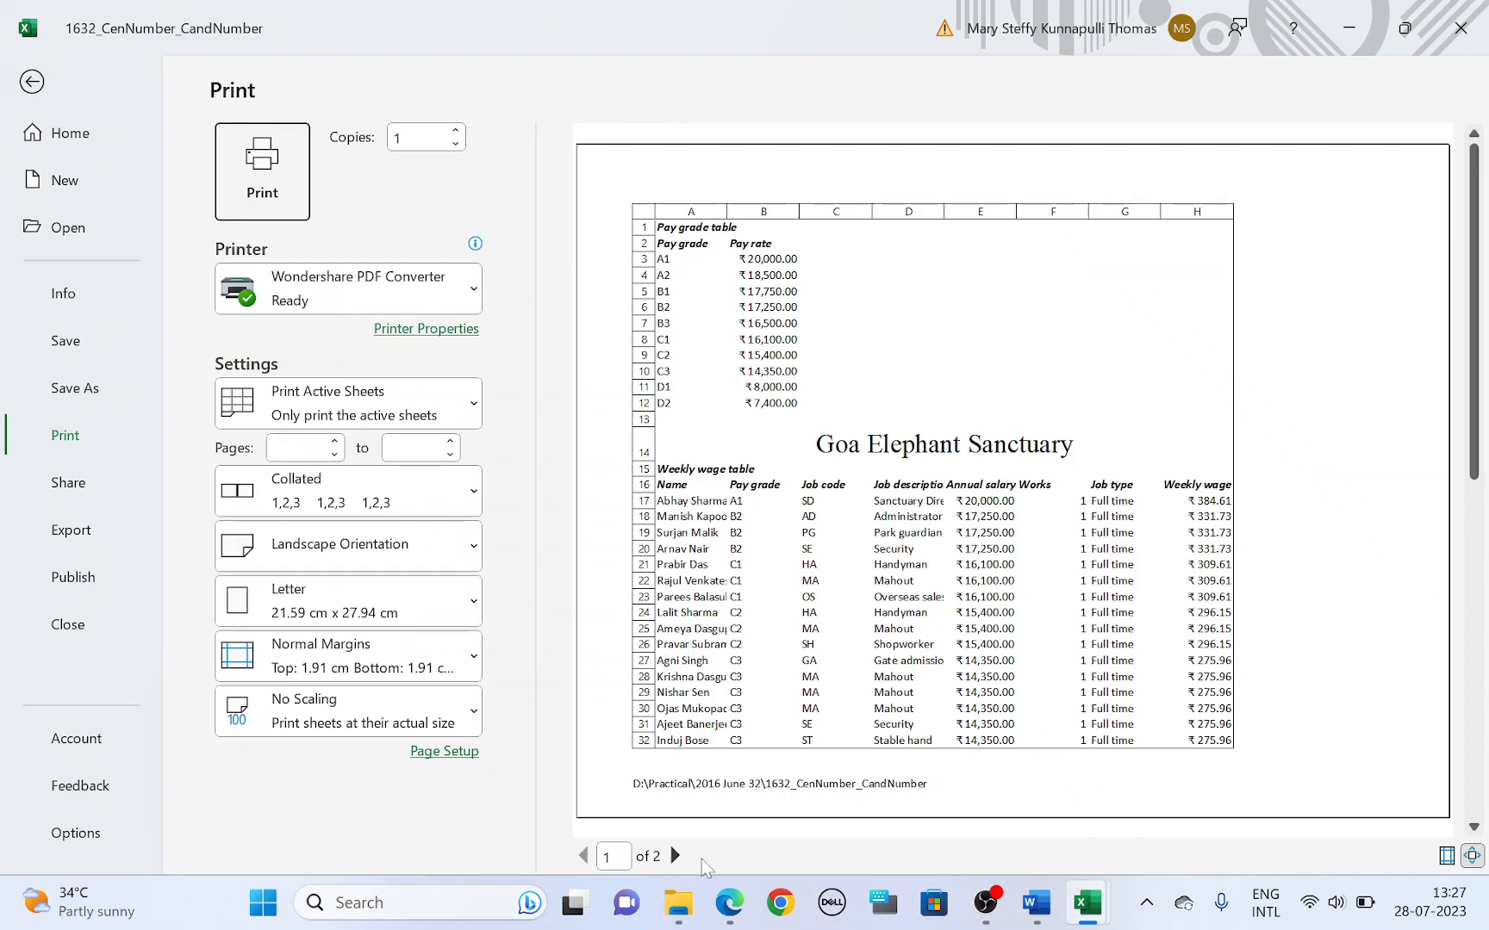
# Check the second preview page, leave the preview and read the question paper.
pyautogui.click(675, 855)
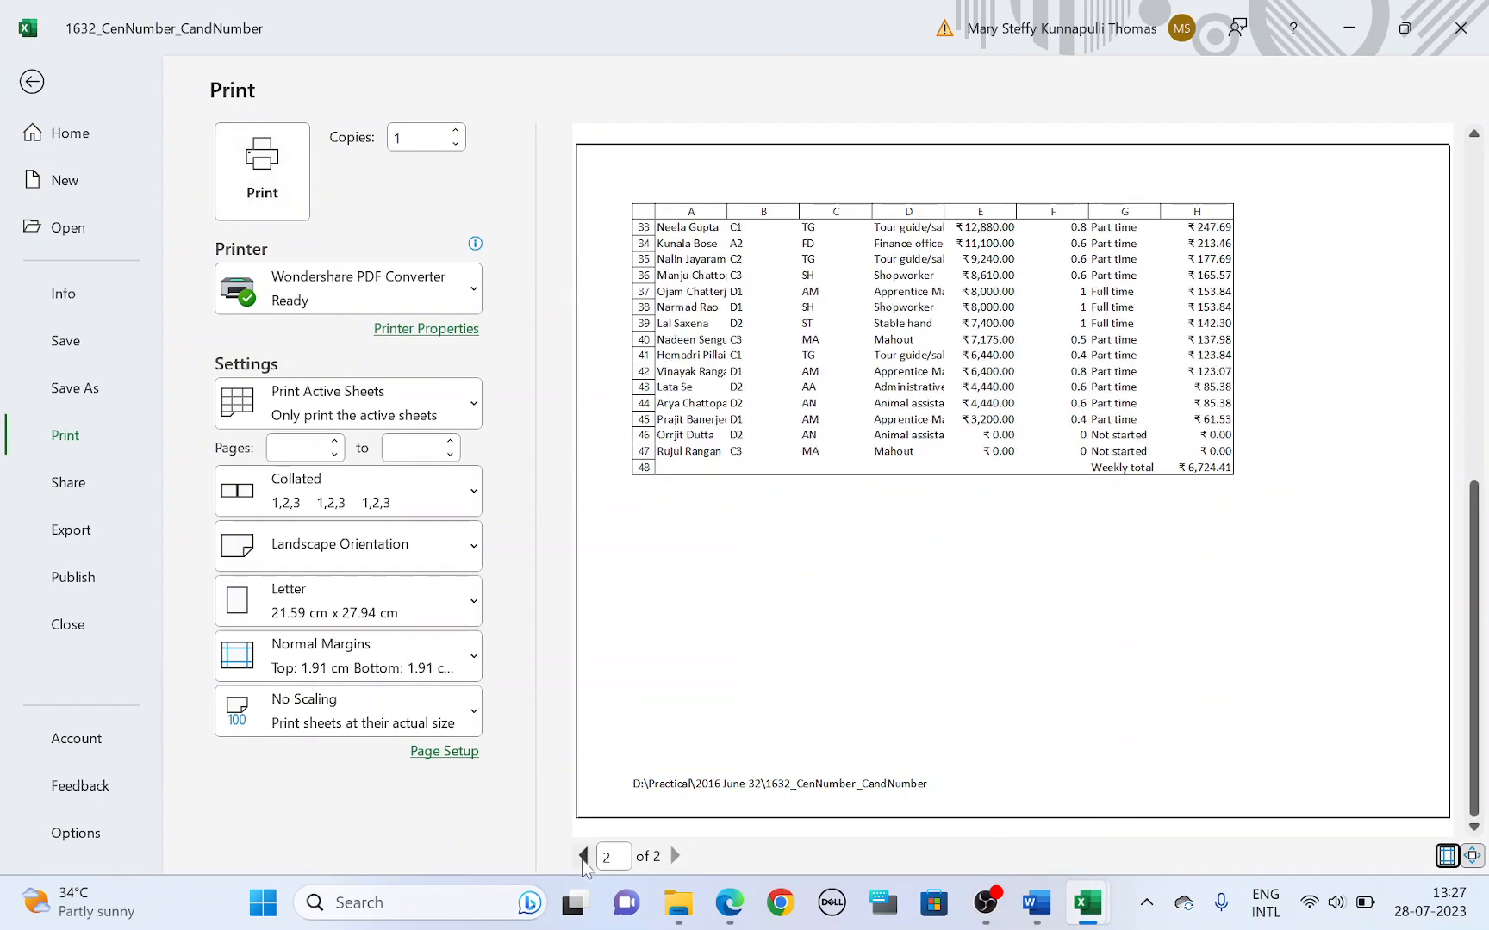
pyautogui.click(31, 80)
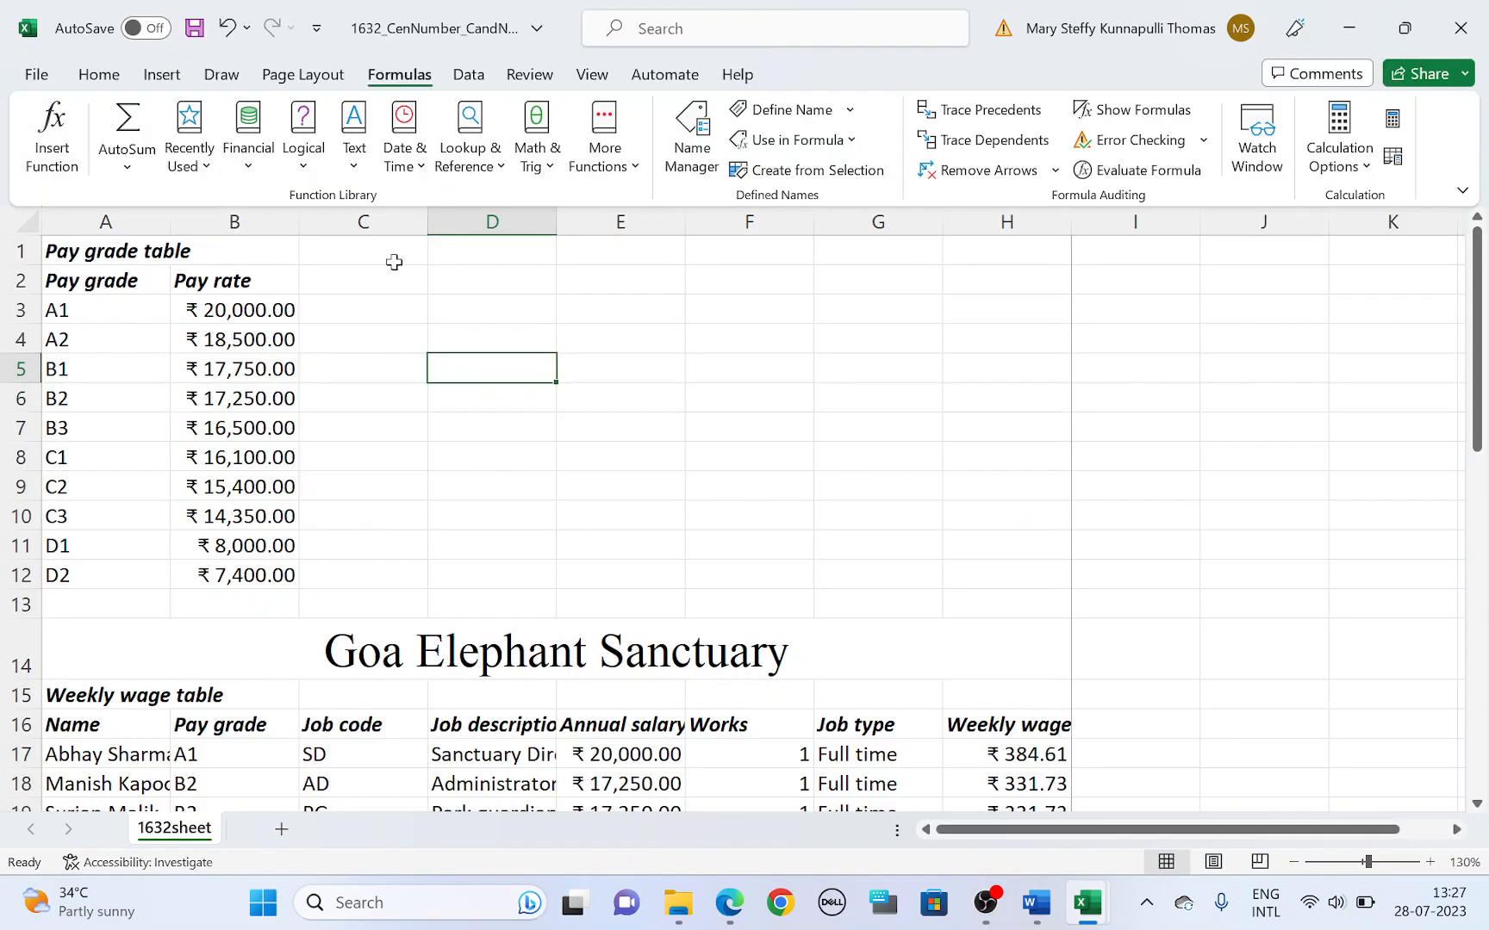
pyautogui.click(727, 902)
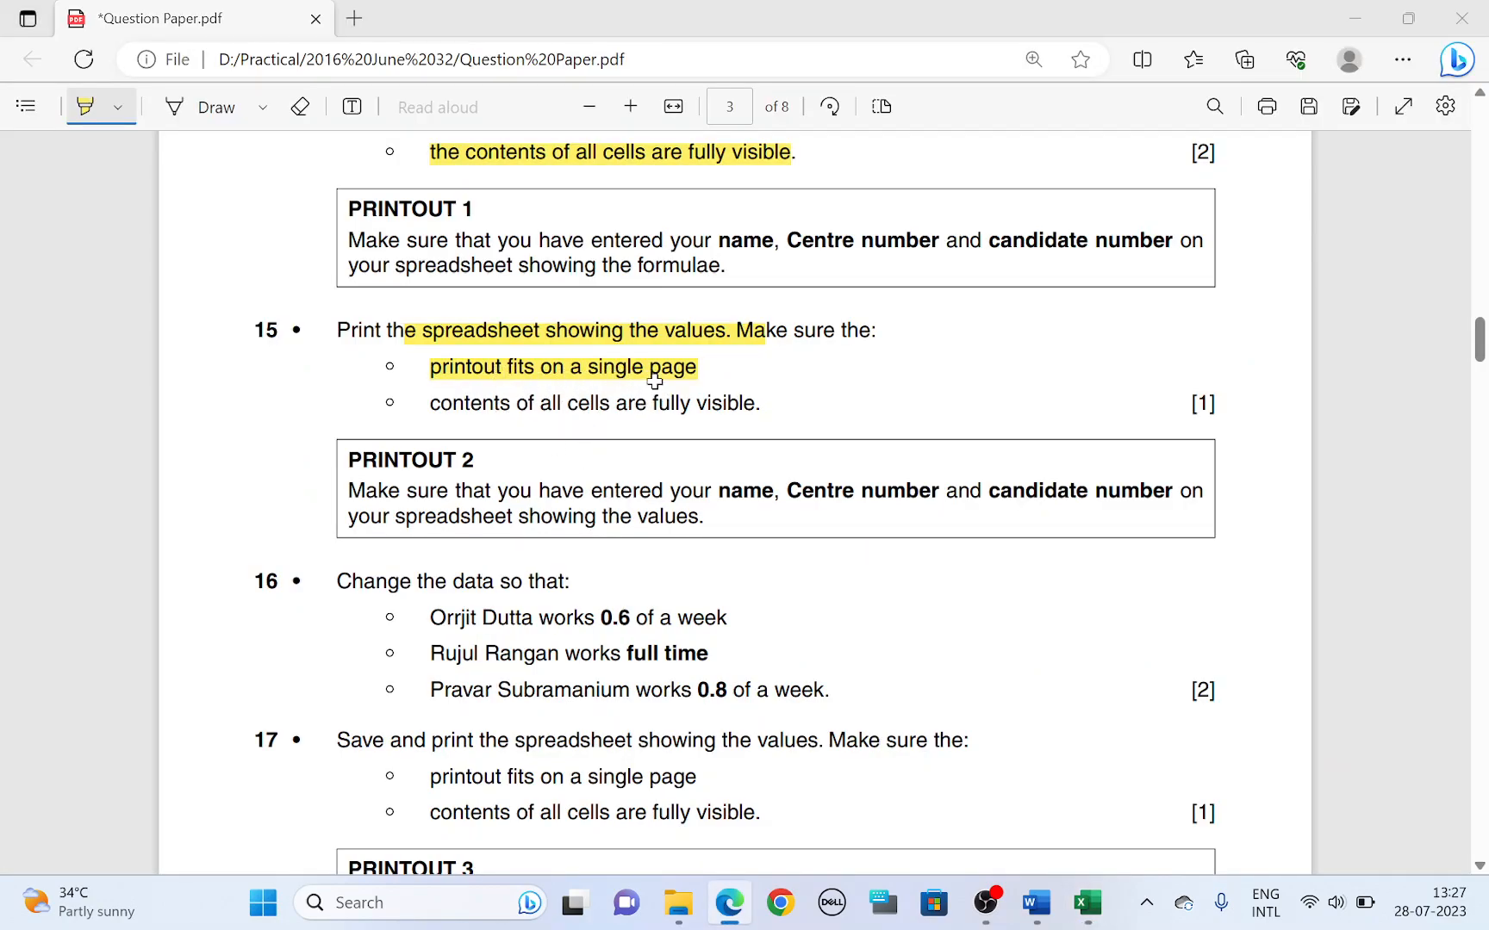
# Return to the sheet, select the wage sheet A1:H48 and go to Page Layout.
pyautogui.click(1085, 901)
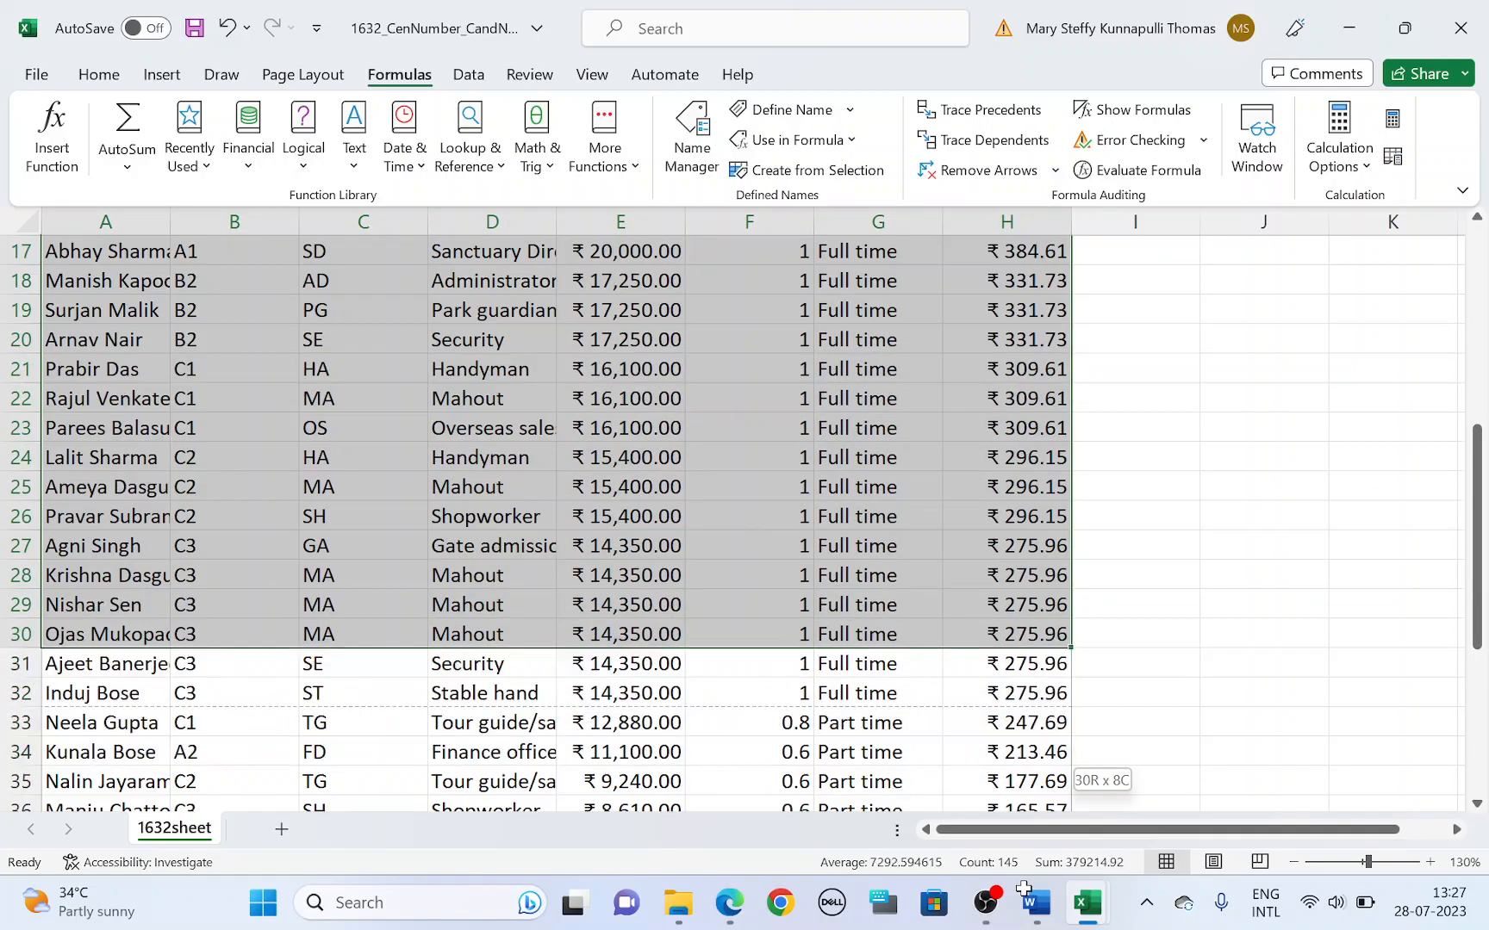
pyautogui.scroll(-3)
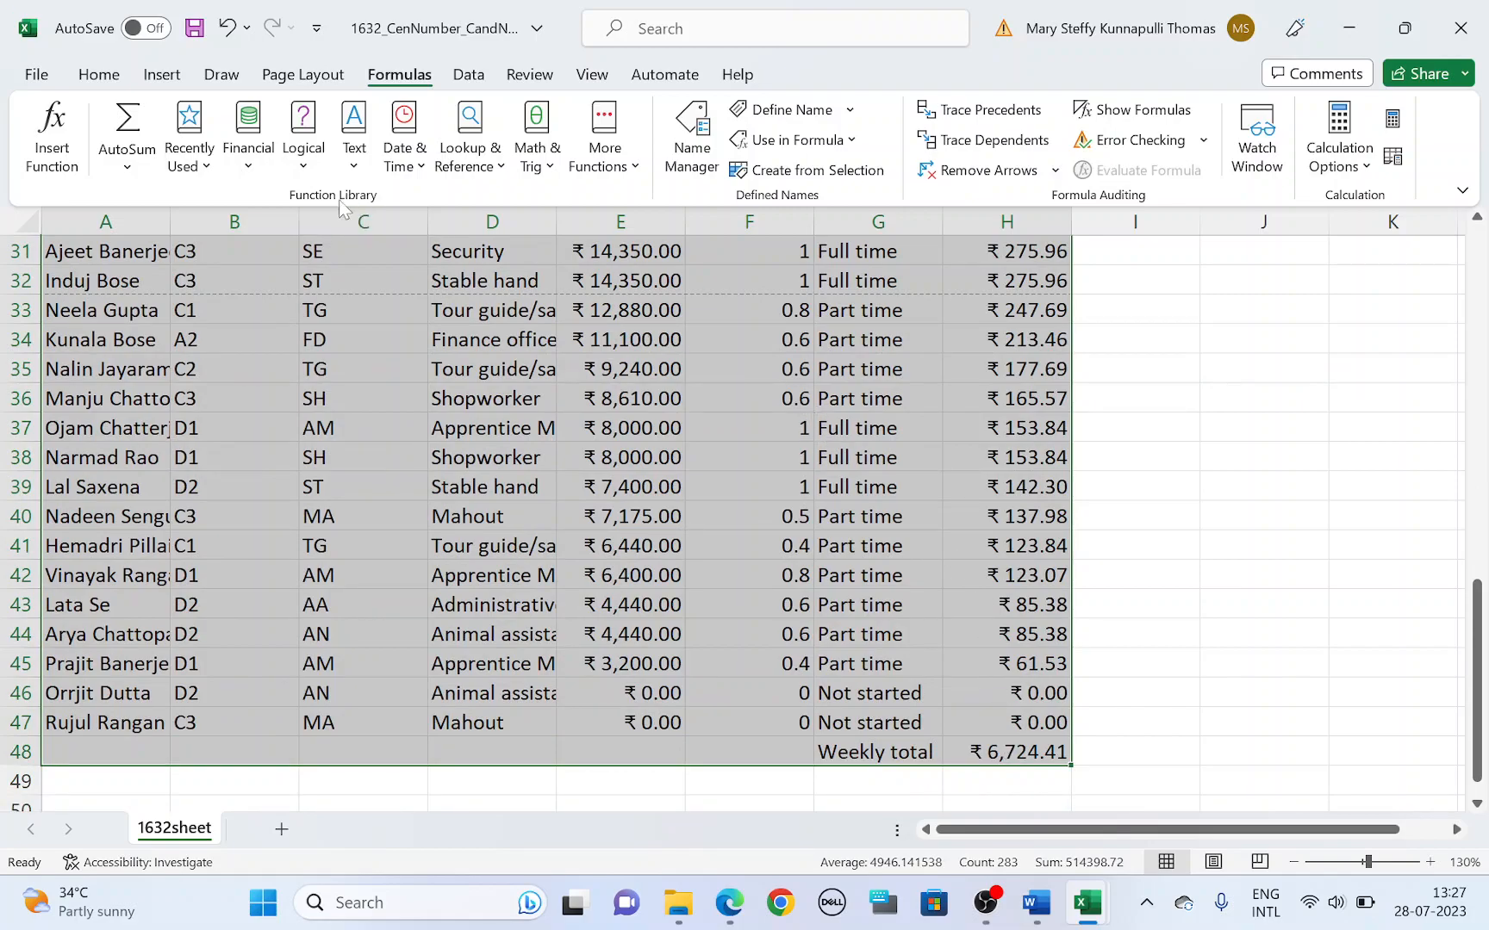
pyautogui.click(303, 74)
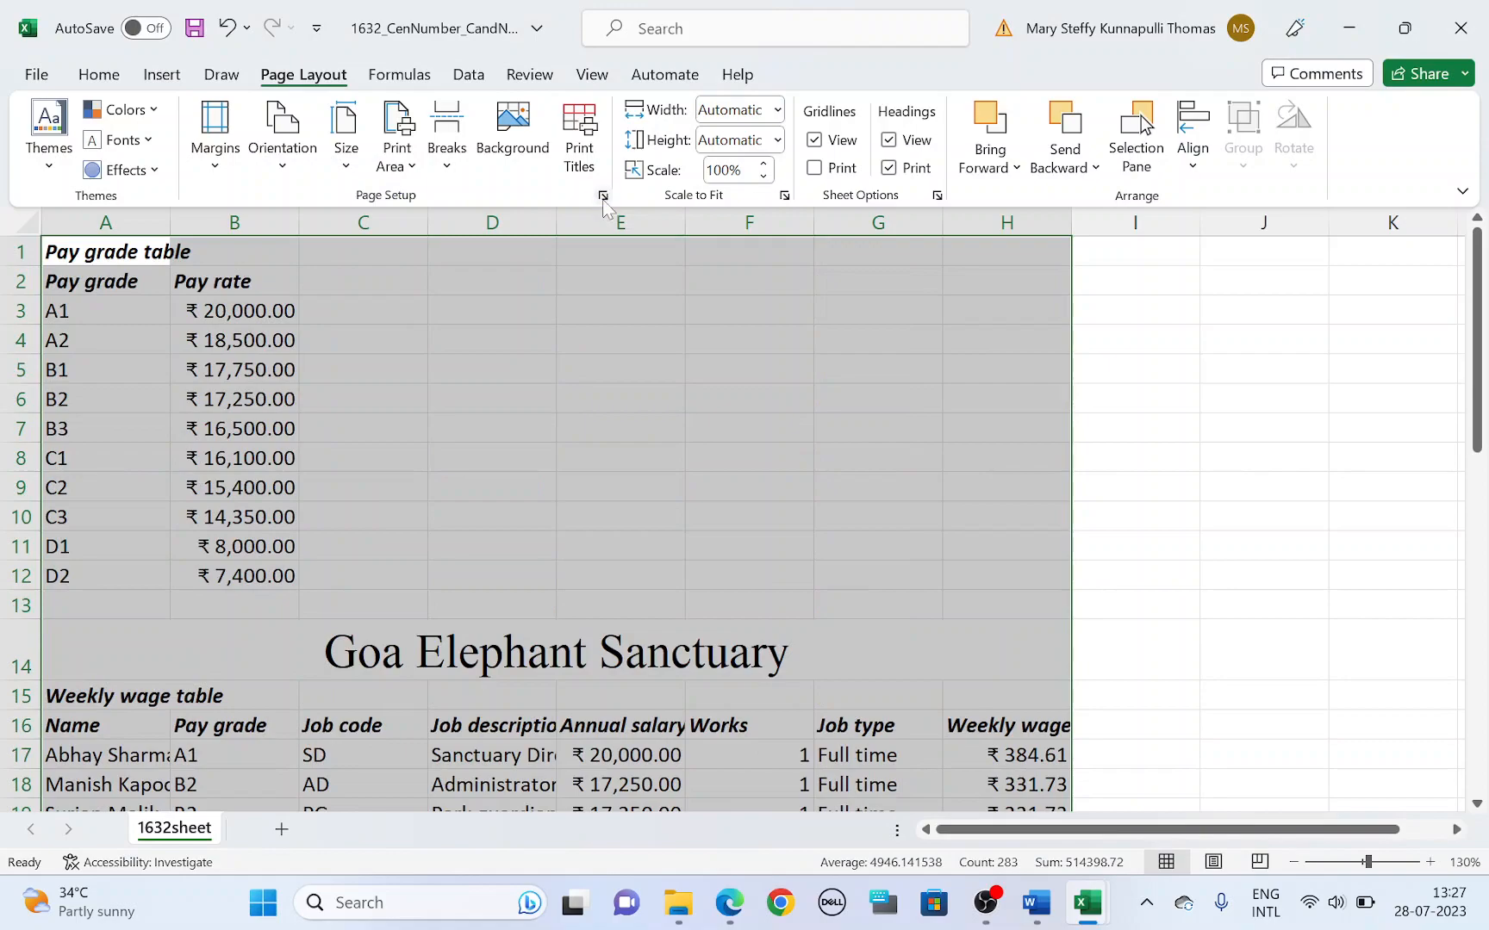
# Set Page Setup to fit 1 page wide by 1 tall and confirm the preview shows 1 of 1.
pyautogui.click(603, 195)
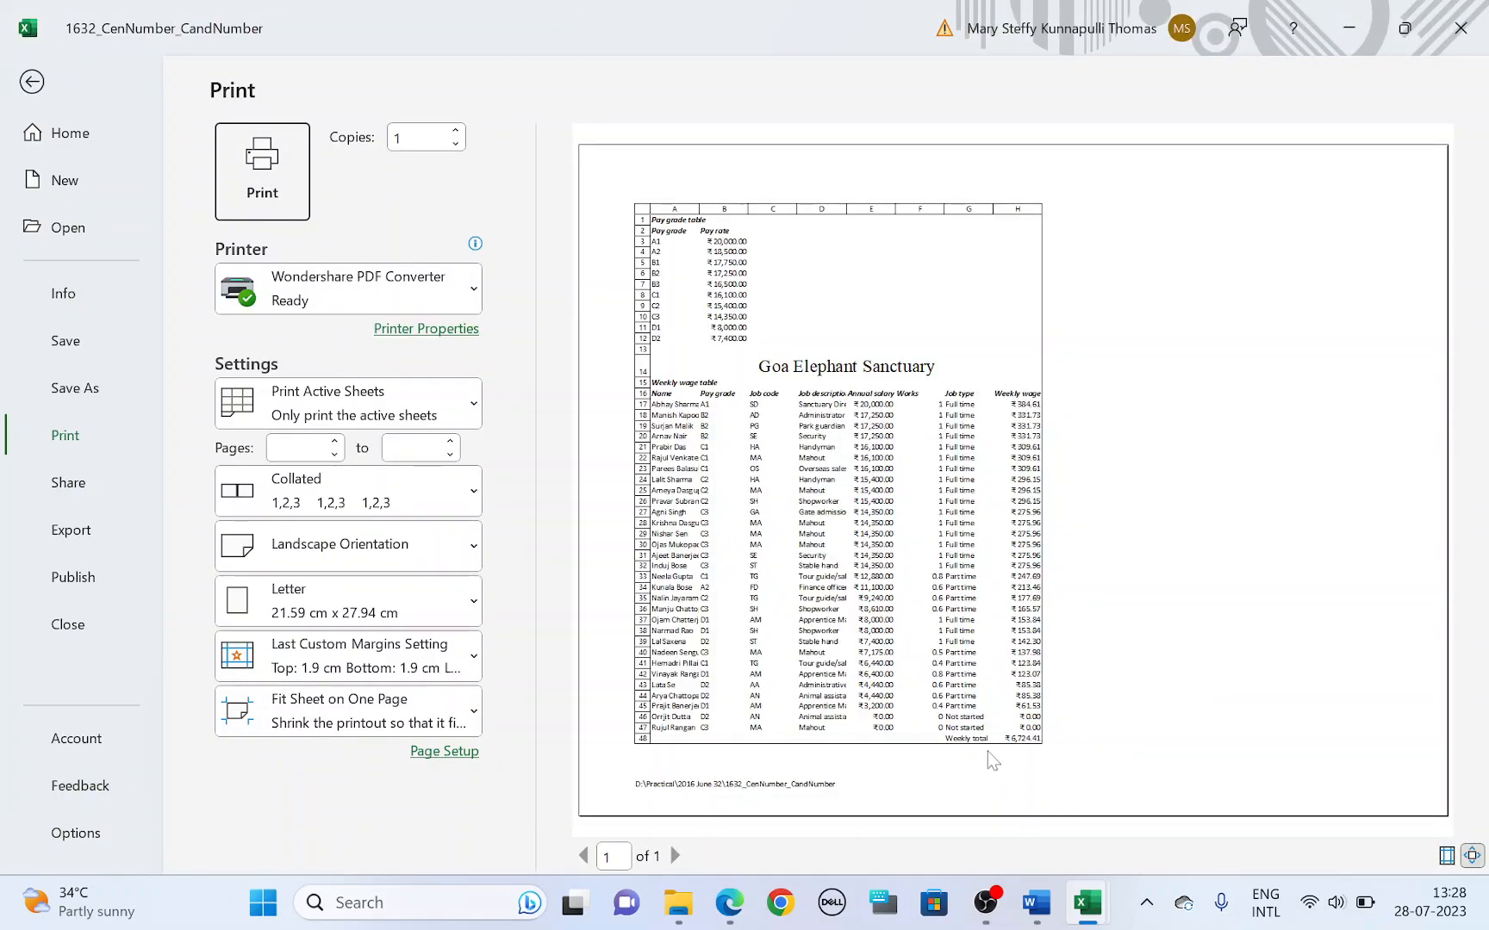
pyautogui.moveTo(728, 806)
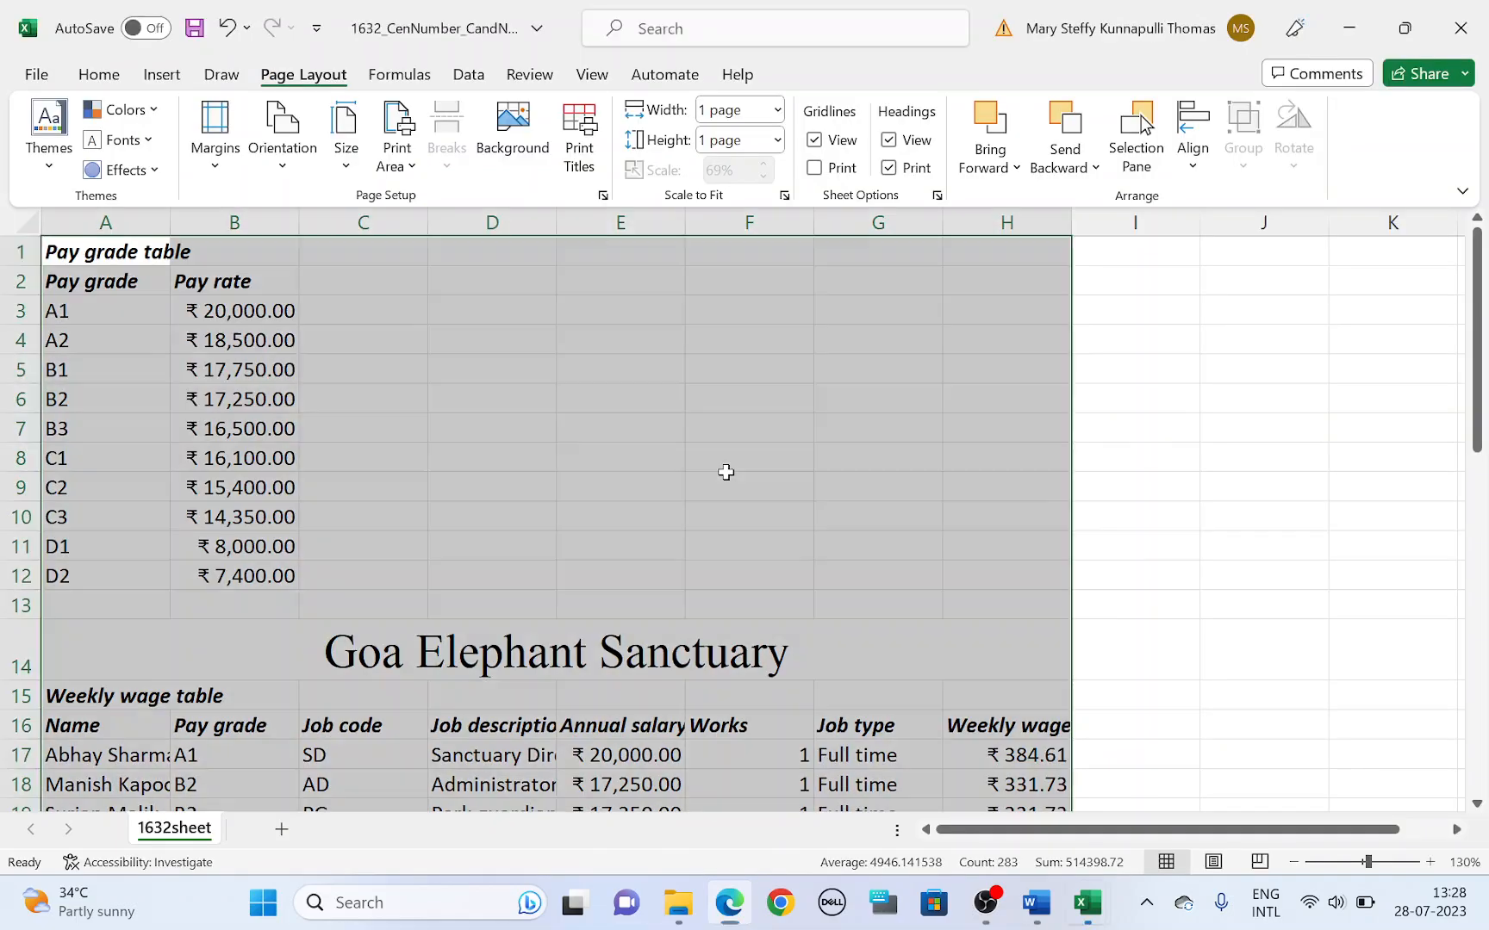
pyautogui.click(282, 132)
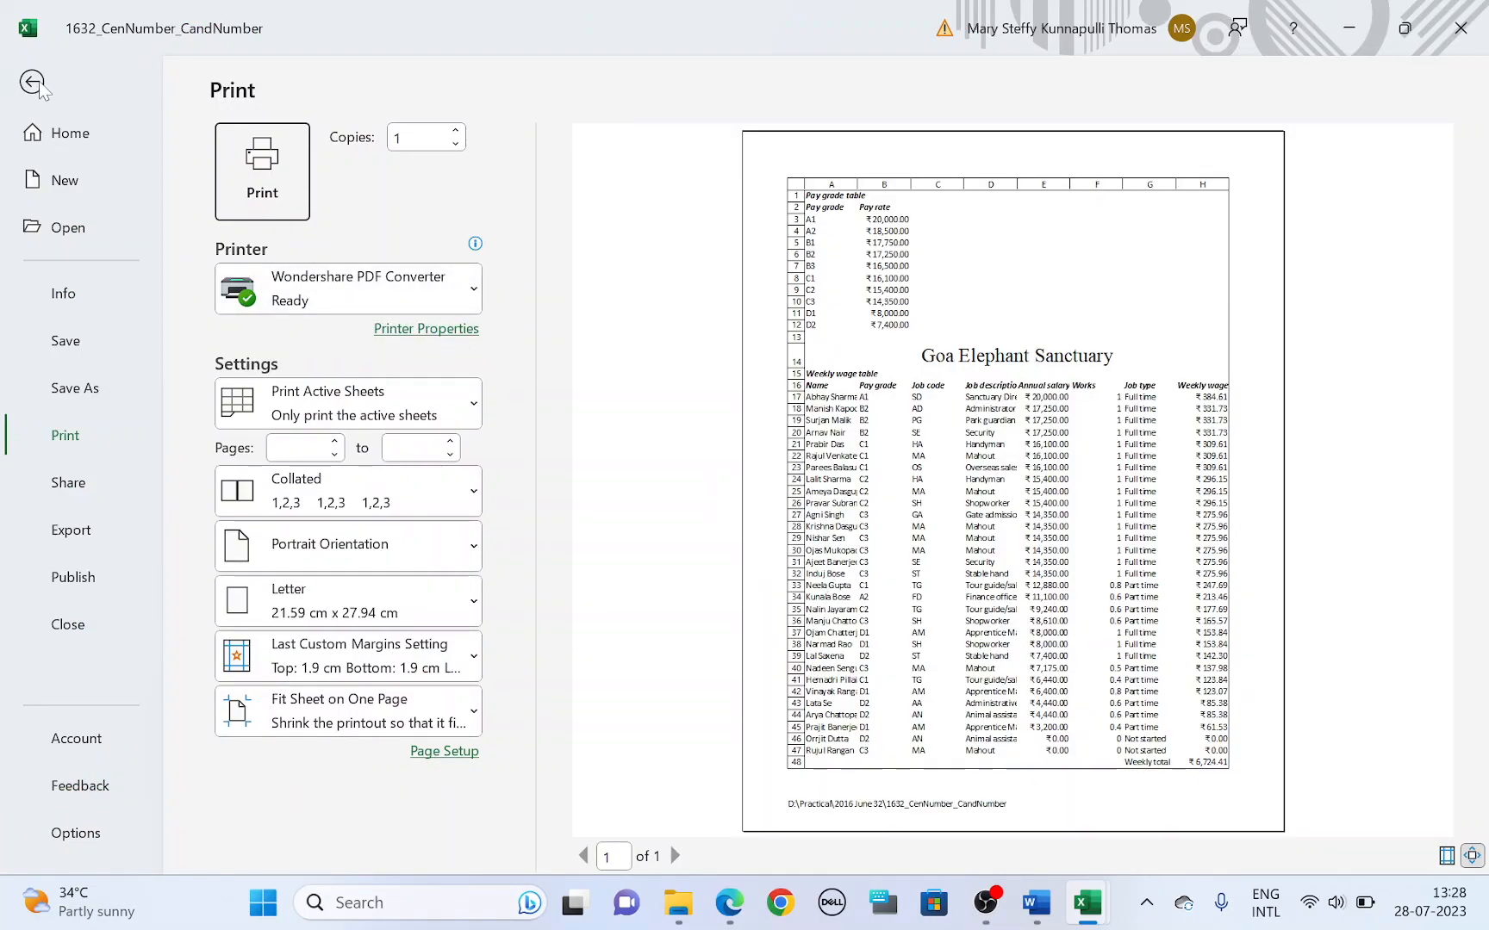
pyautogui.click(727, 901)
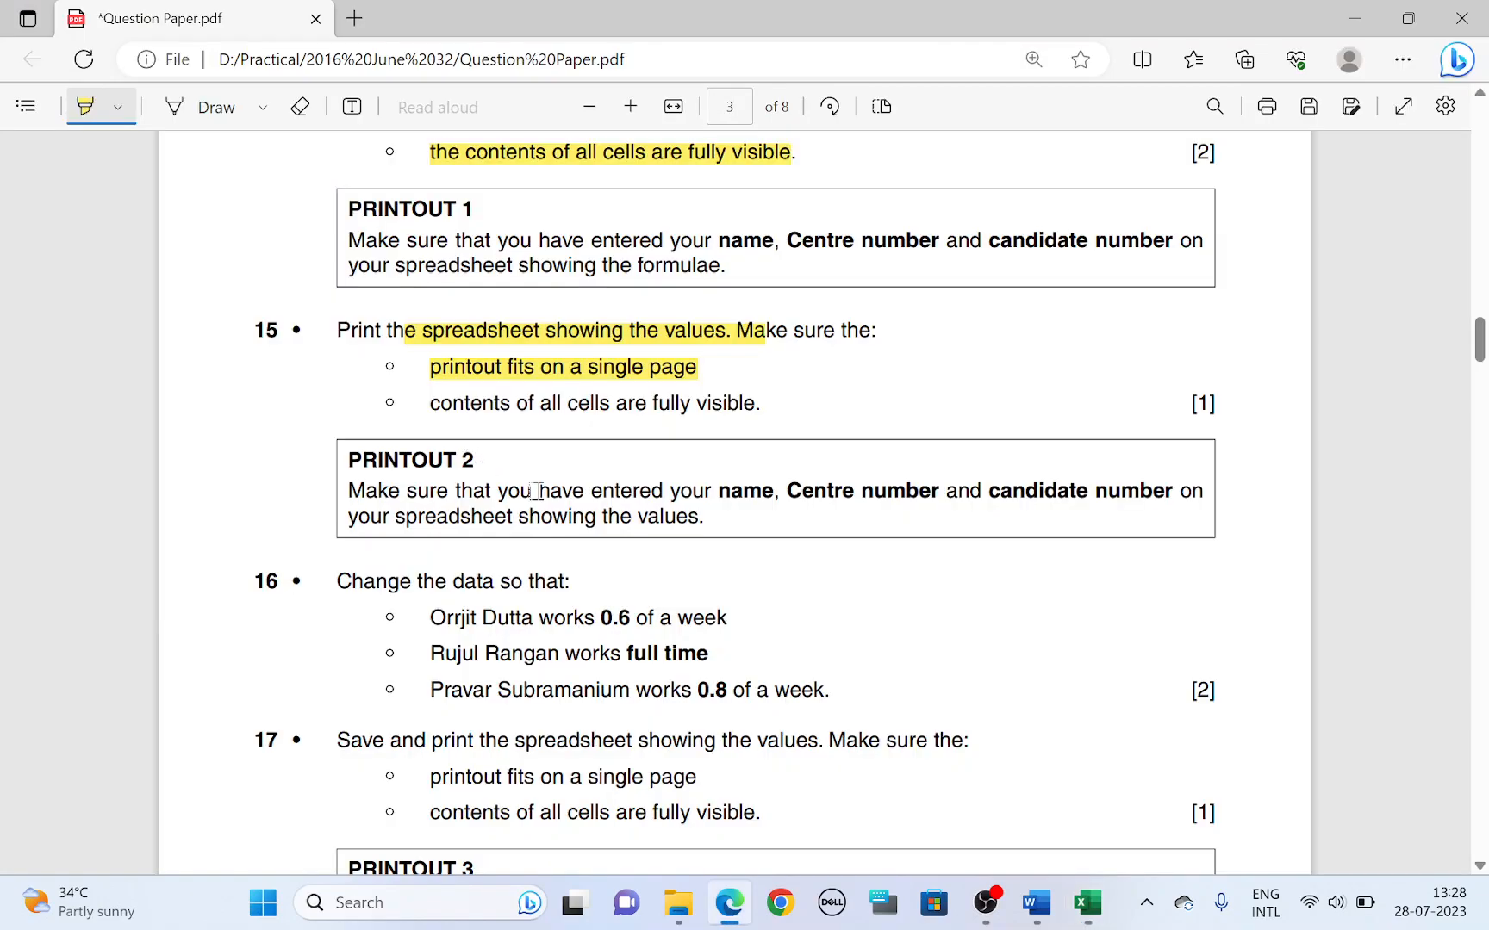
# Scroll the question paper to Task 16's change-the-data instruction for Orrjit Dutta (0.6 of a week).
pyautogui.scroll(-3)
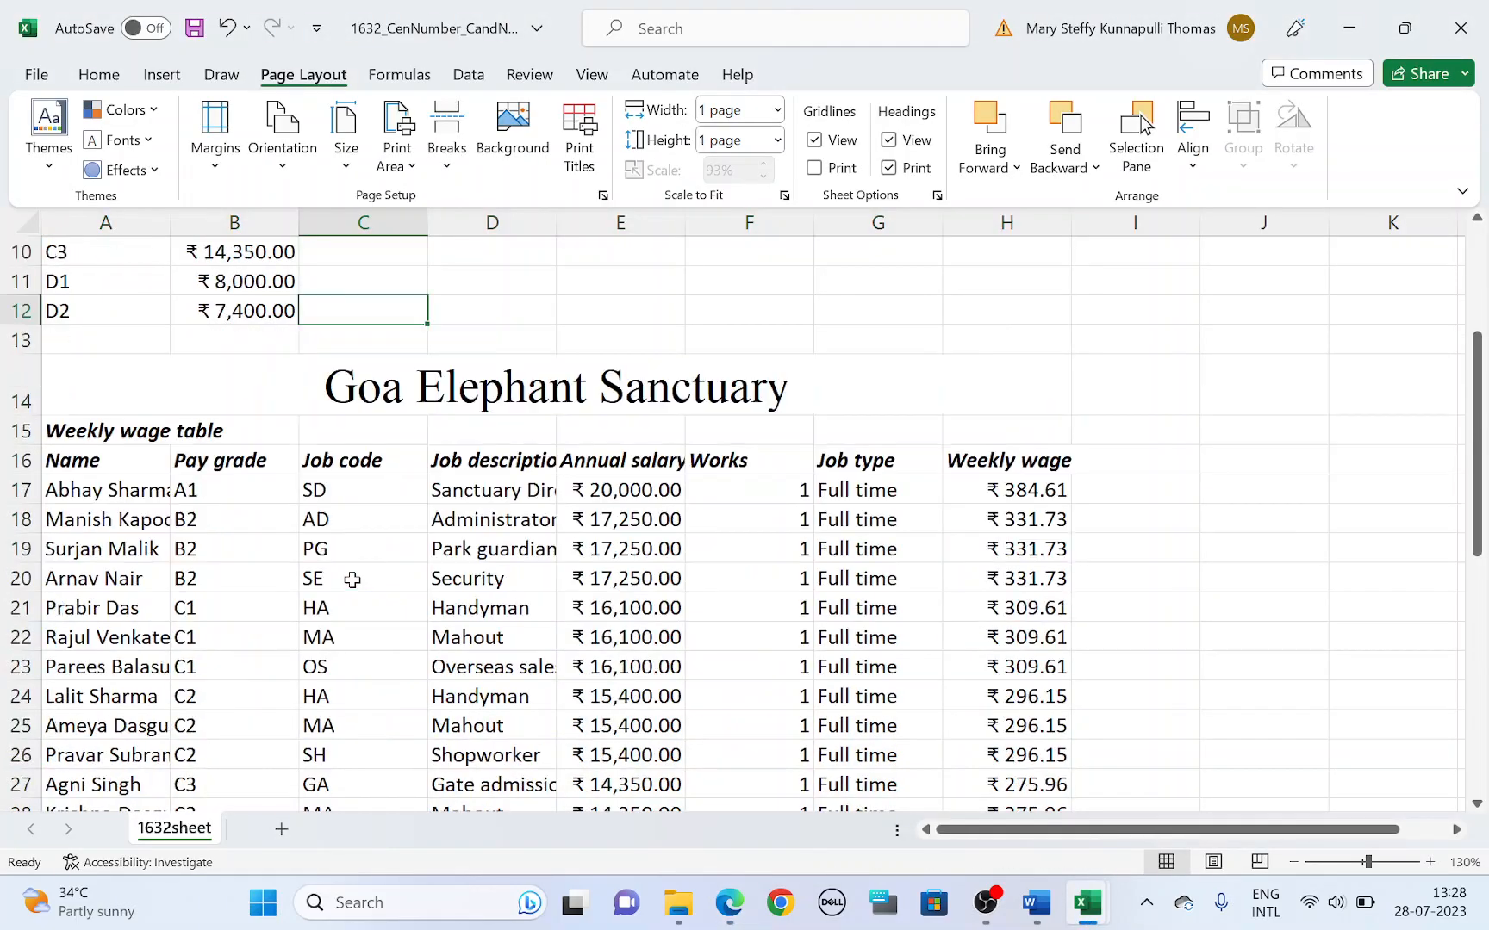
pyautogui.scroll(-3)
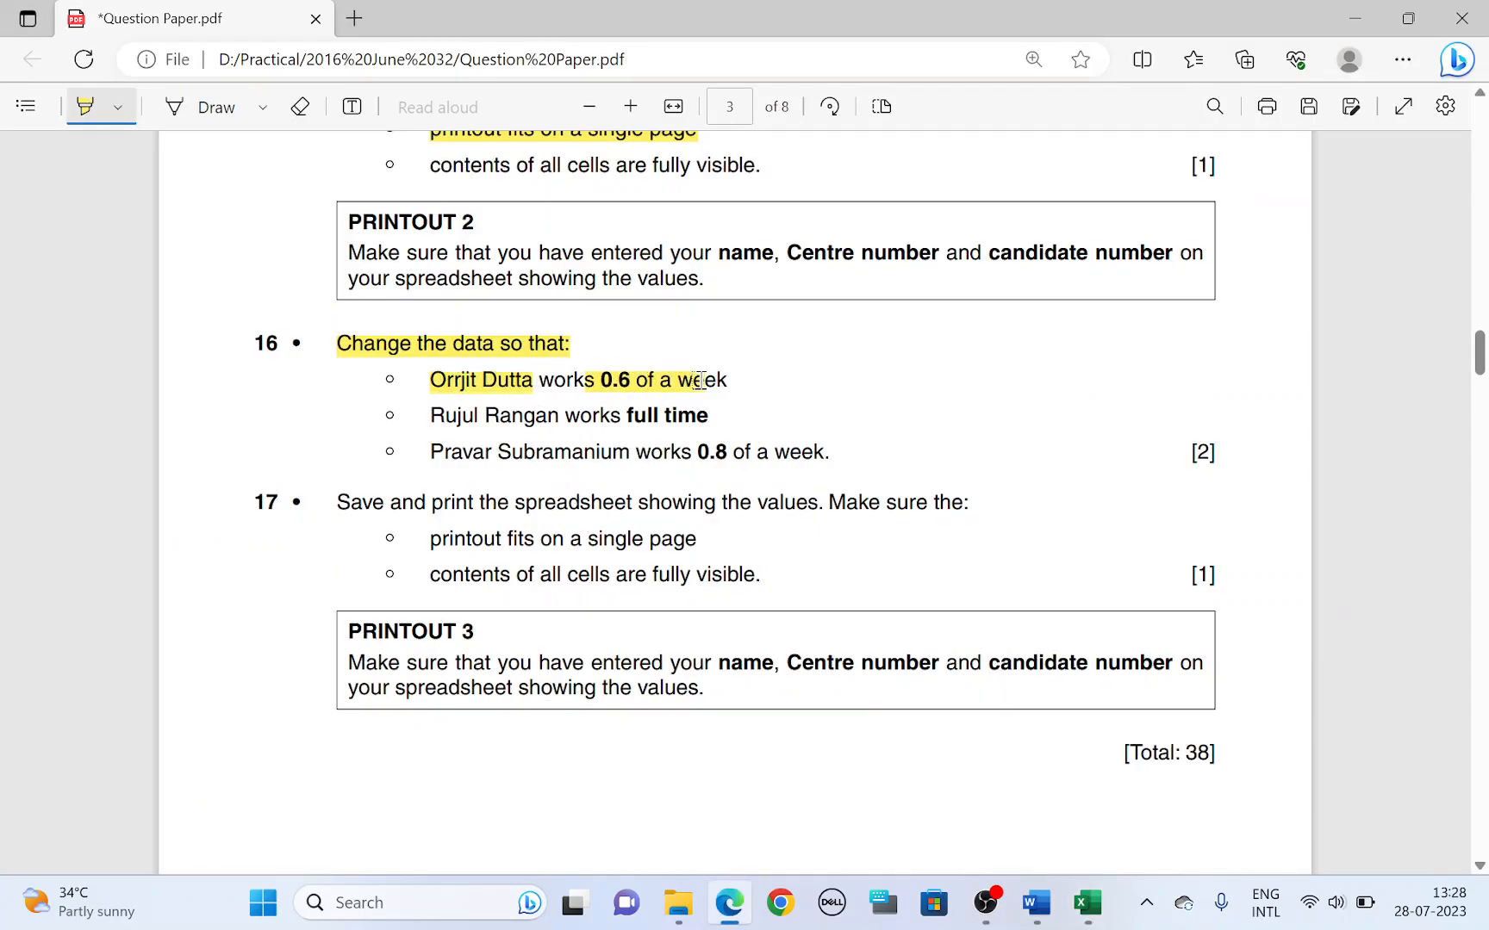
pyautogui.click(1086, 901)
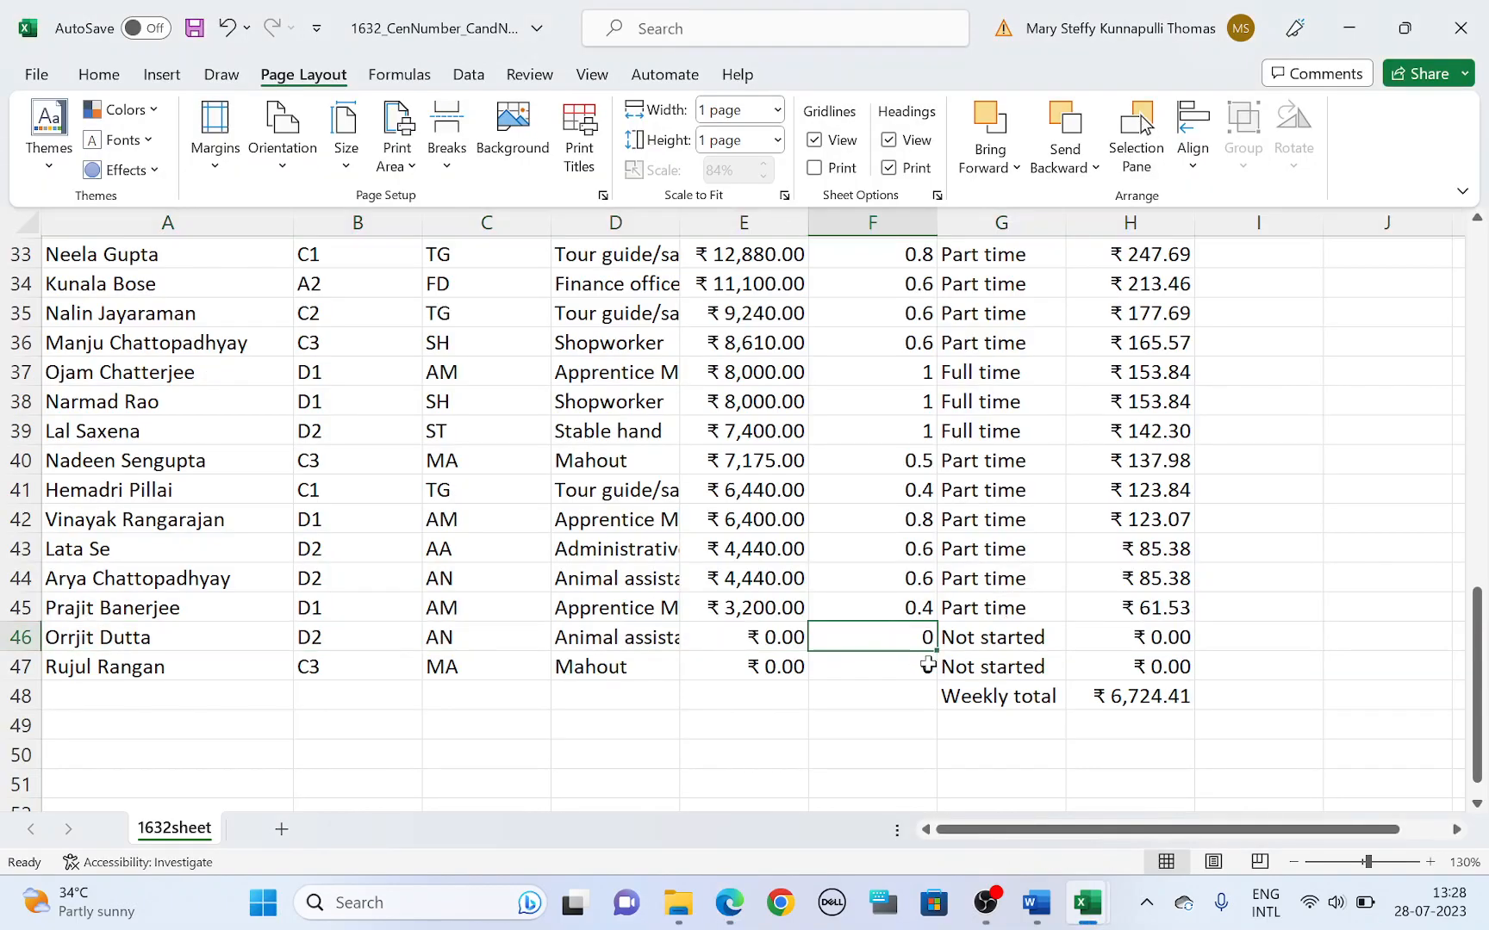
pyautogui.write('0.6')
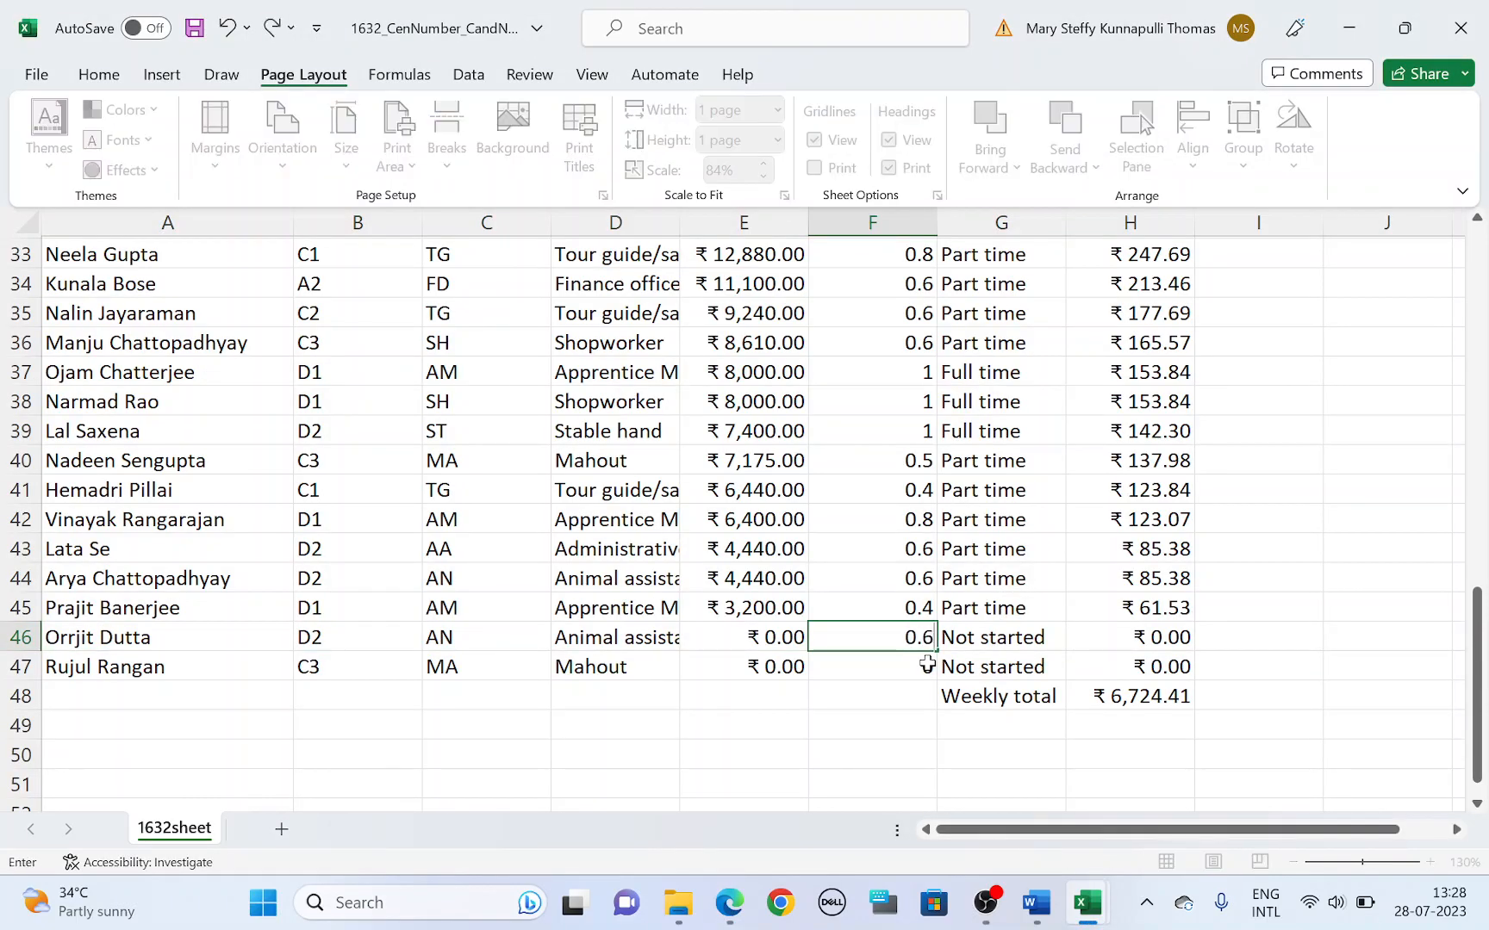
pyautogui.click(729, 903)
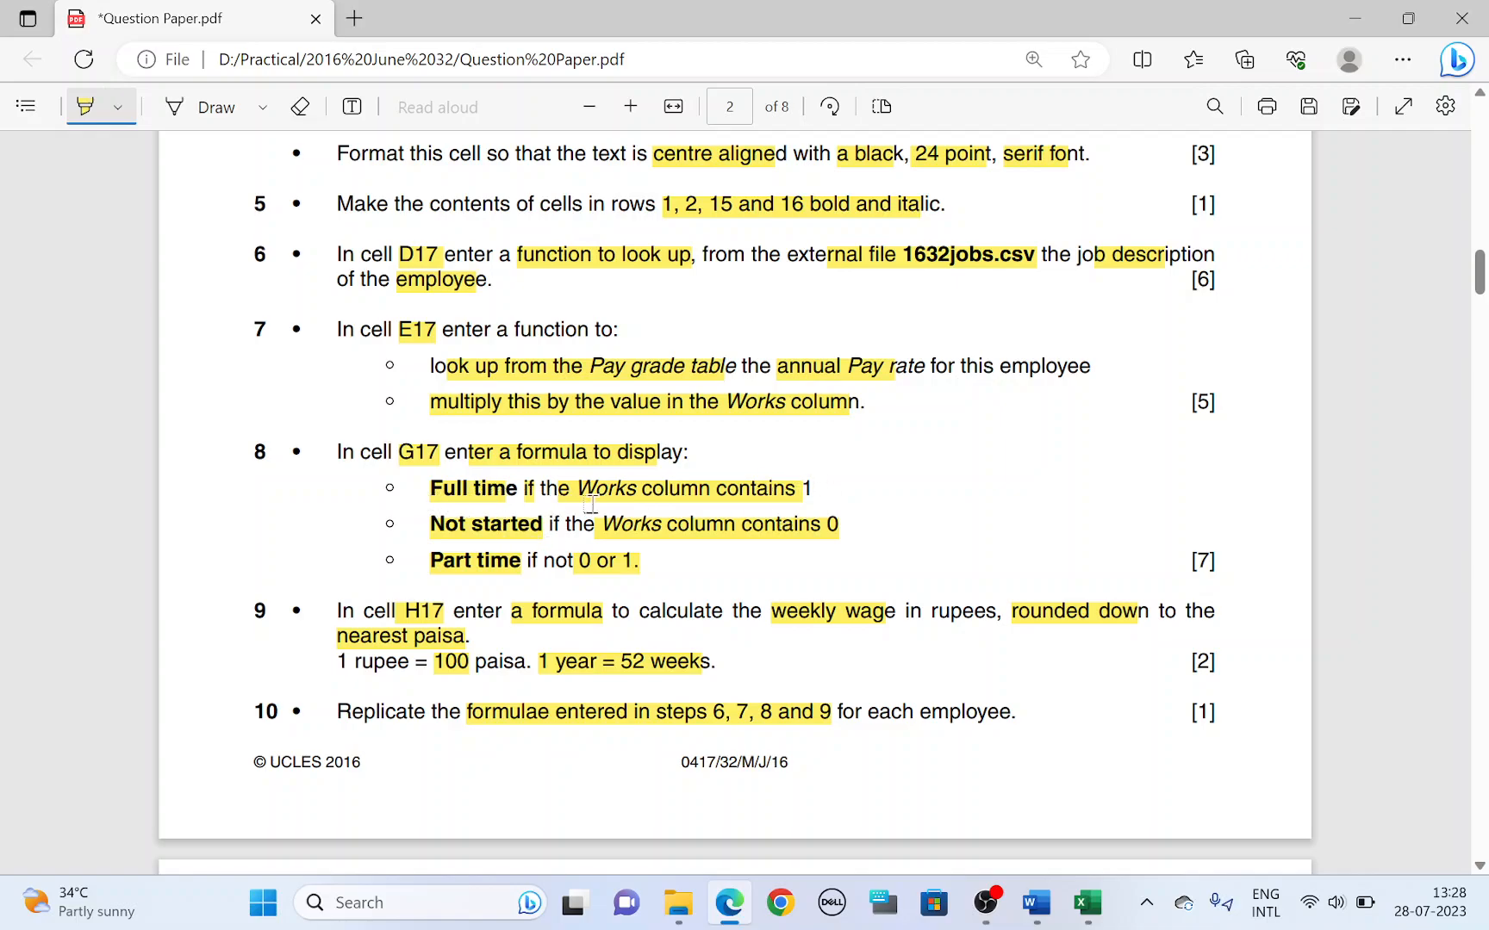
pyautogui.scroll(-3)
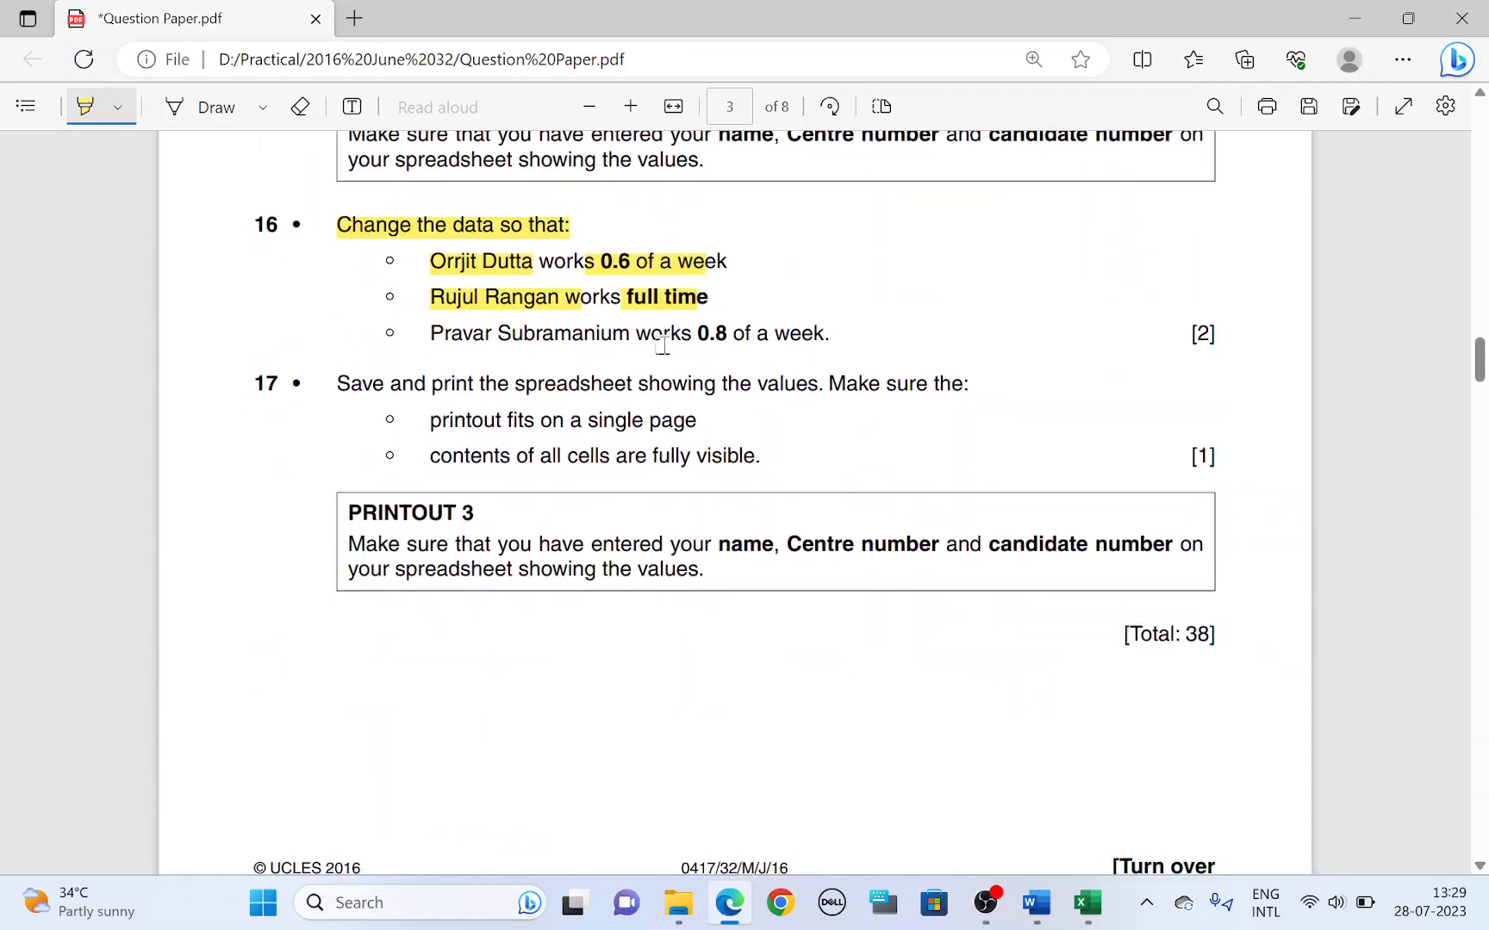
pyautogui.click(1085, 901)
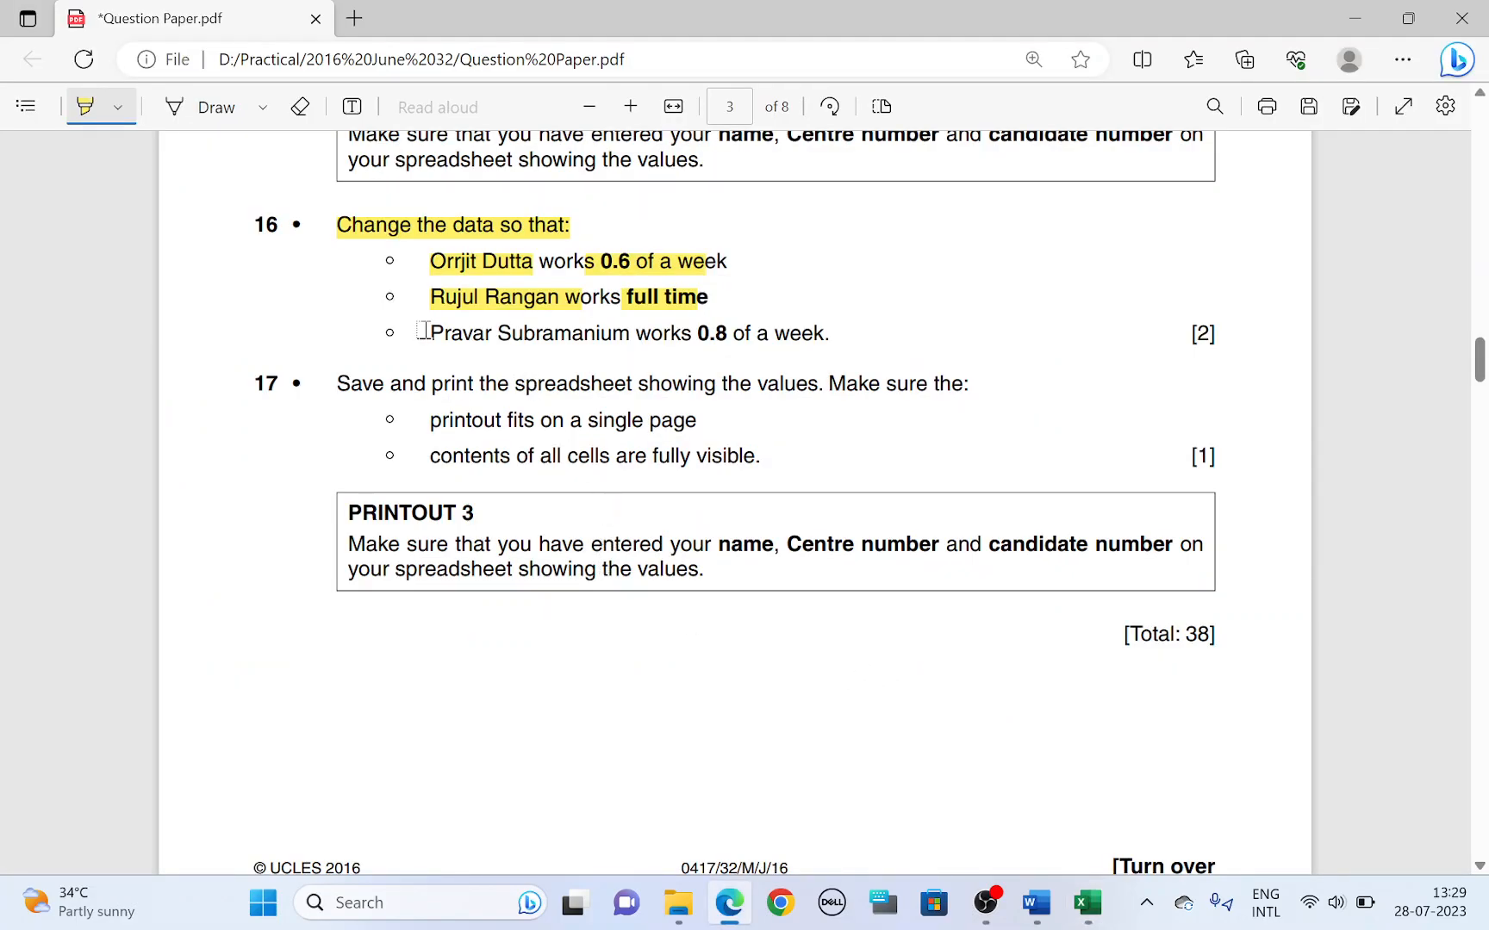
pyautogui.moveTo(429, 332); pyautogui.dragTo(634, 333)
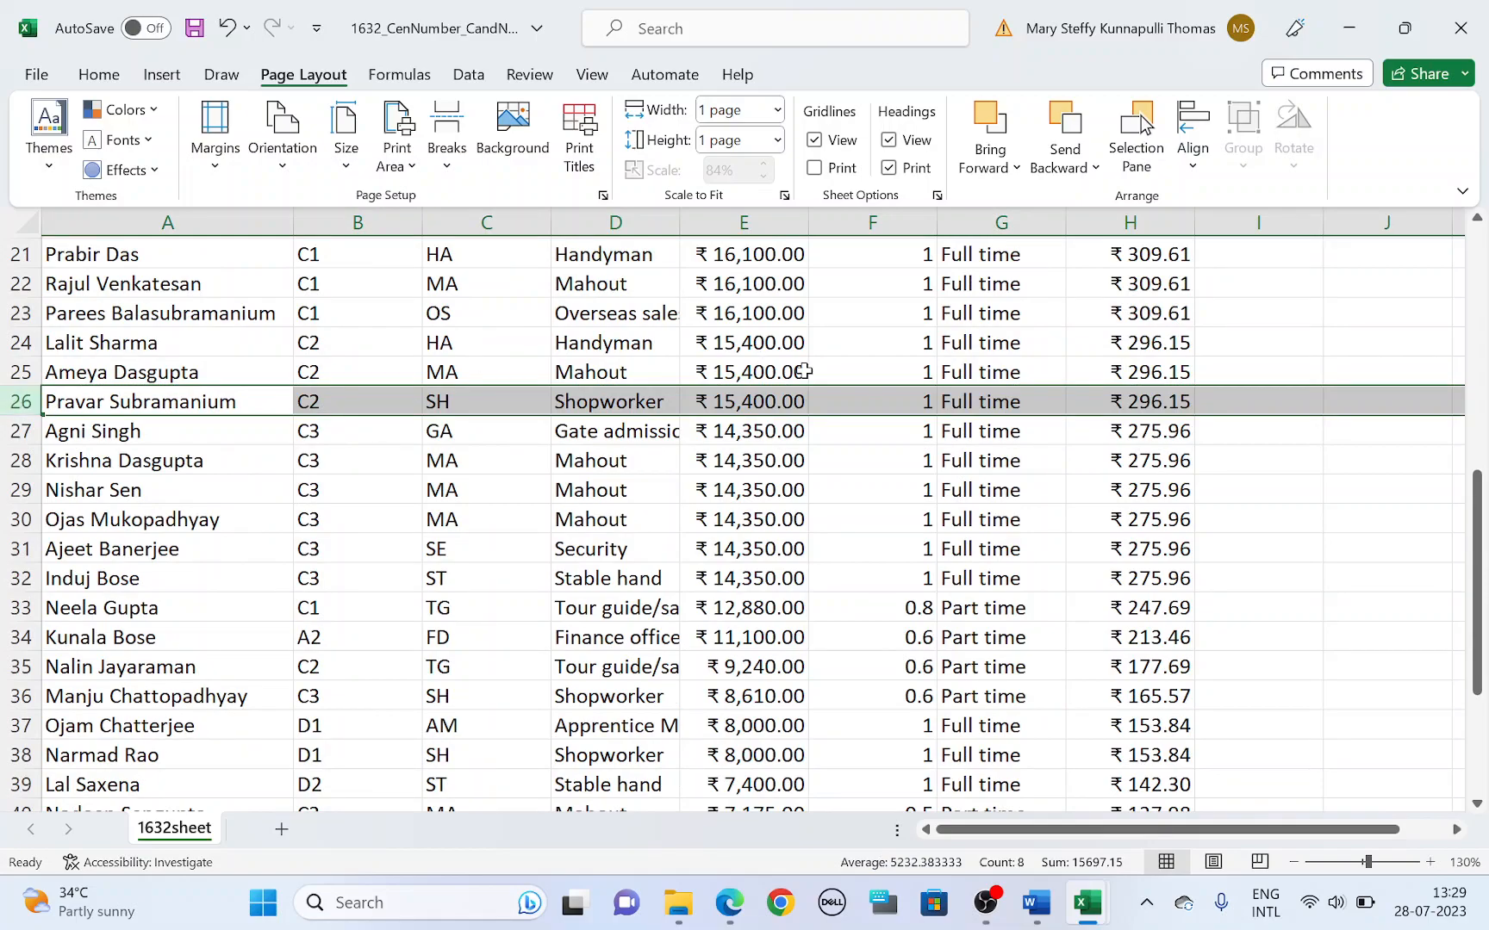
pyautogui.write('0.')
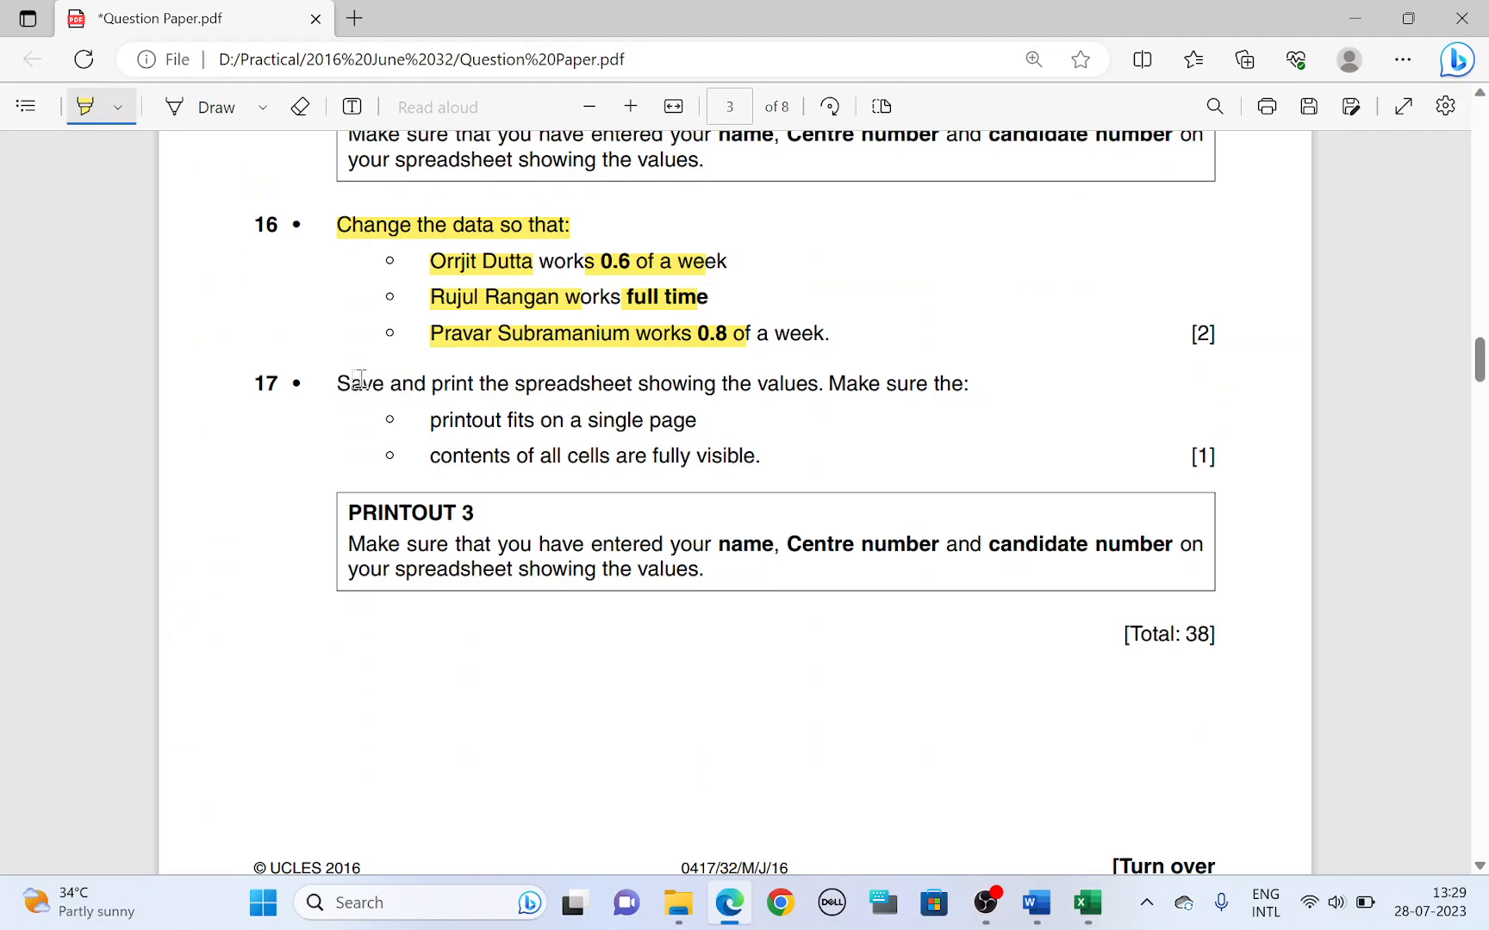
# Highlight Task 17's save-and-print requirements in the question paper after previewing the saved workbook.
pyautogui.moveTo(338, 384); pyautogui.dragTo(696, 420)
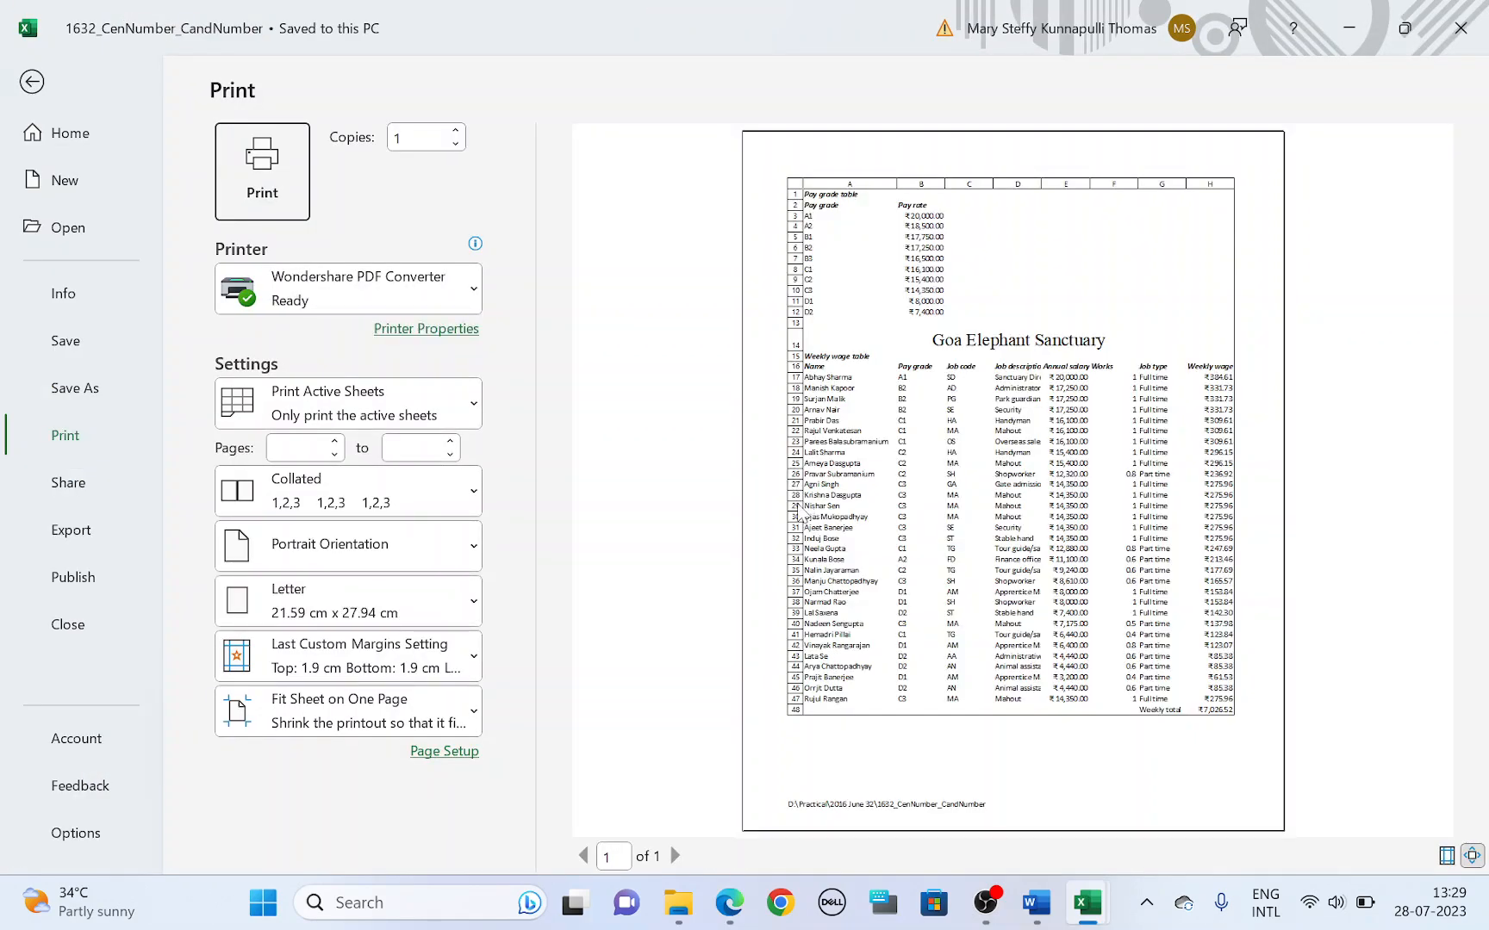
pyautogui.click(31, 81)
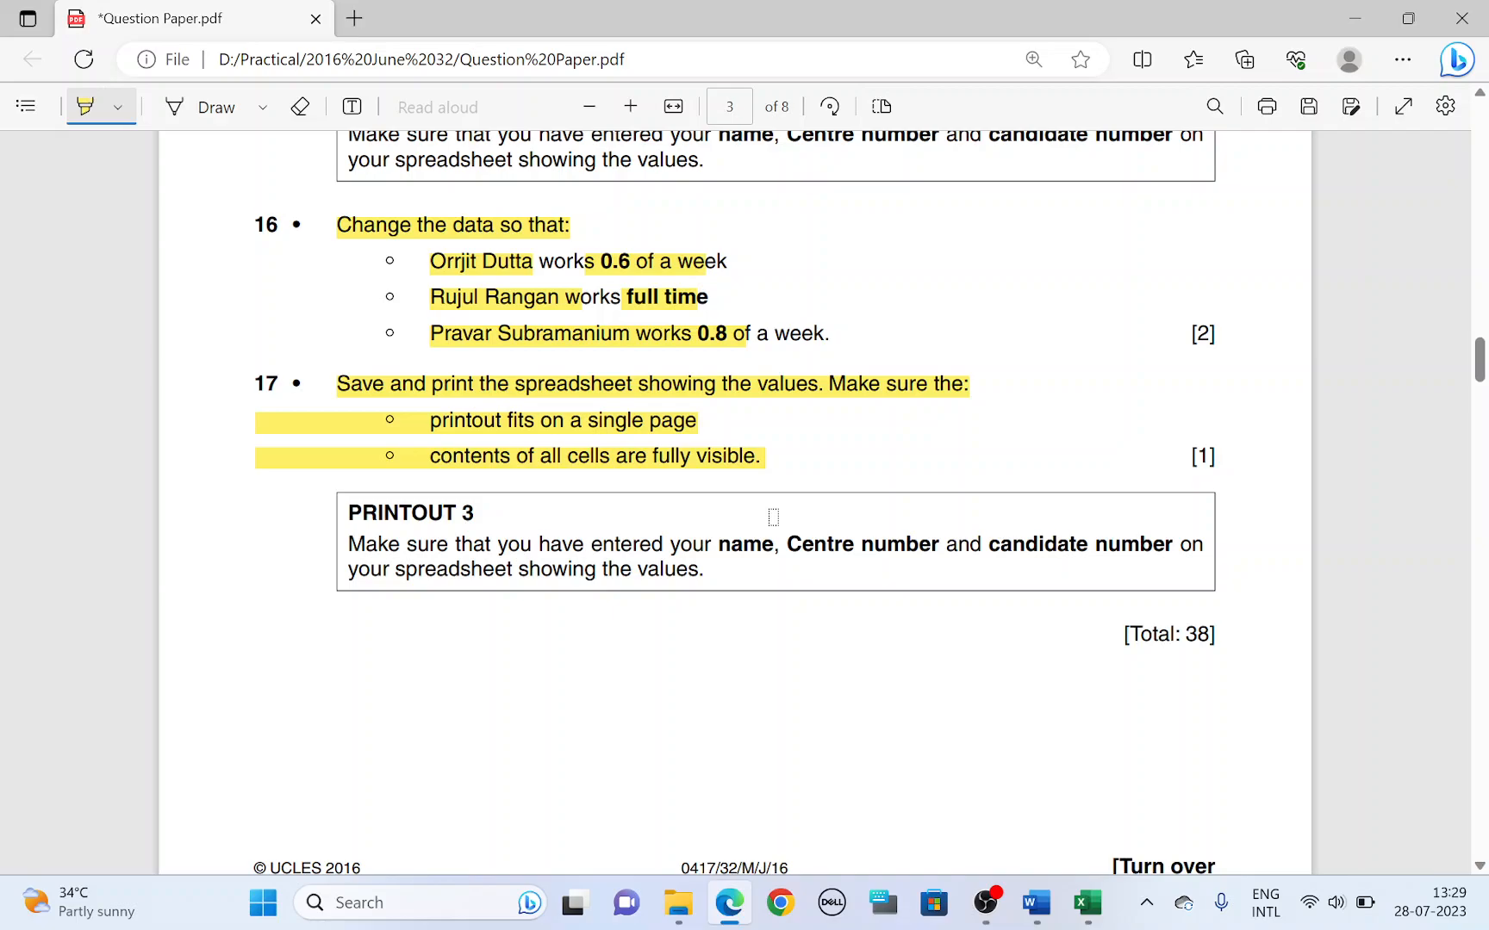
pyautogui.scroll(-3)
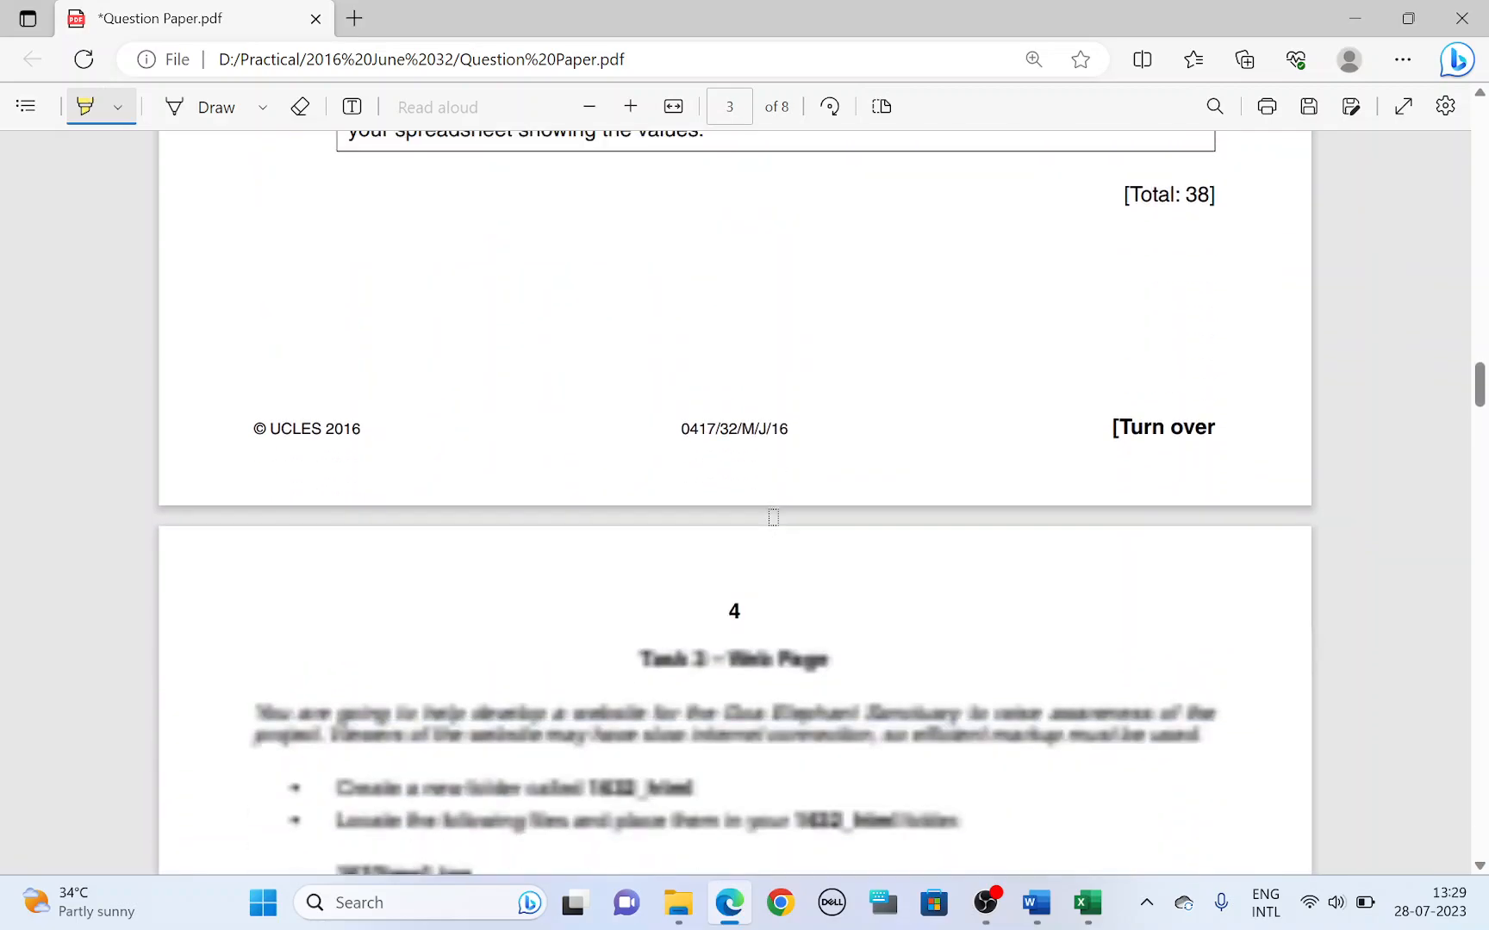